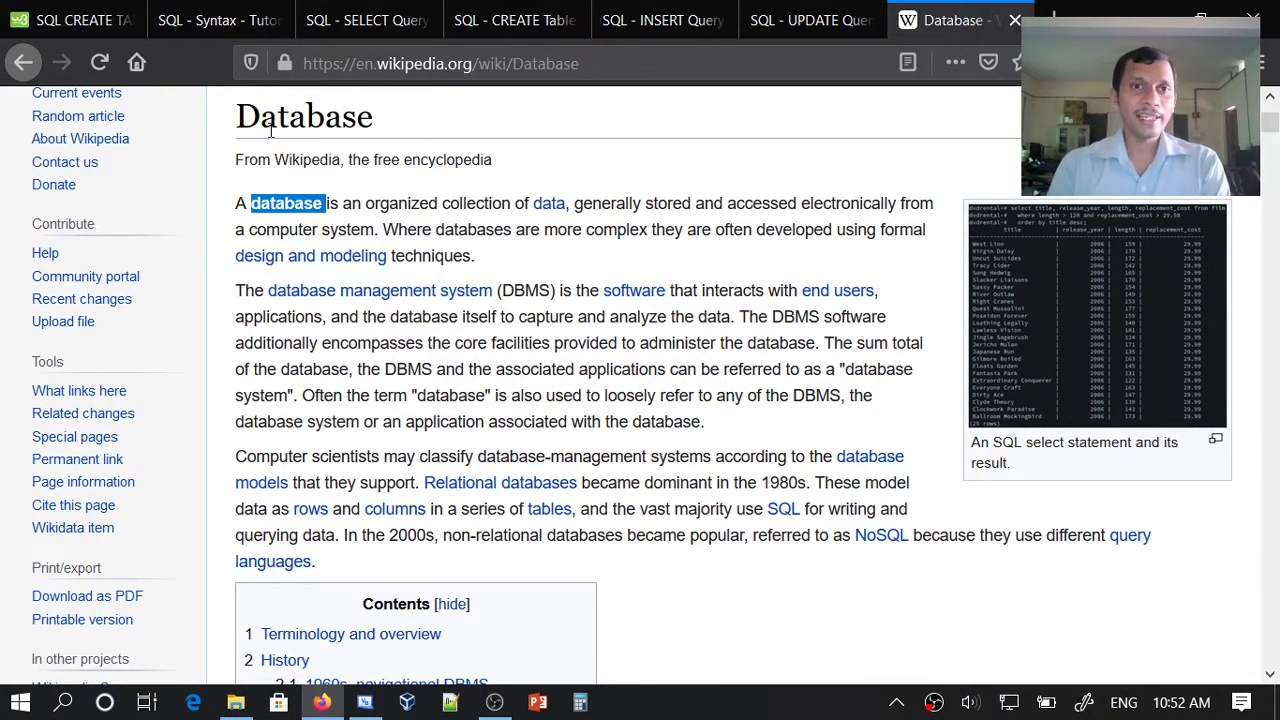
{"action": "mouse_move", "coordinate": [530, 216]}
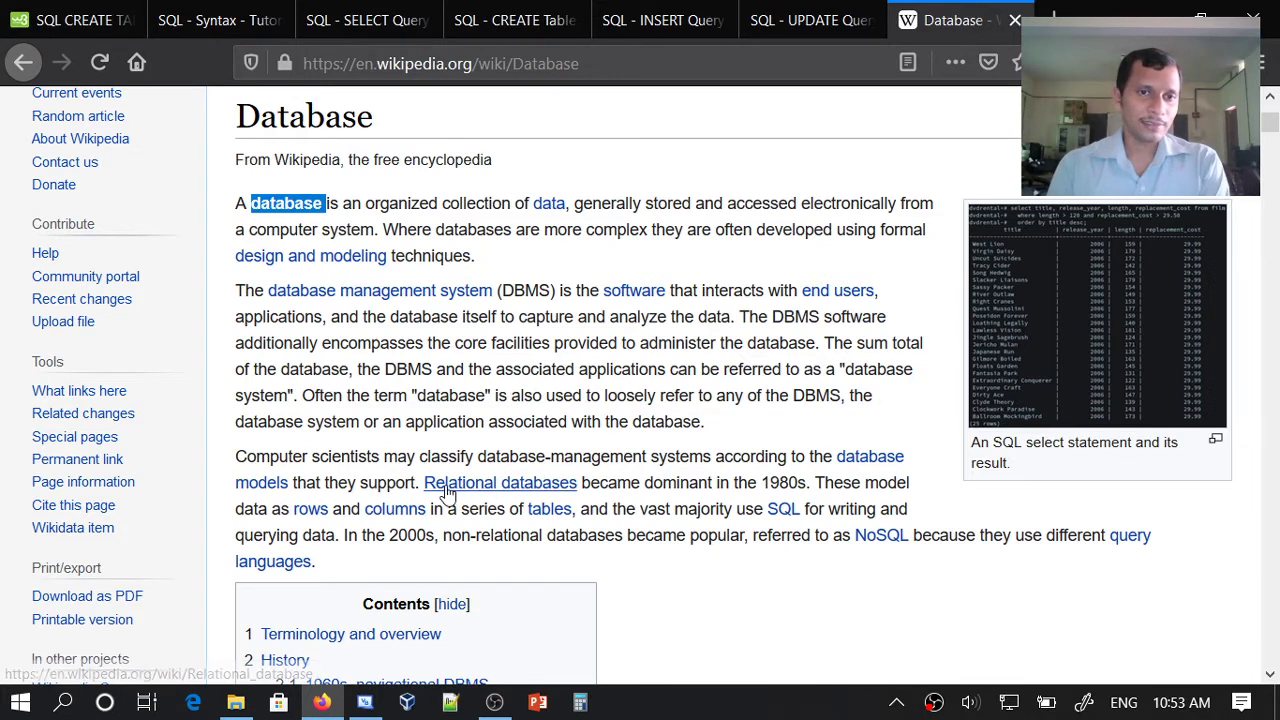
{"action": "mouse_move", "coordinate": [500, 482]}
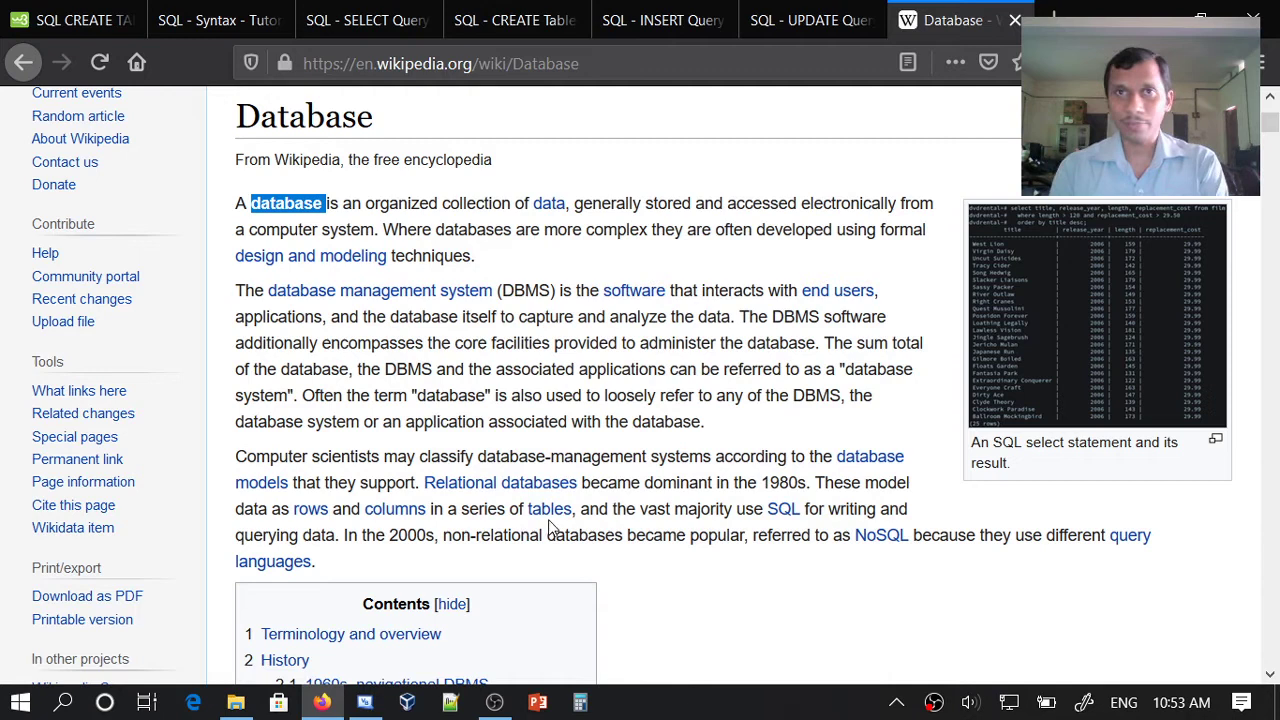
{"action": "mouse_move", "coordinate": [584, 528]}
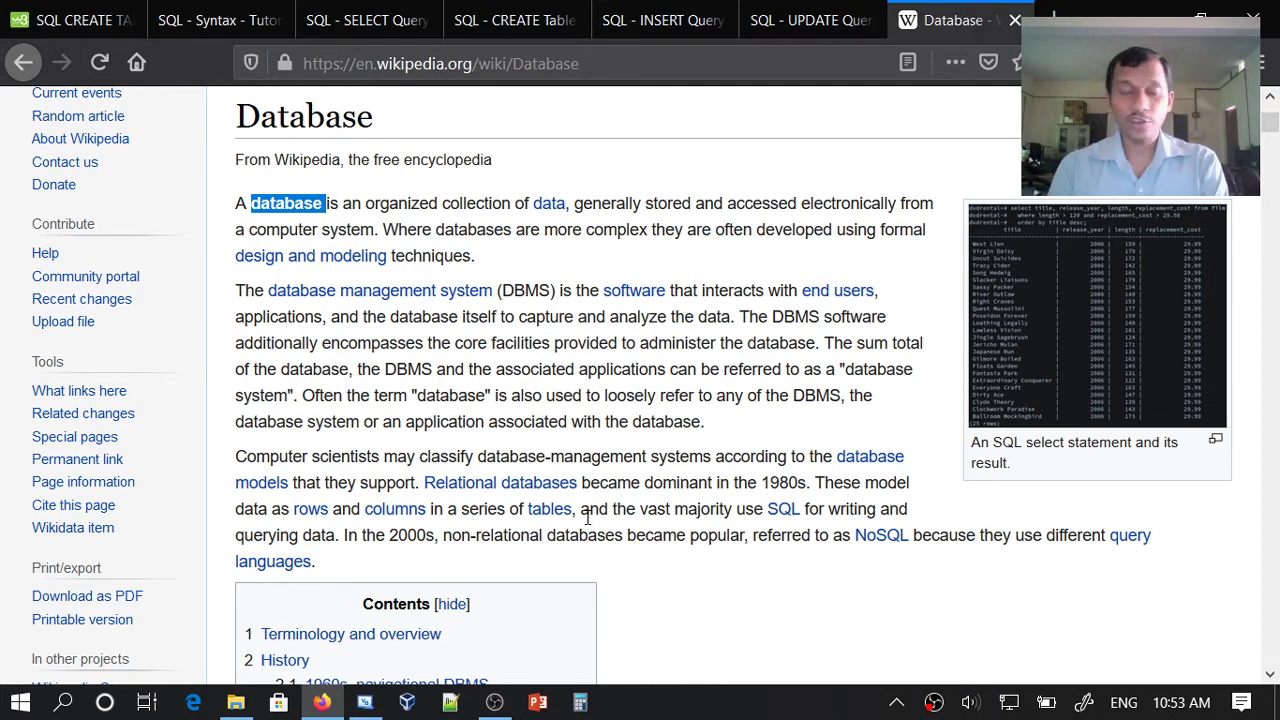
{"action": "mouse_move", "coordinate": [498, 588]}
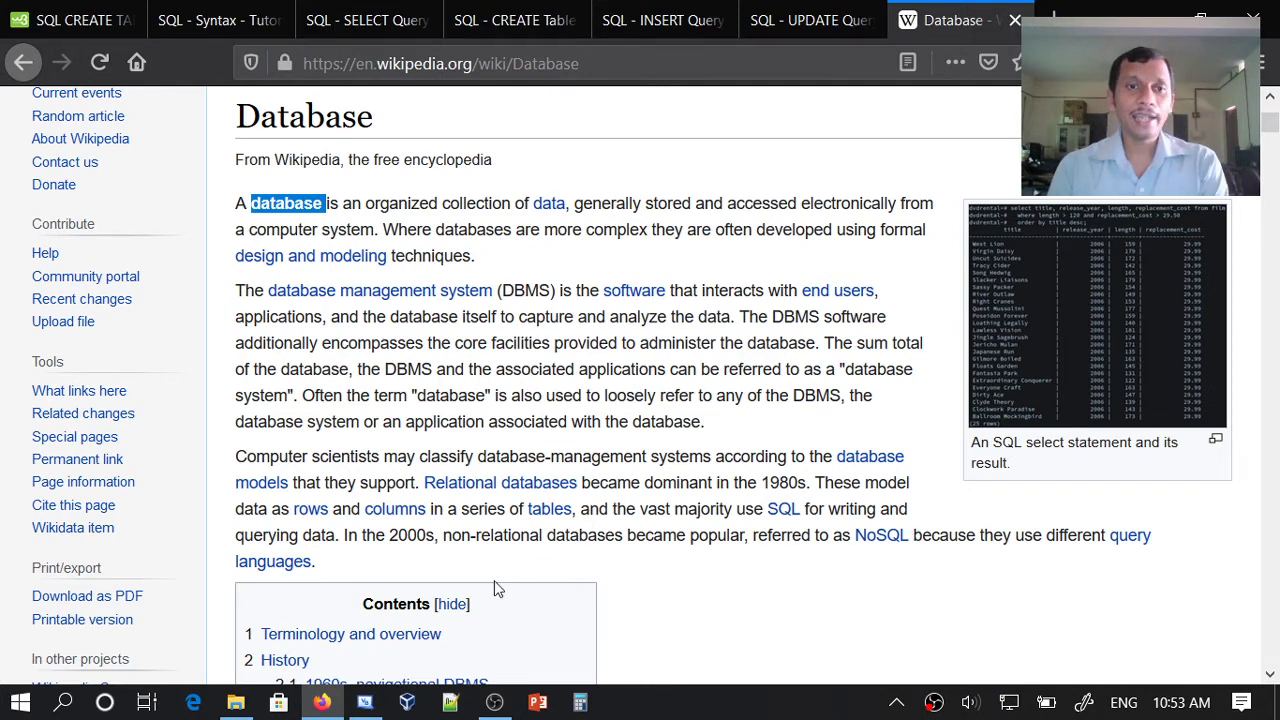
{"action": "mouse_move", "coordinate": [390, 496]}
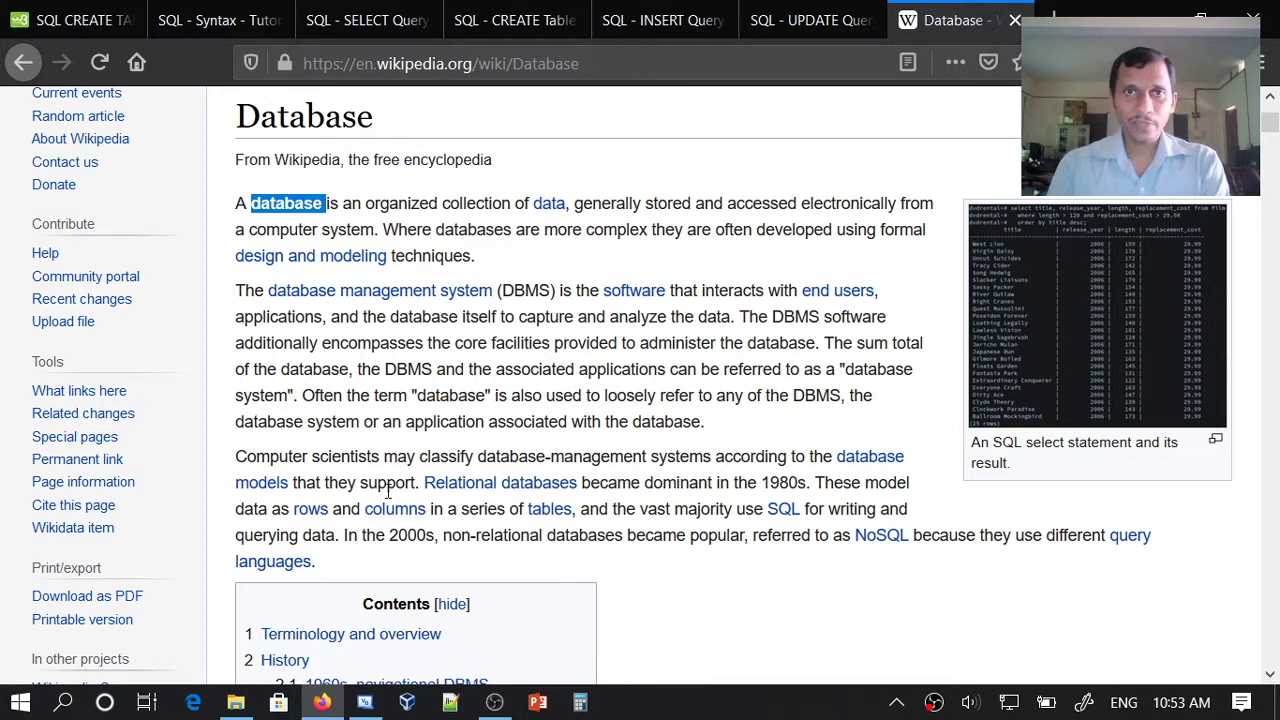
{"action": "mouse_move", "coordinate": [452, 402]}
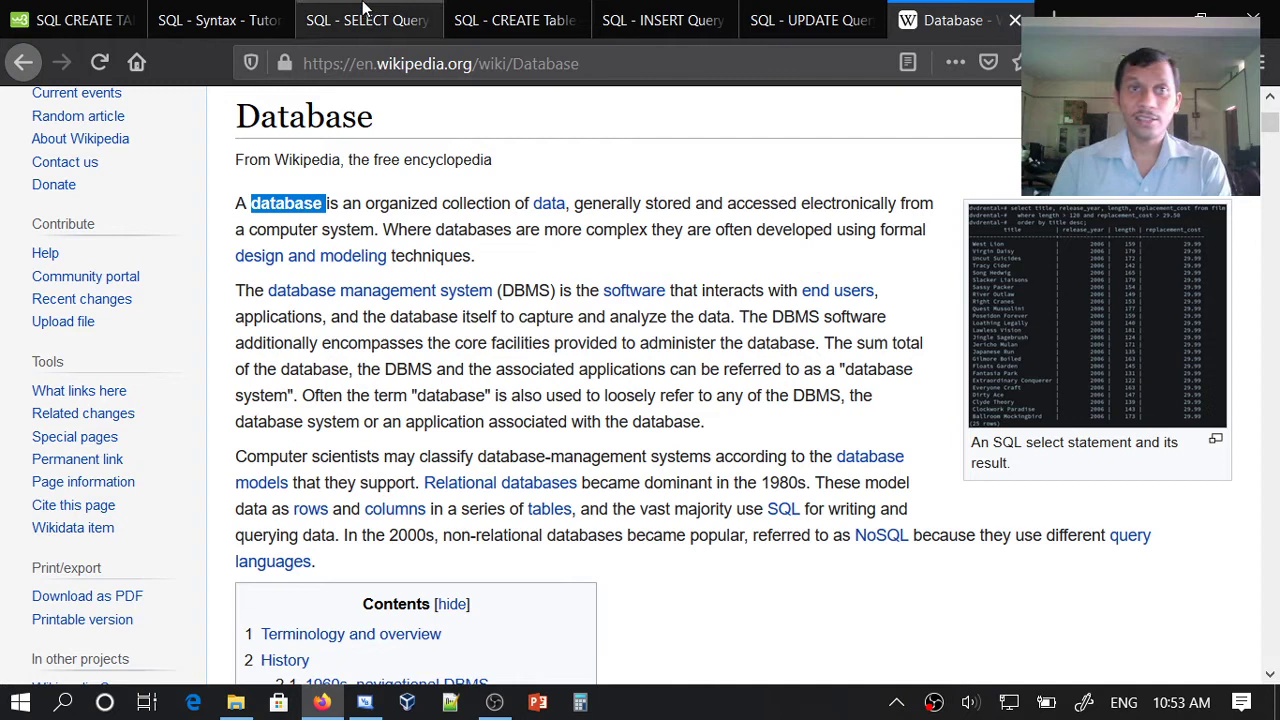
Switch to the SELECT tutorial and highlight CUSTOMERS in the example table text
{"action": "left_click", "coordinate": [368, 20]}
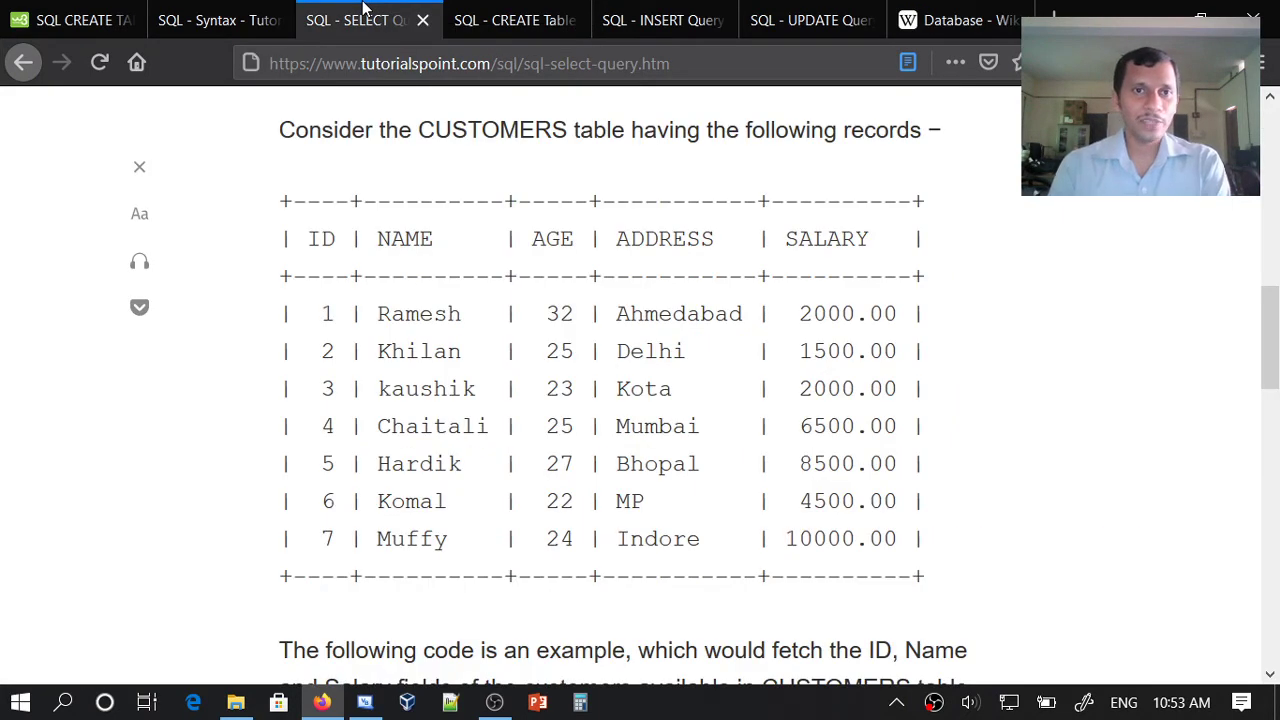
{"action": "mouse_move", "coordinate": [556, 160]}
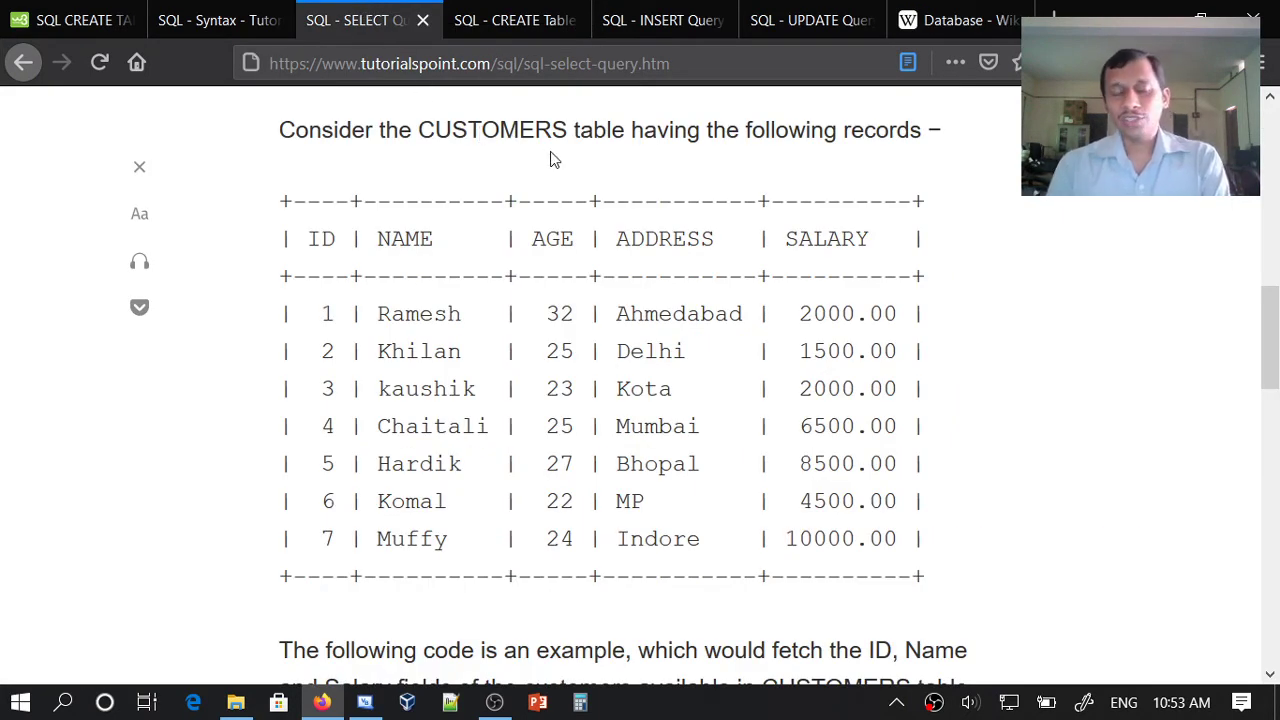
{"action": "mouse_move", "coordinate": [538, 364]}
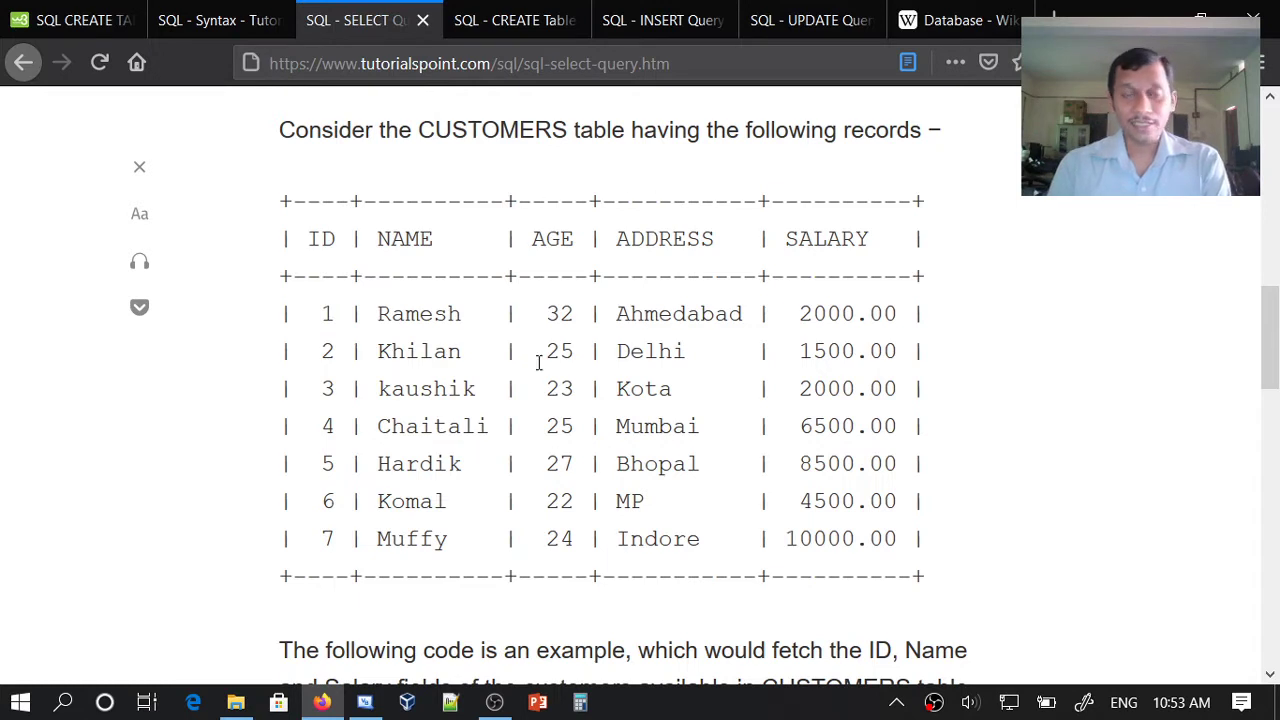
{"action": "mouse_move", "coordinate": [492, 196]}
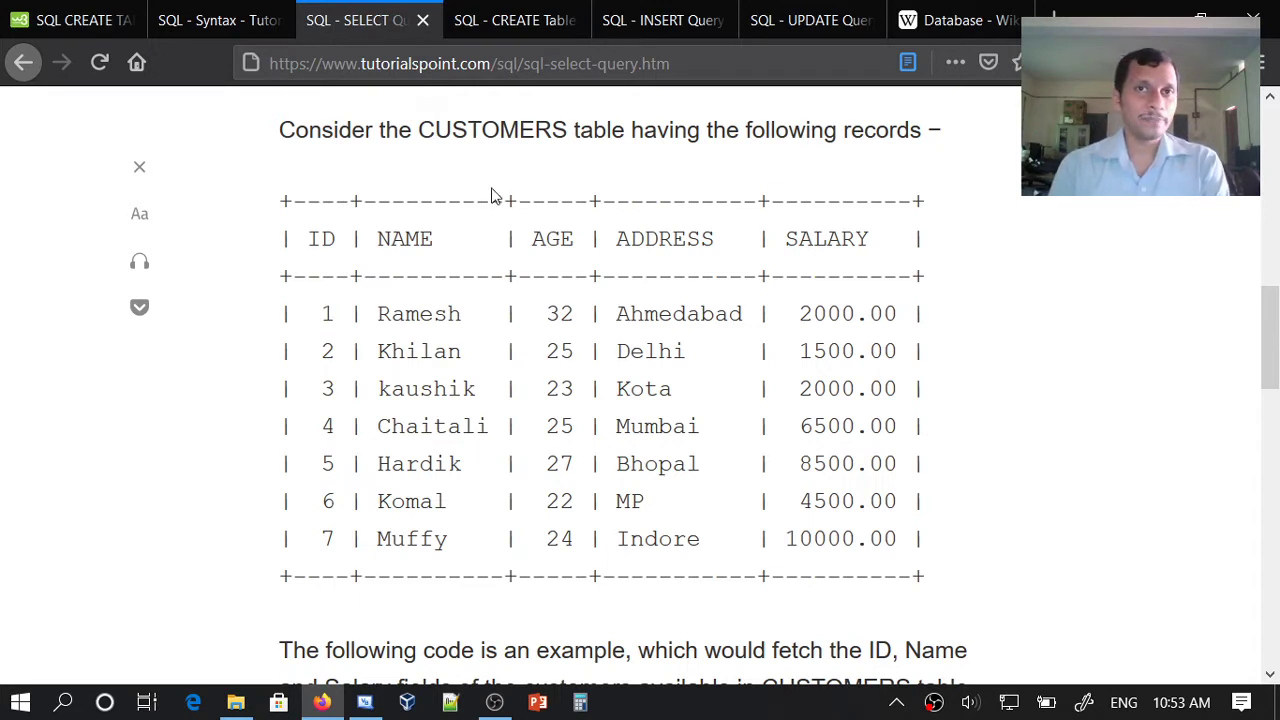
{"action": "mouse_move", "coordinate": [472, 184]}
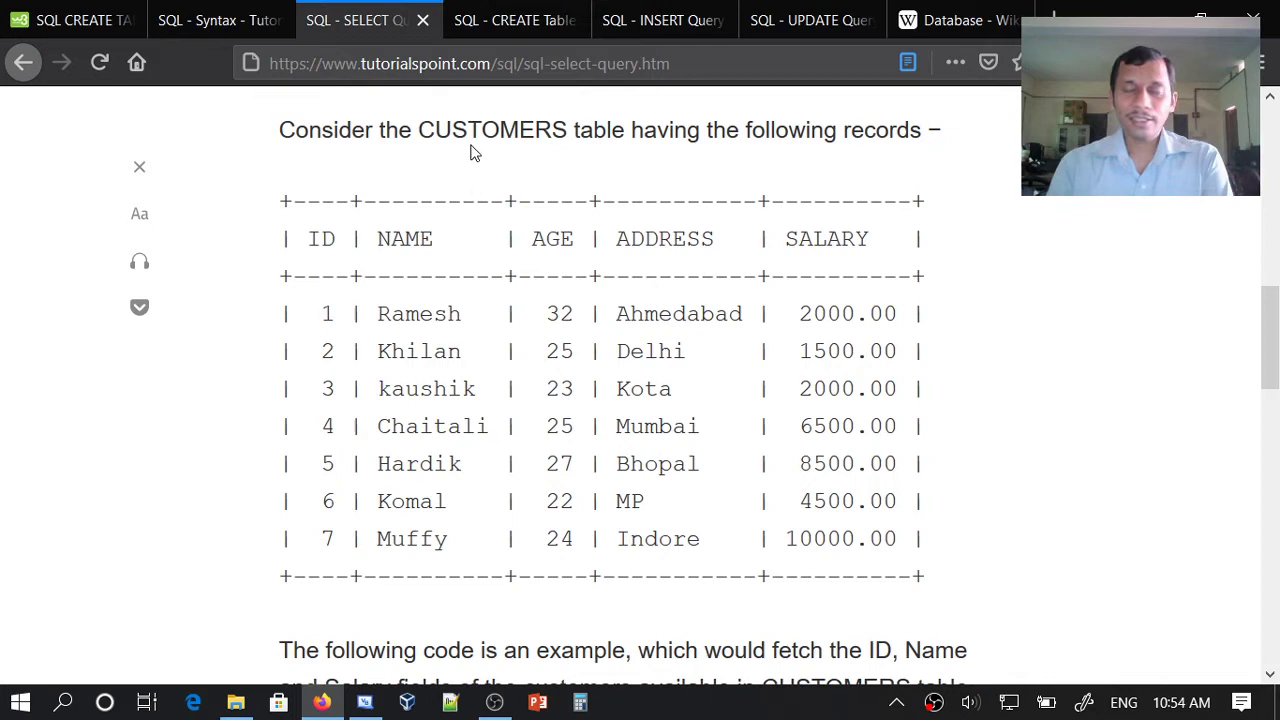
{"action": "mouse_move", "coordinate": [476, 164]}
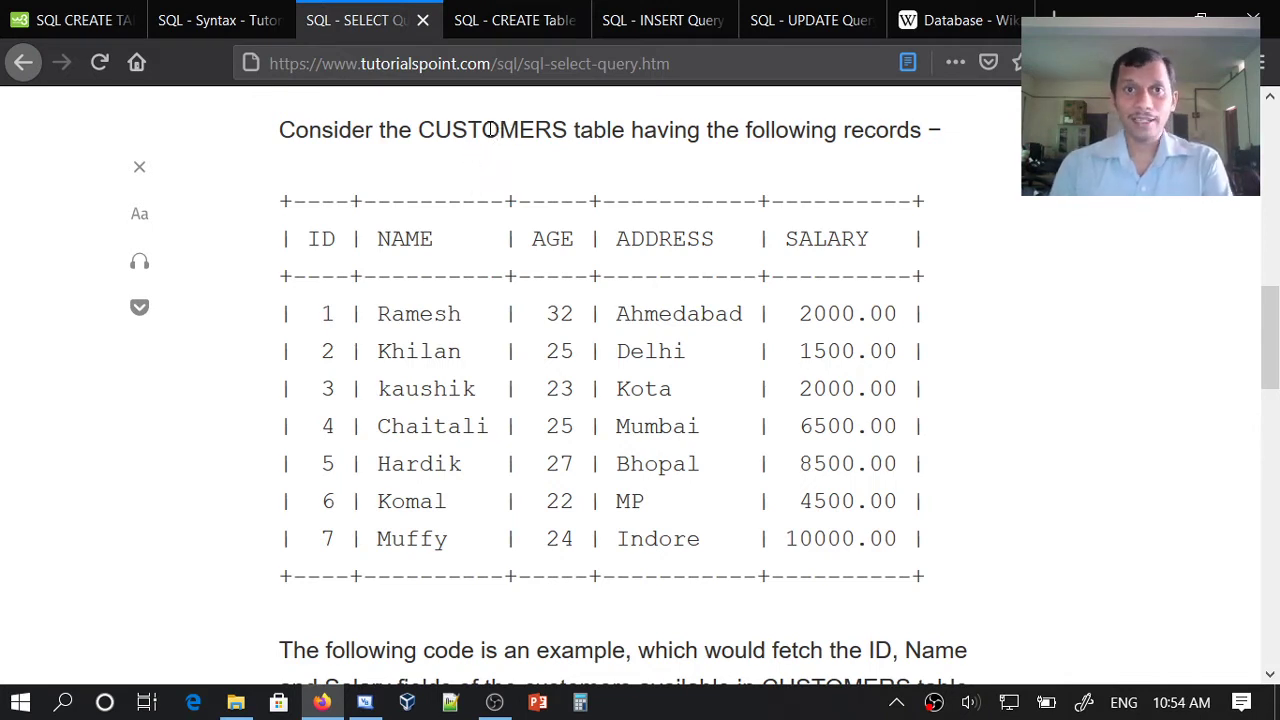
{"action": "double_click", "coordinate": [494, 130]}
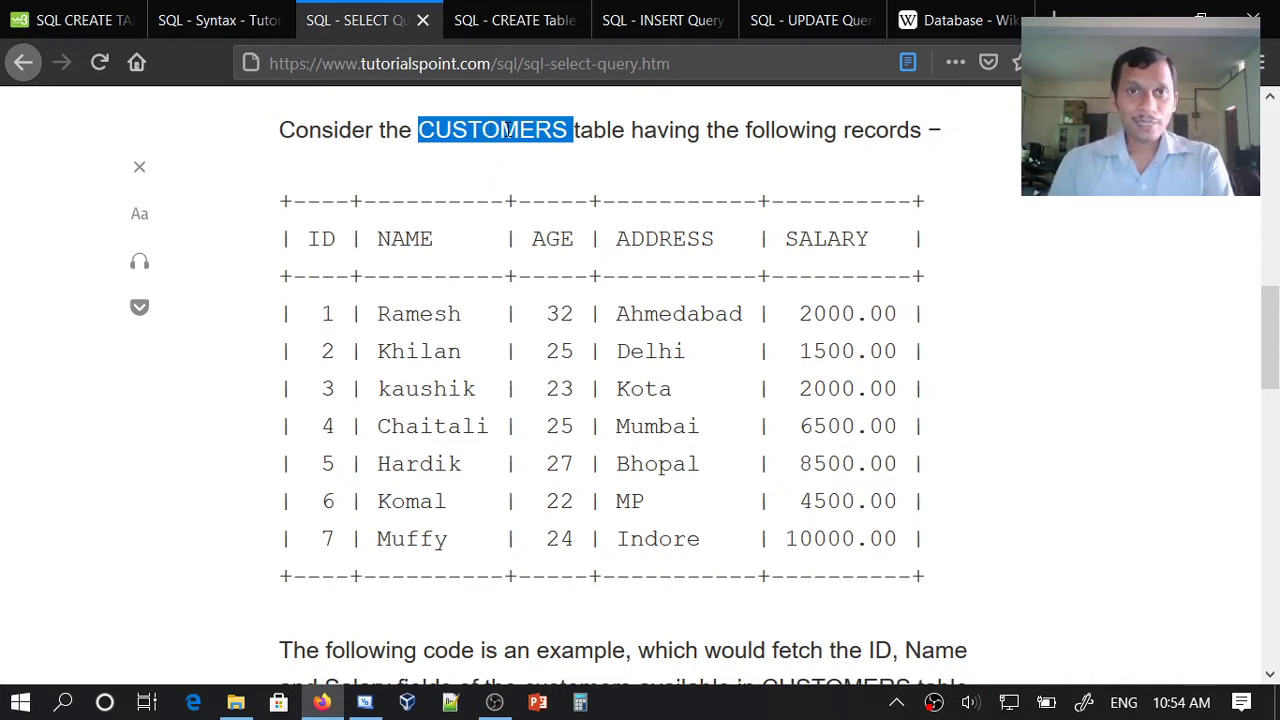
{"action": "double_click", "coordinate": [324, 238]}
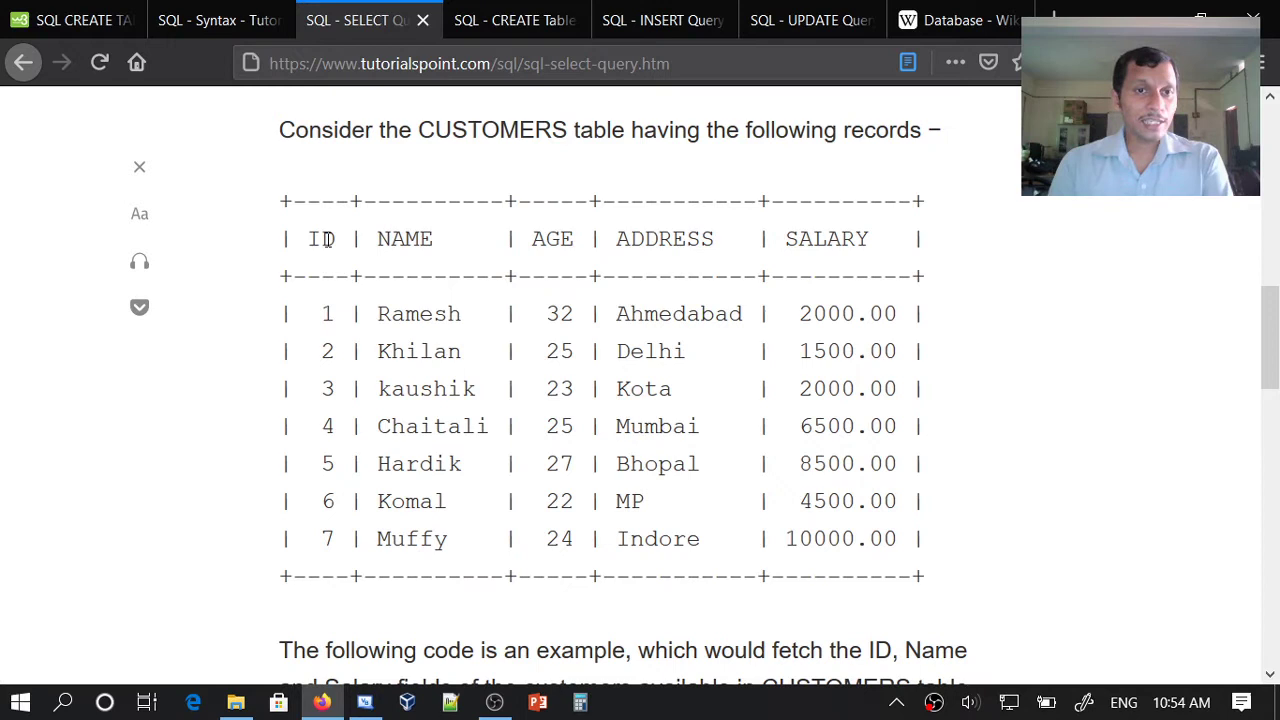
{"action": "mouse_move", "coordinate": [330, 272]}
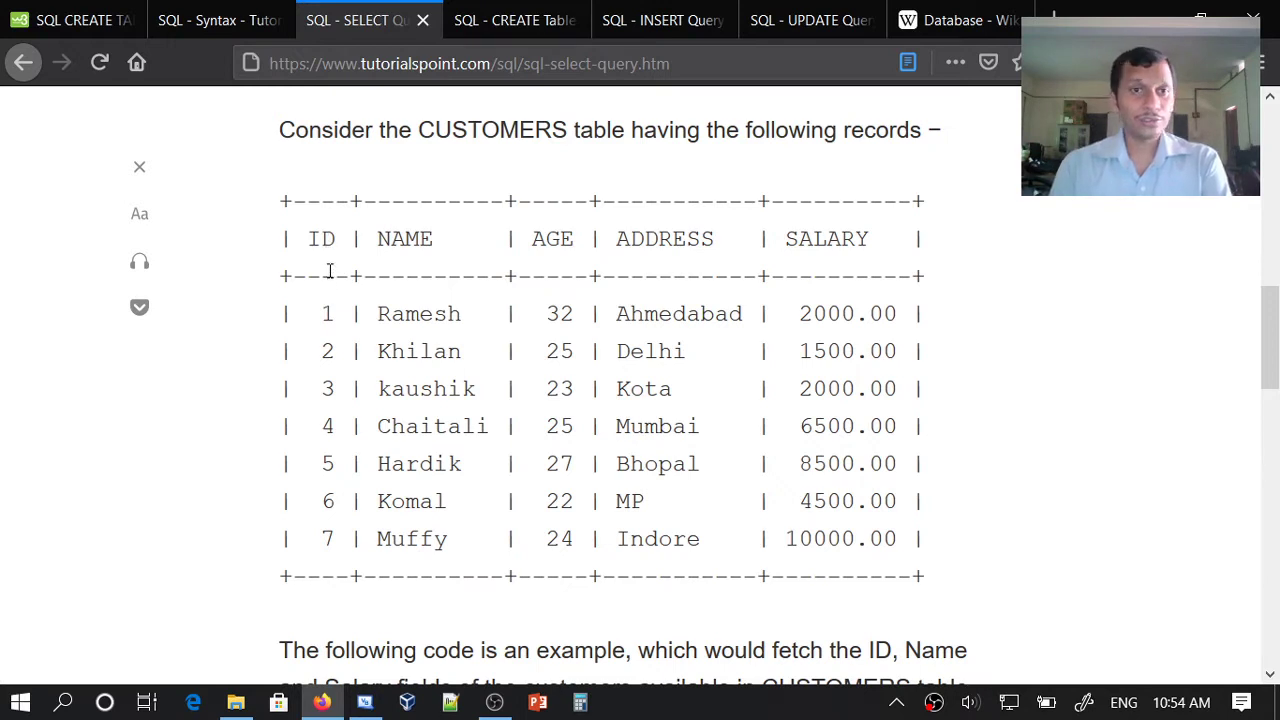
{"action": "mouse_move", "coordinate": [312, 584]}
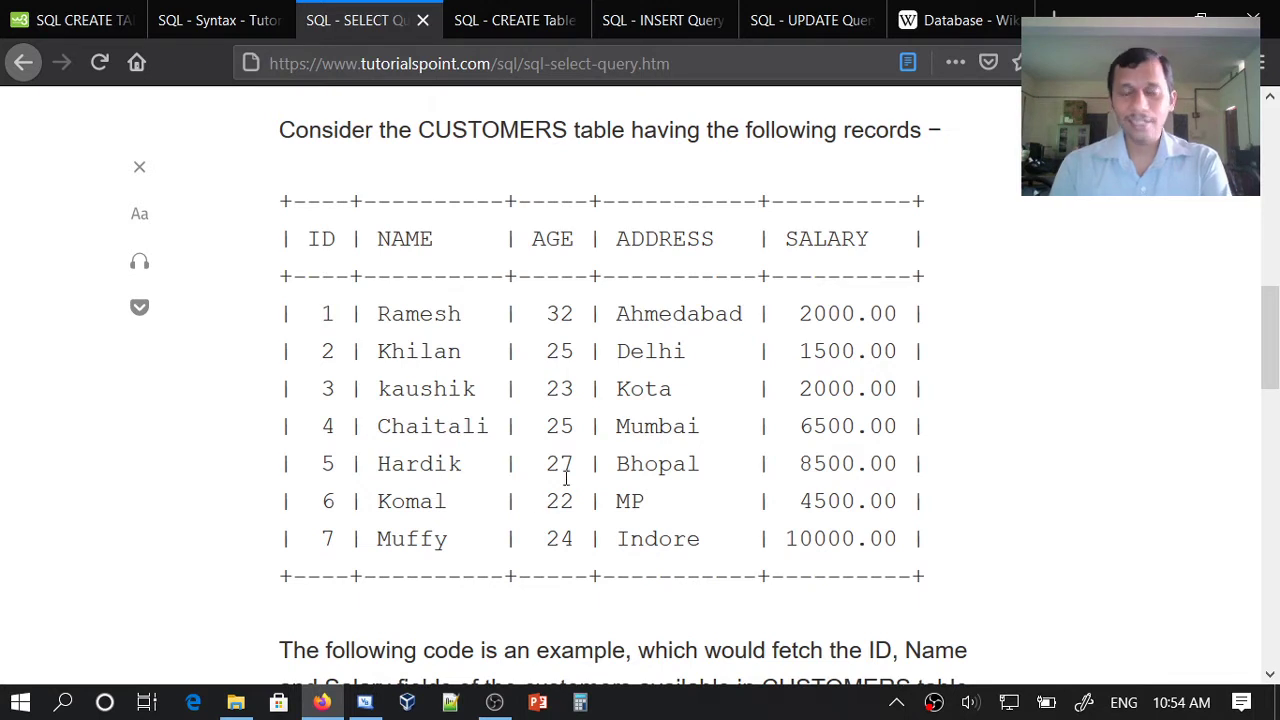
{"action": "mouse_move", "coordinate": [700, 380]}
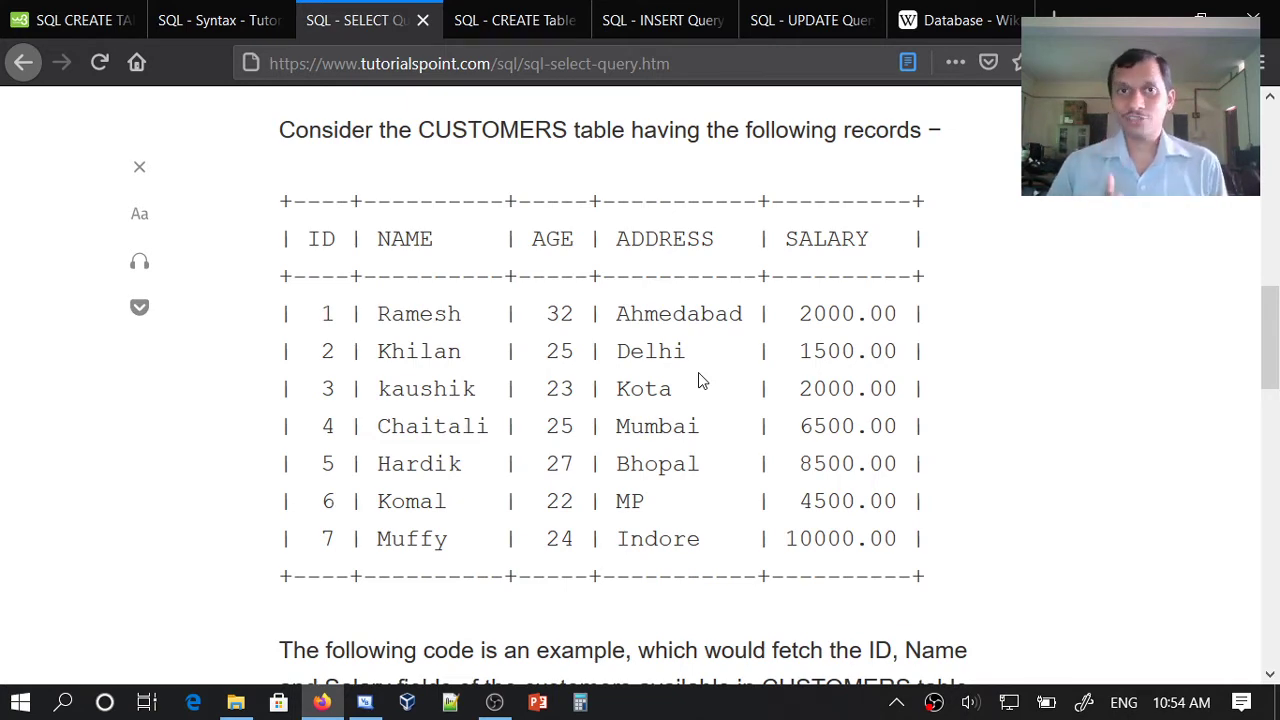
Show SELECT * FROM table_name; and briefly highlight the SELECT keyword
{"action": "scroll", "scroll_direction": "up", "scroll_amount": 3}
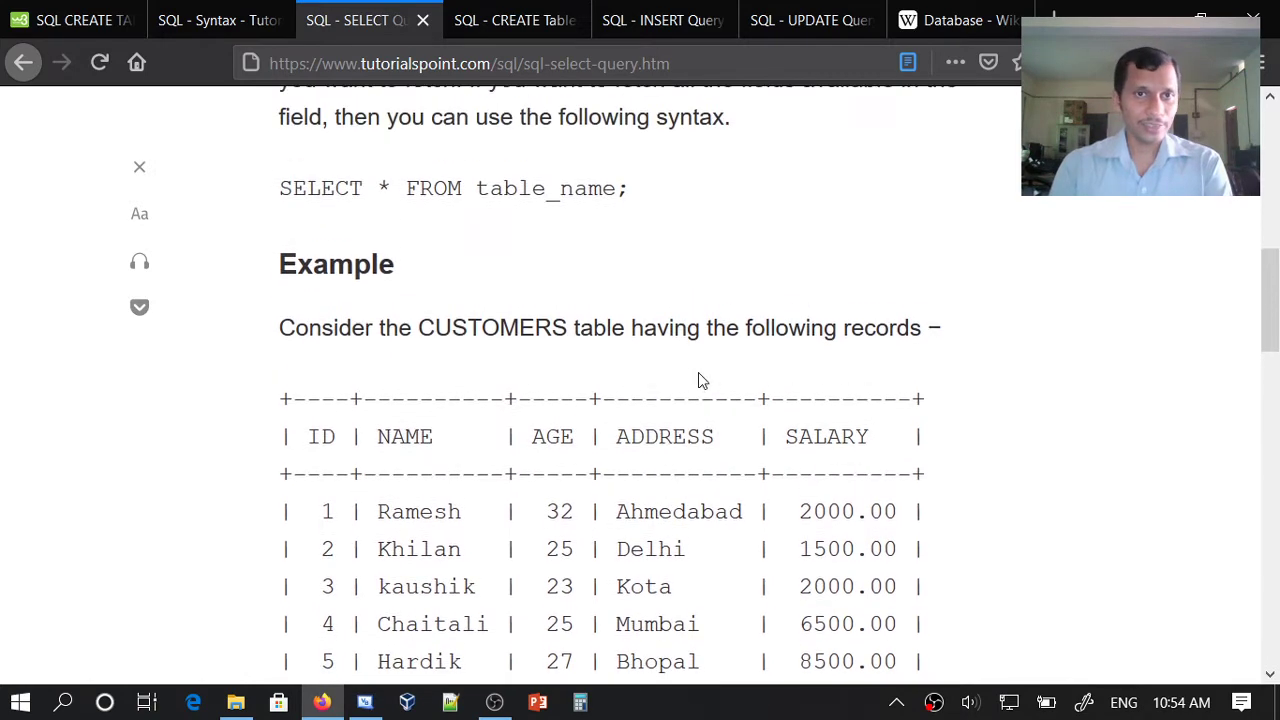
{"action": "scroll", "scroll_direction": "down", "scroll_amount": 3}
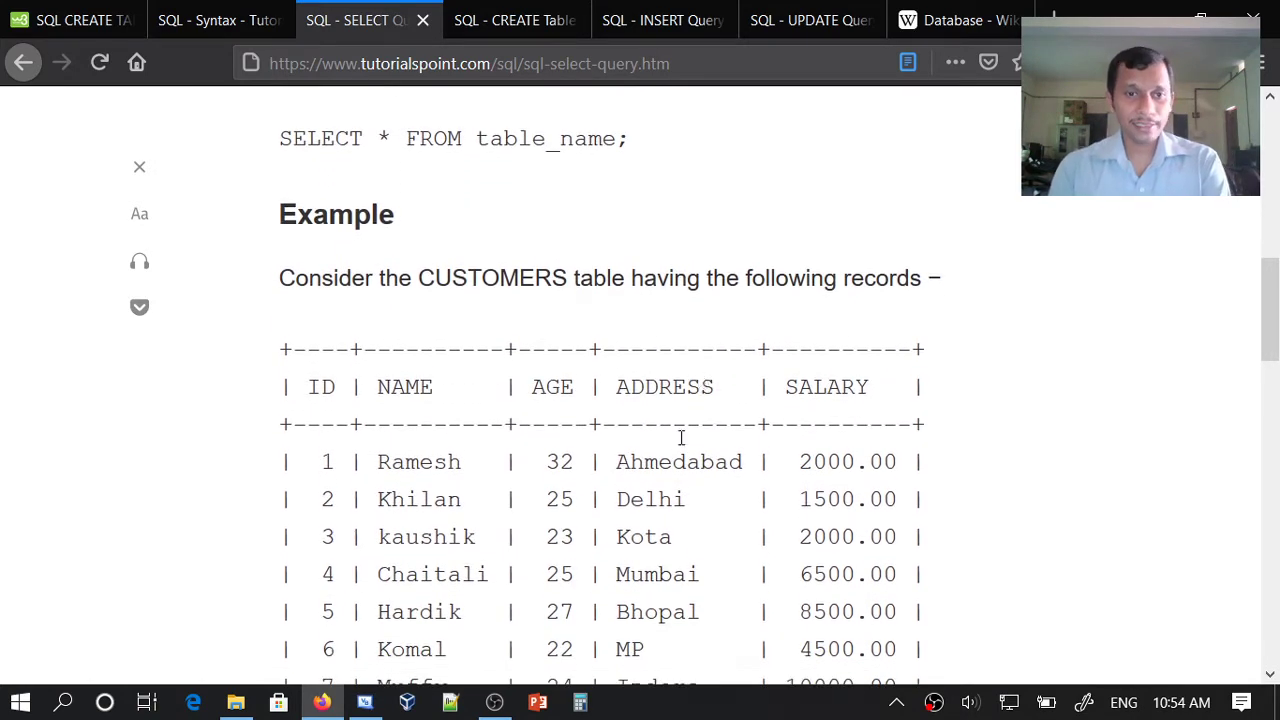
{"action": "mouse_move", "coordinate": [296, 128]}
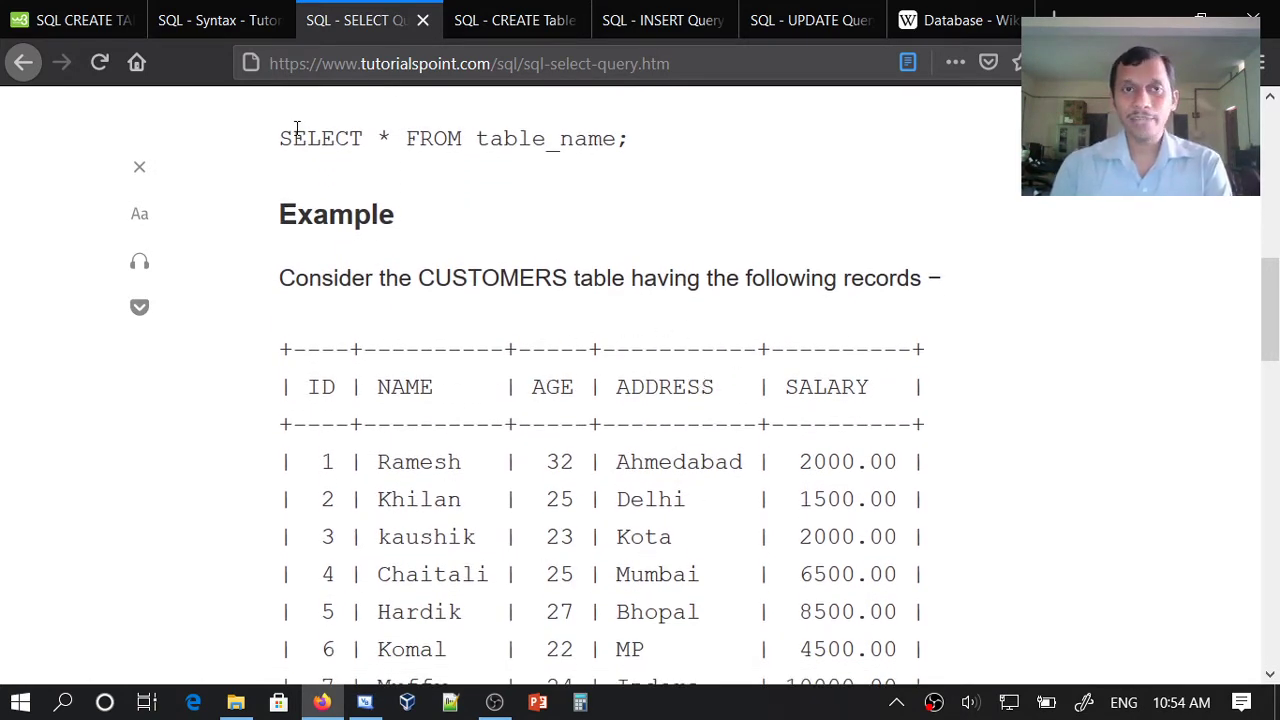
{"action": "double_click", "coordinate": [320, 138]}
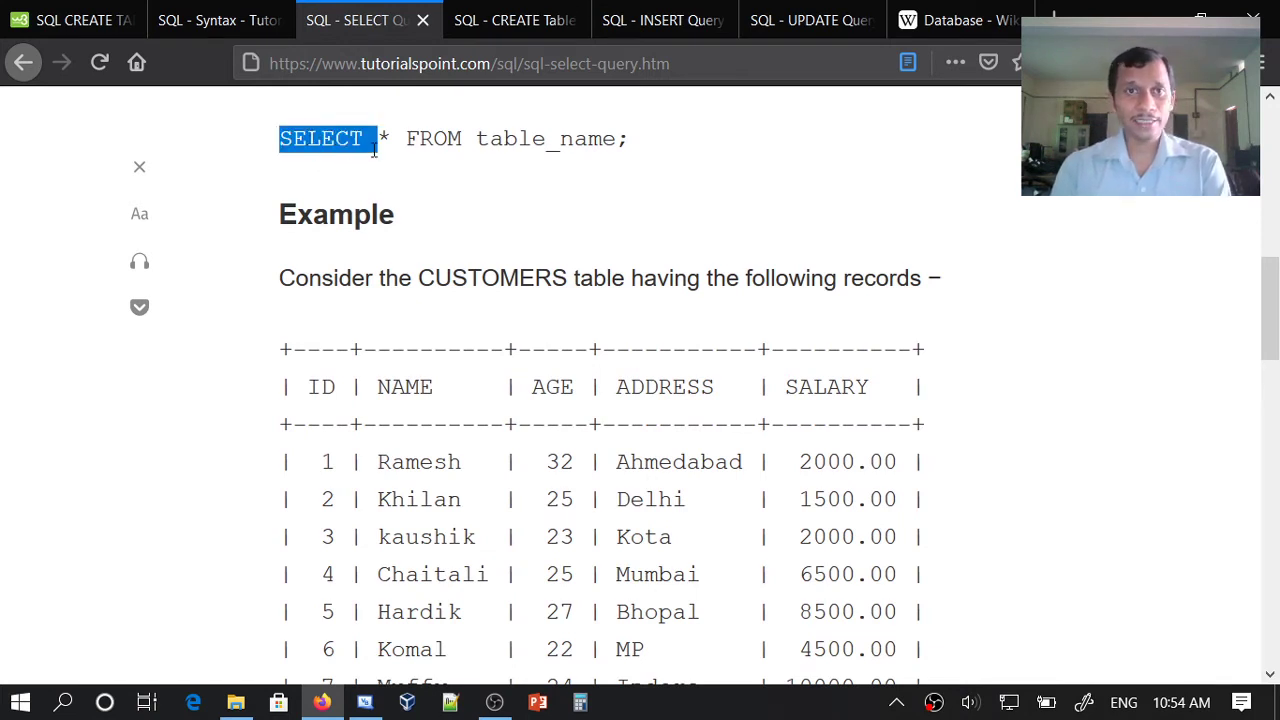
{"action": "left_click", "coordinate": [388, 168]}
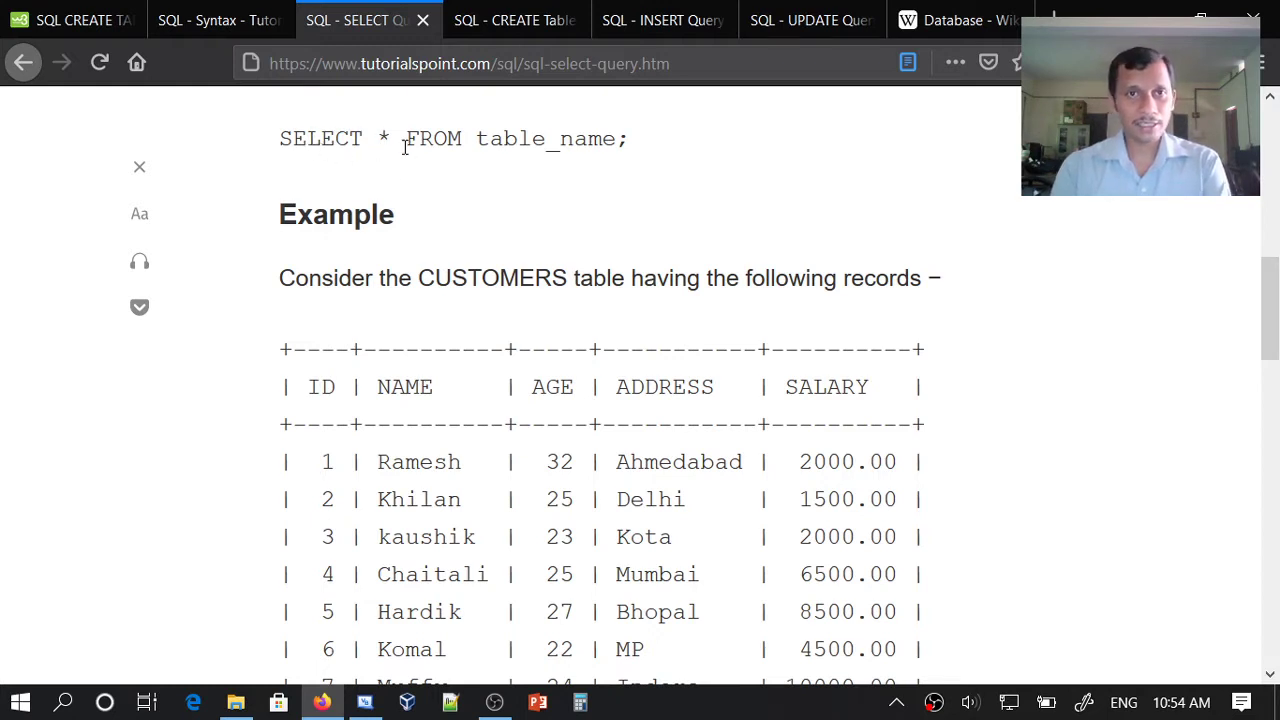
{"action": "mouse_move", "coordinate": [560, 168]}
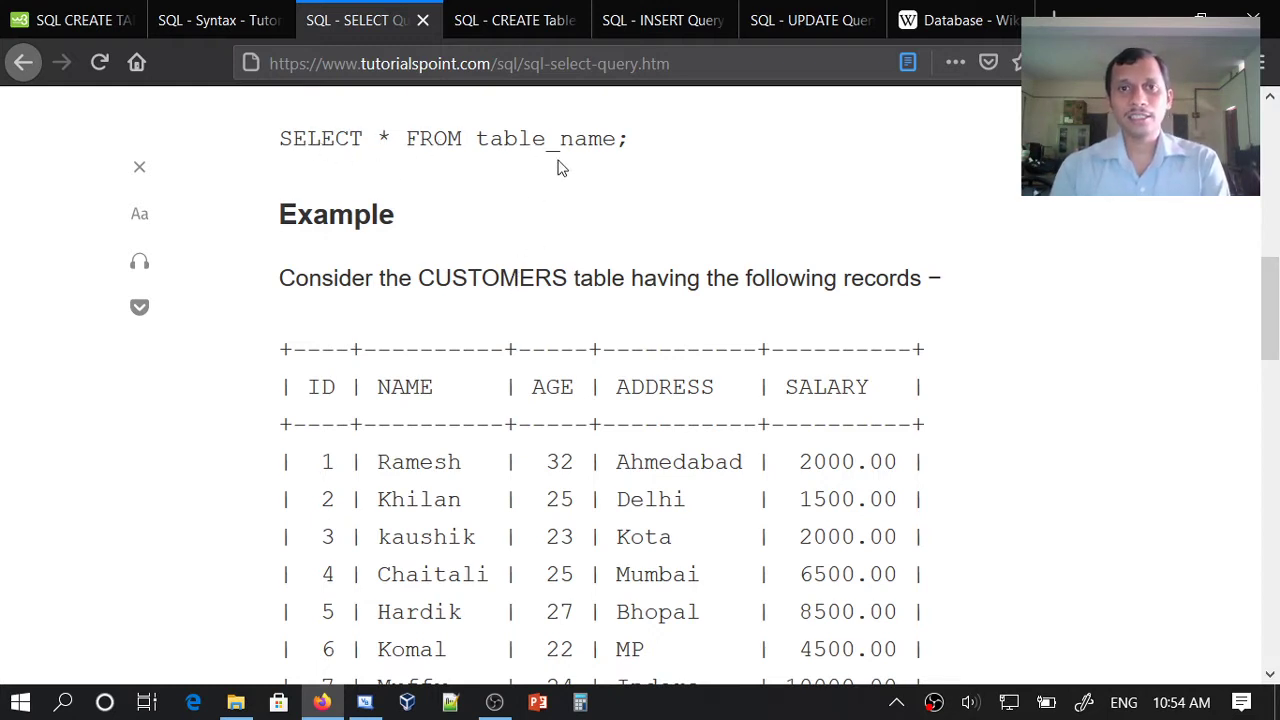
{"action": "mouse_move", "coordinate": [378, 140]}
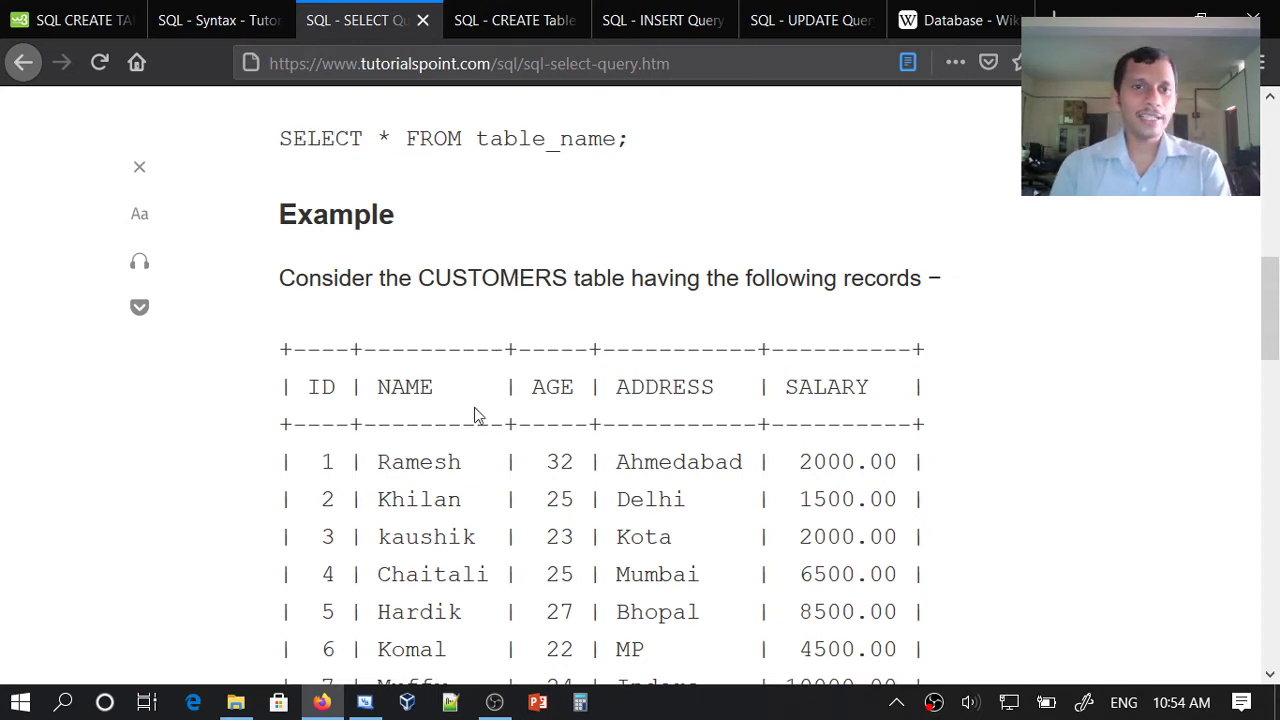
Revisit the CUSTOMERS records, briefly highlighting the NAME column heading, then the column-list syntax
{"action": "scroll", "scroll_direction": "down", "scroll_amount": 3}
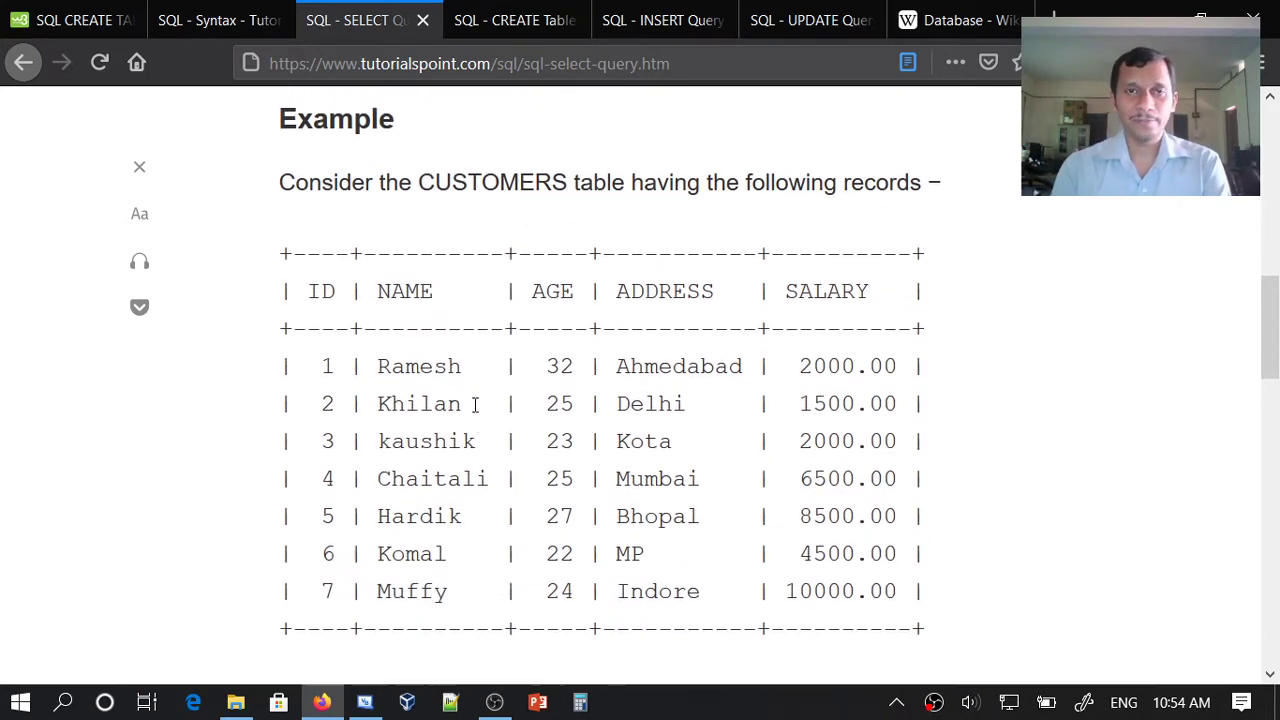
{"action": "scroll", "scroll_direction": "up", "scroll_amount": 3}
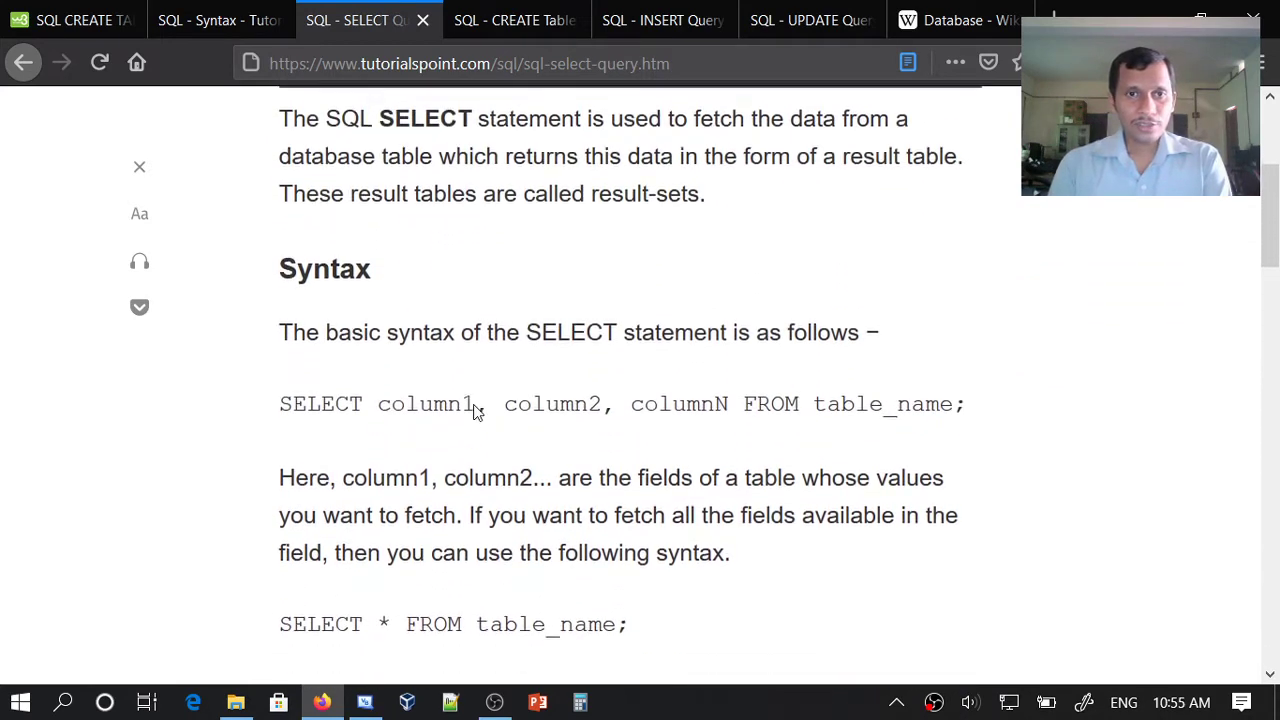
{"action": "scroll", "scroll_direction": "down", "scroll_amount": 3}
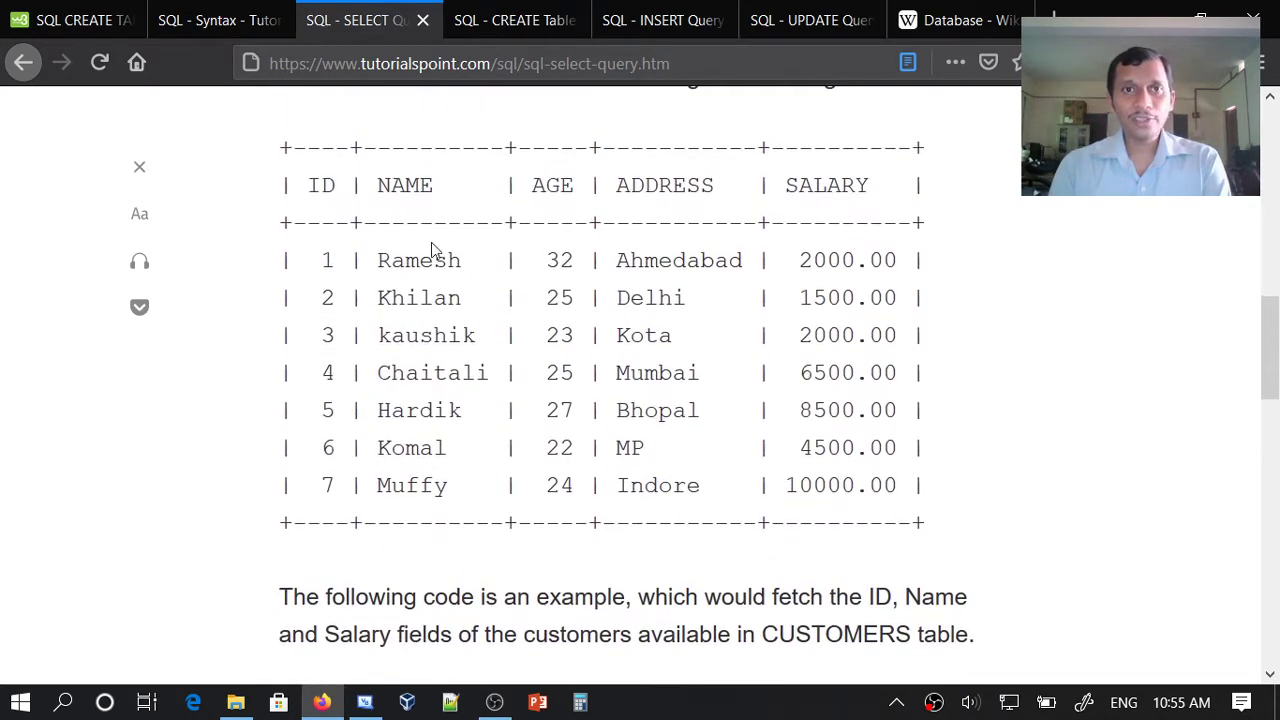
{"action": "mouse_move", "coordinate": [668, 192]}
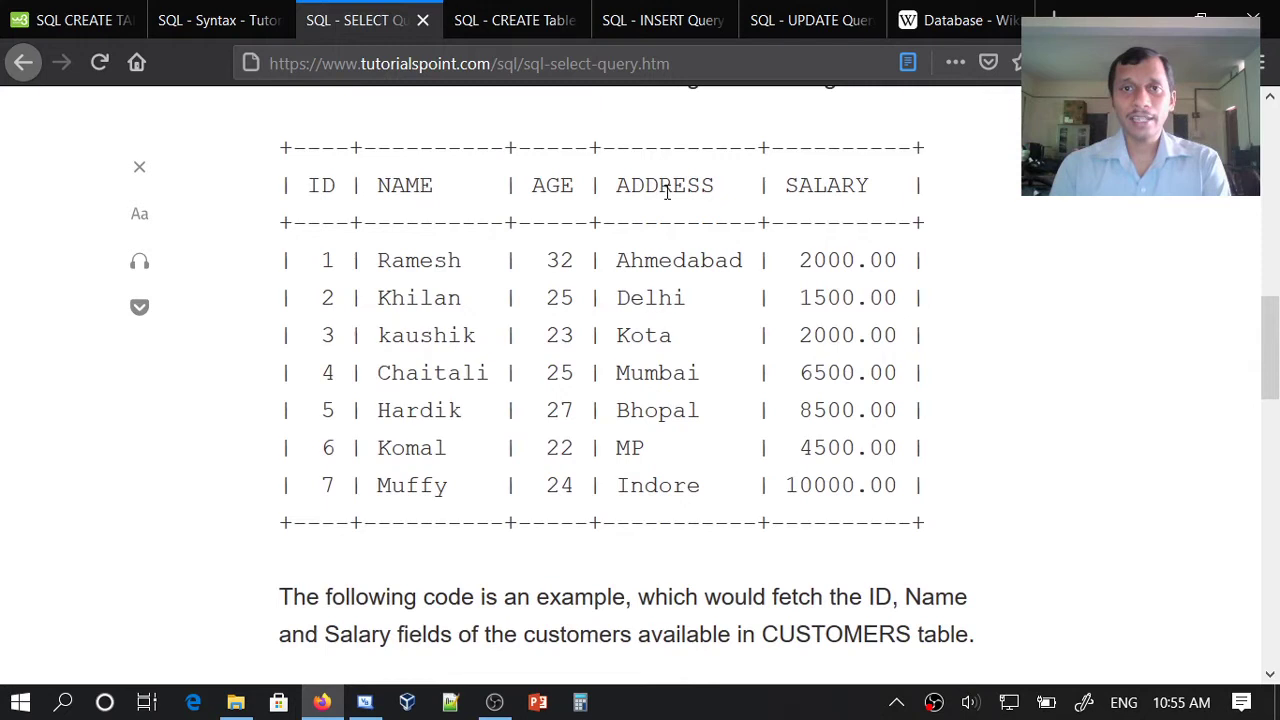
{"action": "double_click", "coordinate": [404, 184]}
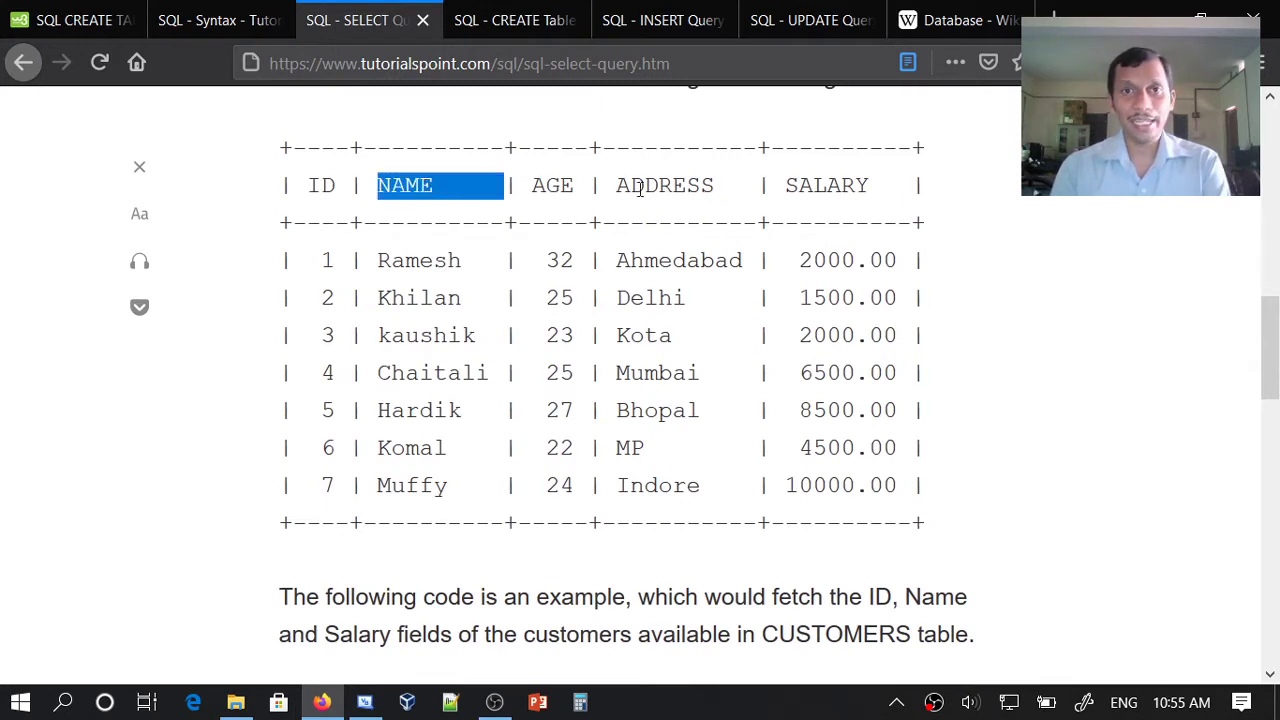
{"action": "left_click", "coordinate": [472, 204]}
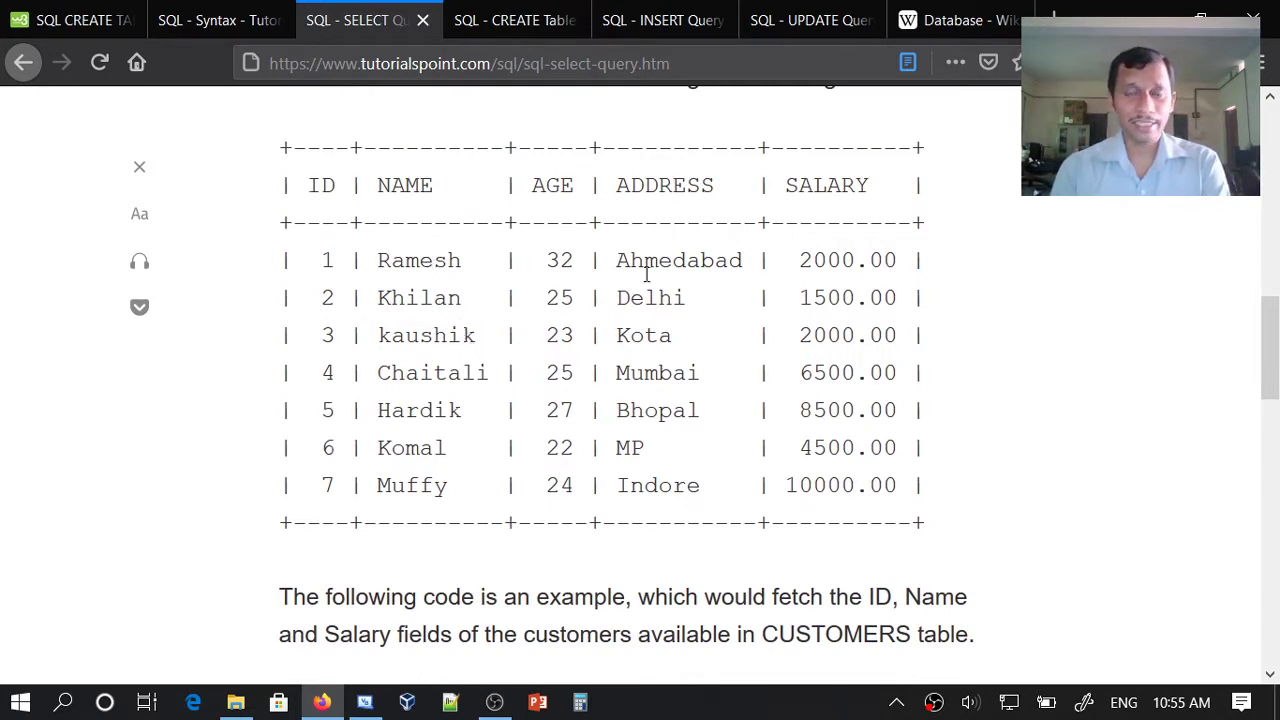
{"action": "mouse_move", "coordinate": [416, 184]}
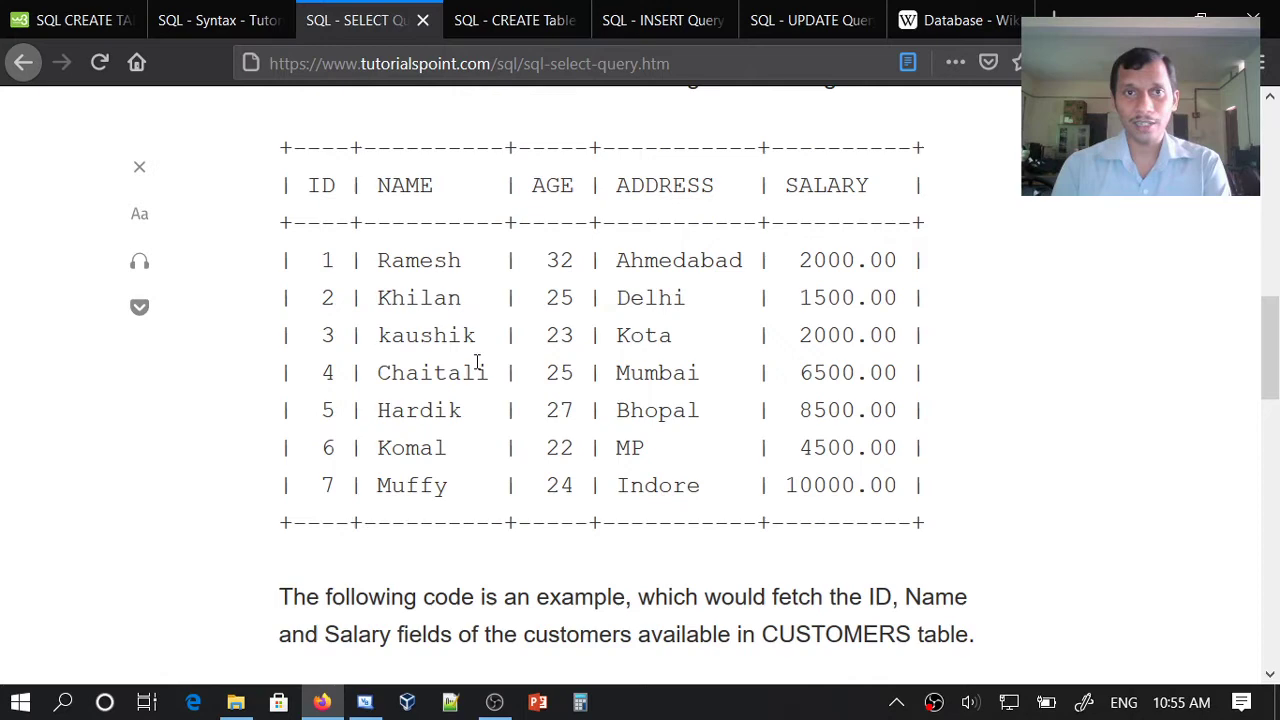
{"action": "scroll", "scroll_direction": "up", "scroll_amount": 3}
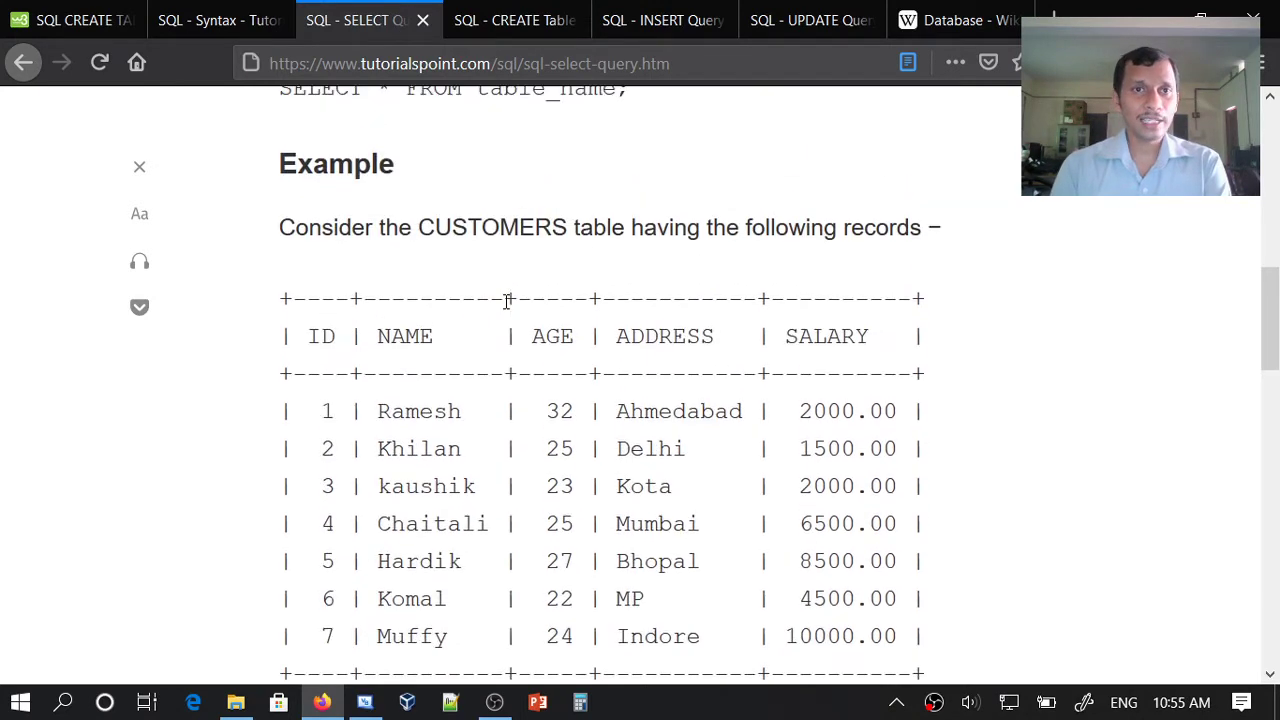
{"action": "scroll", "scroll_direction": "up", "scroll_amount": 3}
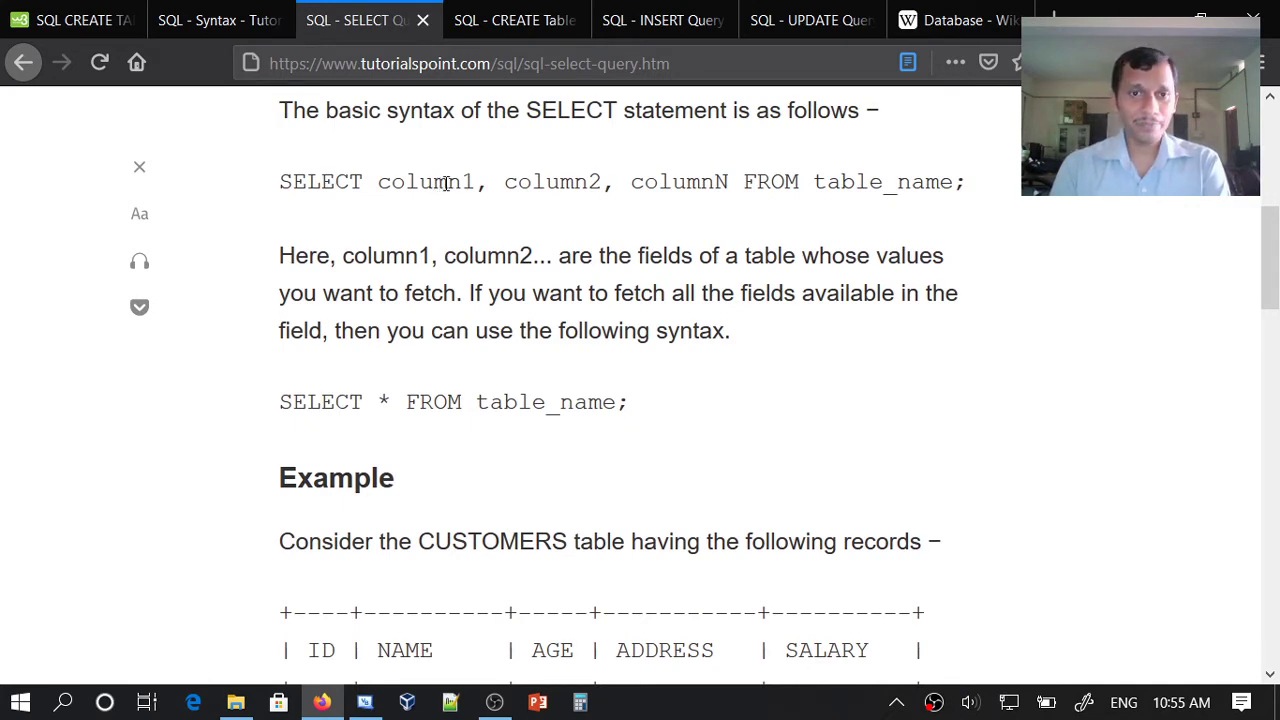
{"action": "mouse_move", "coordinate": [596, 584]}
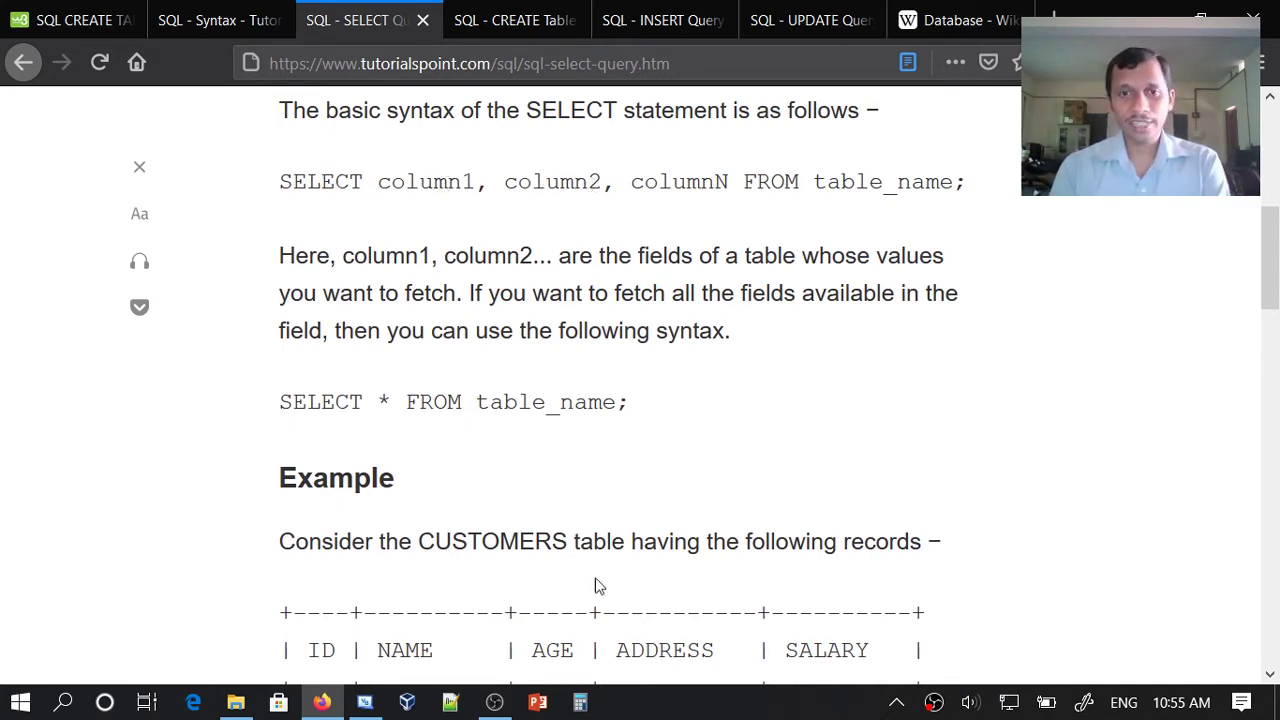
{"action": "mouse_move", "coordinate": [364, 208]}
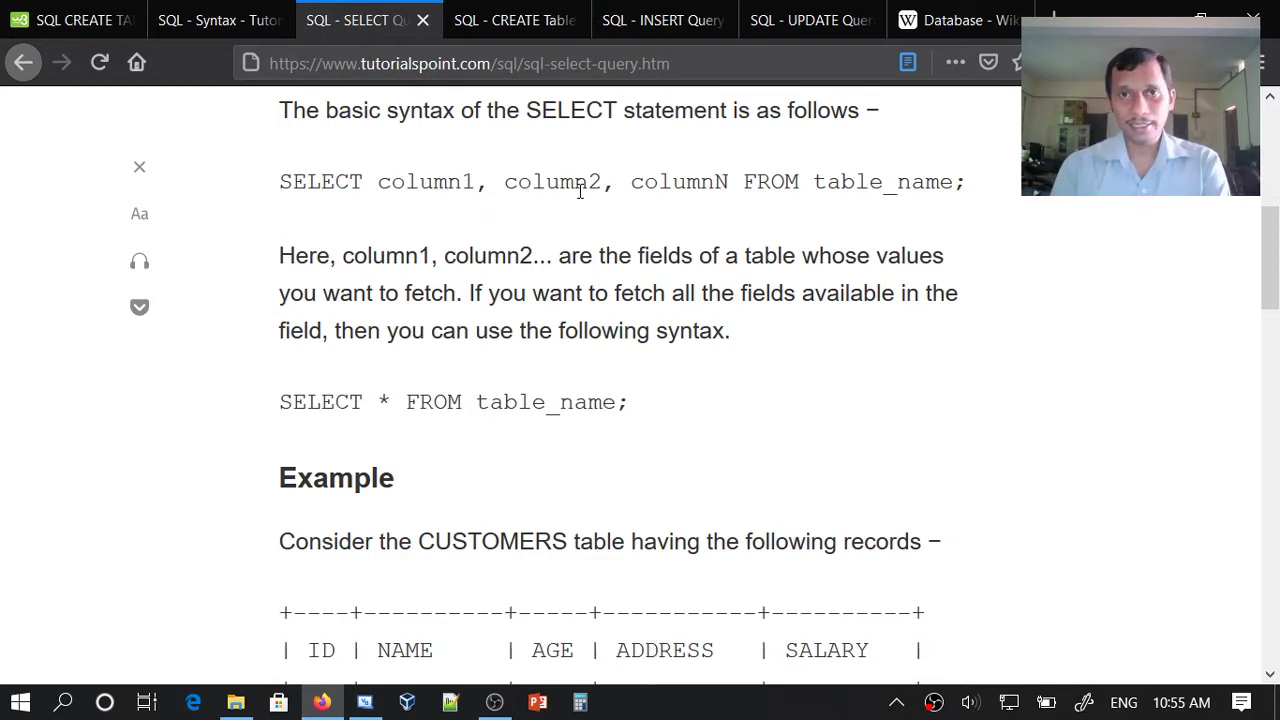
{"action": "double_click", "coordinate": [770, 182]}
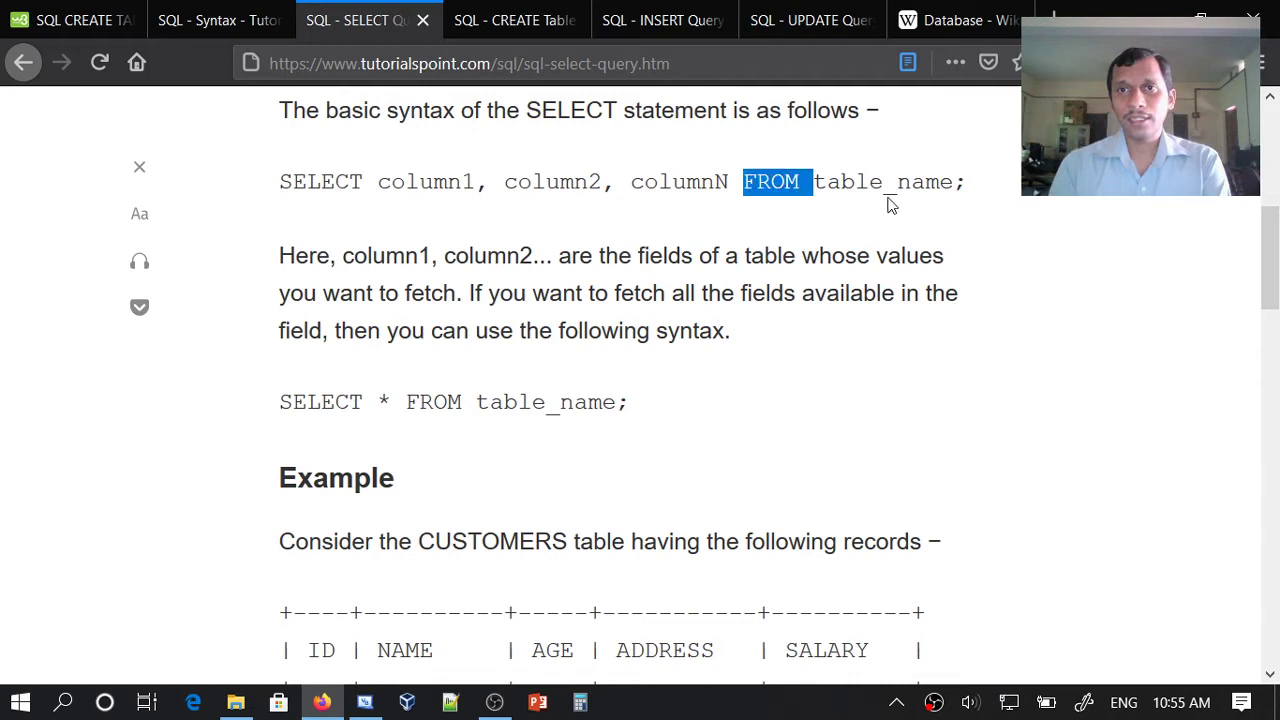
{"action": "mouse_move", "coordinate": [640, 488]}
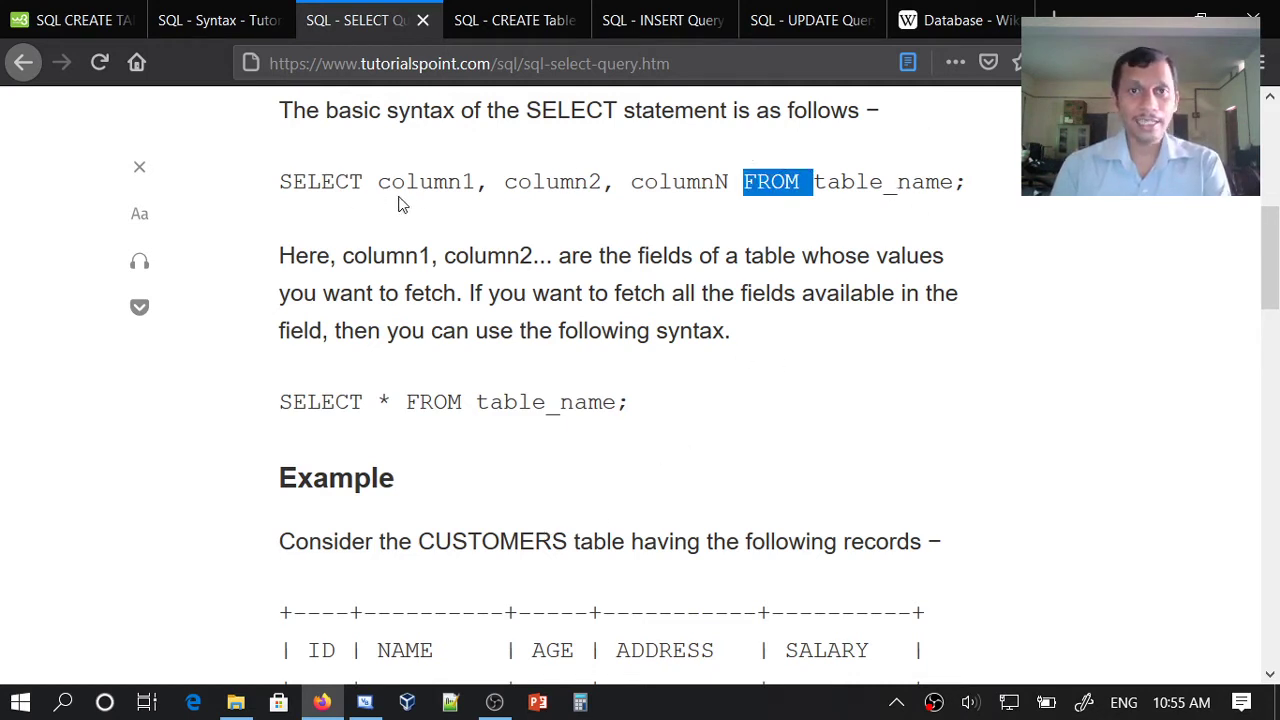
{"action": "mouse_move", "coordinate": [870, 196]}
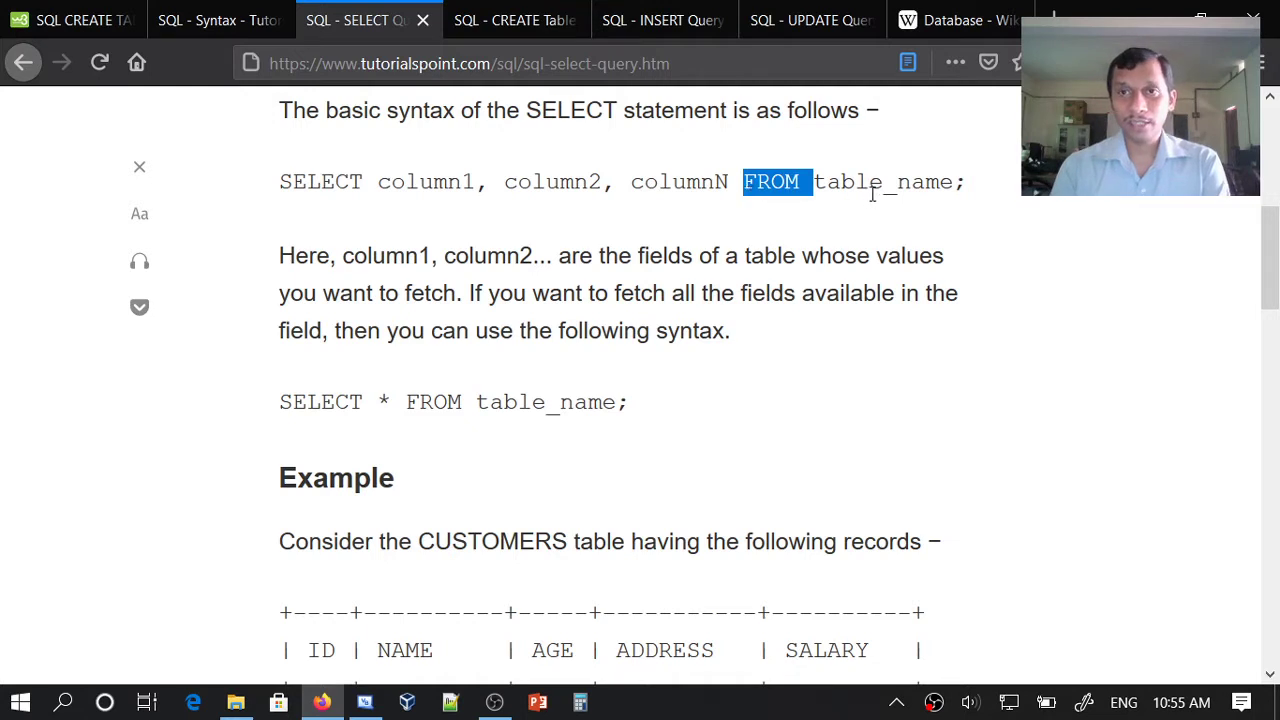
{"action": "mouse_move", "coordinate": [744, 344]}
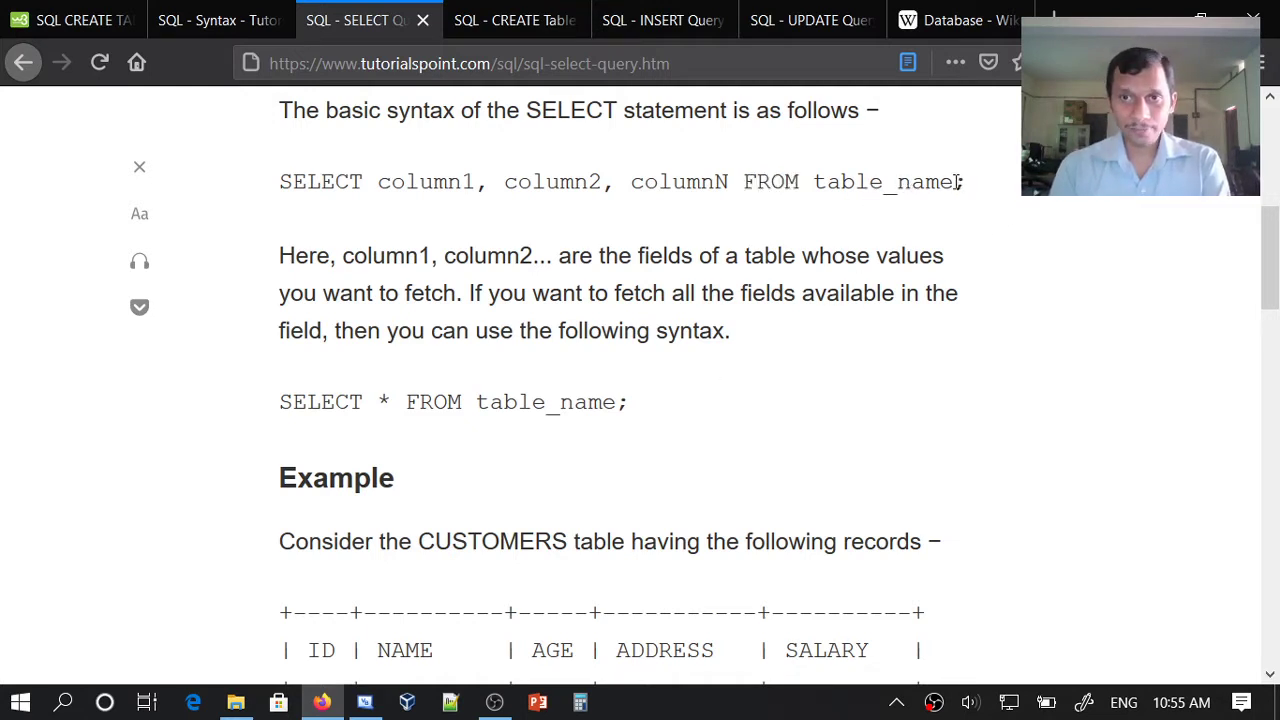
{"action": "double_click", "coordinate": [958, 182]}
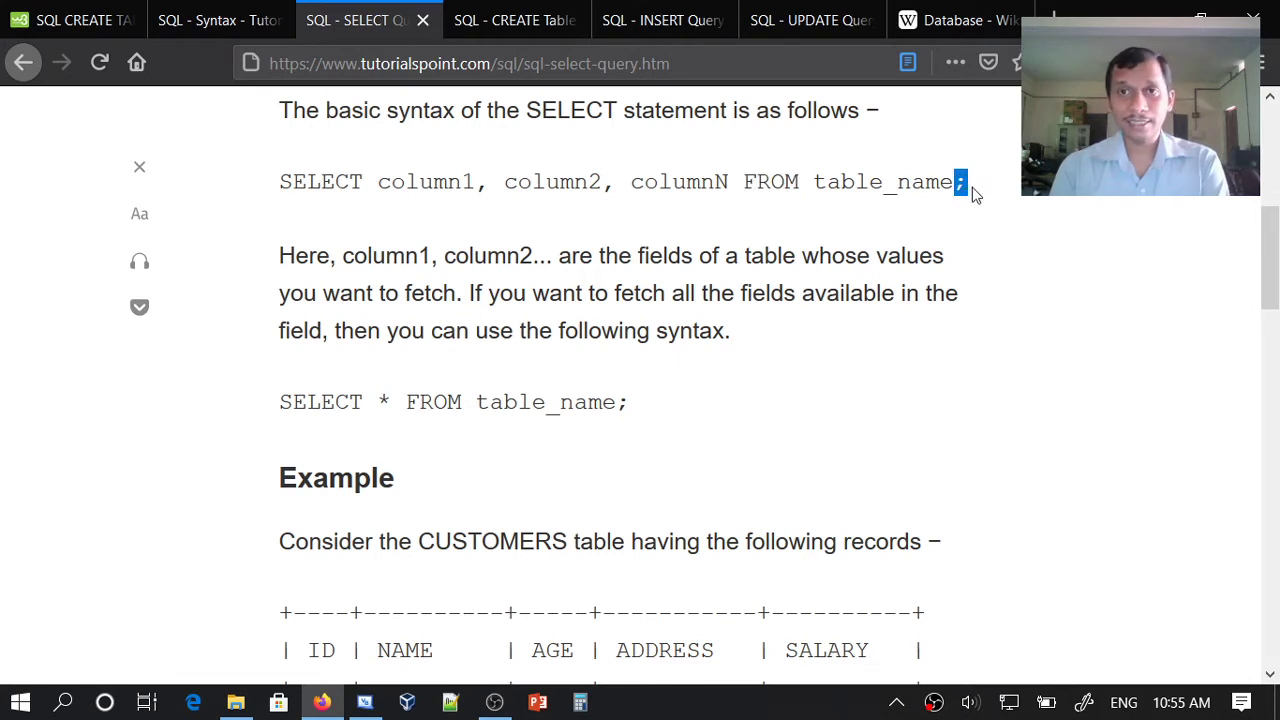
{"action": "mouse_move", "coordinate": [966, 190]}
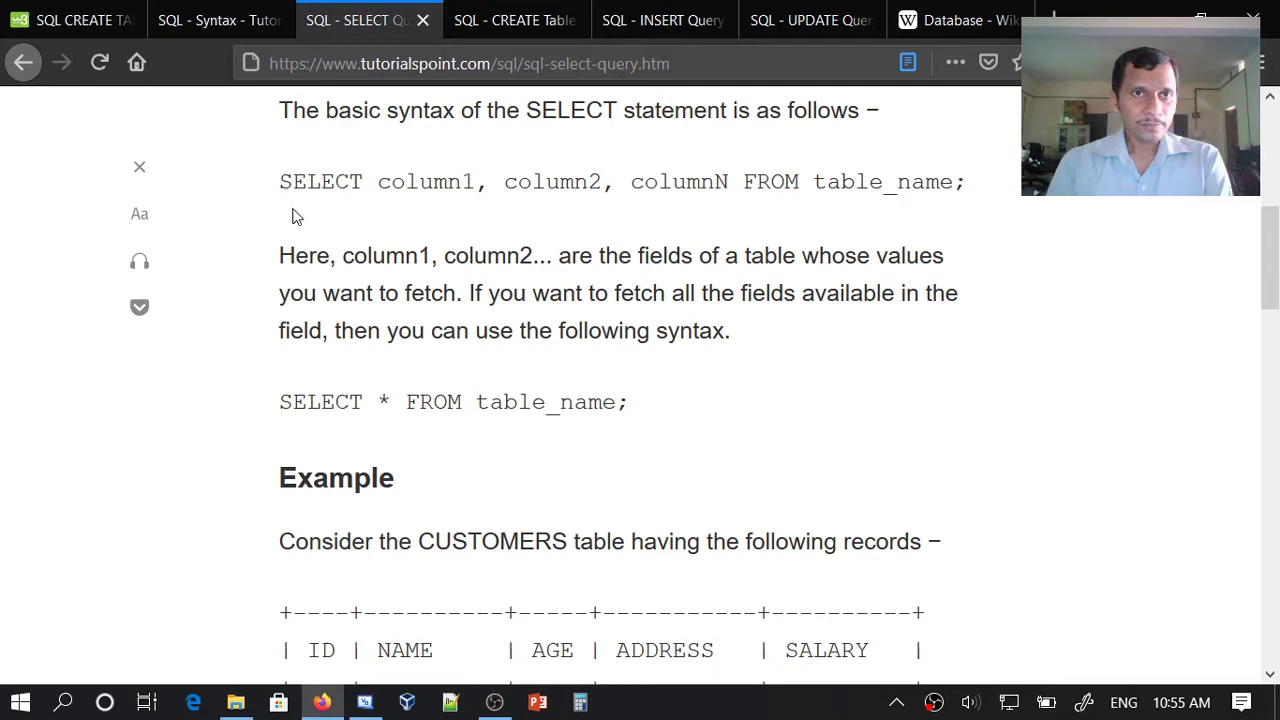
{"action": "mouse_move", "coordinate": [370, 492]}
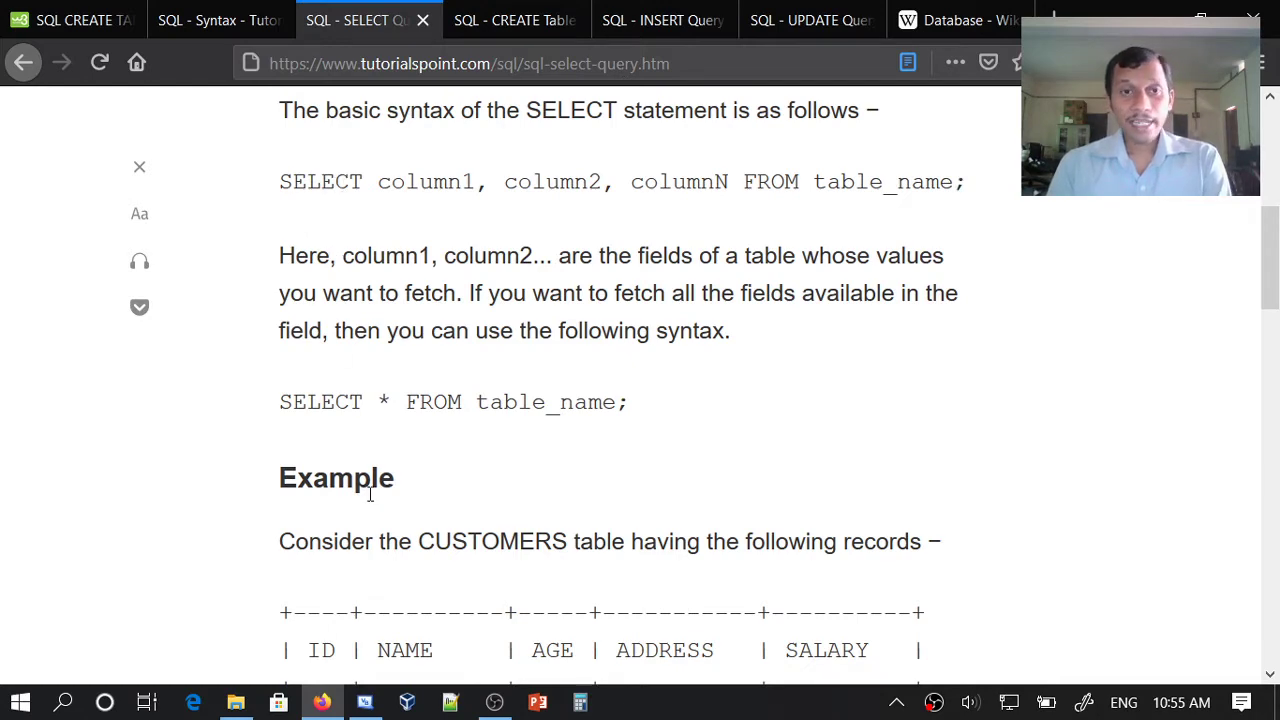
{"action": "scroll", "scroll_direction": "down", "scroll_amount": 3}
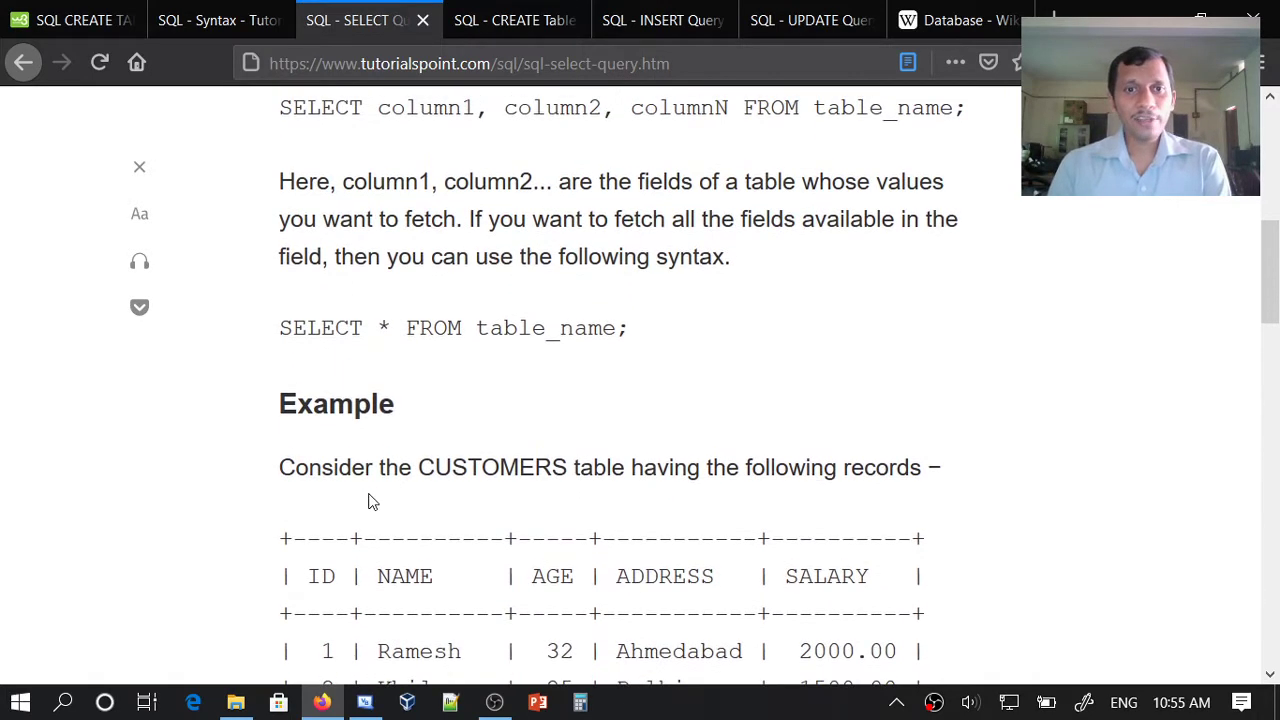
{"action": "scroll", "scroll_direction": "down", "scroll_amount": 3}
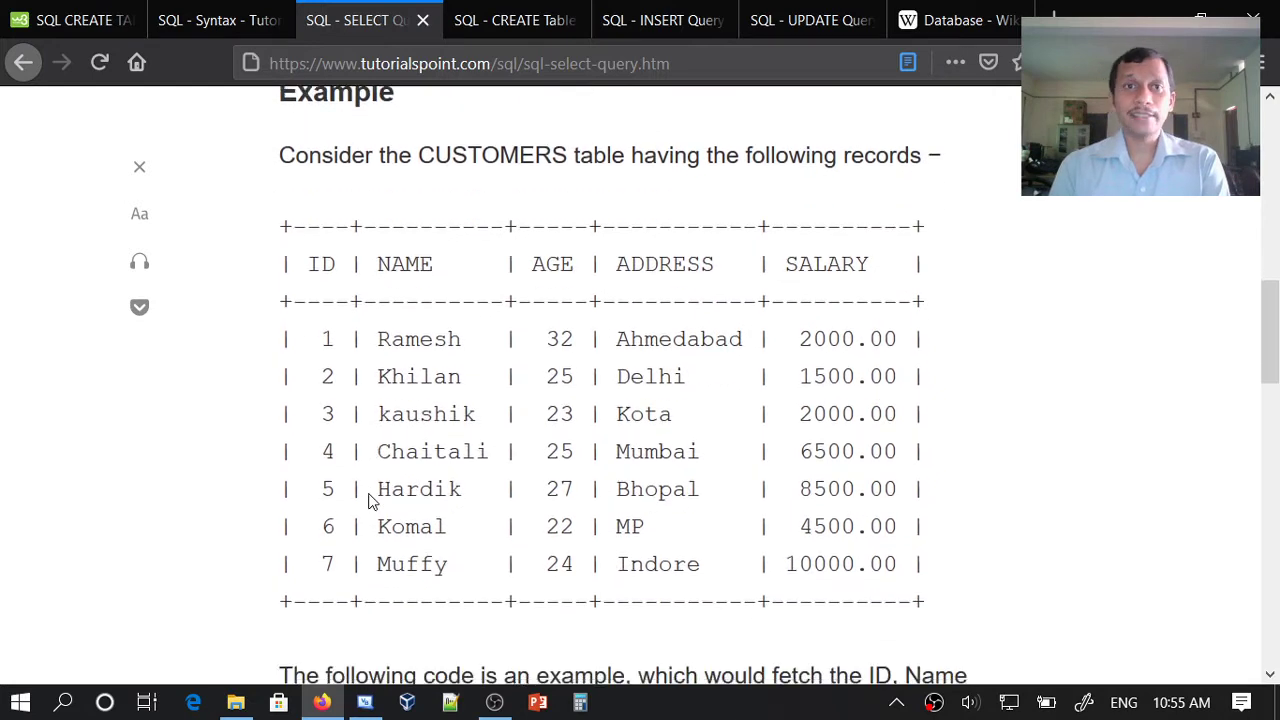
{"action": "scroll", "scroll_direction": "down", "scroll_amount": 3}
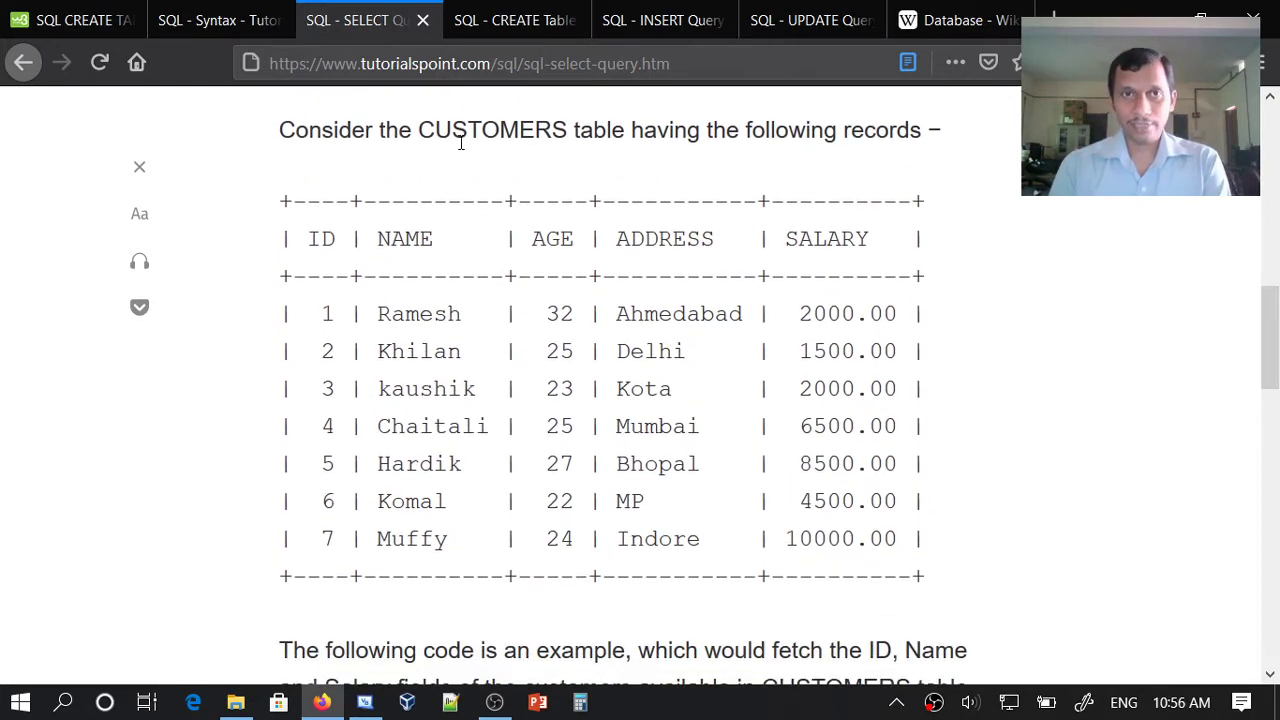
{"action": "mouse_move", "coordinate": [484, 152]}
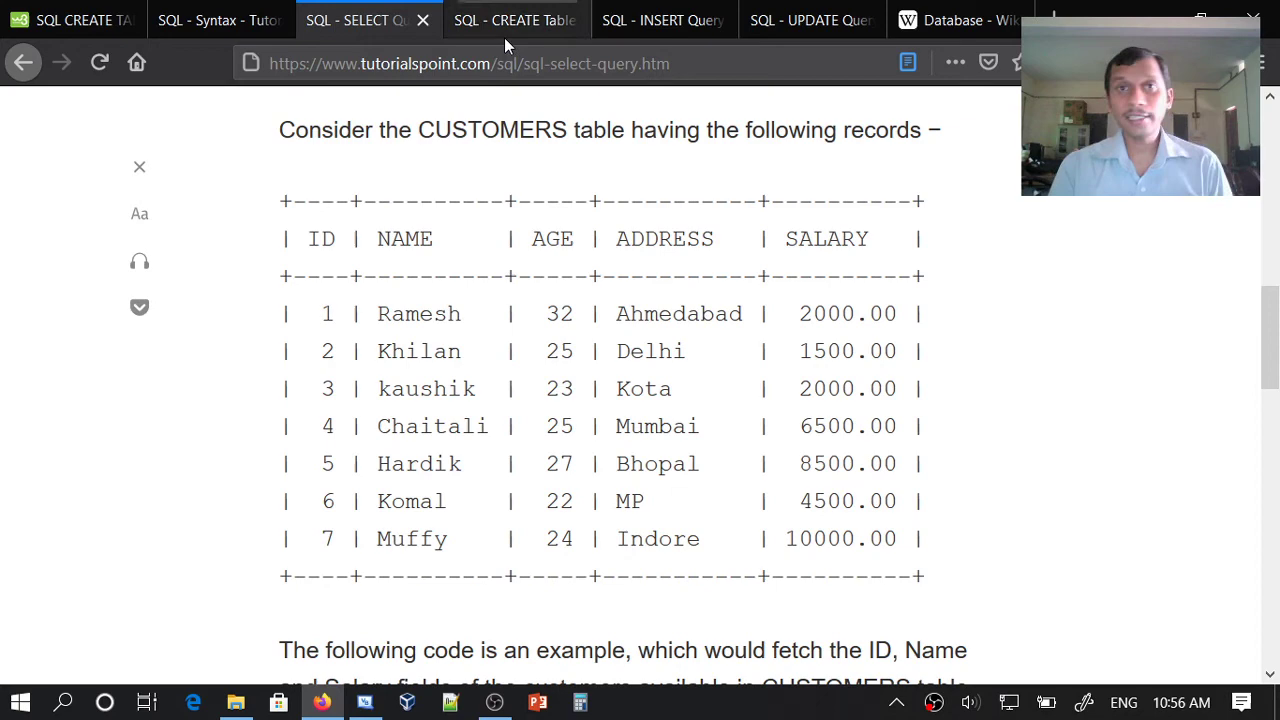
Switch to the CREATE TABLE tutorial at its Syntax section with datatypes and PRIMARY KEY
{"action": "left_click", "coordinate": [516, 20]}
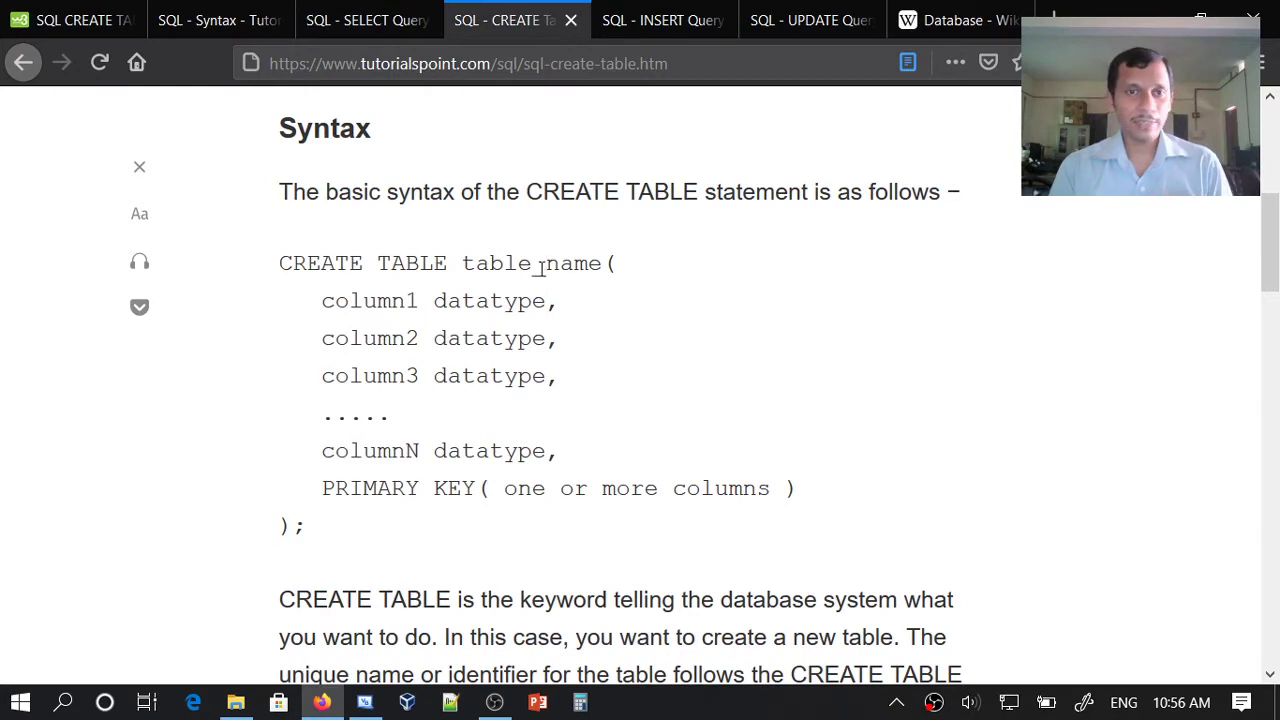
{"action": "mouse_move", "coordinate": [378, 310]}
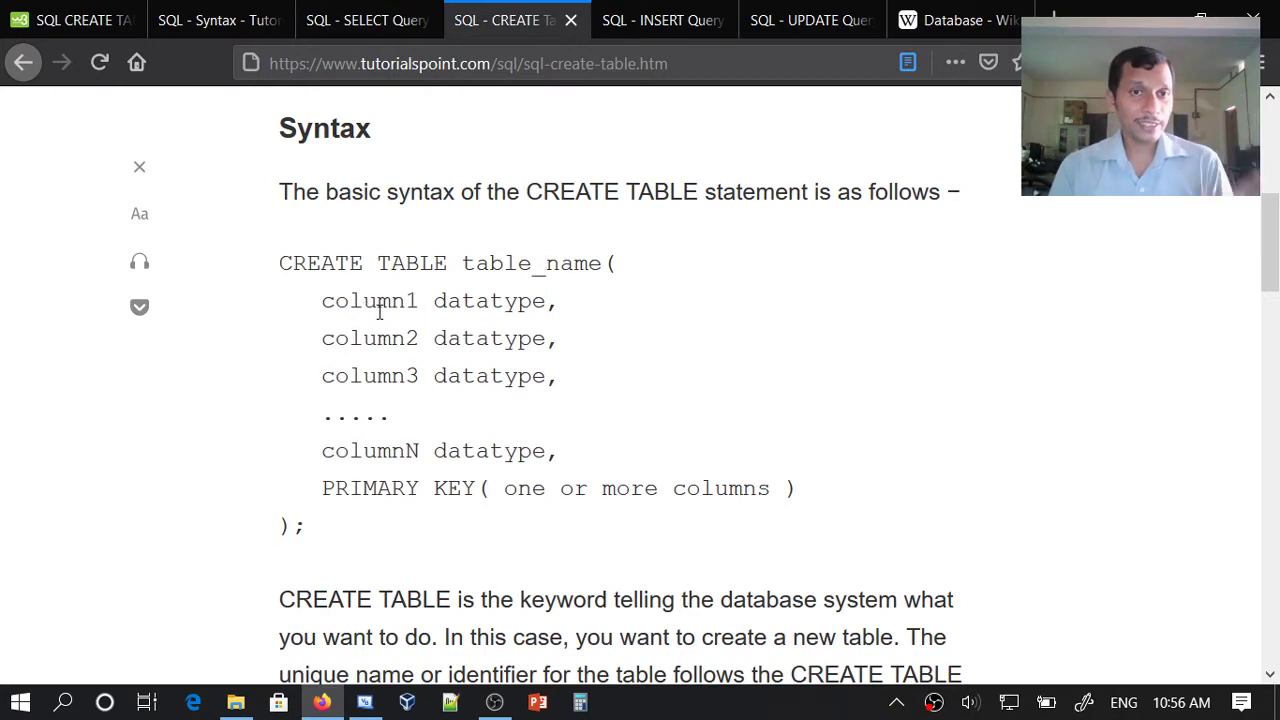
{"action": "mouse_move", "coordinate": [528, 338]}
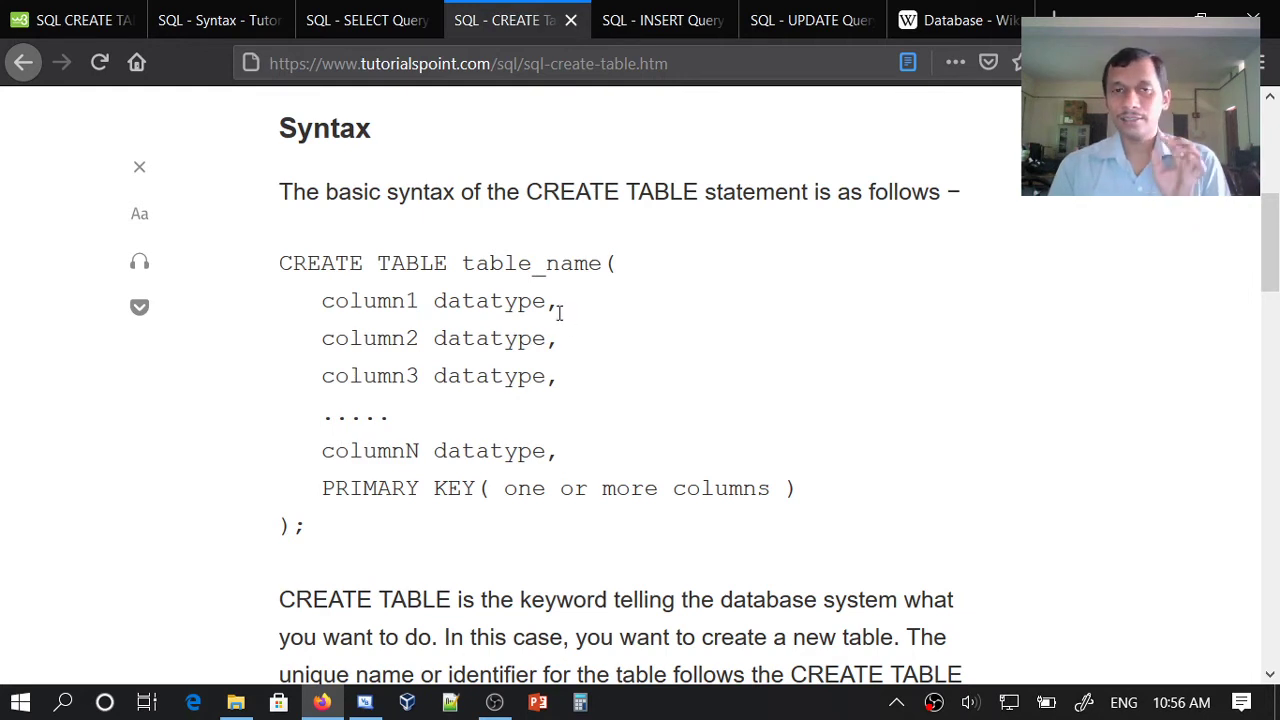
{"action": "mouse_move", "coordinate": [556, 328]}
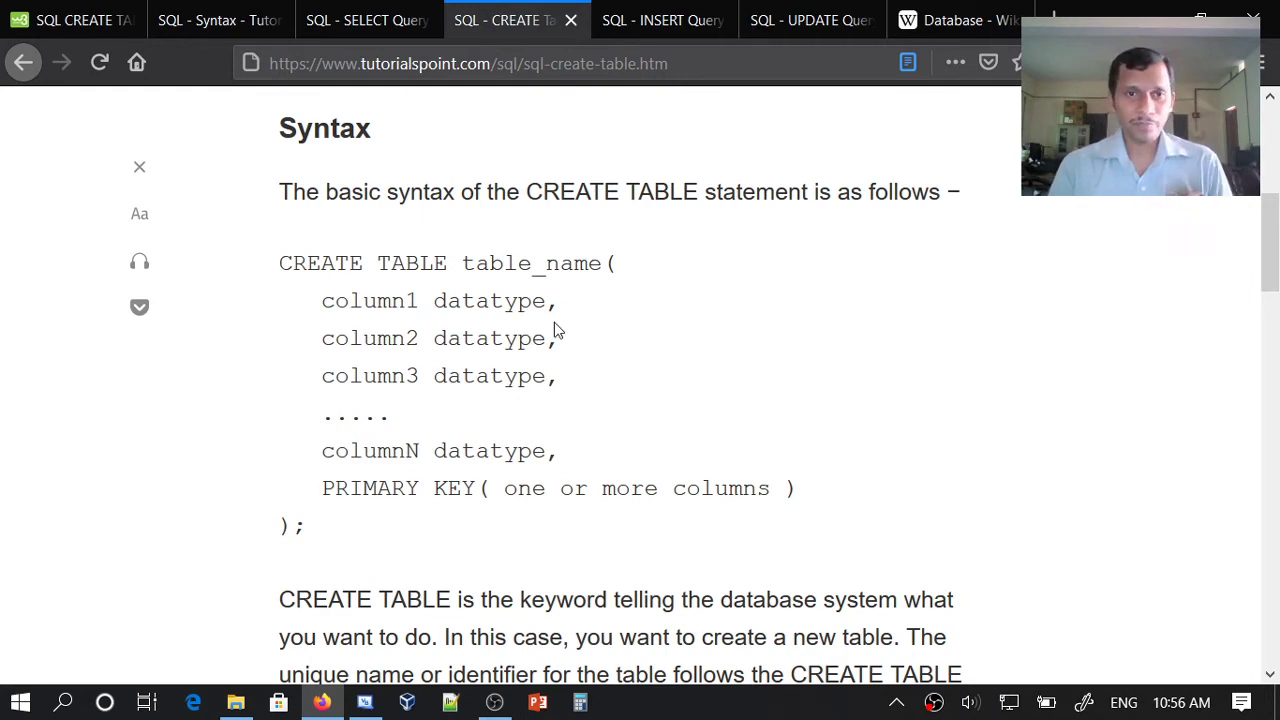
{"action": "mouse_move", "coordinate": [350, 520]}
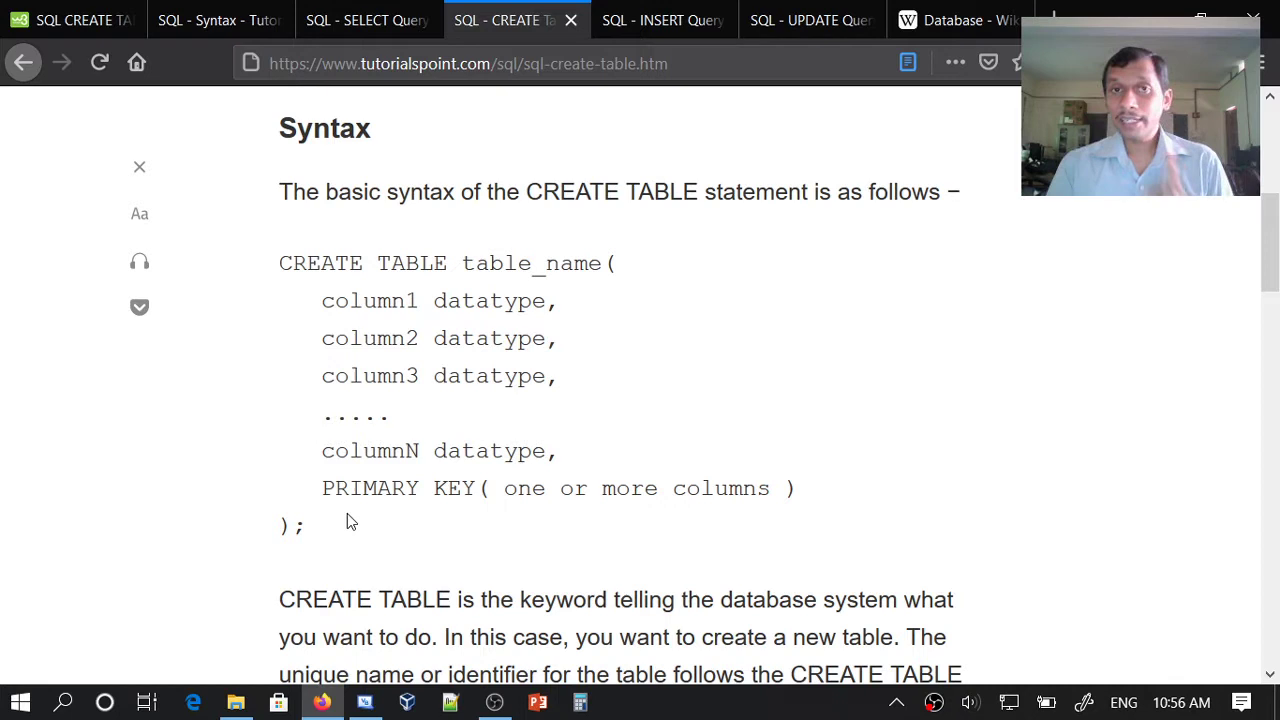
{"action": "mouse_move", "coordinate": [360, 514]}
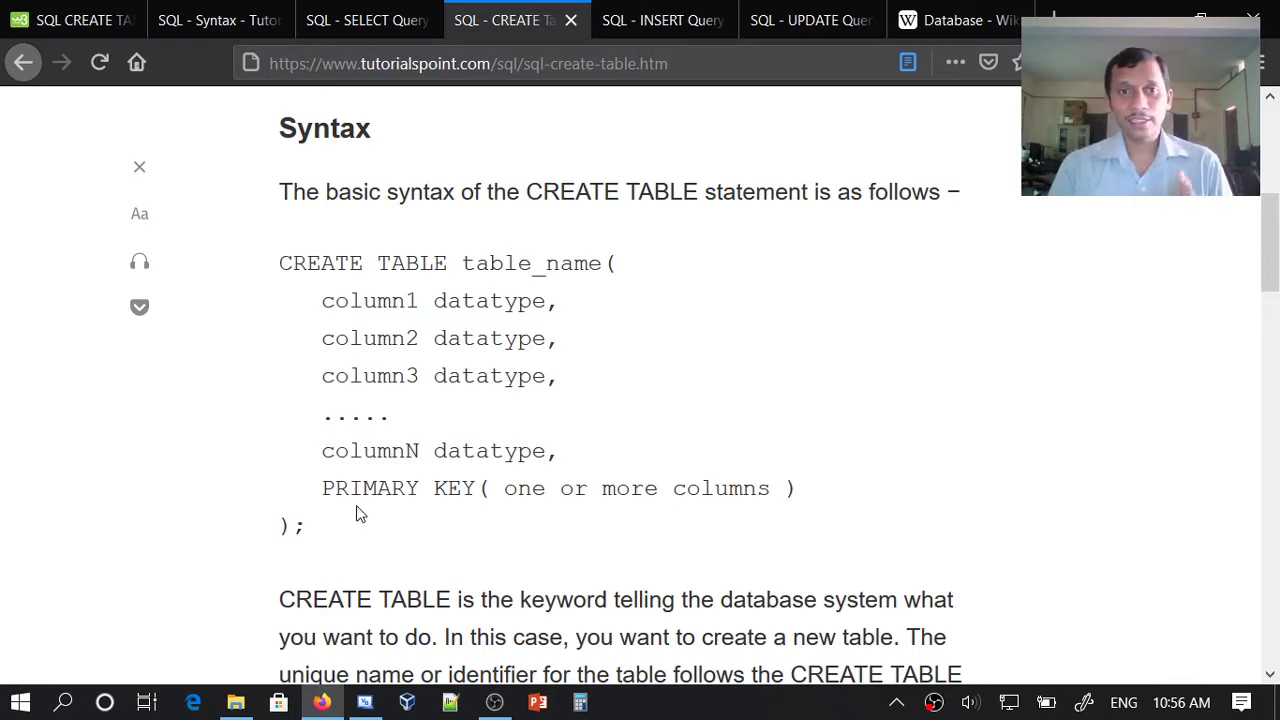
{"action": "mouse_move", "coordinate": [442, 510]}
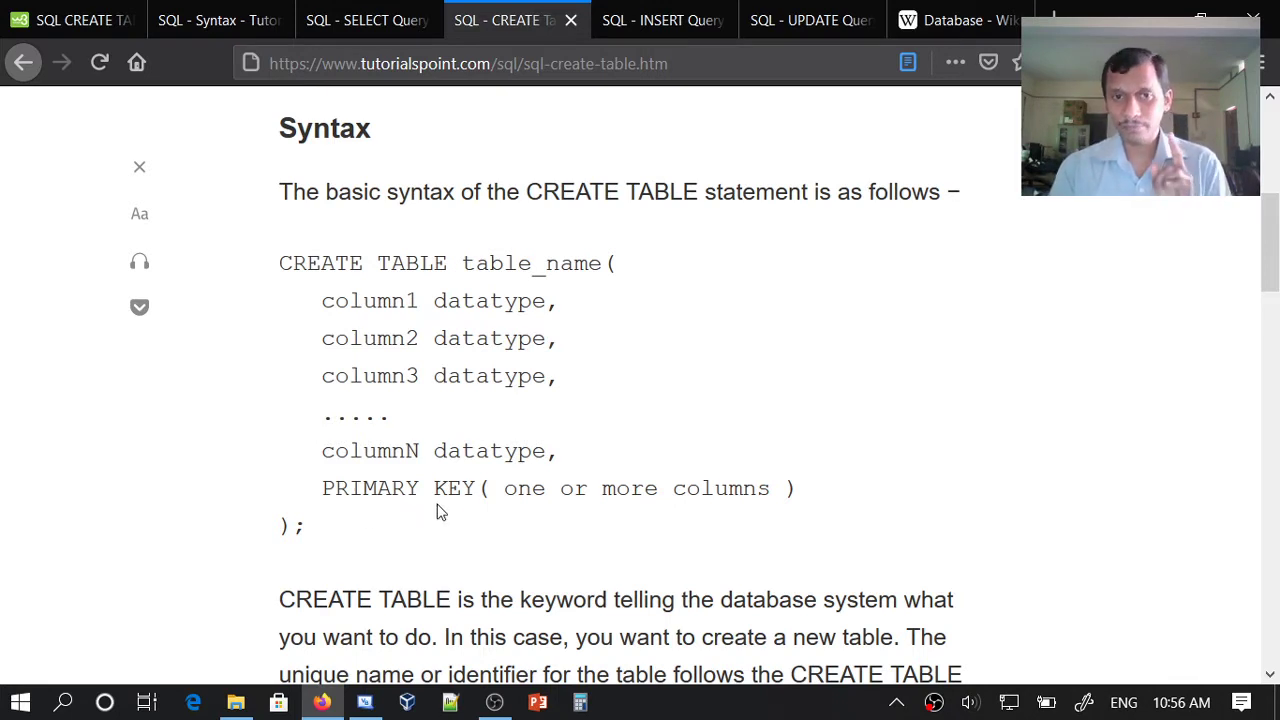
{"action": "mouse_move", "coordinate": [396, 512]}
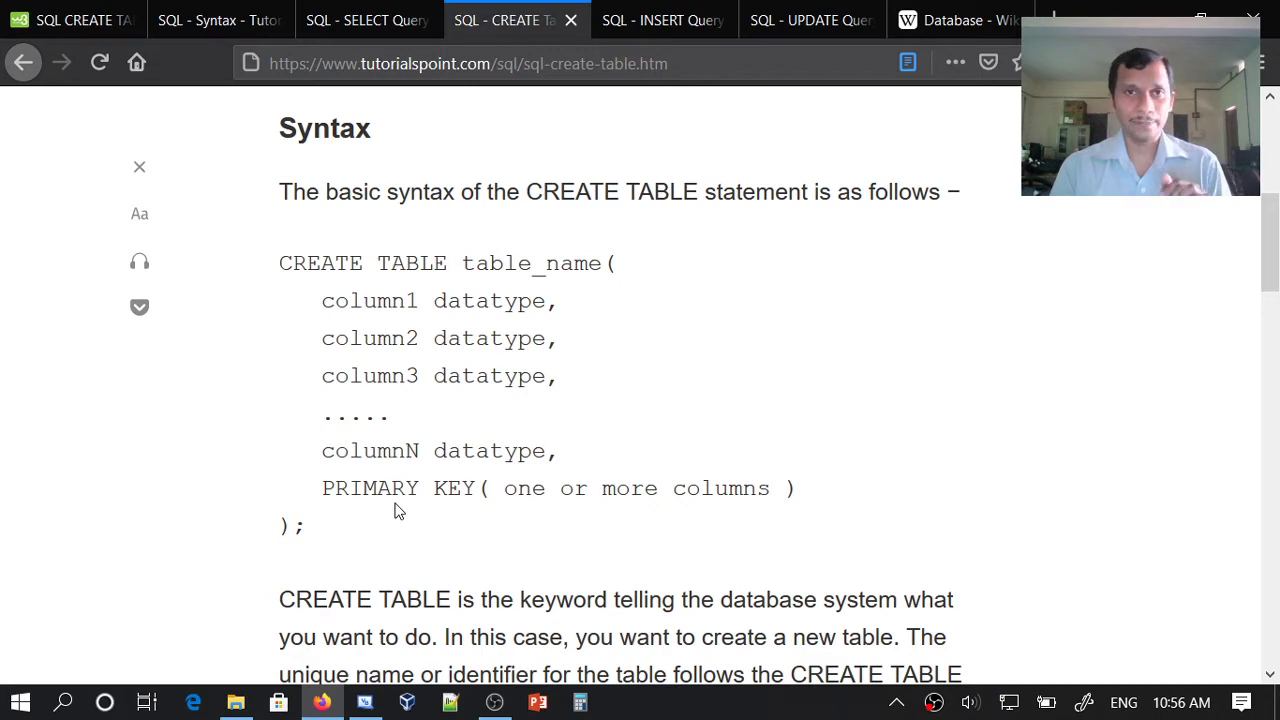
{"action": "mouse_move", "coordinate": [604, 460]}
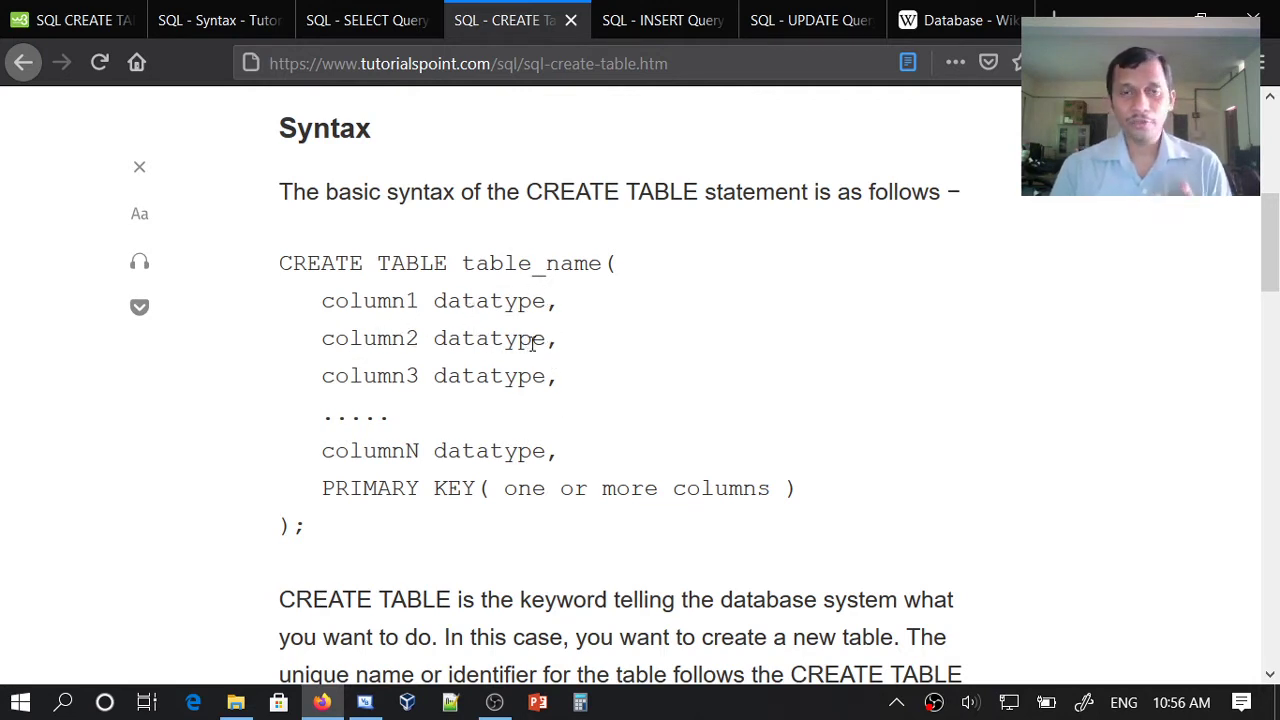
{"action": "mouse_move", "coordinate": [540, 344]}
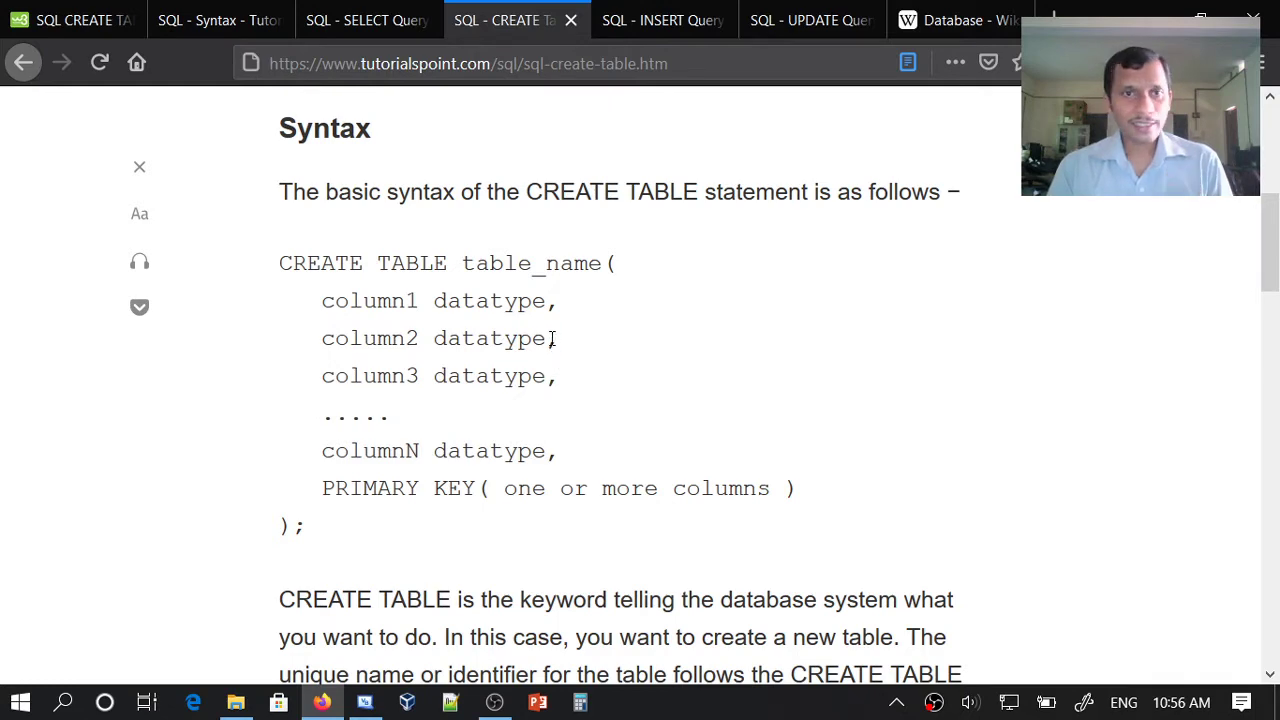
{"action": "scroll", "scroll_direction": "down", "scroll_amount": 3}
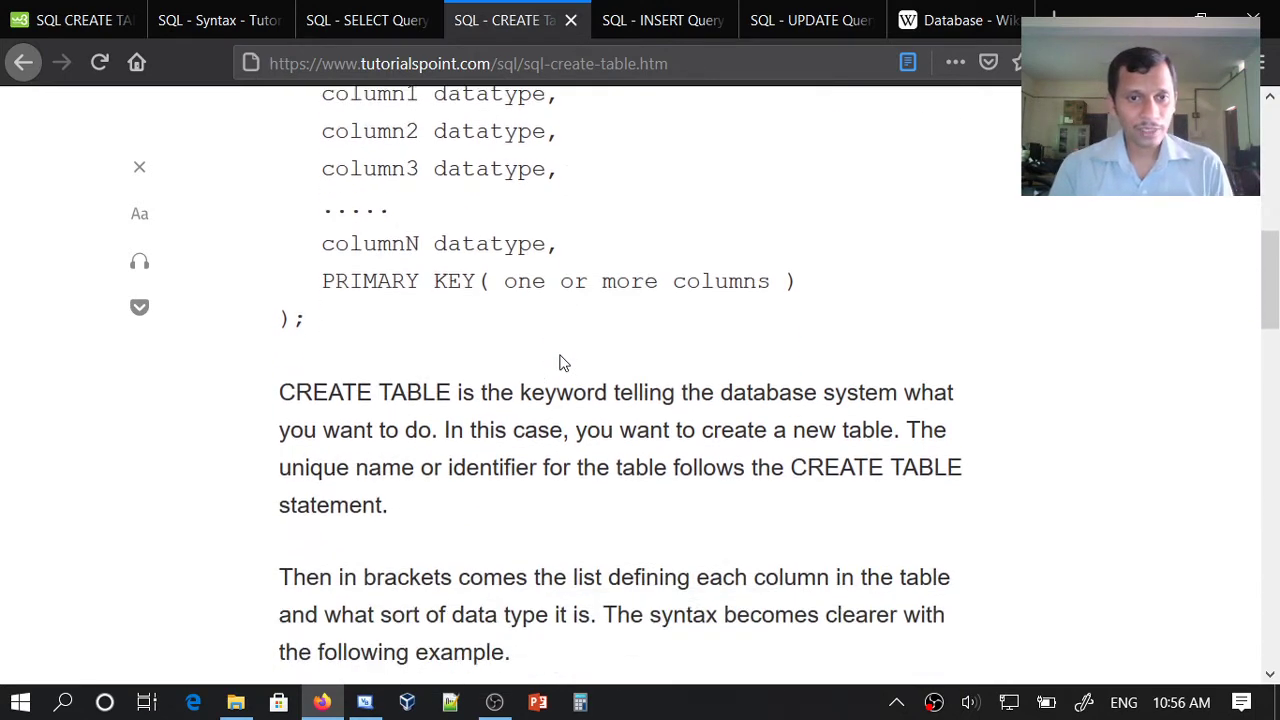
{"action": "scroll", "scroll_direction": "down", "scroll_amount": 3}
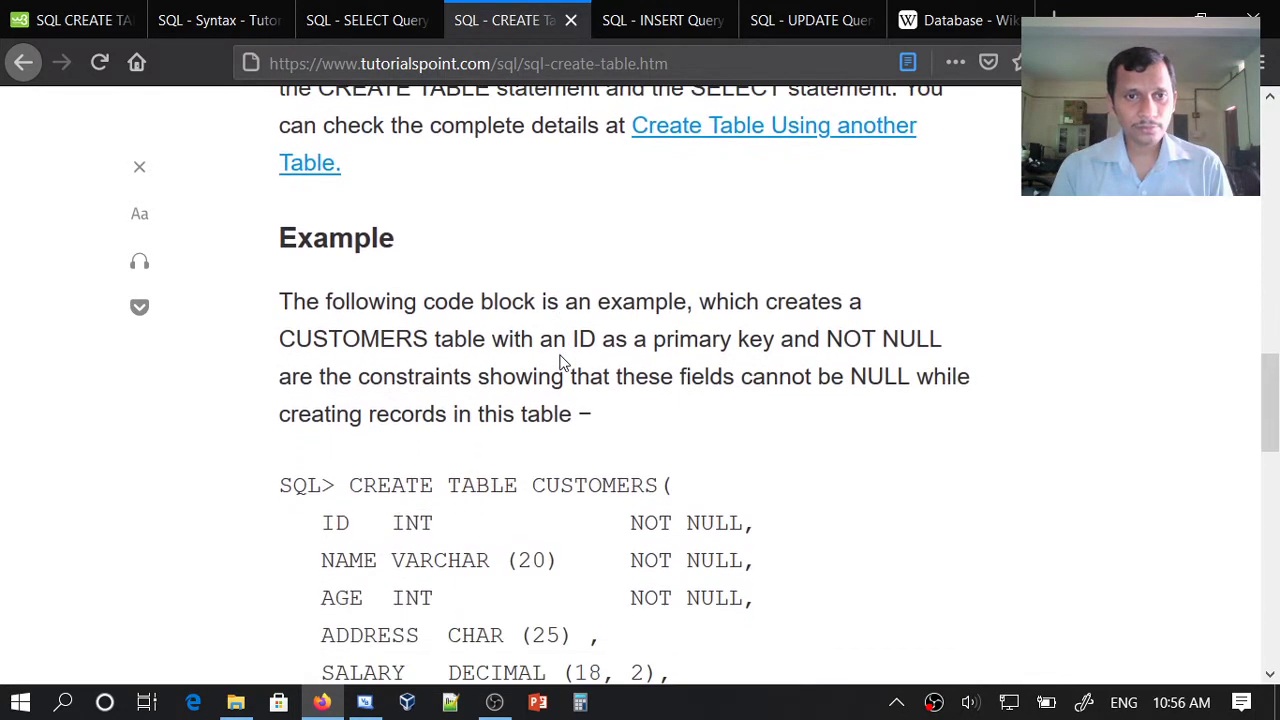
{"action": "scroll", "scroll_direction": "down", "scroll_amount": 3}
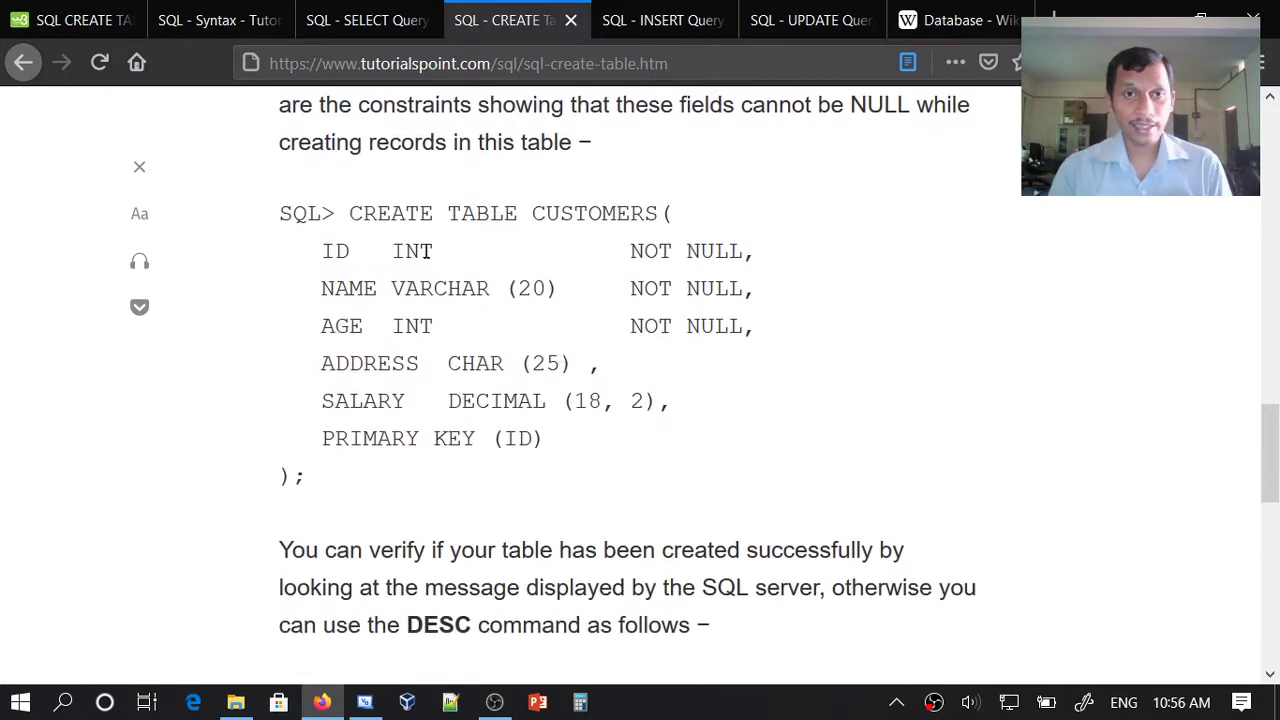
{"action": "scroll", "scroll_direction": "down", "scroll_amount": 3}
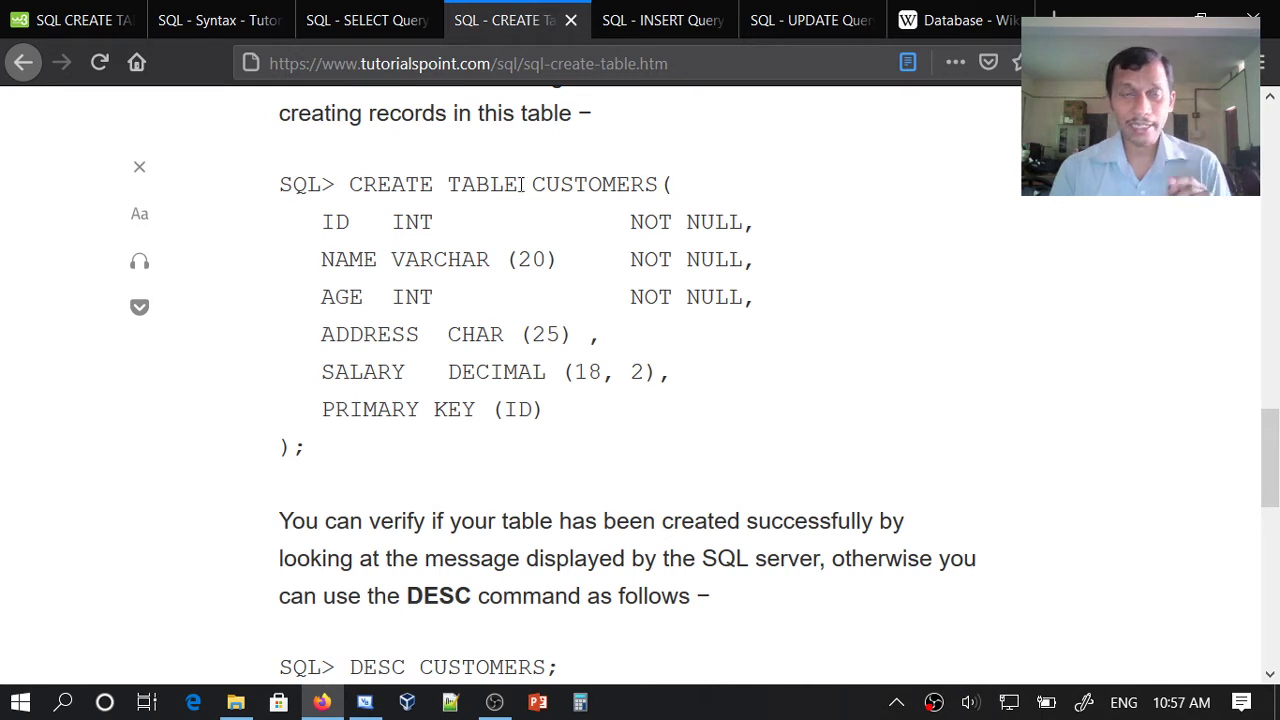
{"action": "mouse_move", "coordinate": [342, 234]}
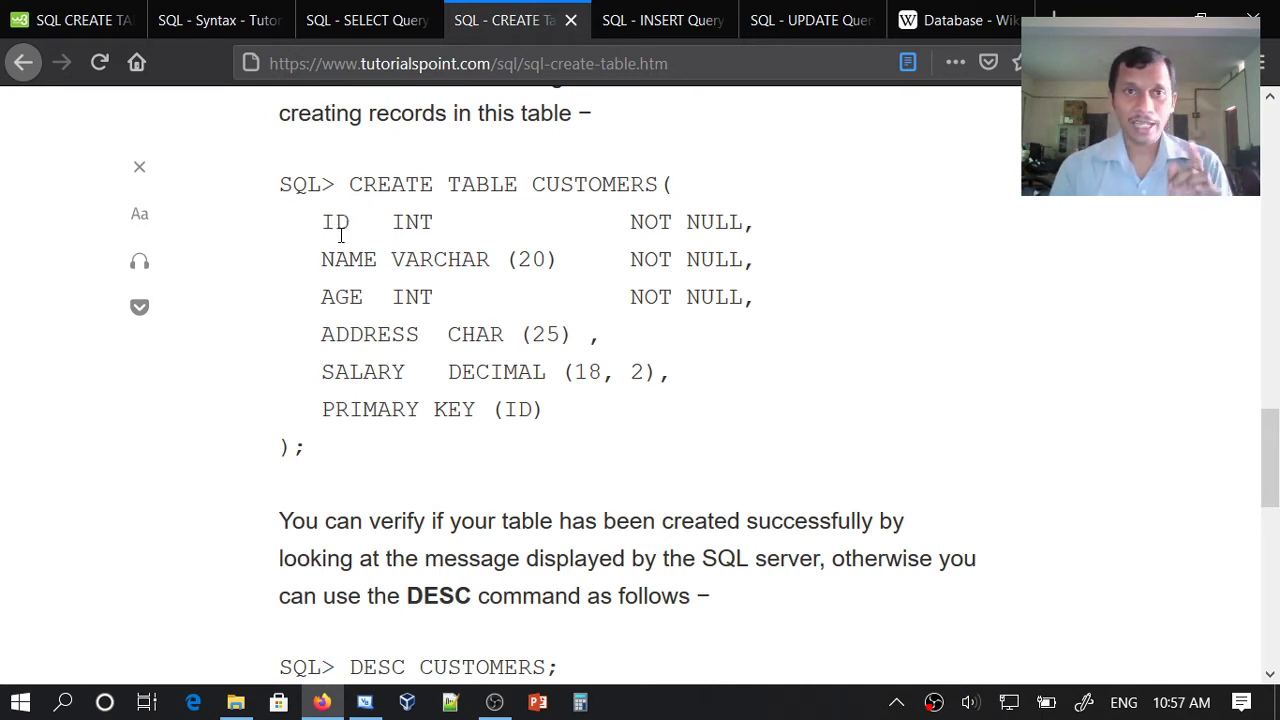
{"action": "mouse_move", "coordinate": [432, 248]}
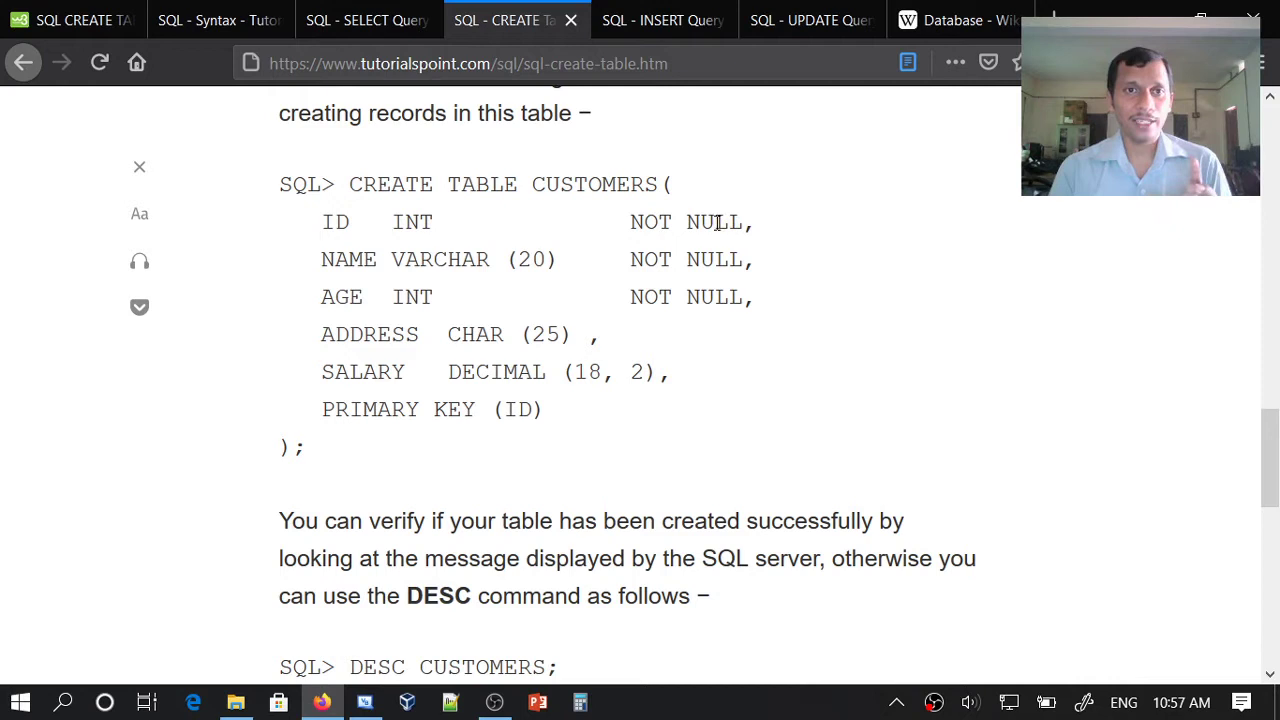
{"action": "mouse_move", "coordinate": [346, 272]}
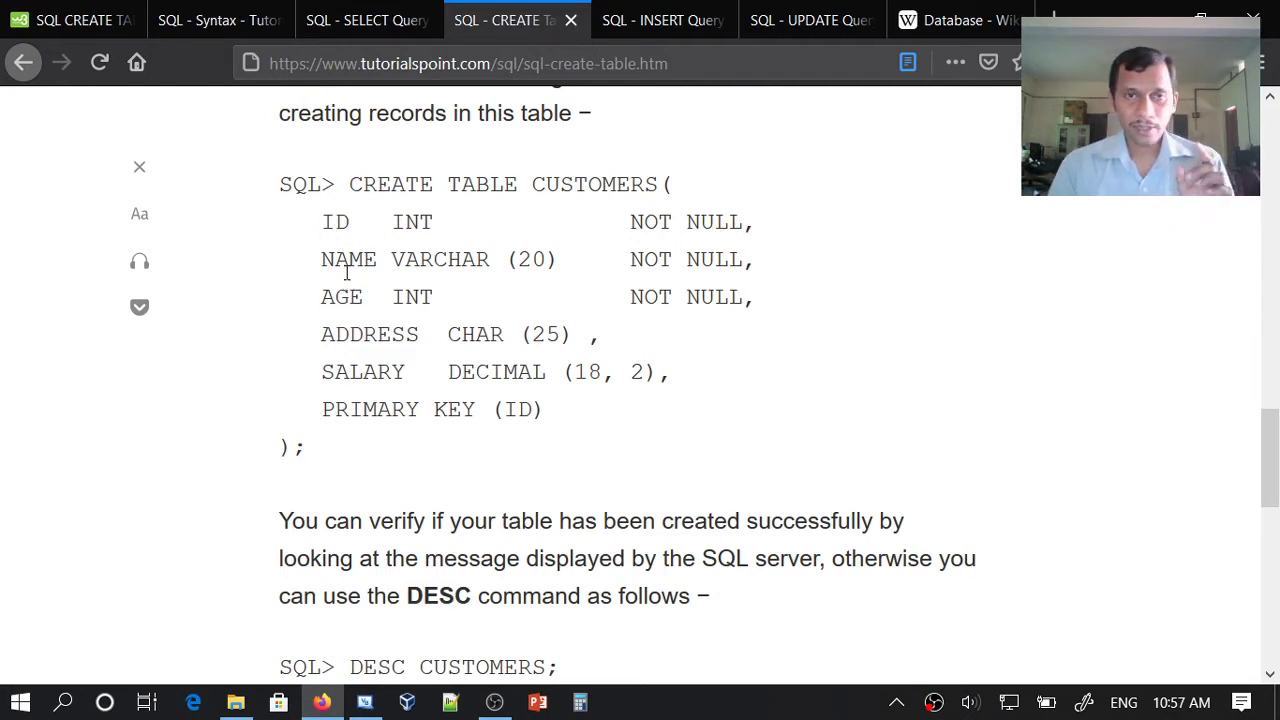
{"action": "mouse_move", "coordinate": [432, 264]}
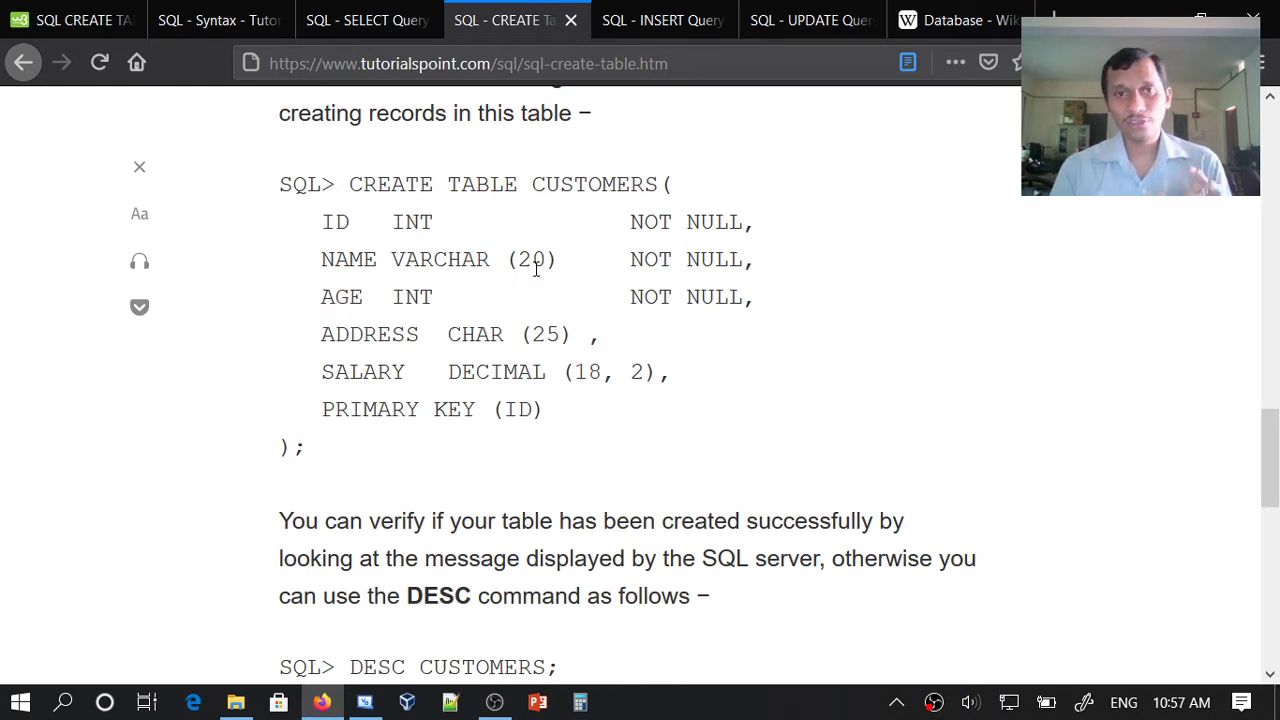
{"action": "mouse_move", "coordinate": [380, 308]}
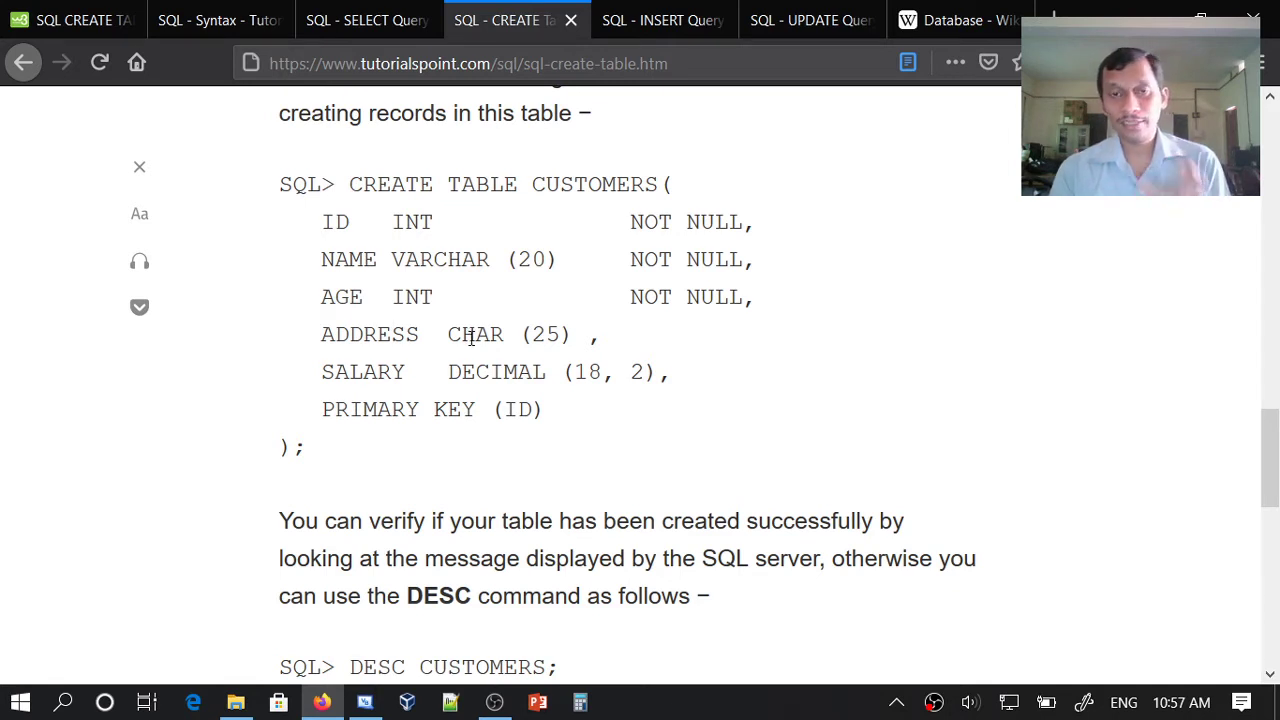
{"action": "mouse_move", "coordinate": [490, 334]}
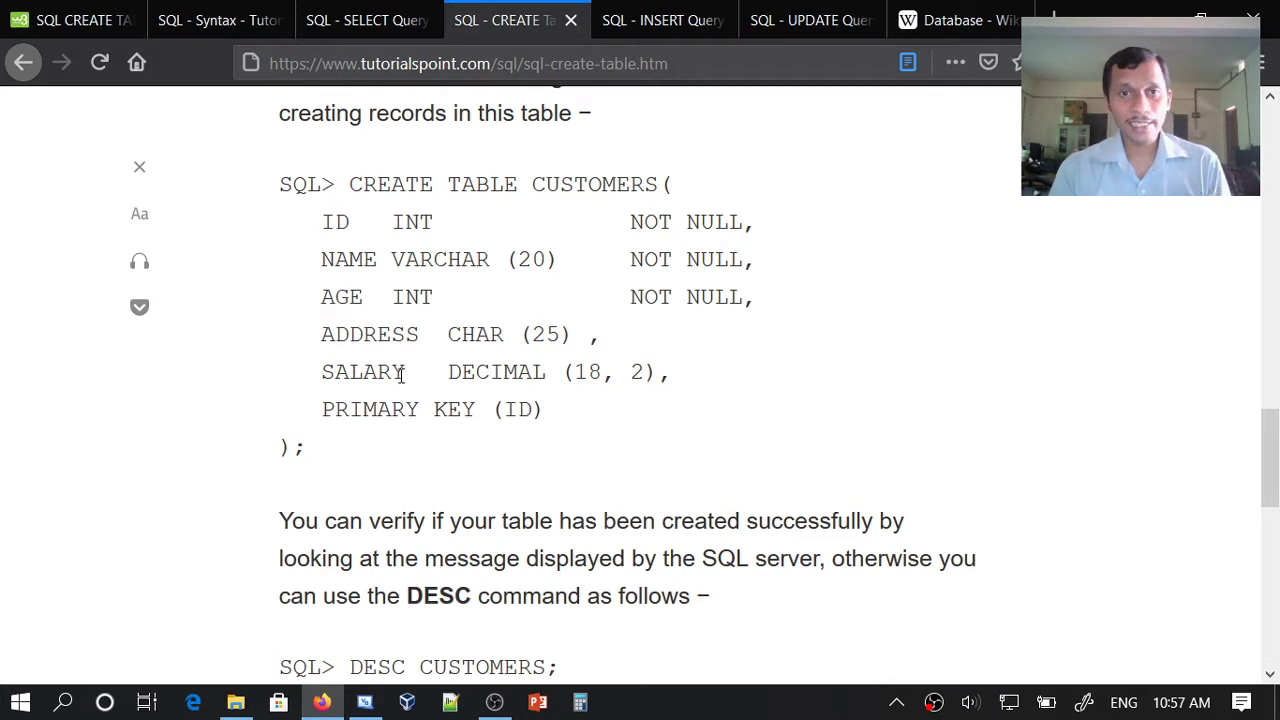
{"action": "mouse_move", "coordinate": [502, 370]}
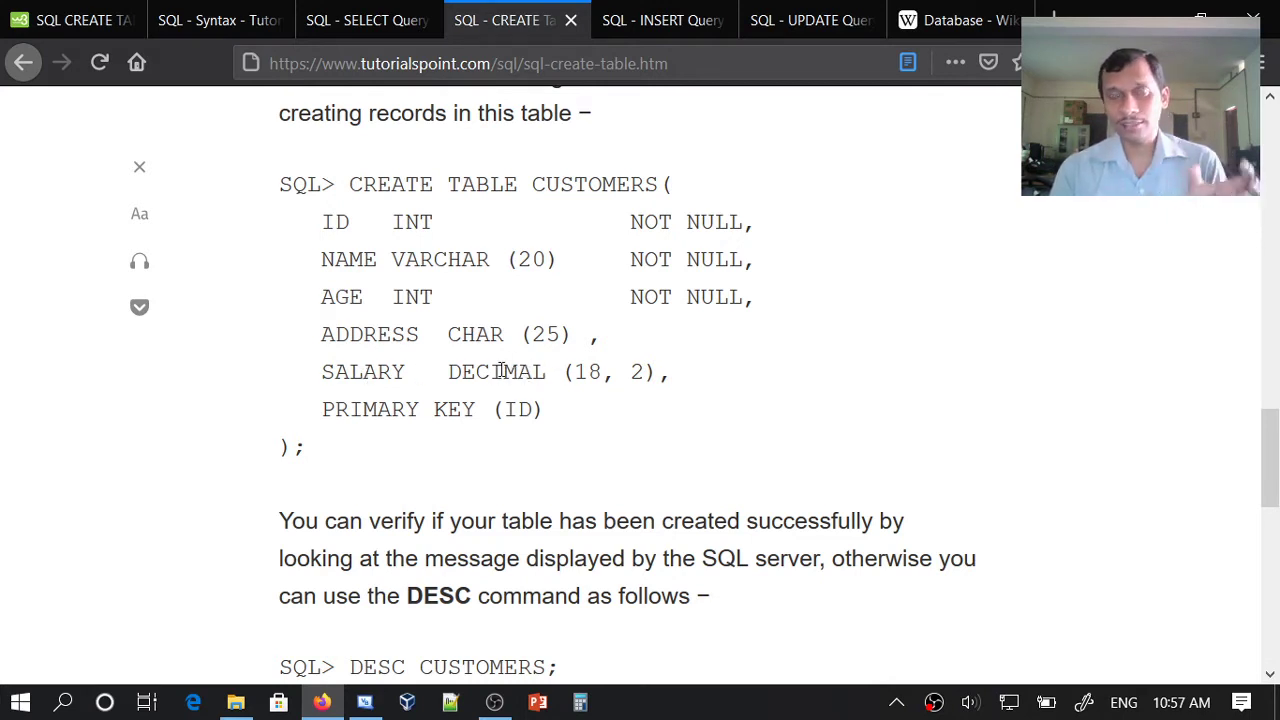
{"action": "mouse_move", "coordinate": [576, 376]}
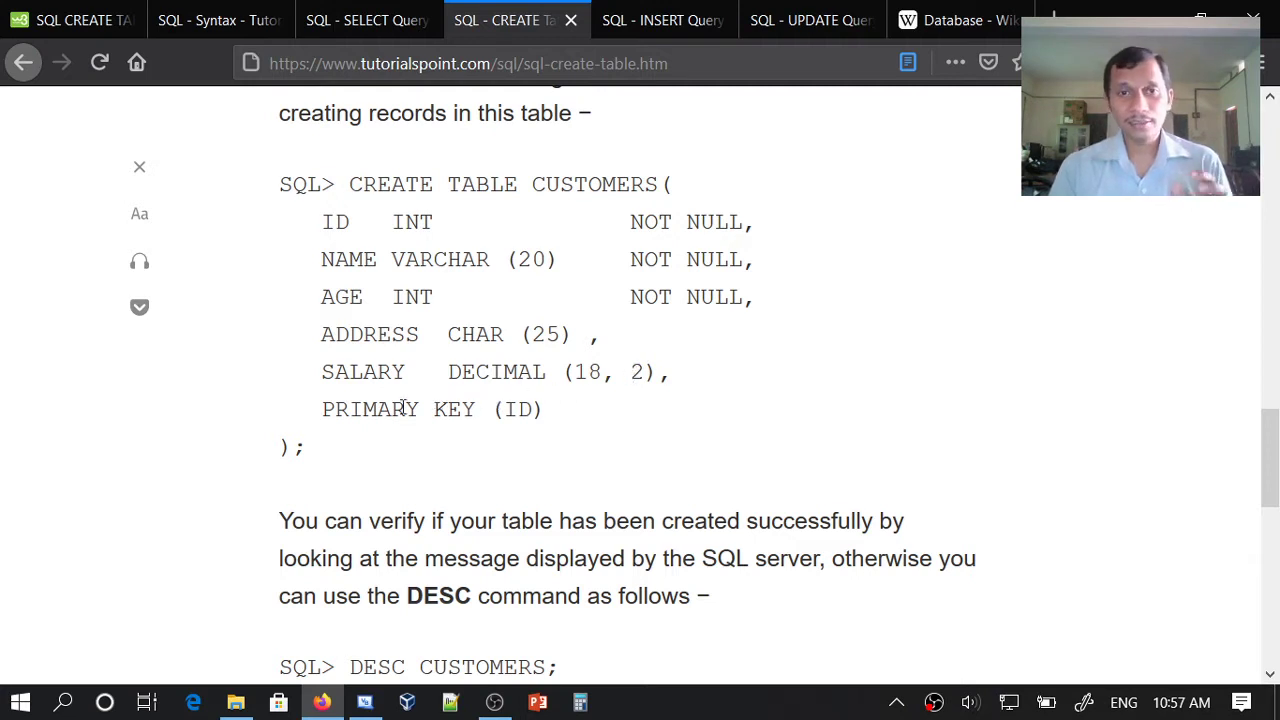
{"action": "mouse_move", "coordinate": [464, 404]}
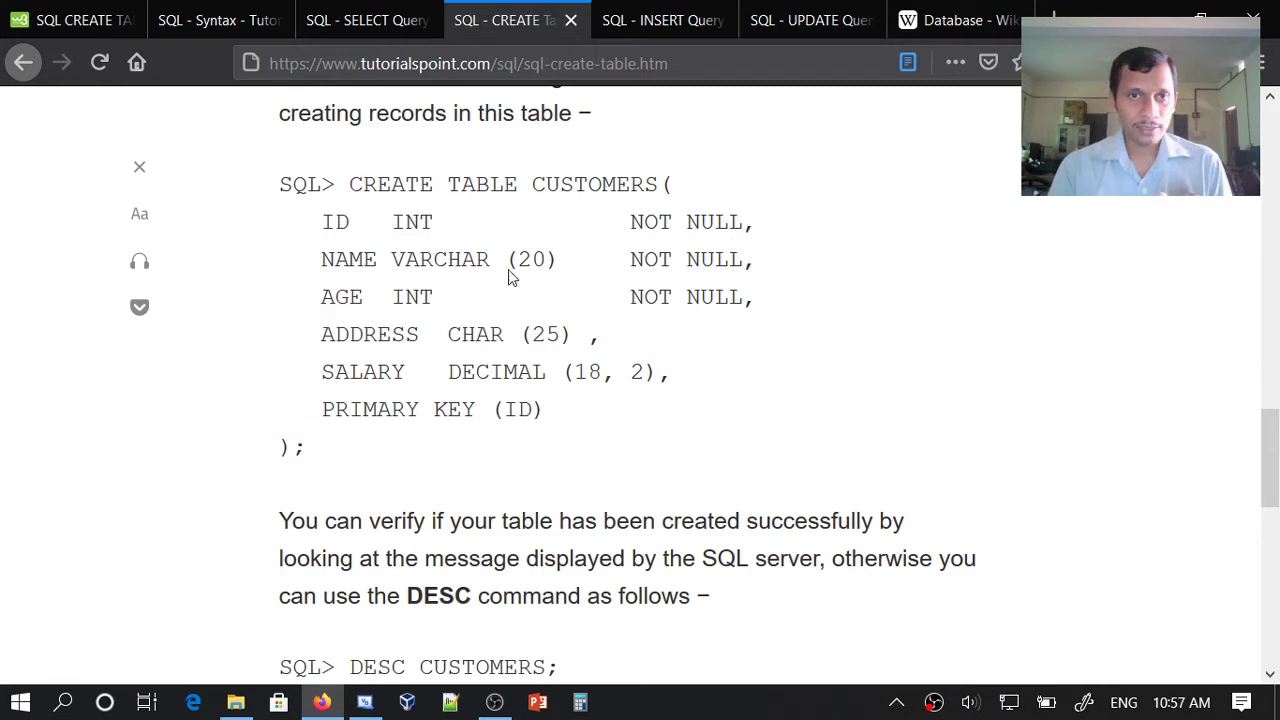
{"action": "mouse_move", "coordinate": [362, 402]}
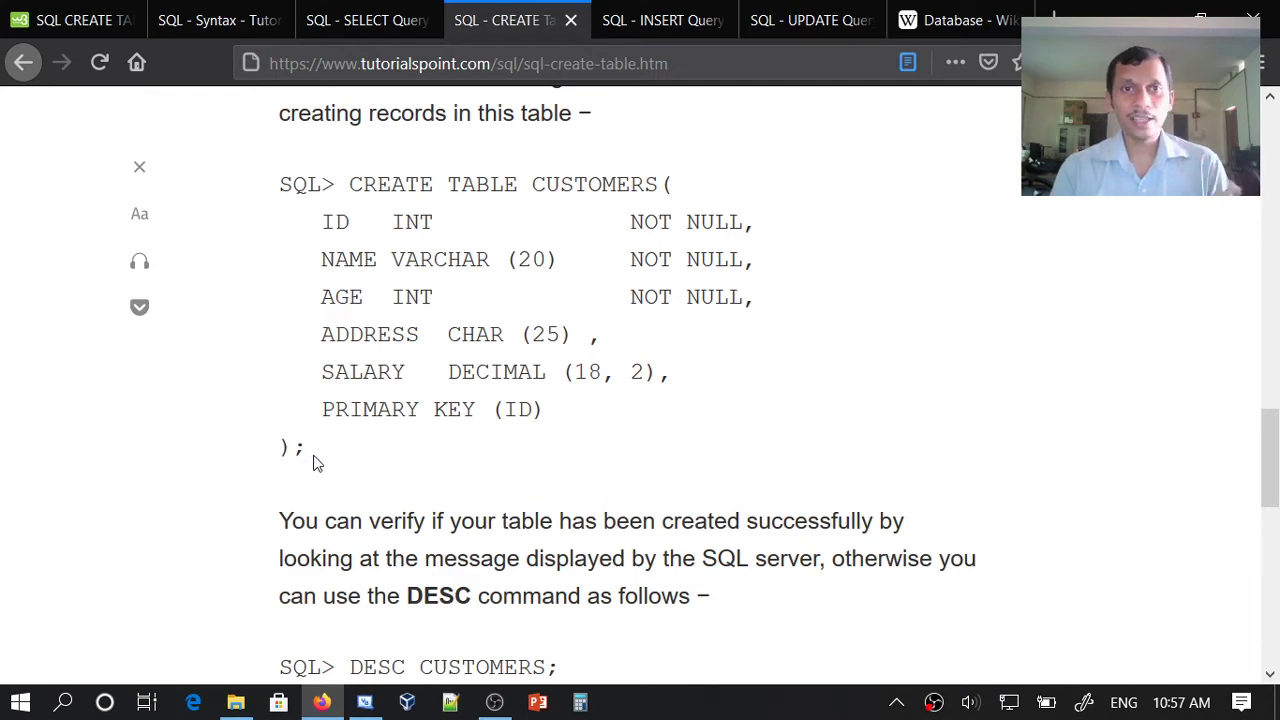
{"action": "mouse_move", "coordinate": [390, 232]}
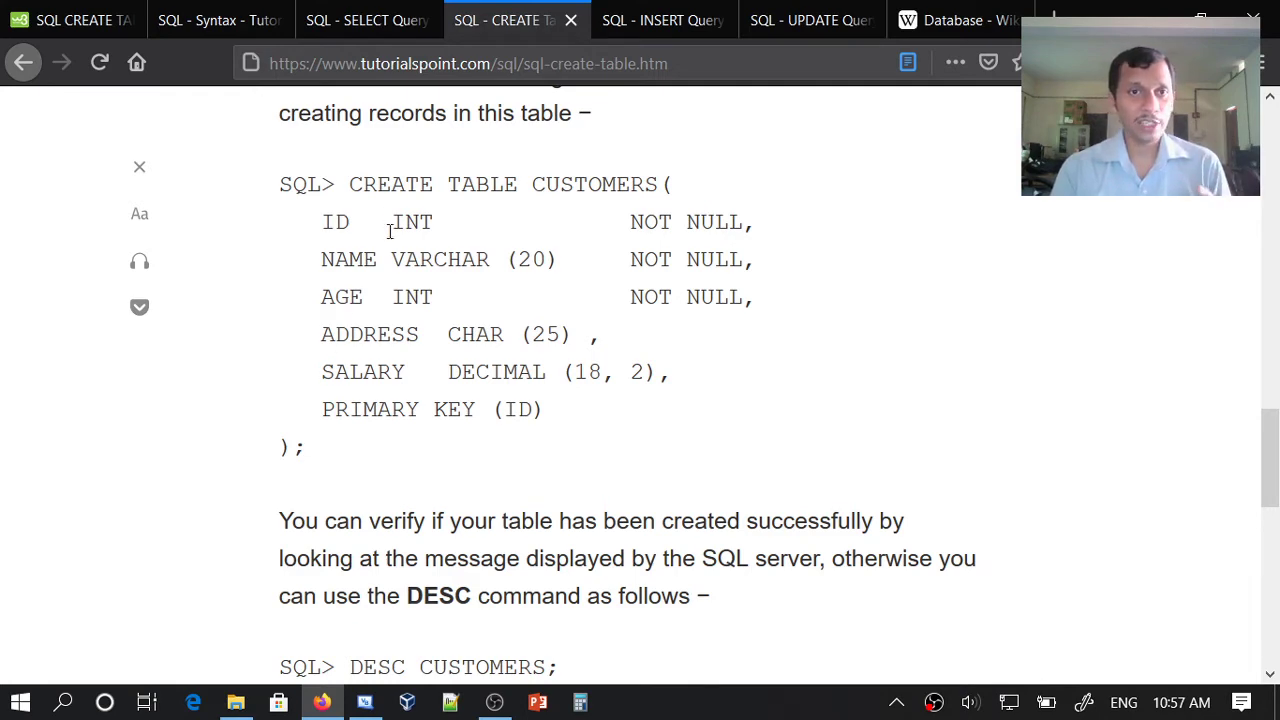
Show the DESC CUSTOMERS output listing fields, types and keys, highlighting DESC
{"action": "scroll", "scroll_direction": "down", "scroll_amount": 3}
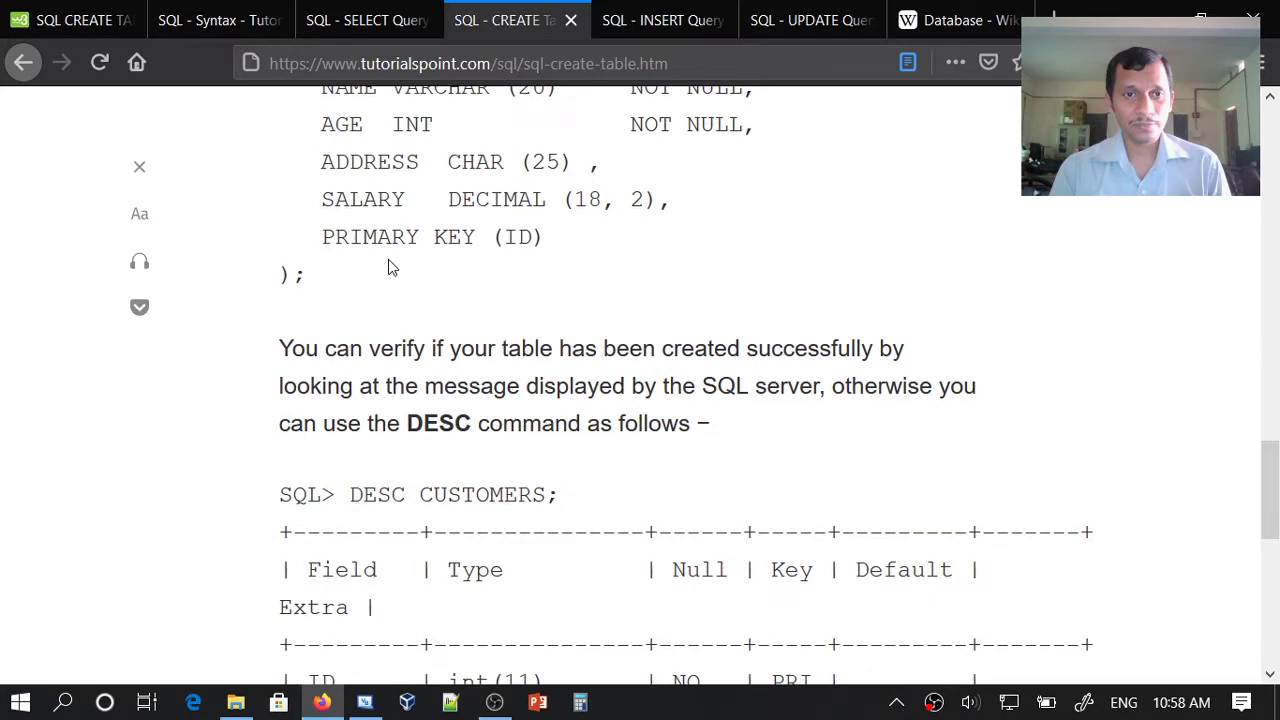
{"action": "scroll", "scroll_direction": "down", "scroll_amount": 3}
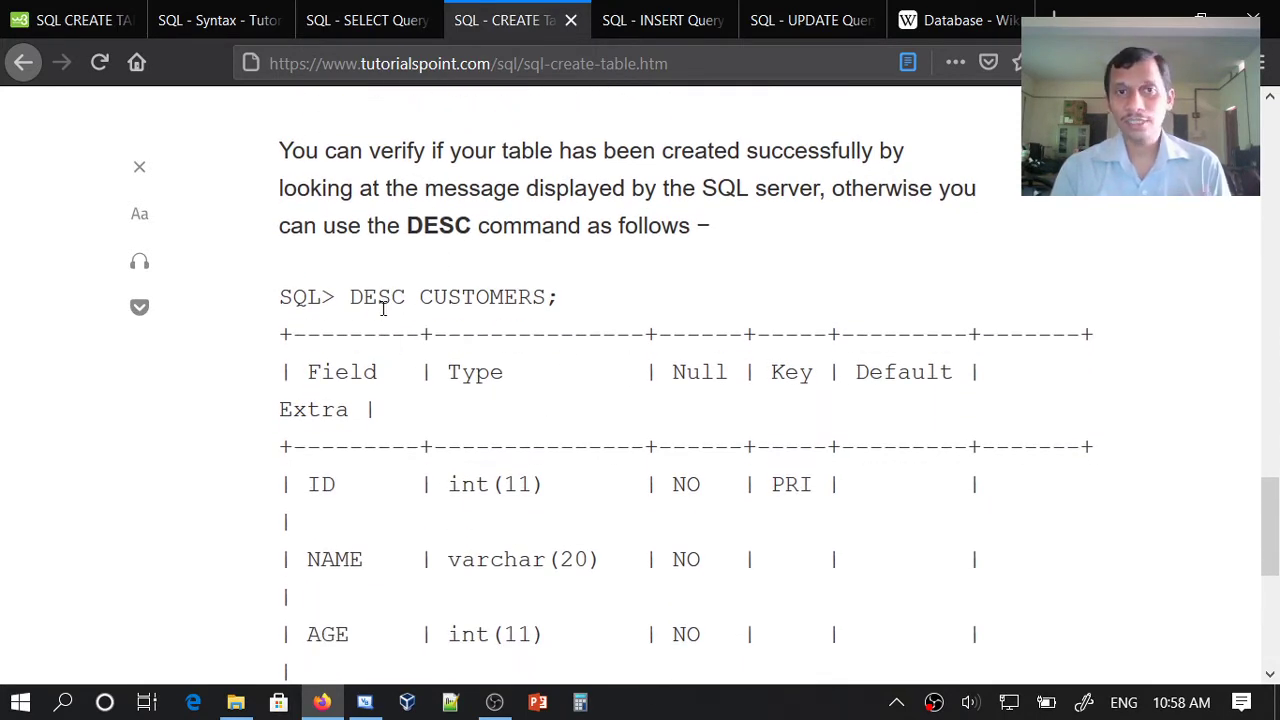
{"action": "double_click", "coordinate": [376, 296]}
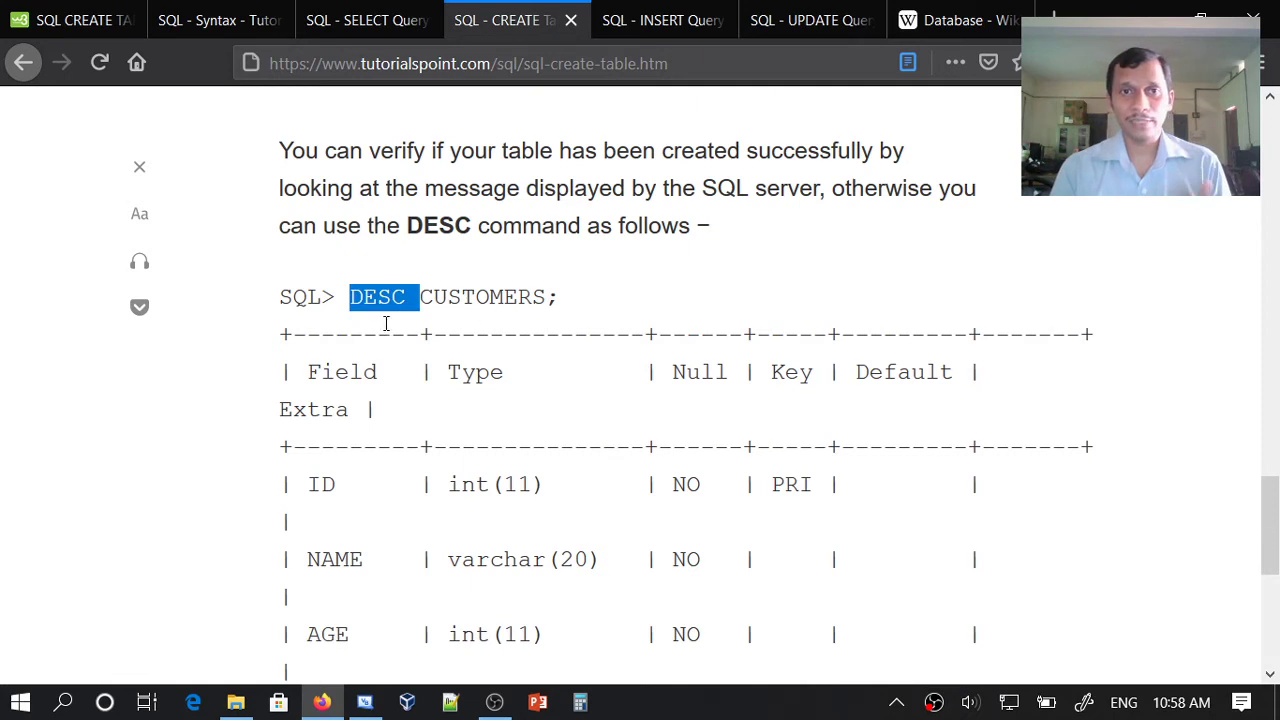
{"action": "mouse_move", "coordinate": [508, 318]}
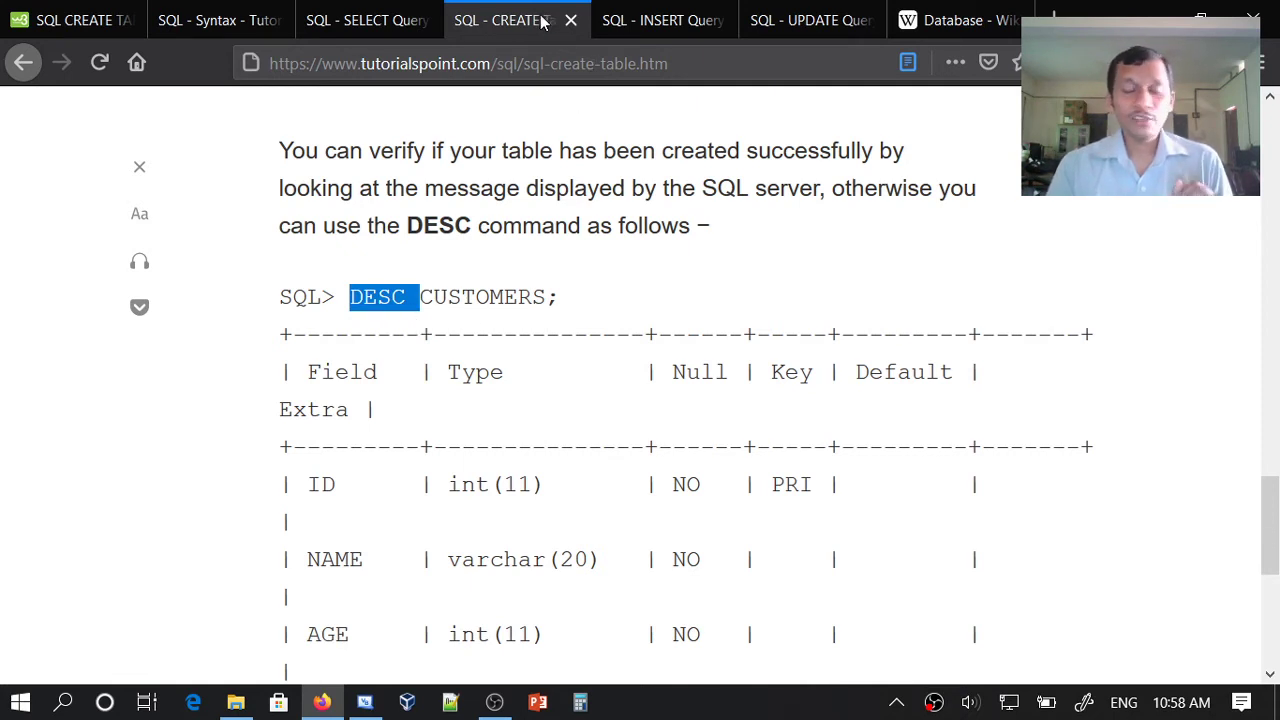
{"action": "scroll", "scroll_direction": "down", "scroll_amount": 3}
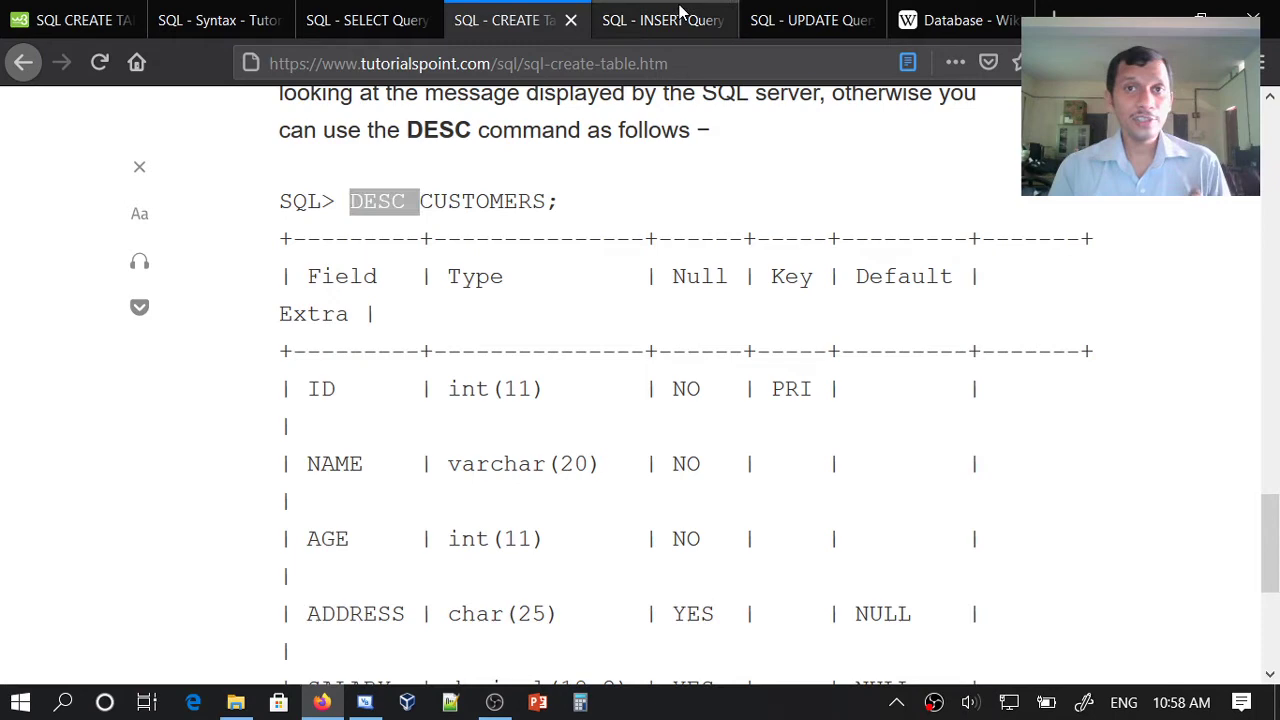
Highlight INSERT and VALUES in the INSERT INTO syntax, then return to the CUSTOMERS records
{"action": "left_click", "coordinate": [656, 20]}
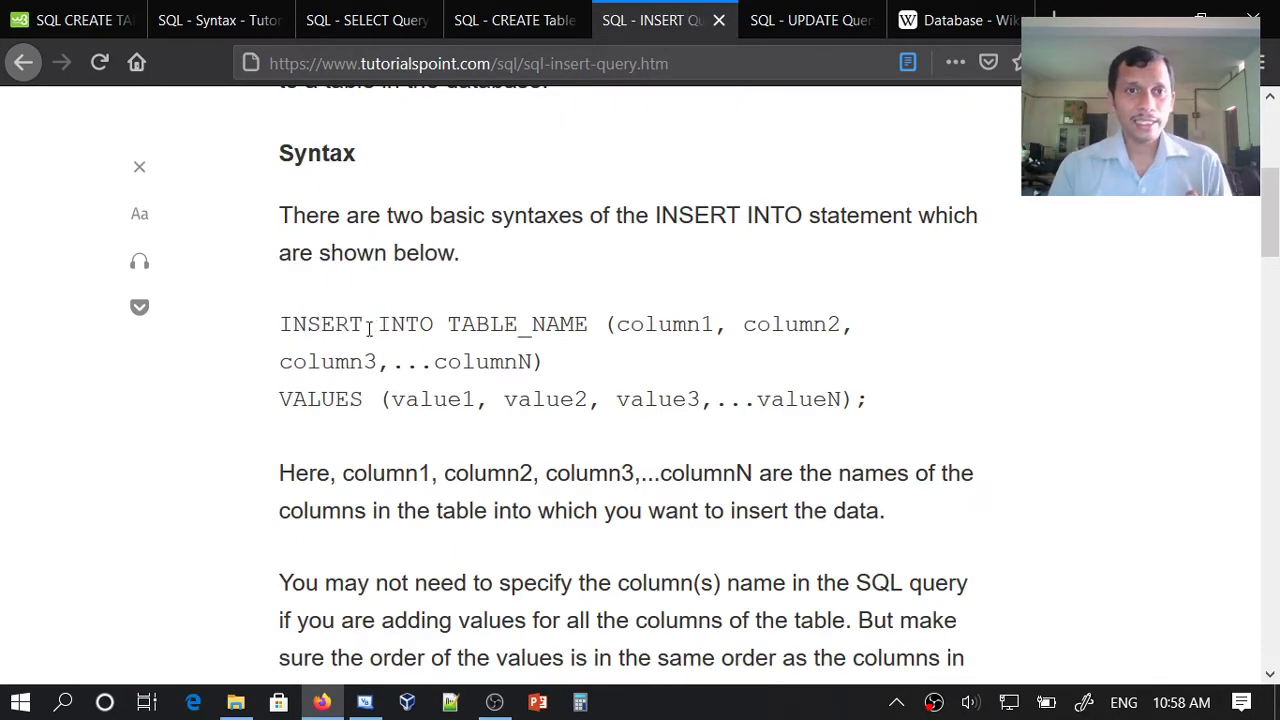
{"action": "mouse_move", "coordinate": [556, 332]}
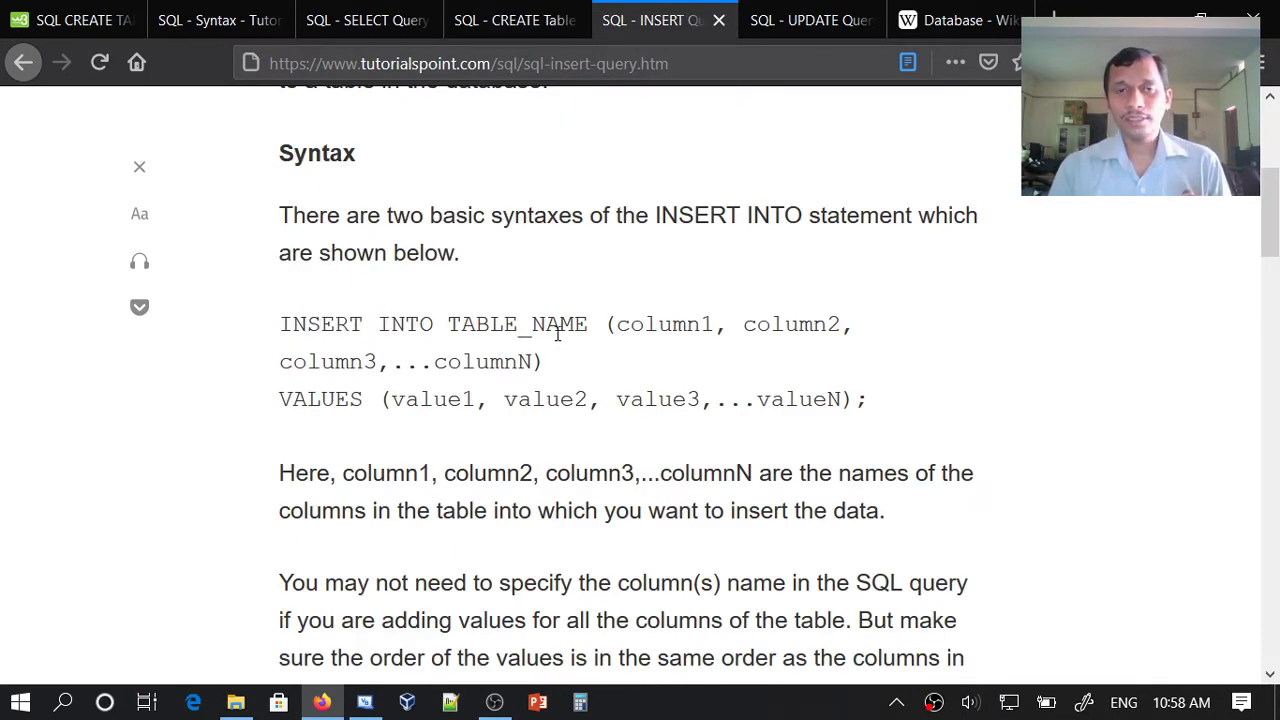
{"action": "double_click", "coordinate": [320, 324]}
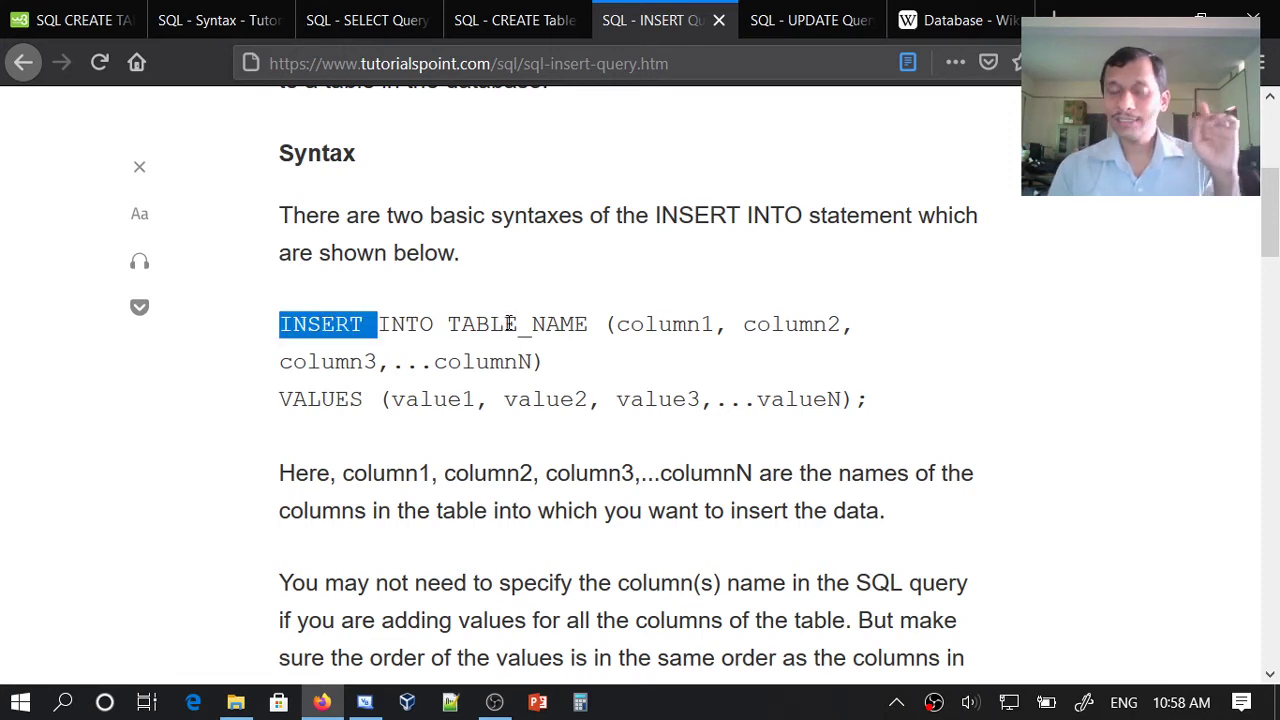
{"action": "mouse_move", "coordinate": [508, 328]}
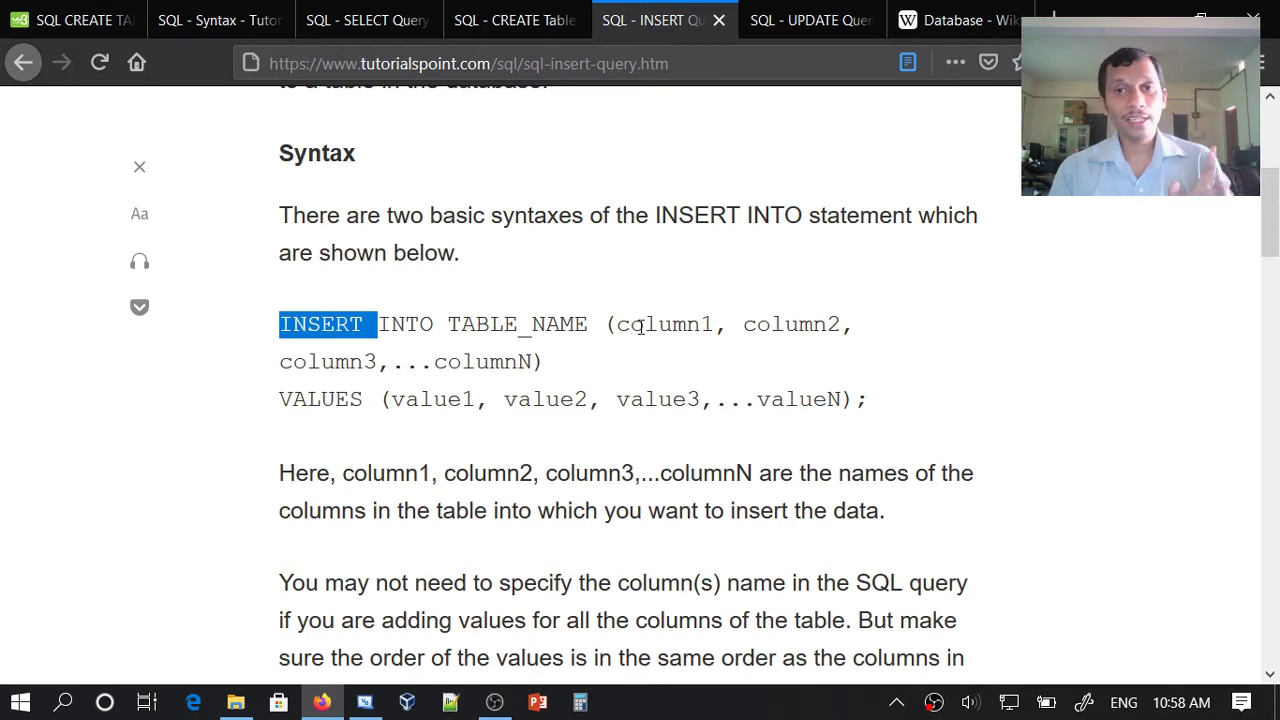
{"action": "mouse_move", "coordinate": [540, 350]}
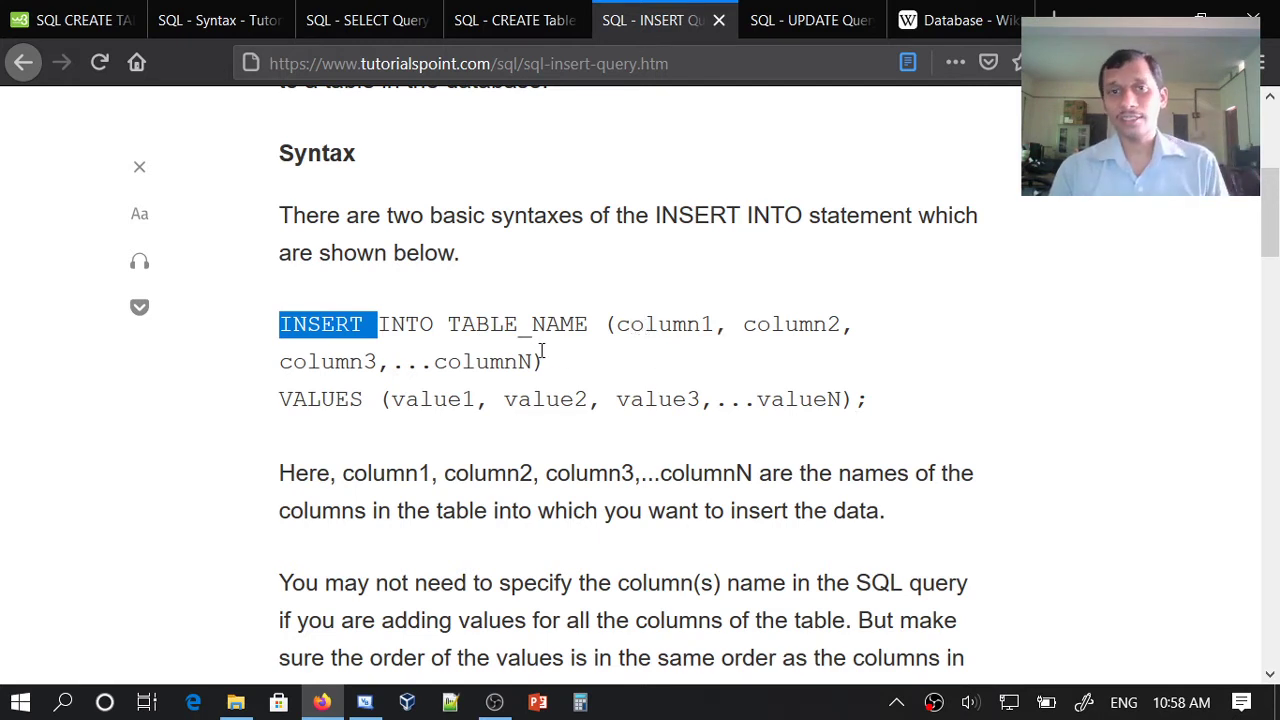
{"action": "mouse_move", "coordinate": [558, 352]}
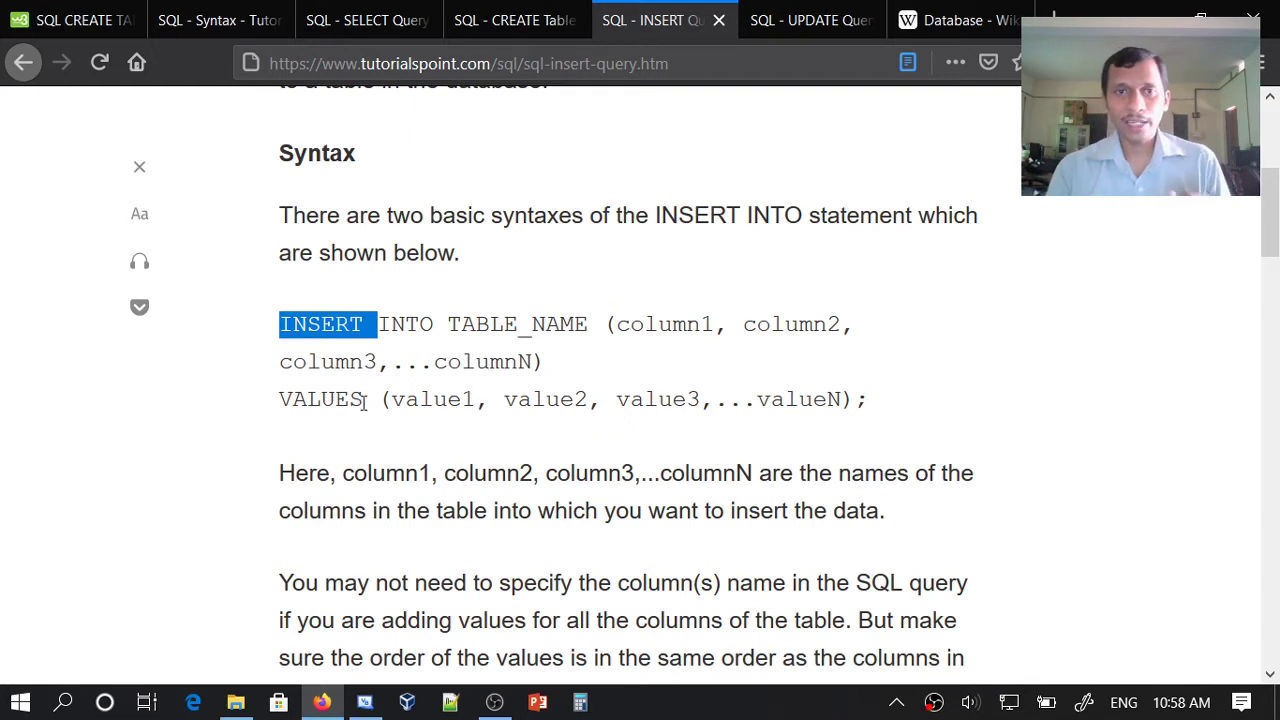
{"action": "double_click", "coordinate": [320, 400]}
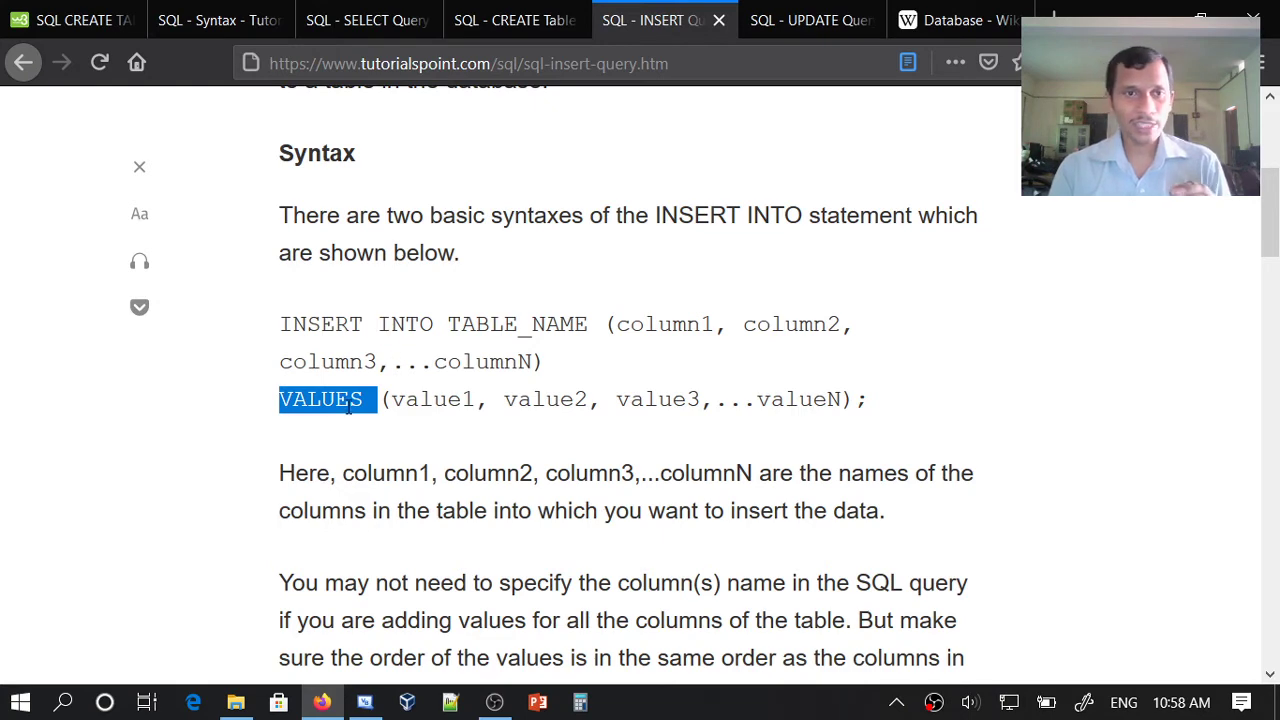
{"action": "left_click", "coordinate": [364, 20]}
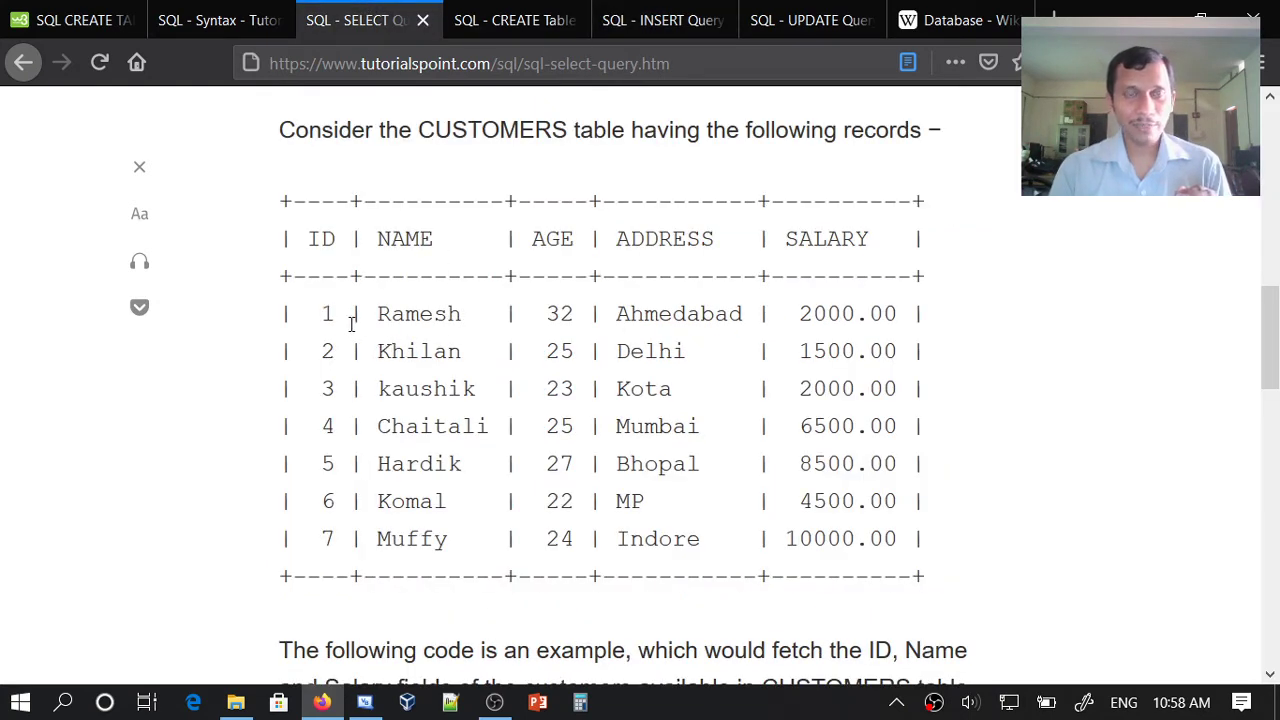
Compare the CUSTOMERS records with the INSERT INTO column-list and VALUES syntax across both pages
{"action": "double_click", "coordinate": [326, 312]}
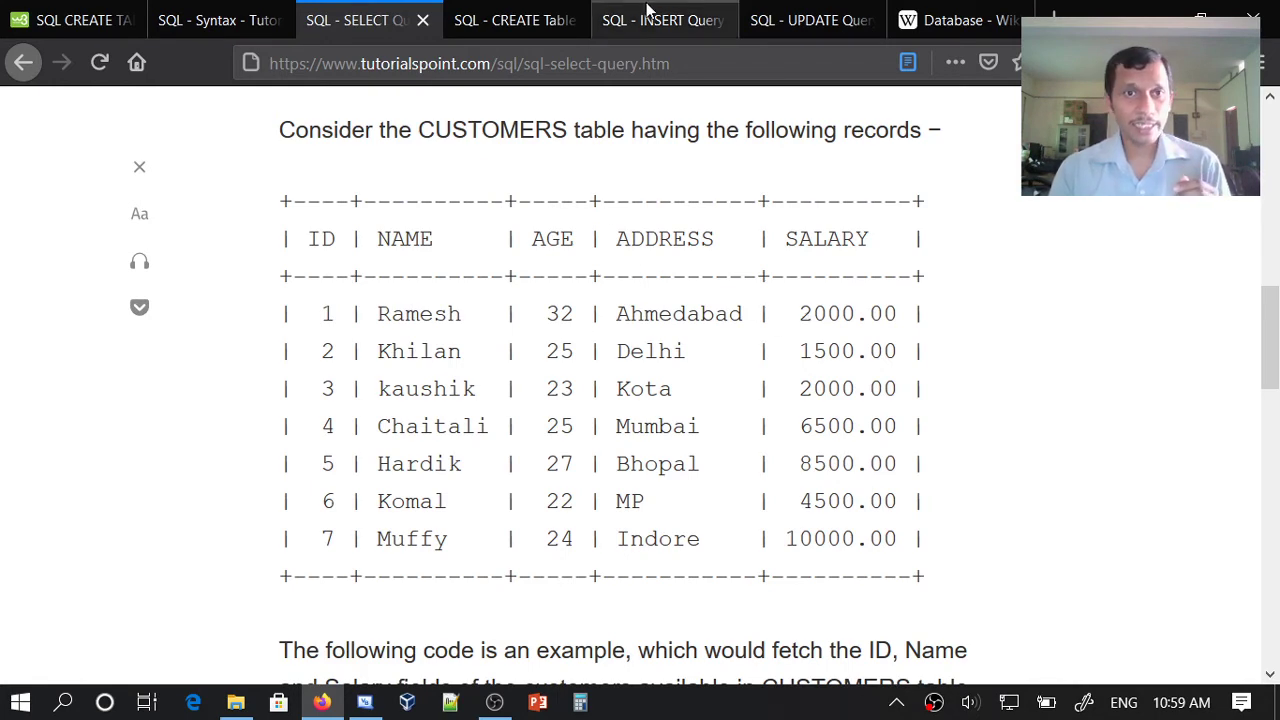
{"action": "left_click", "coordinate": [664, 20]}
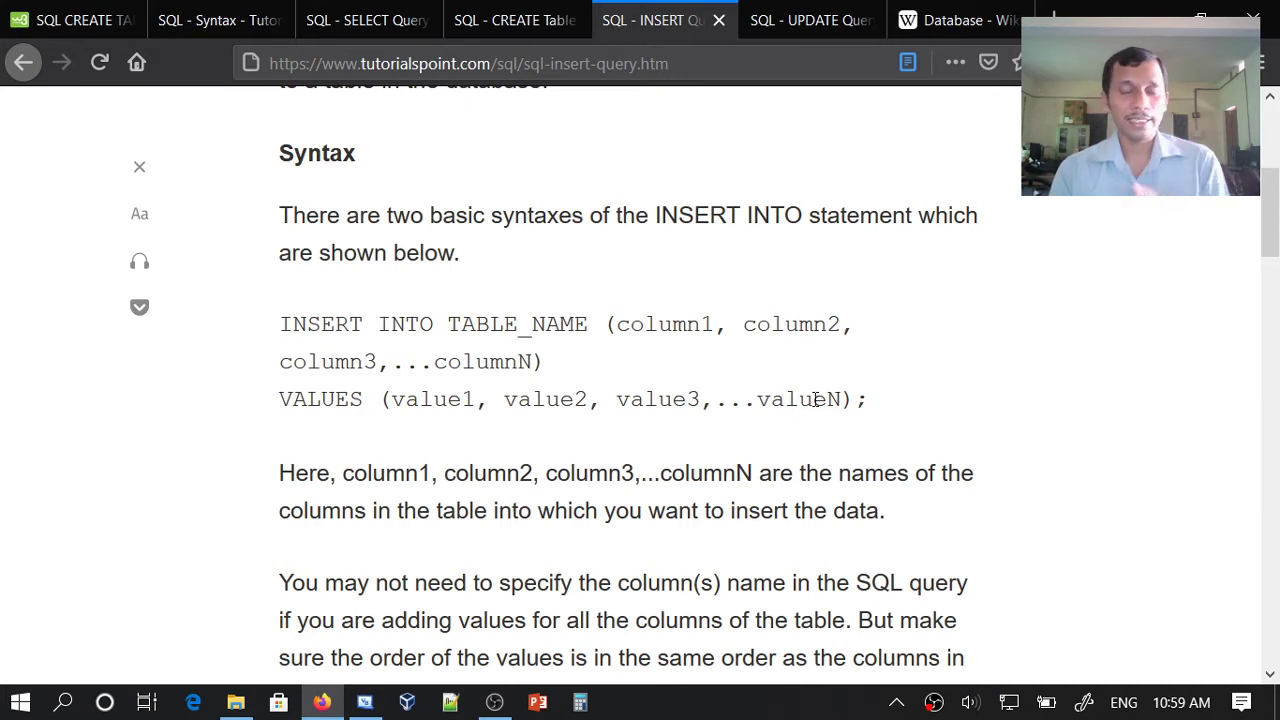
{"action": "mouse_move", "coordinate": [468, 400]}
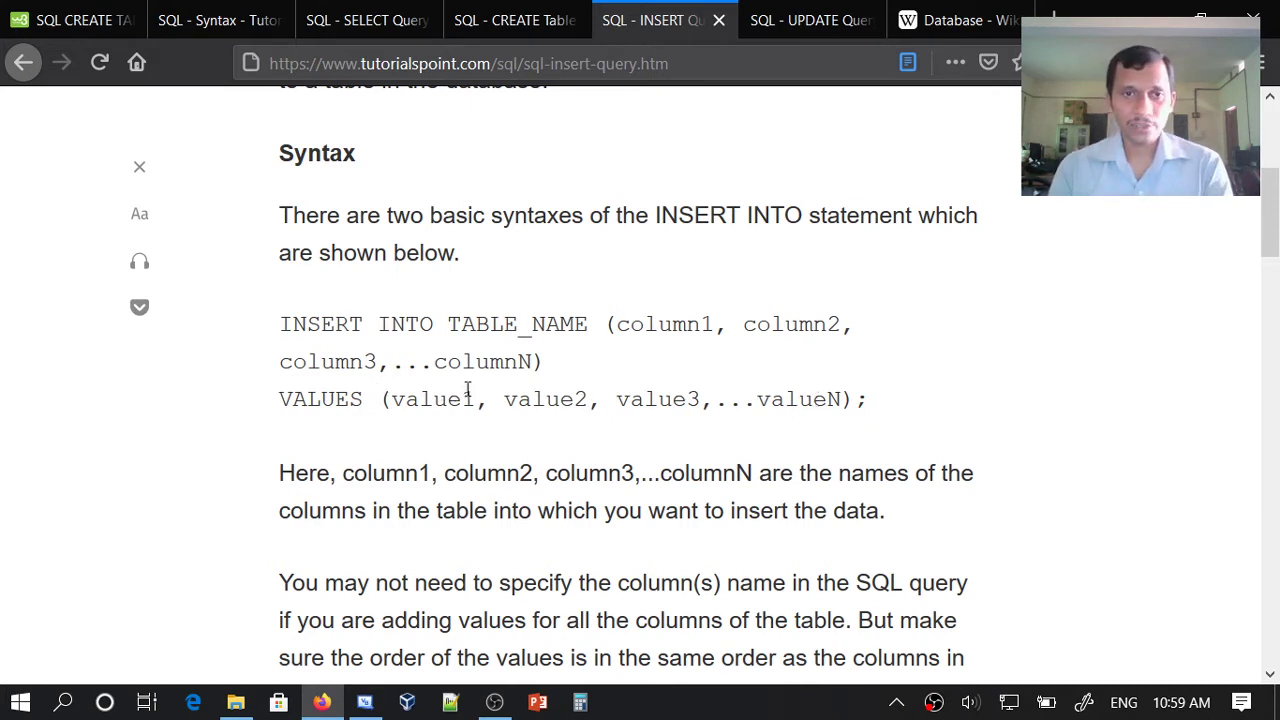
{"action": "mouse_move", "coordinate": [708, 412]}
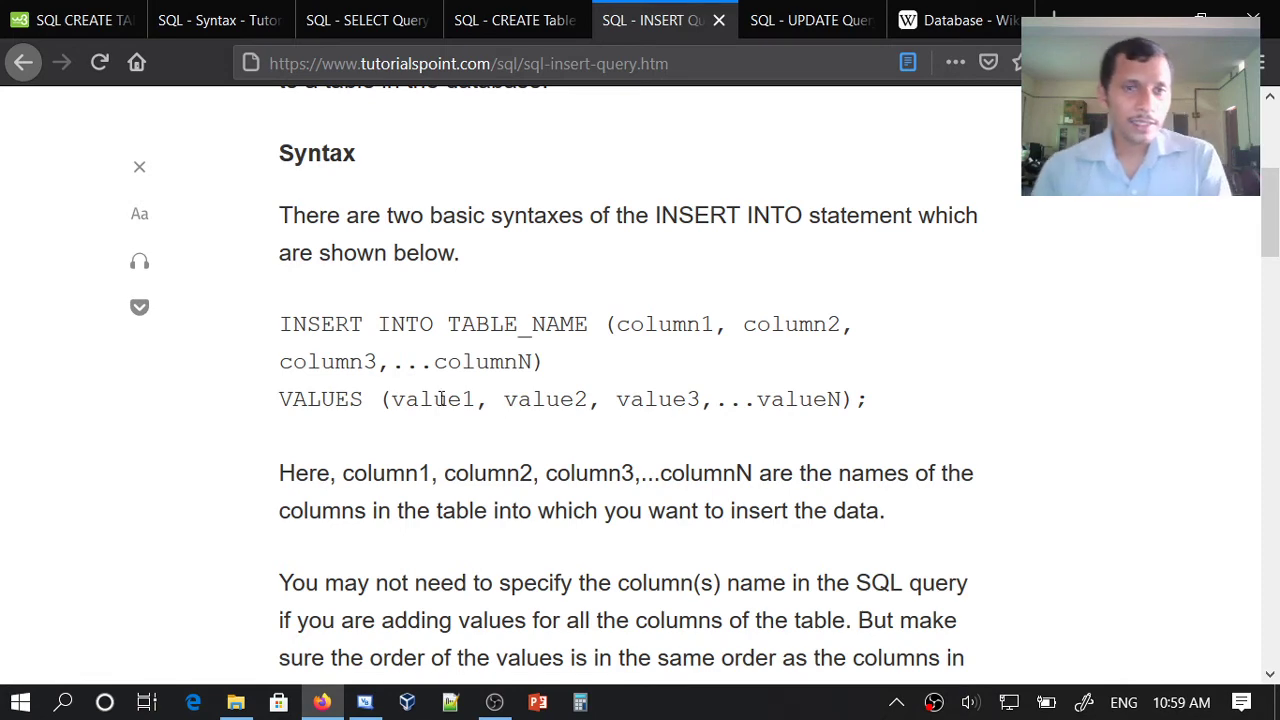
{"action": "scroll", "scroll_direction": "down", "scroll_amount": 3}
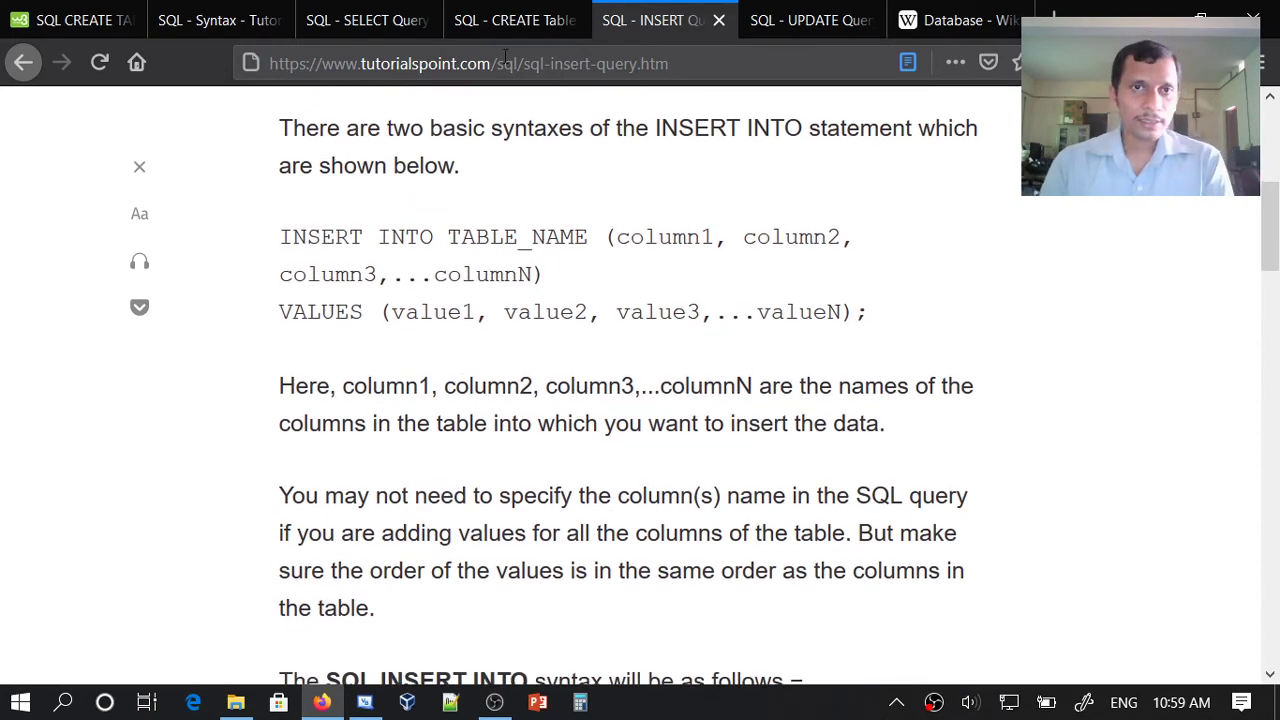
{"action": "mouse_move", "coordinate": [368, 20]}
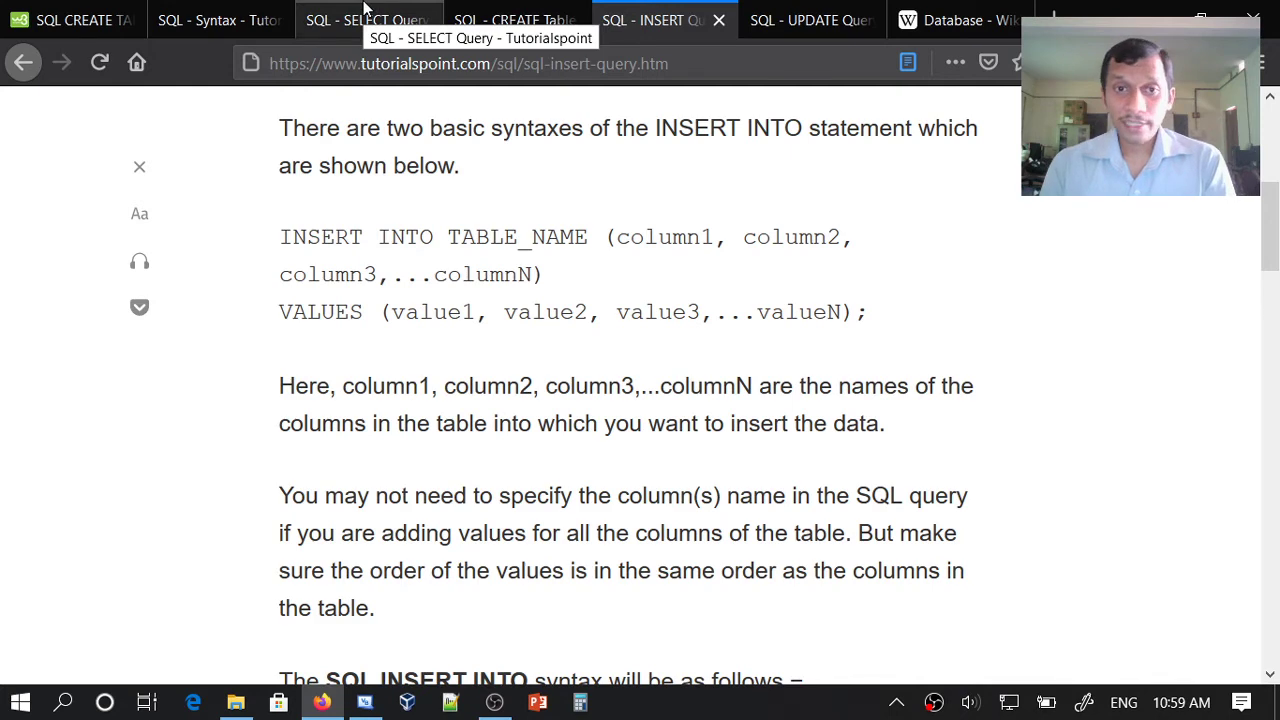
{"action": "left_click", "coordinate": [368, 20]}
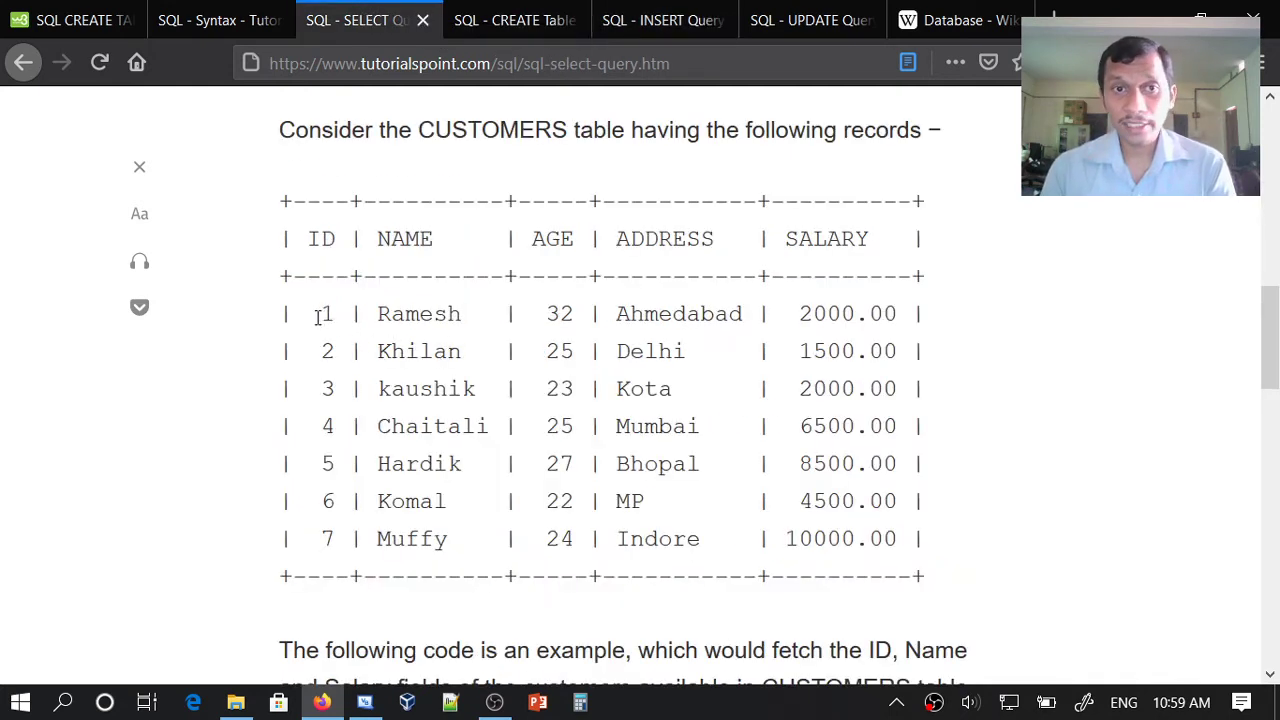
{"action": "mouse_move", "coordinate": [388, 304]}
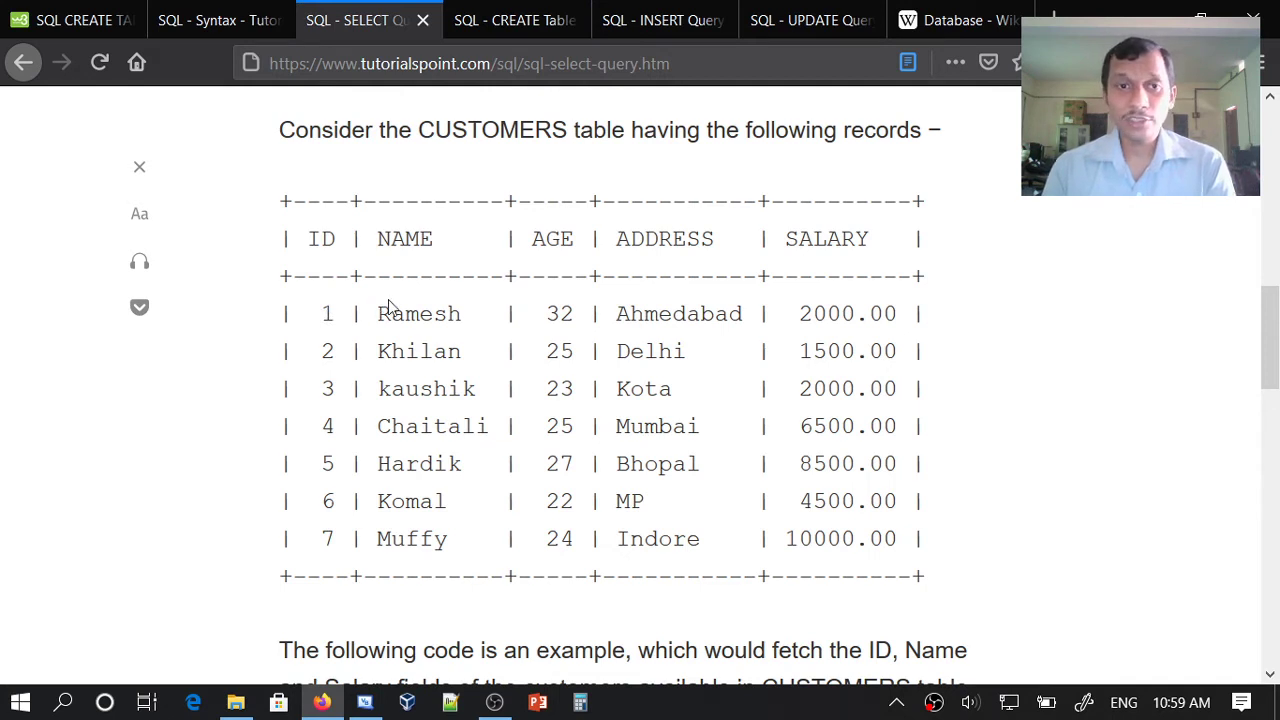
{"action": "mouse_move", "coordinate": [450, 312]}
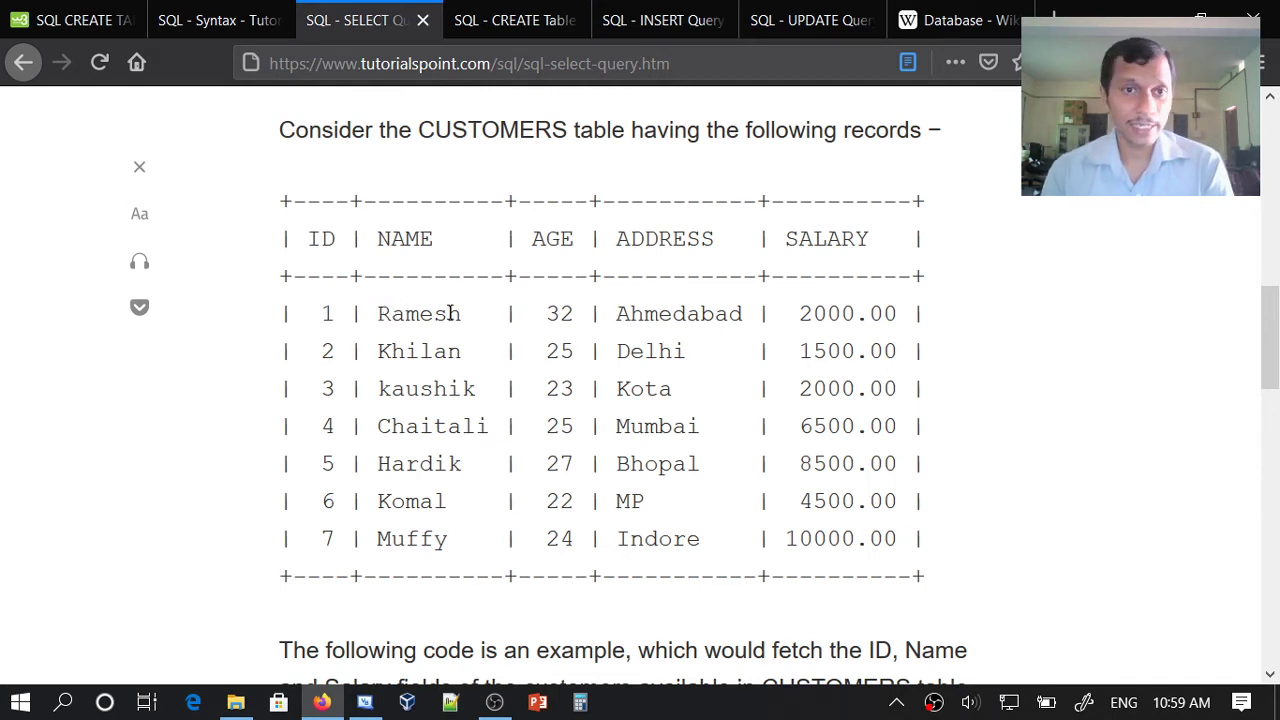
{"action": "mouse_move", "coordinate": [372, 312]}
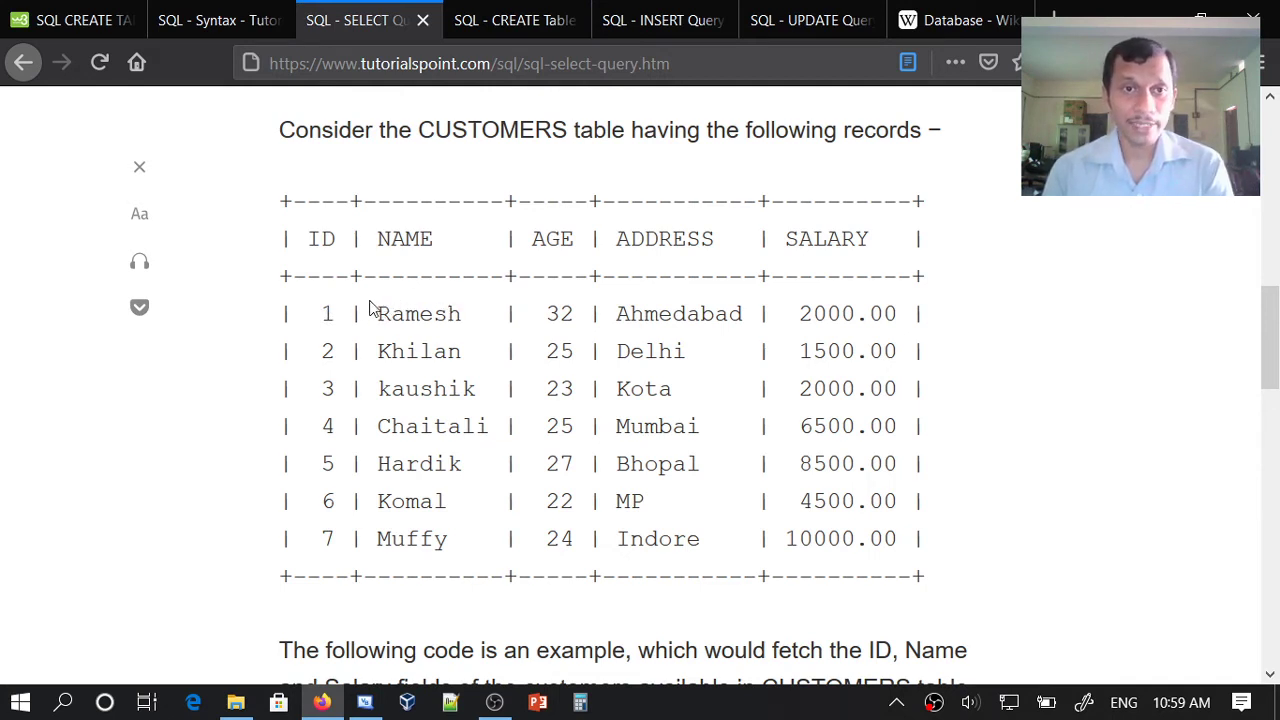
{"action": "mouse_move", "coordinate": [476, 302]}
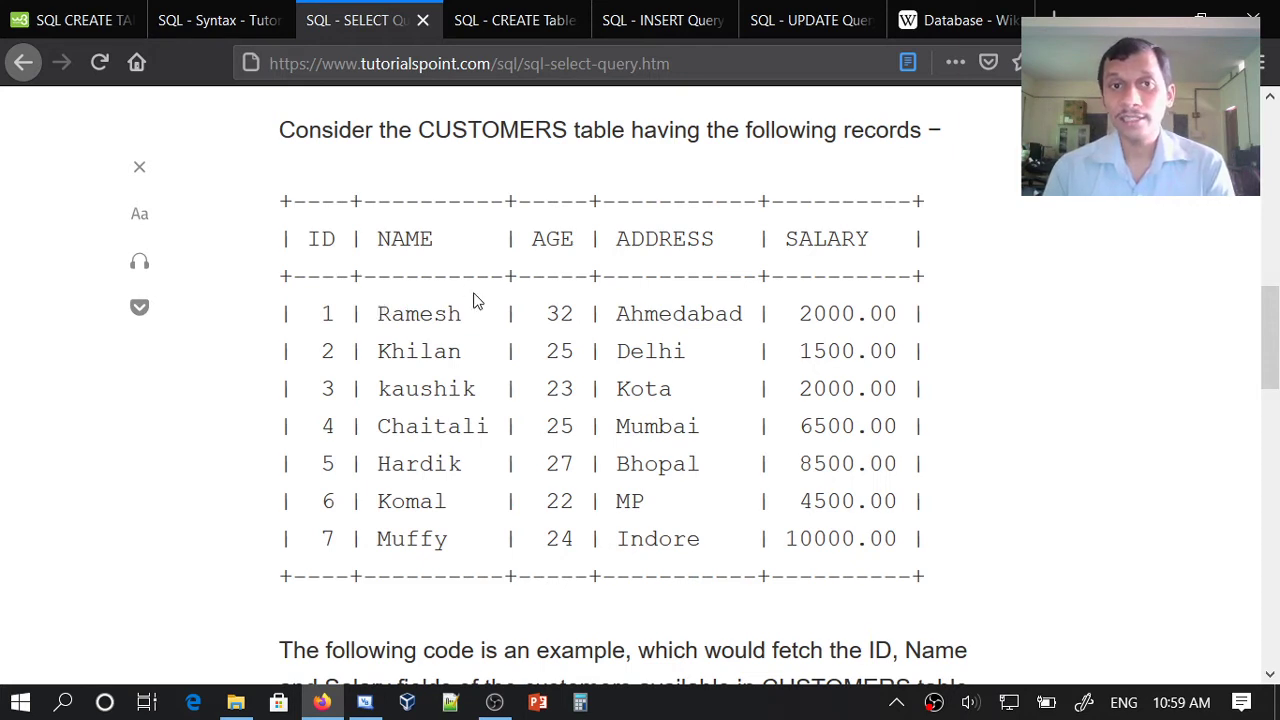
{"action": "mouse_move", "coordinate": [464, 308]}
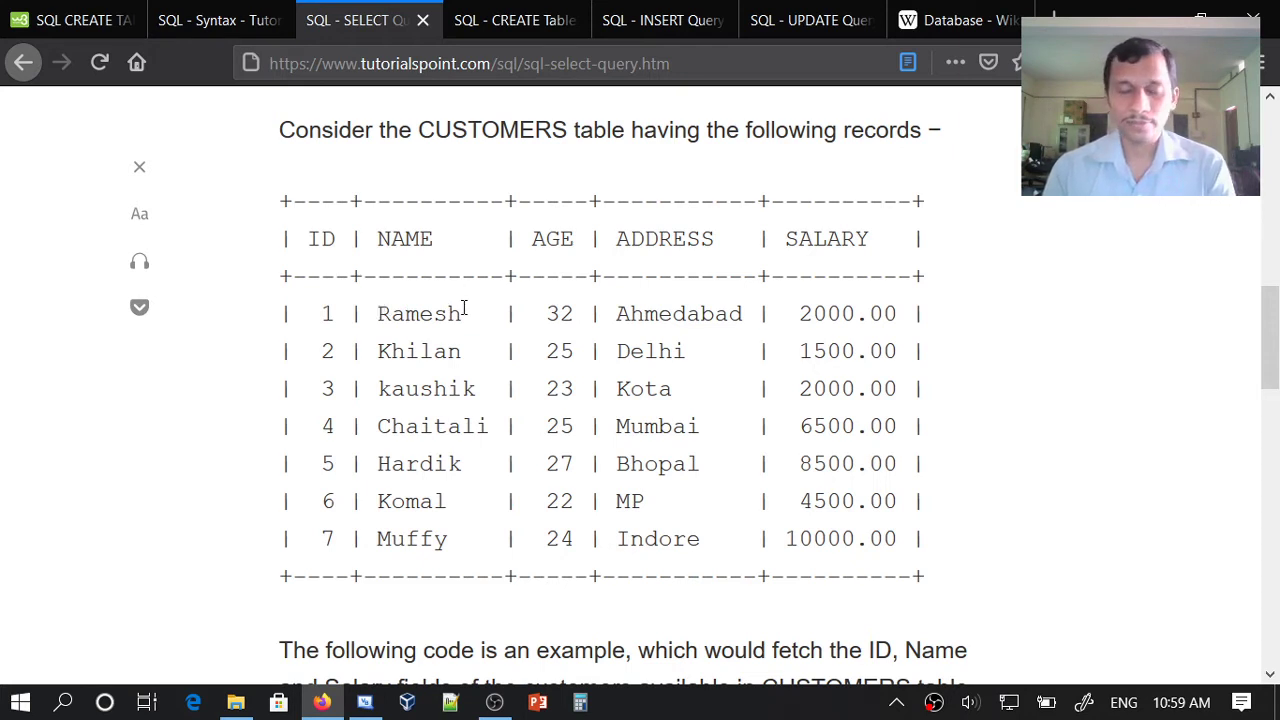
{"action": "mouse_move", "coordinate": [516, 20]}
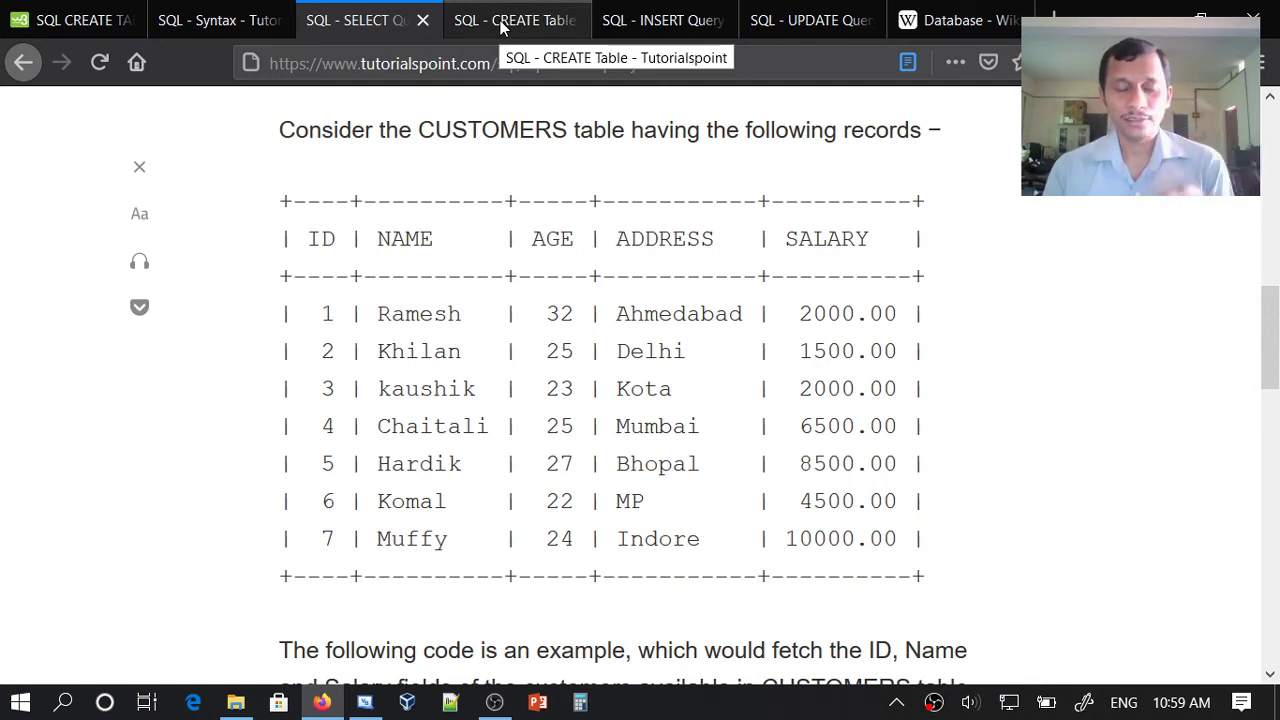
{"action": "mouse_move", "coordinate": [356, 18]}
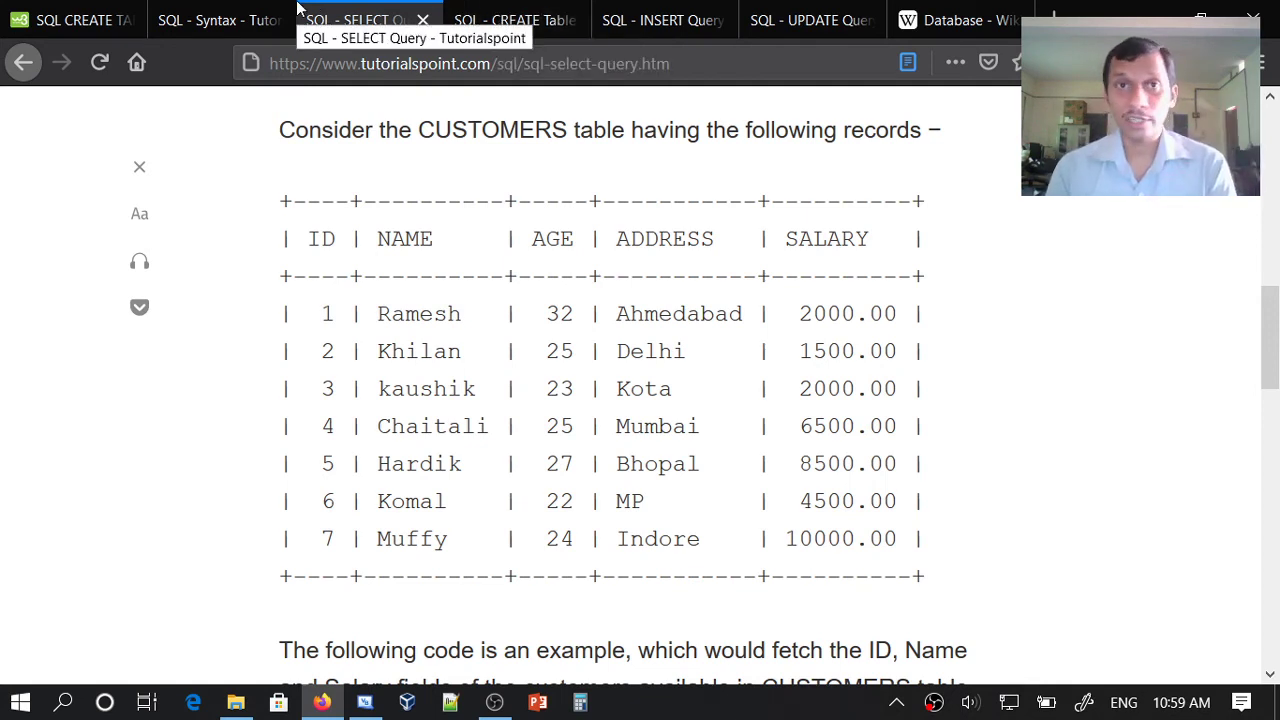
Show the six INSERT INTO CUSTOMERS example statements, one per record
{"action": "left_click", "coordinate": [664, 20]}
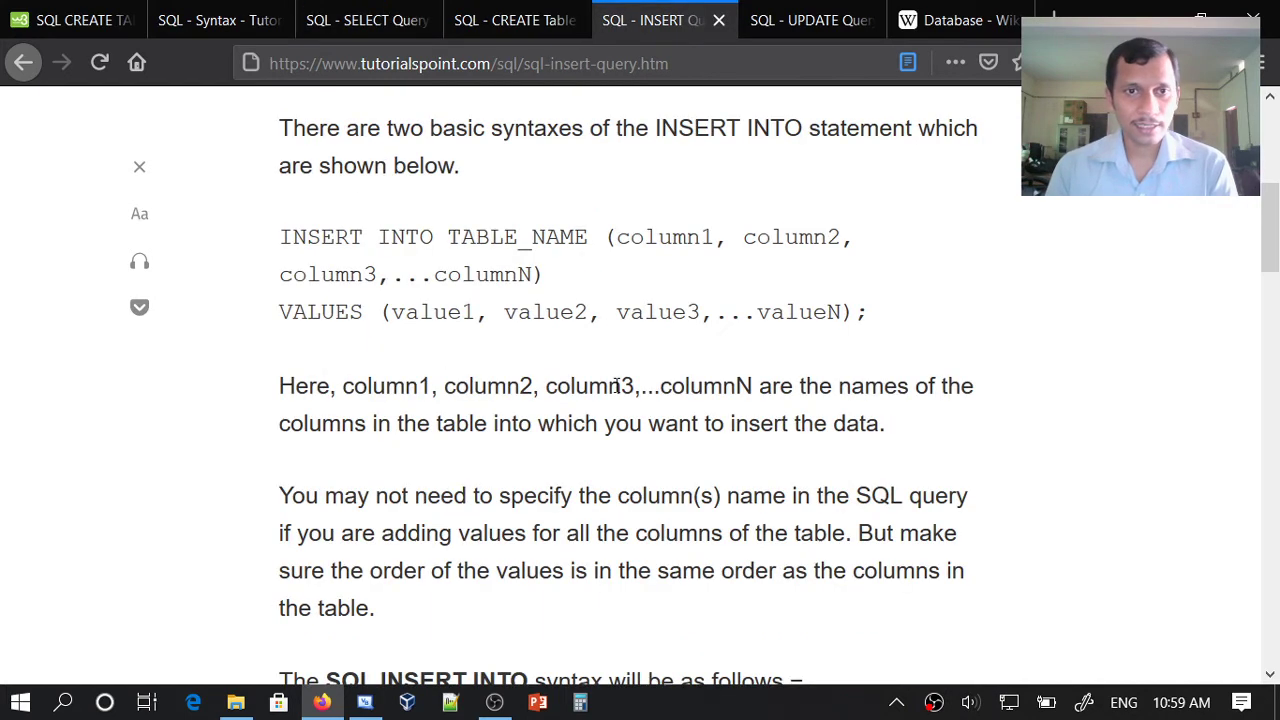
{"action": "scroll", "scroll_direction": "down", "scroll_amount": 3}
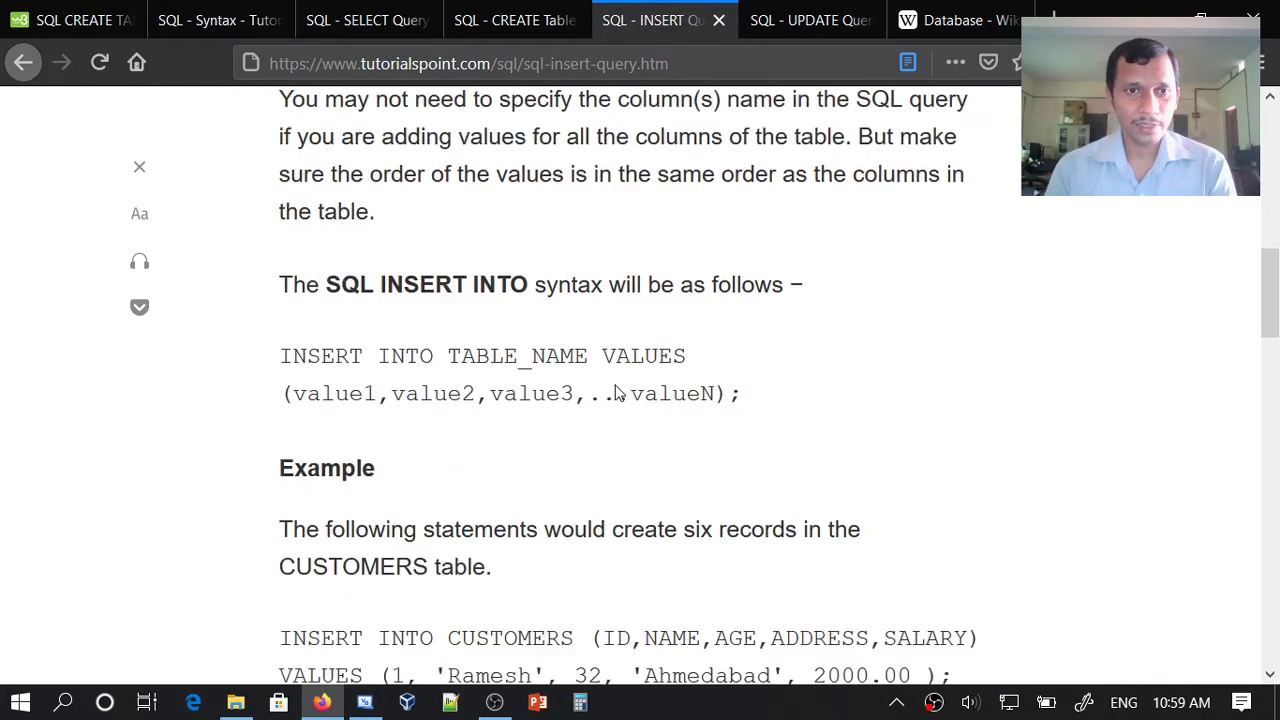
{"action": "scroll", "scroll_direction": "down", "scroll_amount": 3}
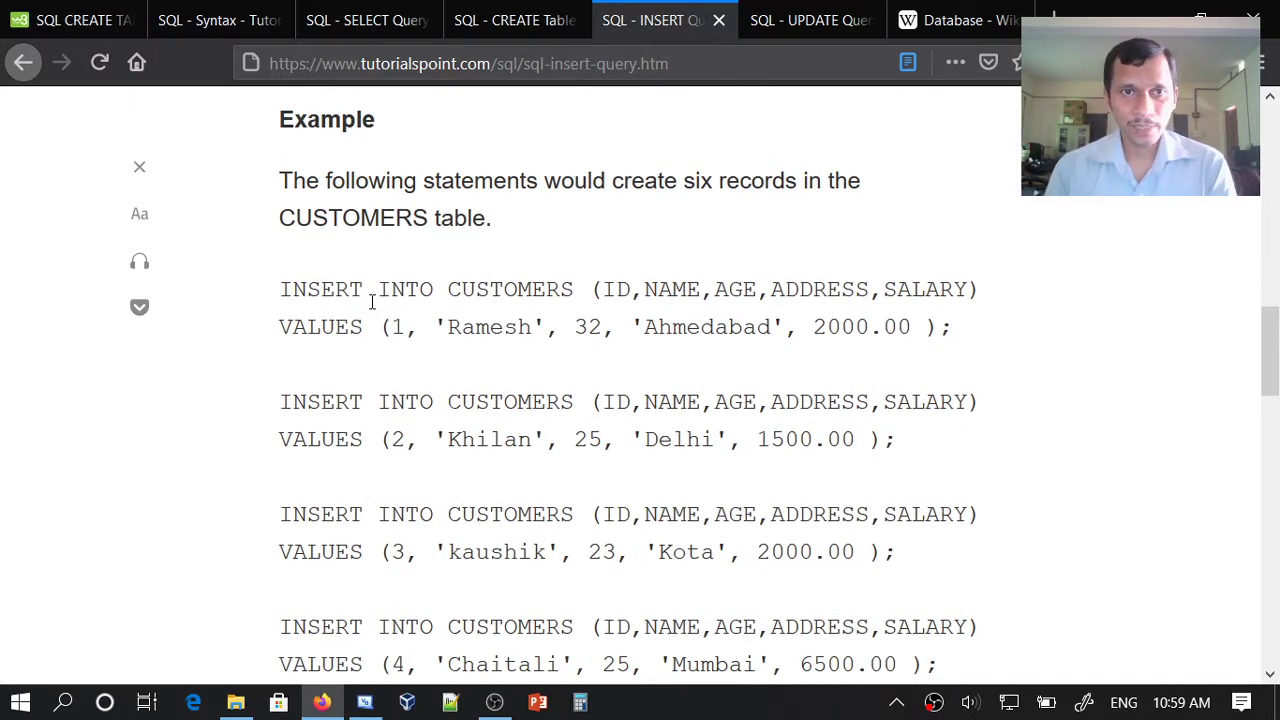
{"action": "mouse_move", "coordinate": [618, 288]}
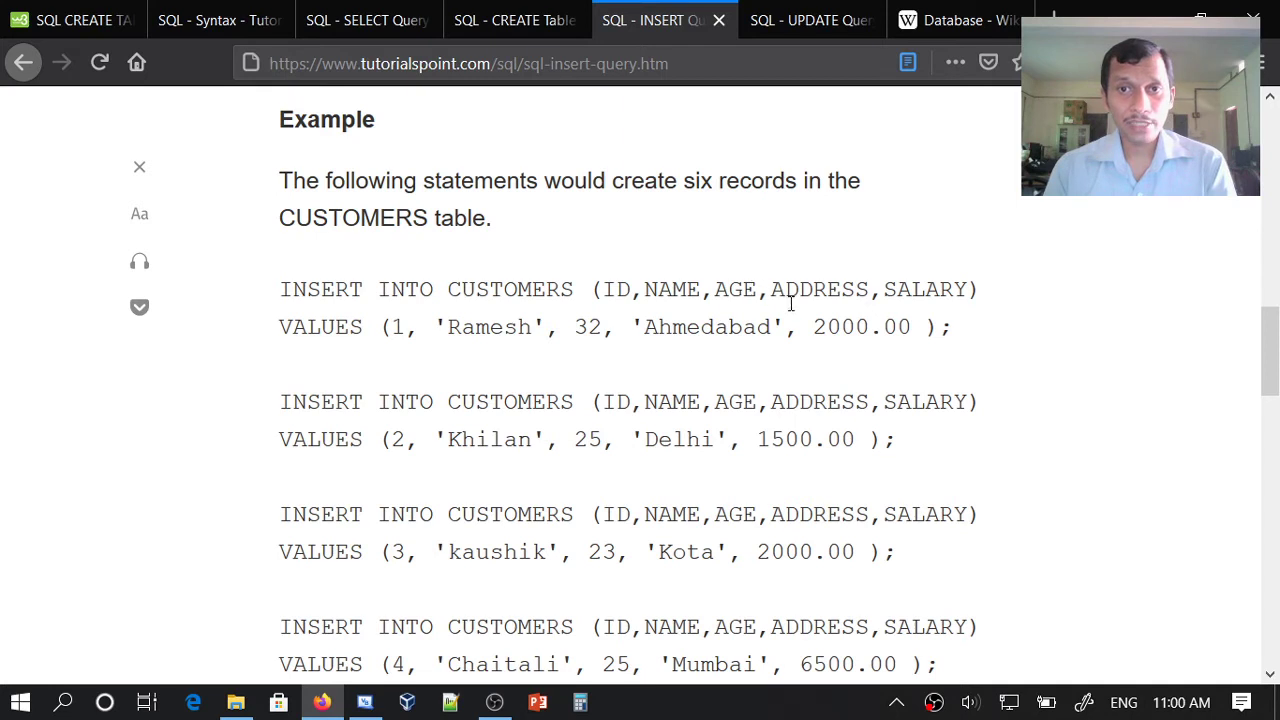
{"action": "mouse_move", "coordinate": [830, 288]}
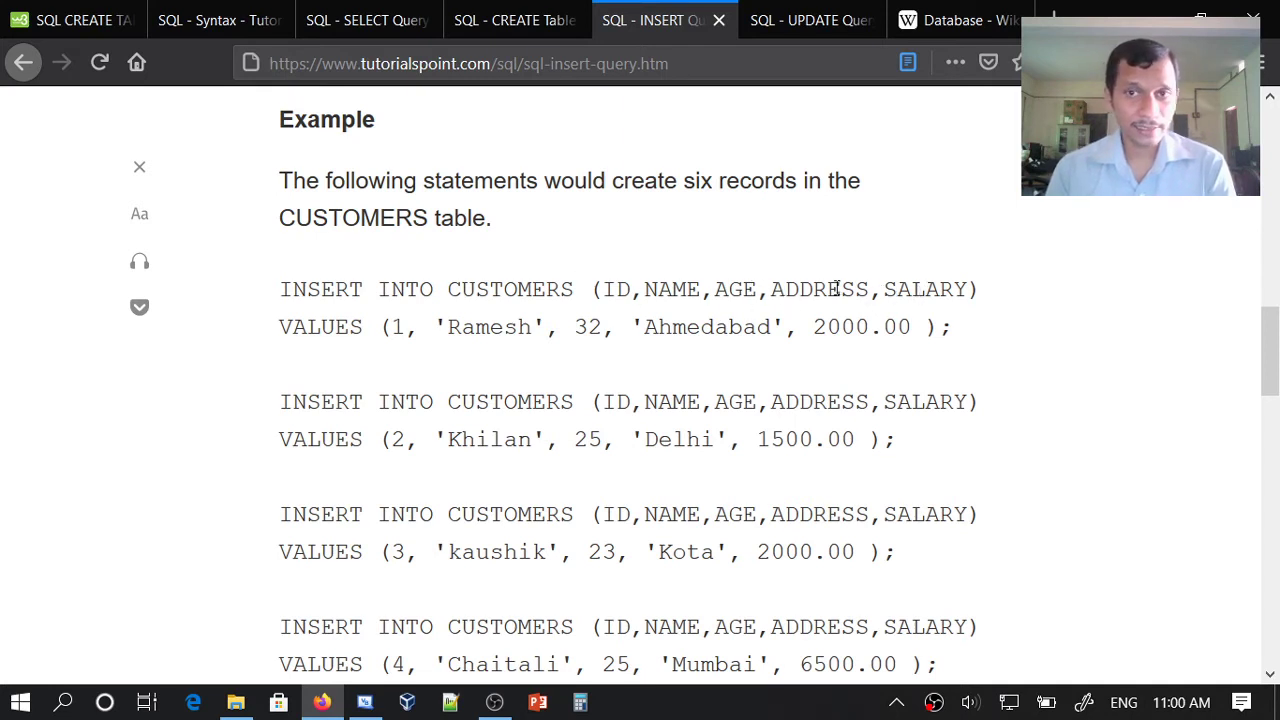
{"action": "mouse_move", "coordinate": [644, 264]}
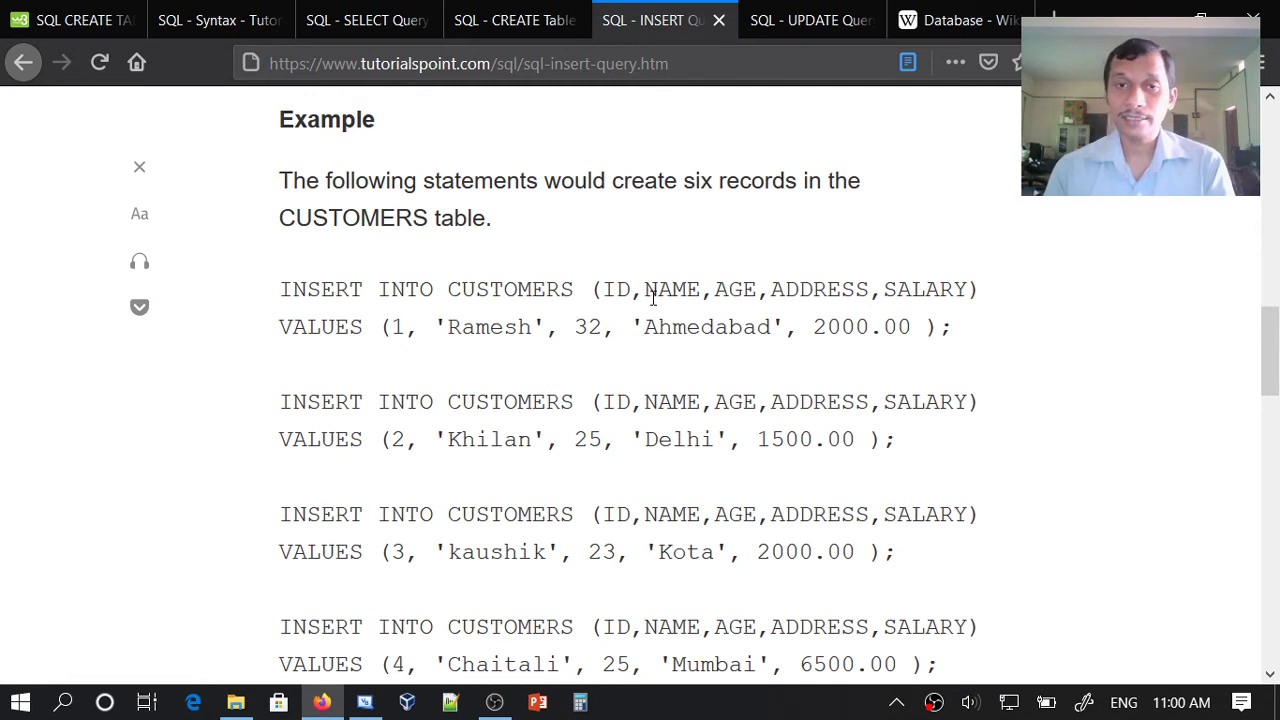
{"action": "mouse_move", "coordinate": [510, 172]}
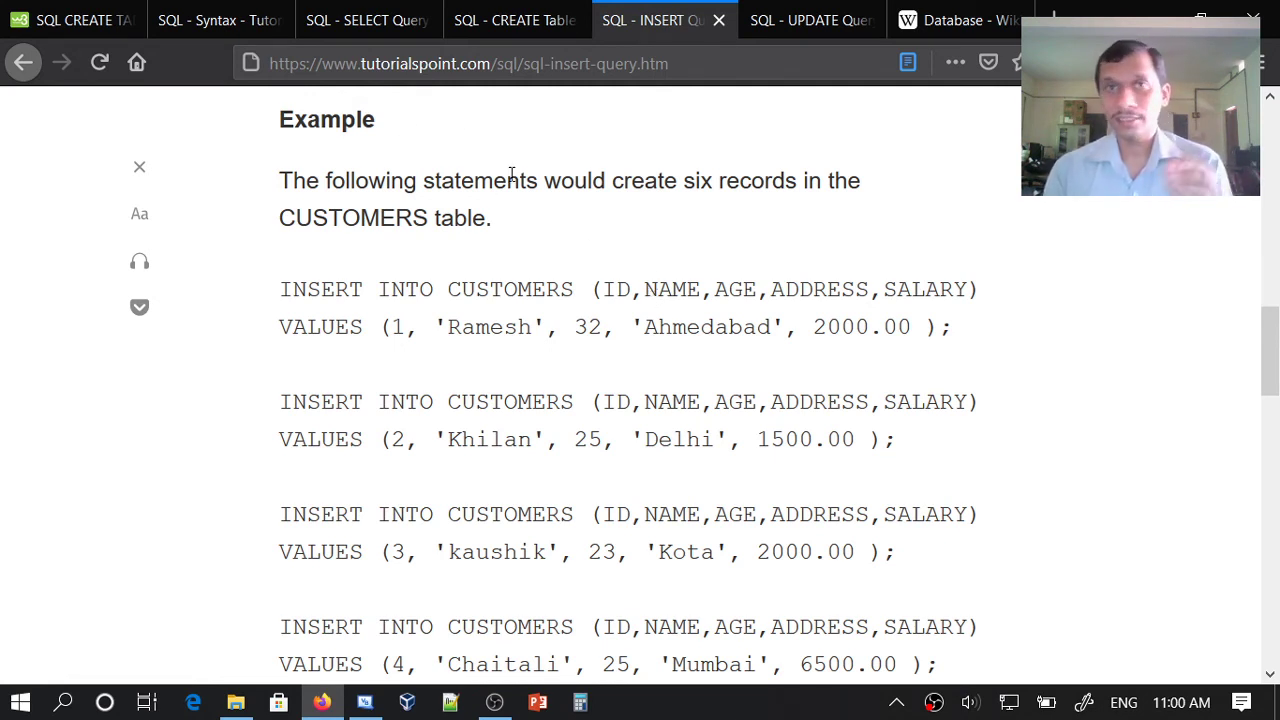
{"action": "mouse_move", "coordinate": [630, 262]}
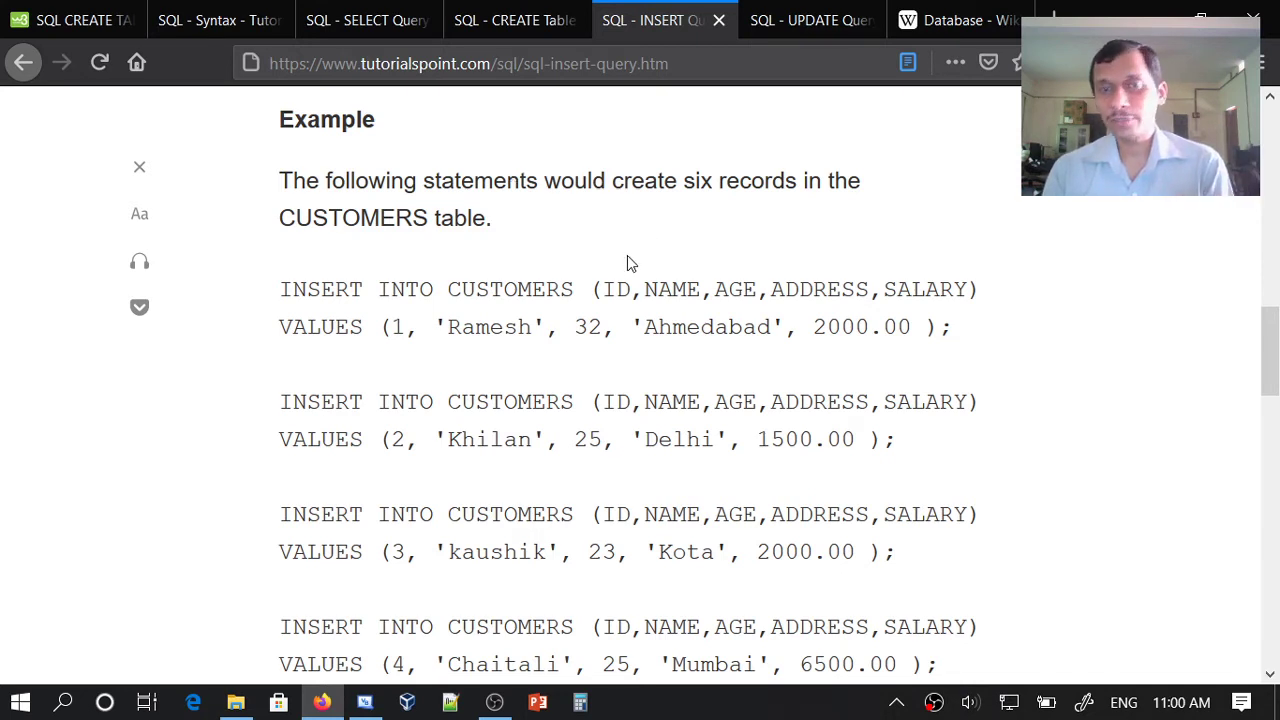
{"action": "mouse_move", "coordinate": [316, 336]}
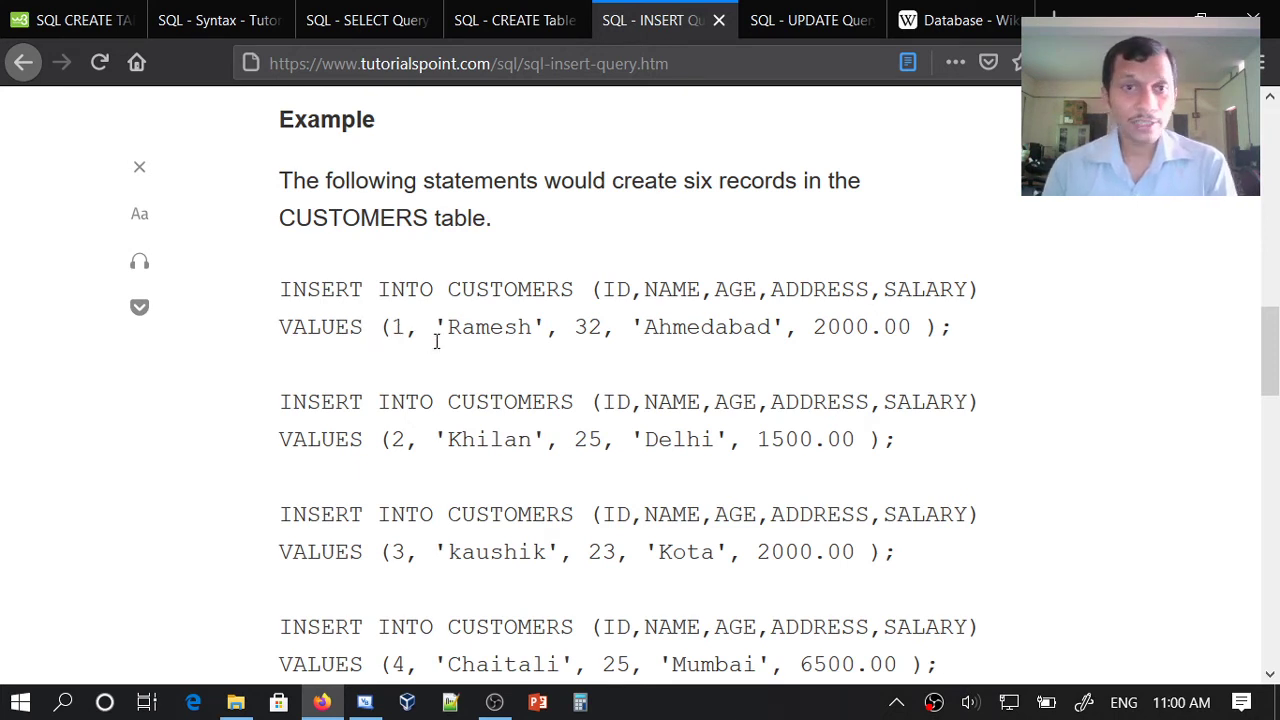
{"action": "mouse_move", "coordinate": [948, 338]}
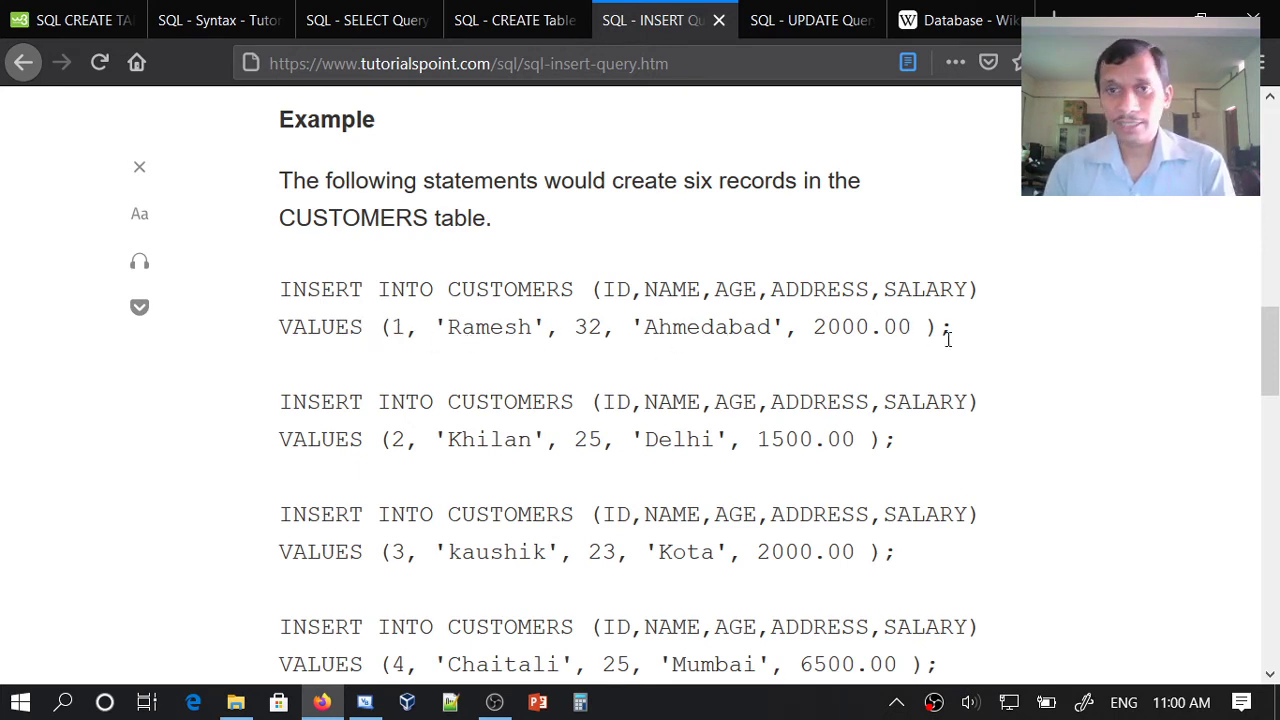
{"action": "mouse_move", "coordinate": [464, 440]}
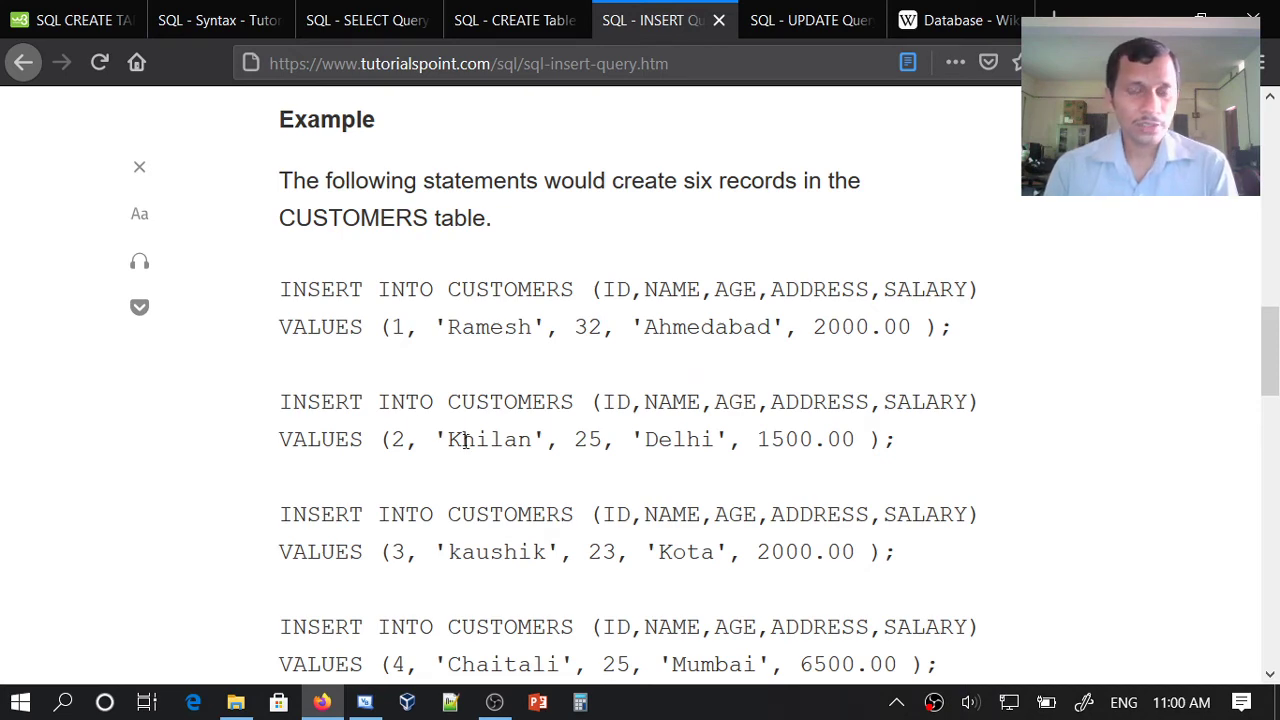
{"action": "scroll", "scroll_direction": "down", "scroll_amount": 3}
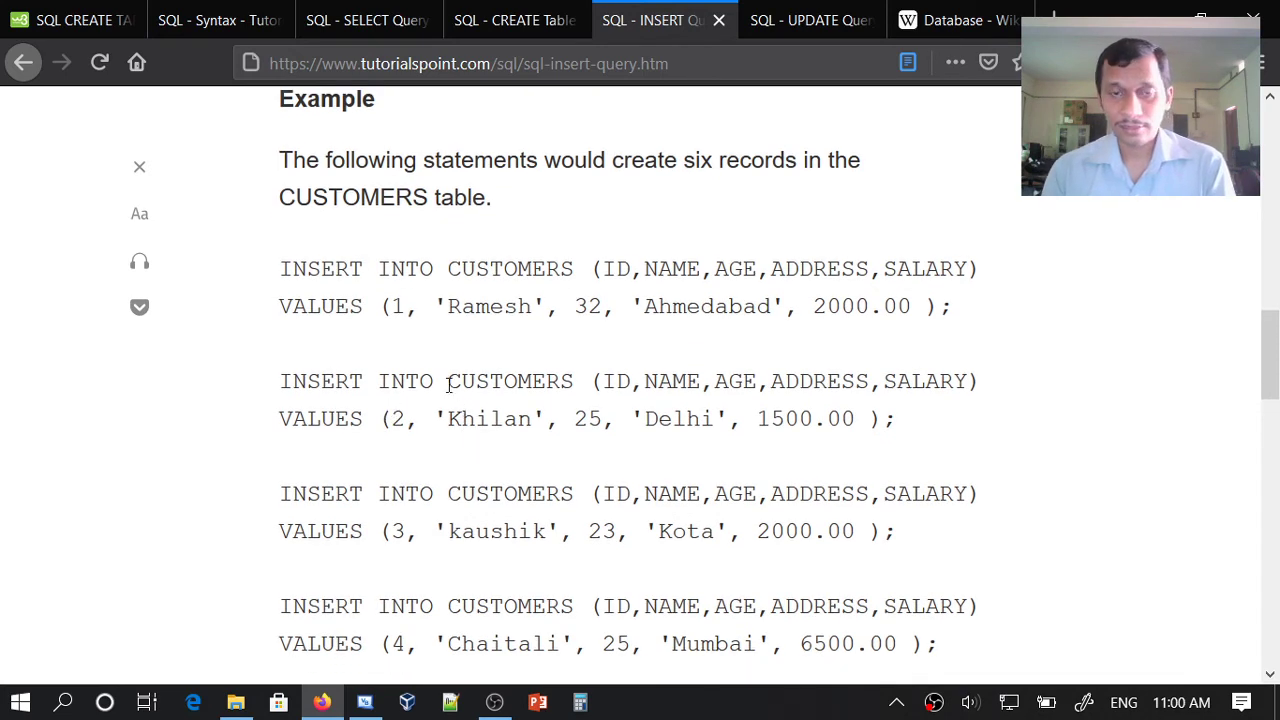
{"action": "scroll", "scroll_direction": "down", "scroll_amount": 3}
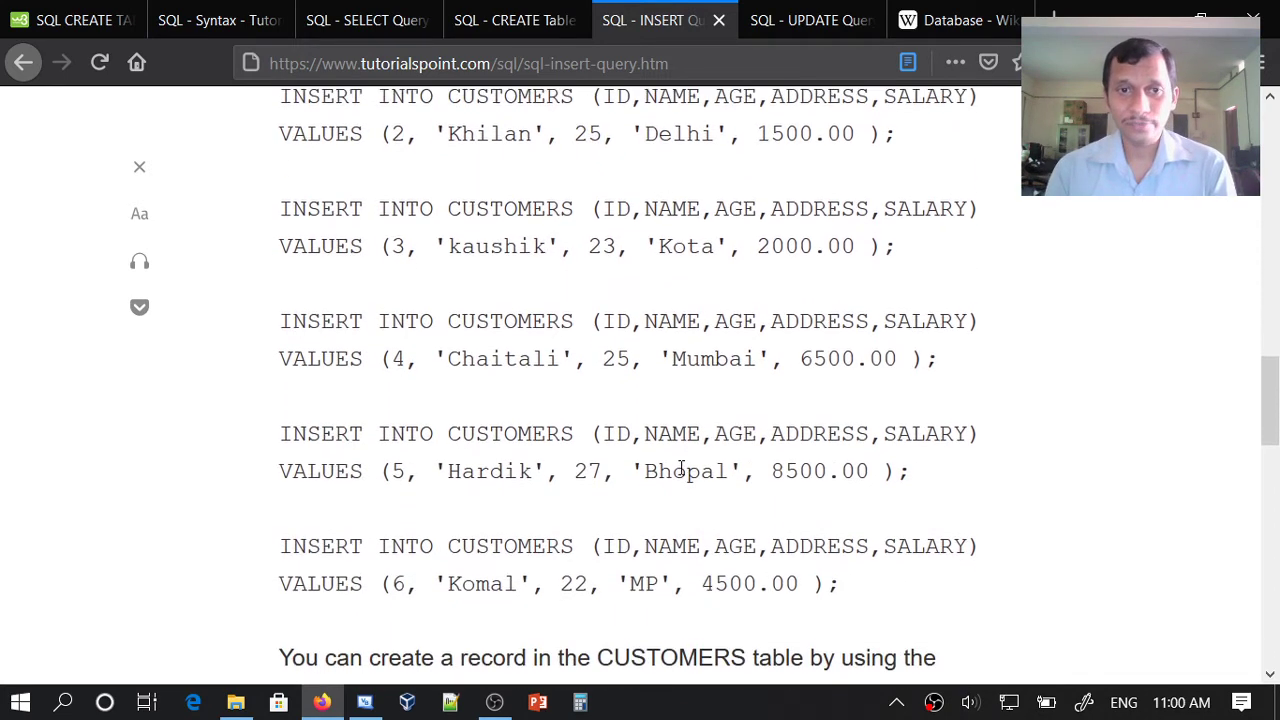
{"action": "scroll", "scroll_direction": "up", "scroll_amount": 3}
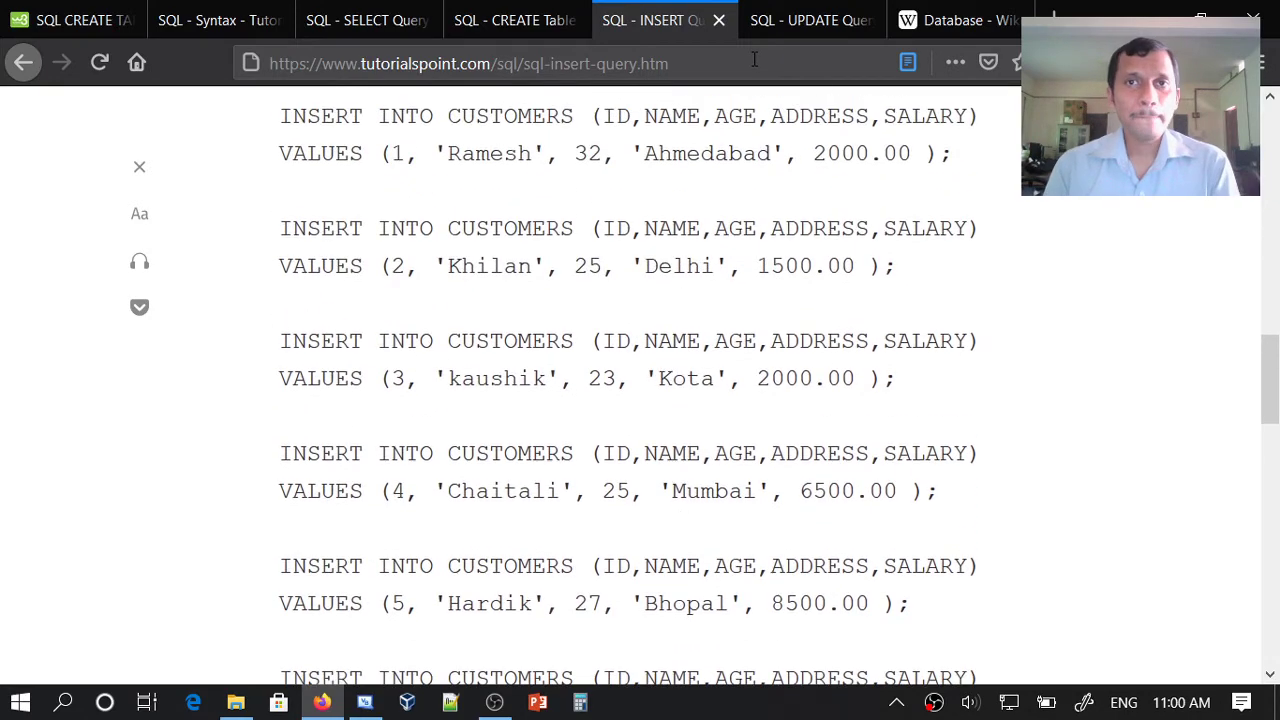
{"action": "scroll", "scroll_direction": "down", "scroll_amount": 3}
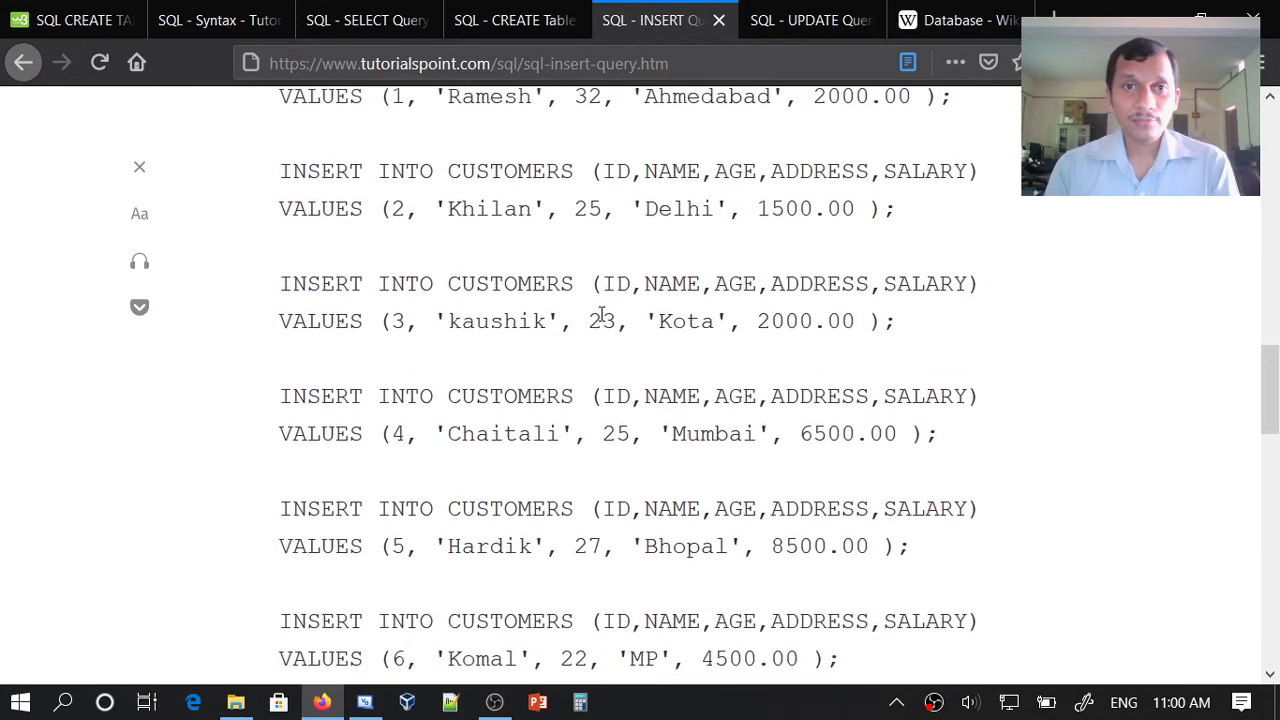
{"action": "scroll", "scroll_direction": "up", "scroll_amount": 3}
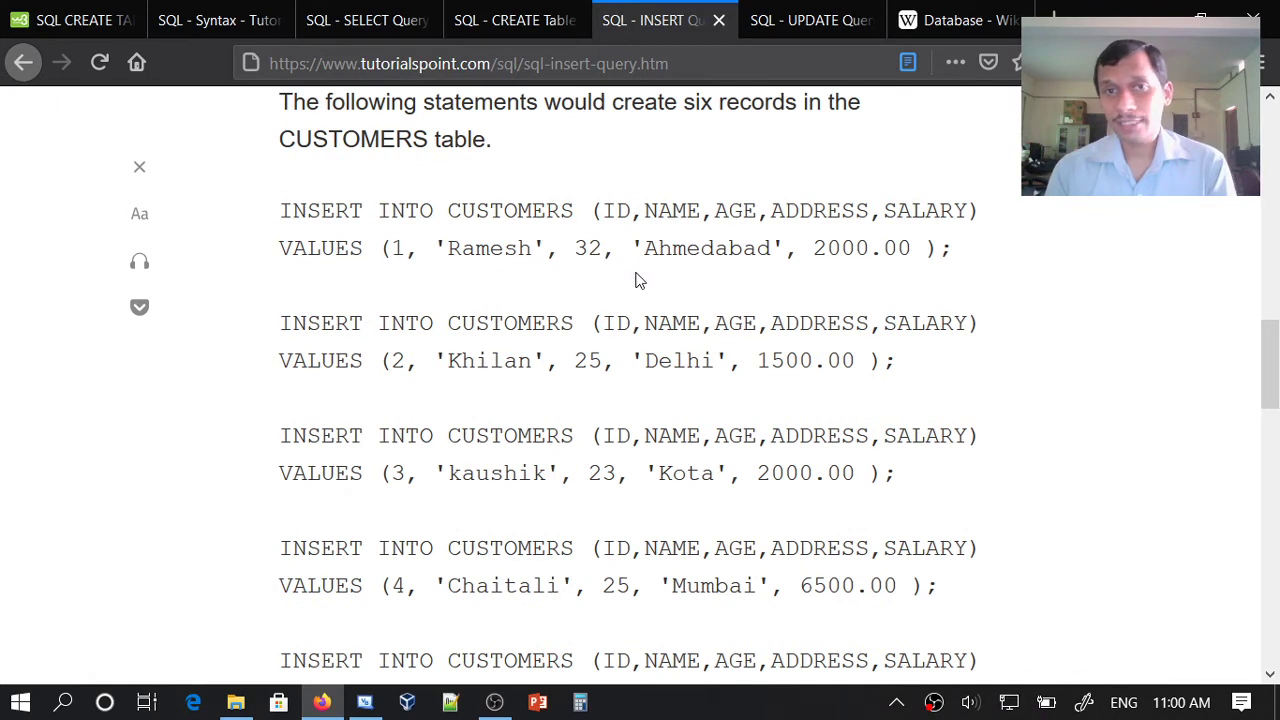
{"action": "mouse_move", "coordinate": [770, 300]}
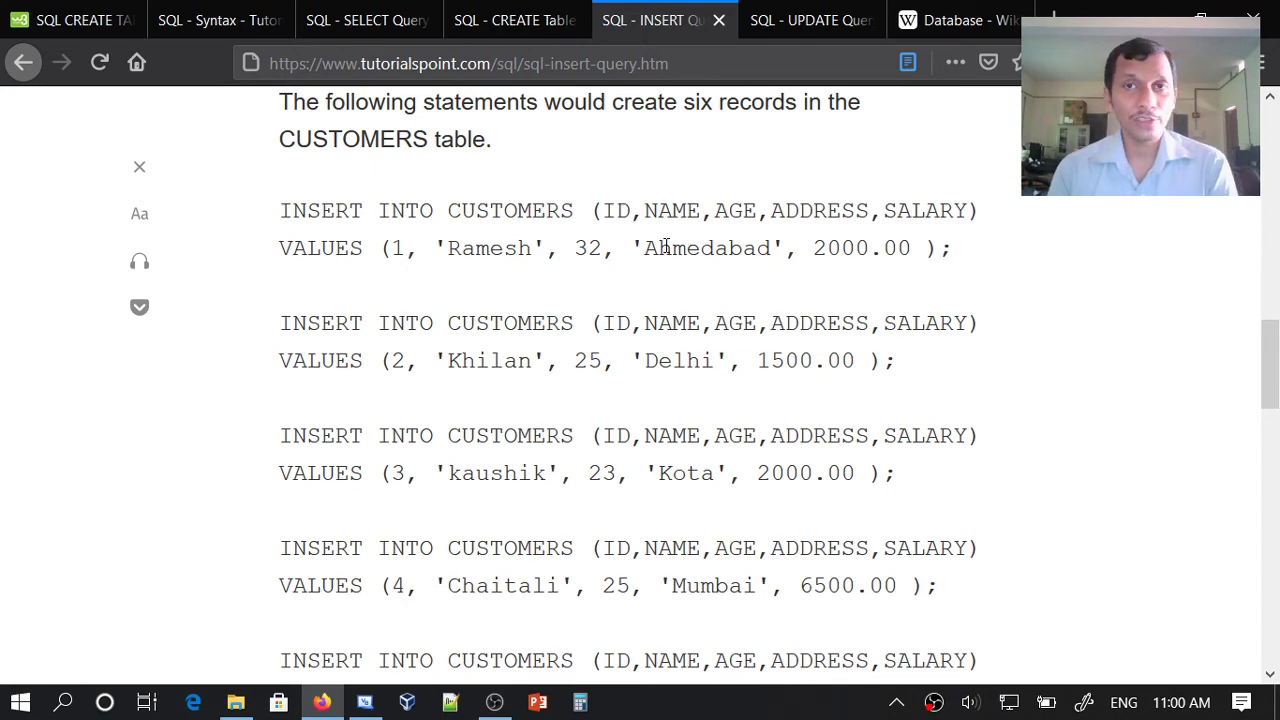
{"action": "left_click", "coordinate": [810, 20]}
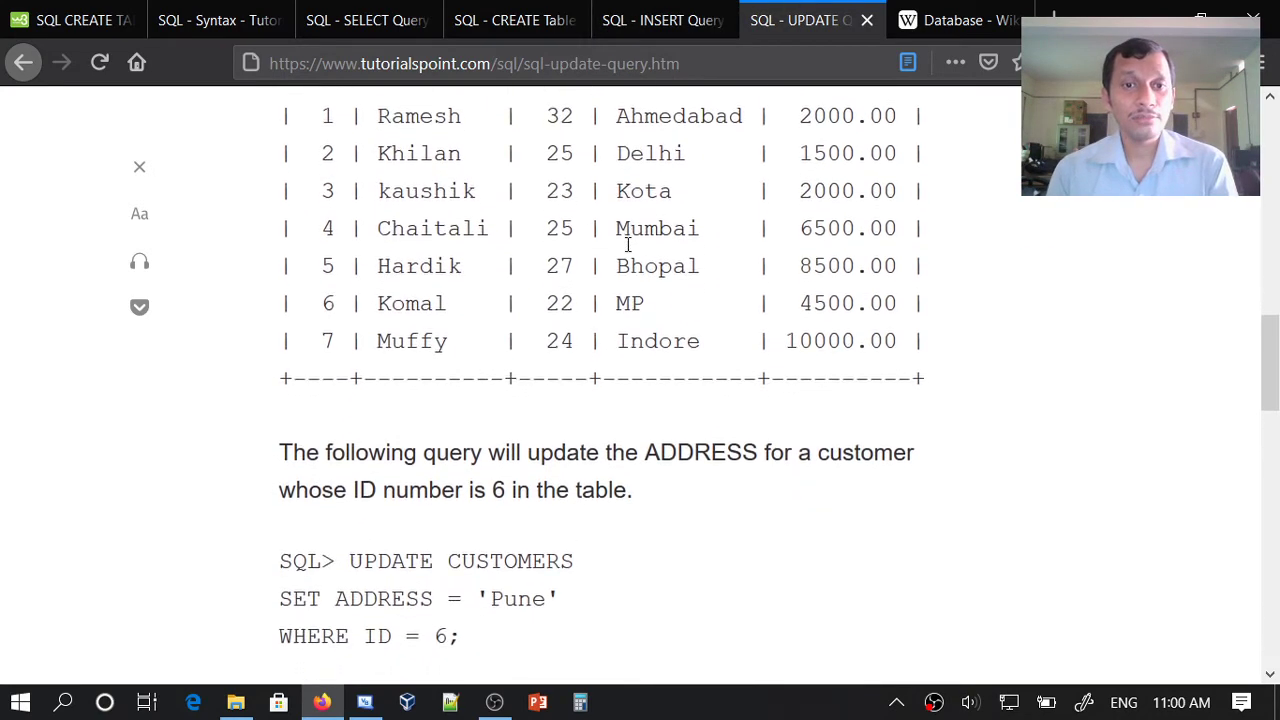
{"action": "scroll", "scroll_direction": "up", "scroll_amount": 3}
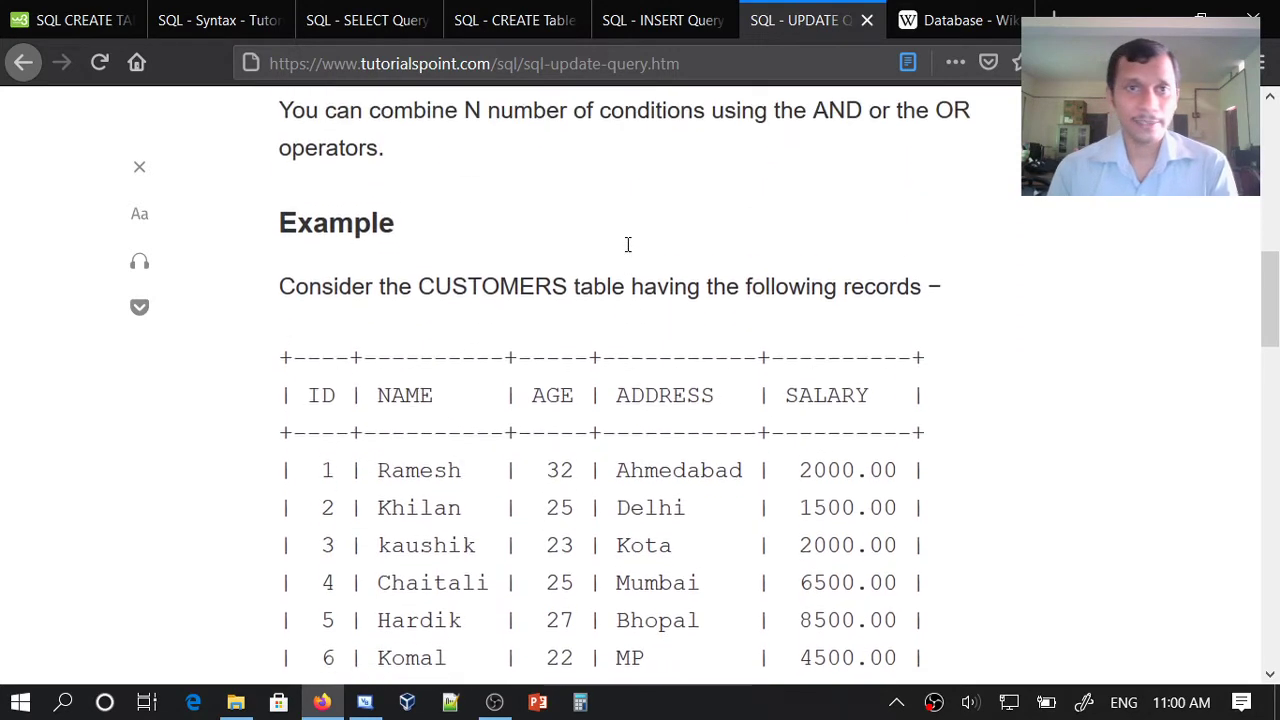
{"action": "scroll", "scroll_direction": "down", "scroll_amount": 3}
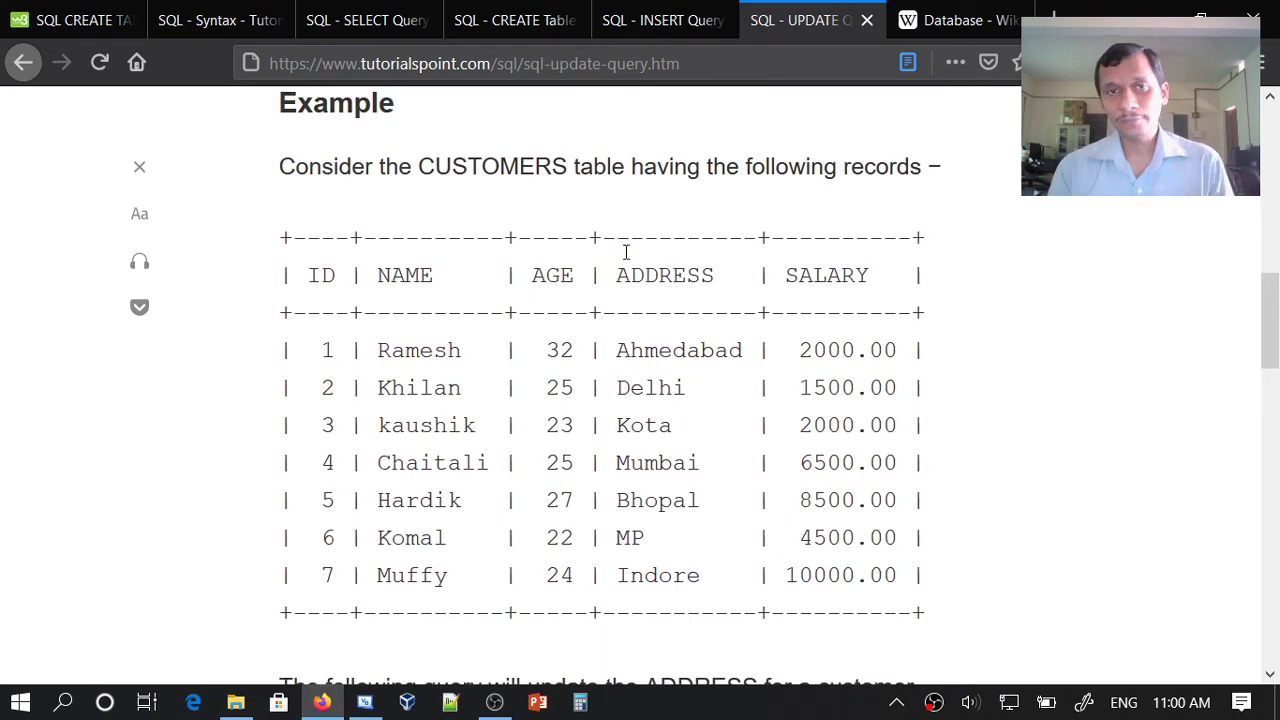
{"action": "scroll", "scroll_direction": "up", "scroll_amount": 3}
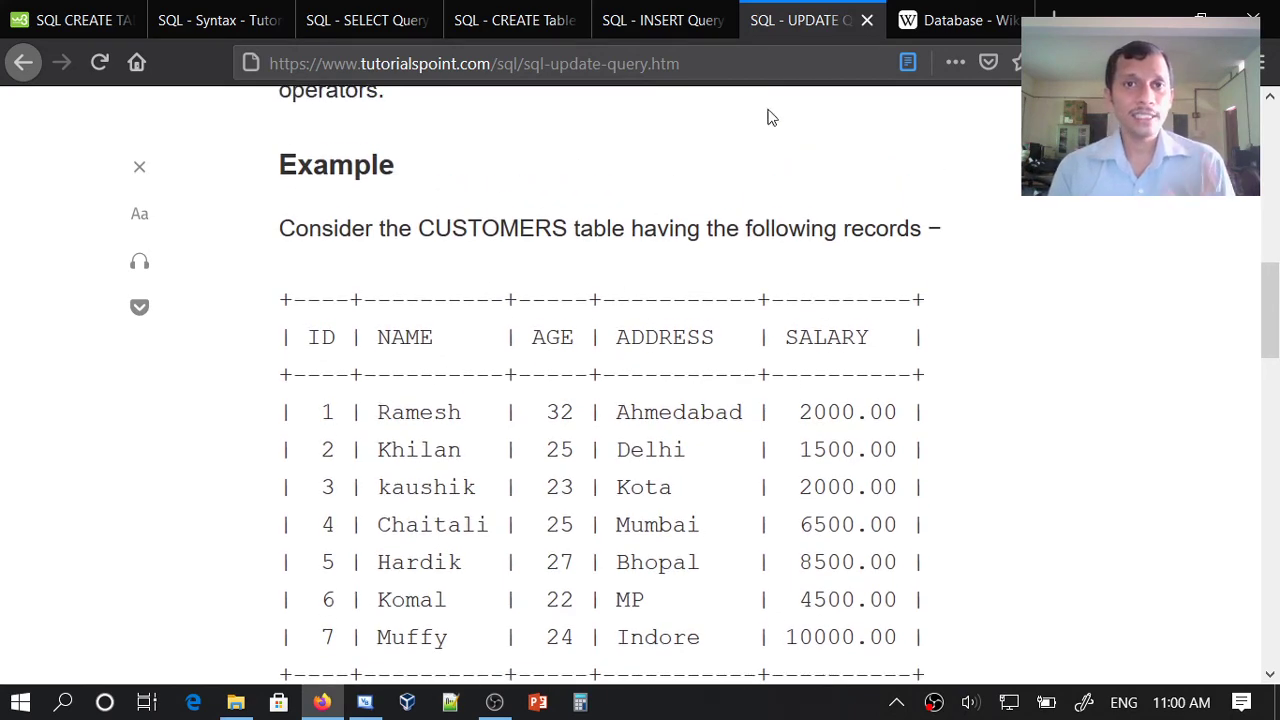
{"action": "scroll", "scroll_direction": "up", "scroll_amount": 3}
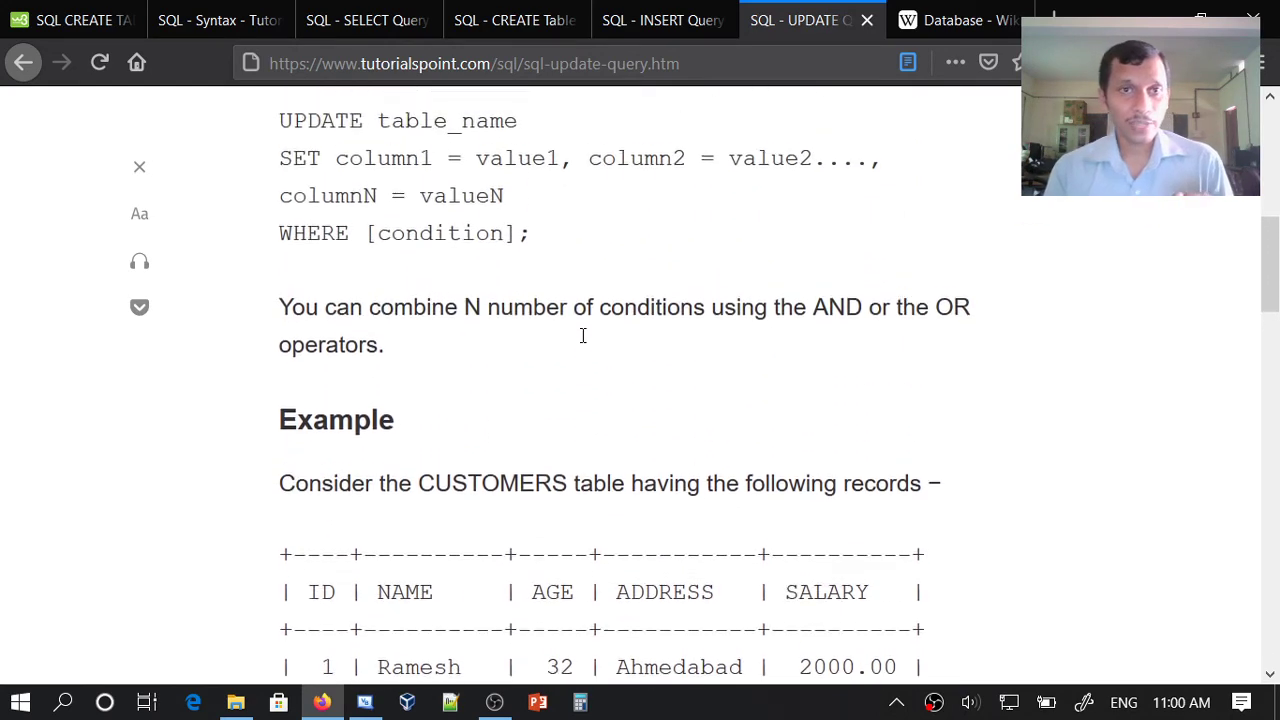
{"action": "scroll", "scroll_direction": "up", "scroll_amount": 3}
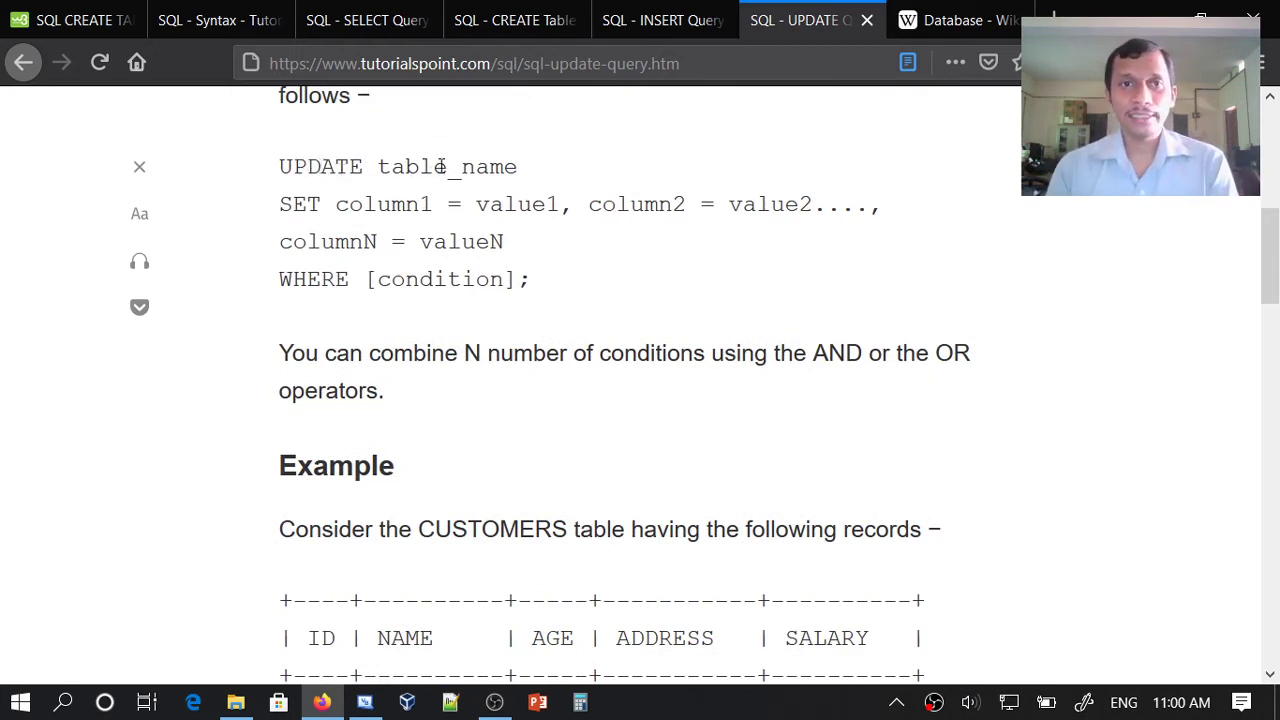
{"action": "double_click", "coordinate": [298, 204]}
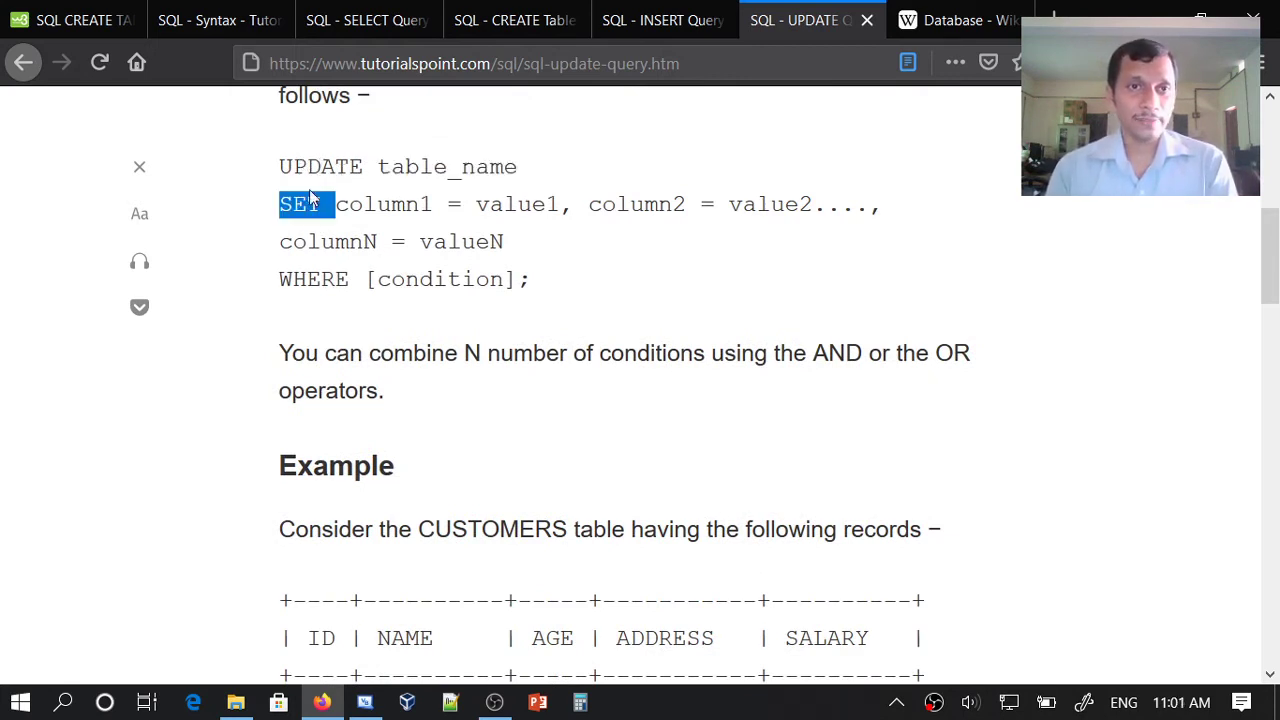
{"action": "double_click", "coordinate": [320, 168]}
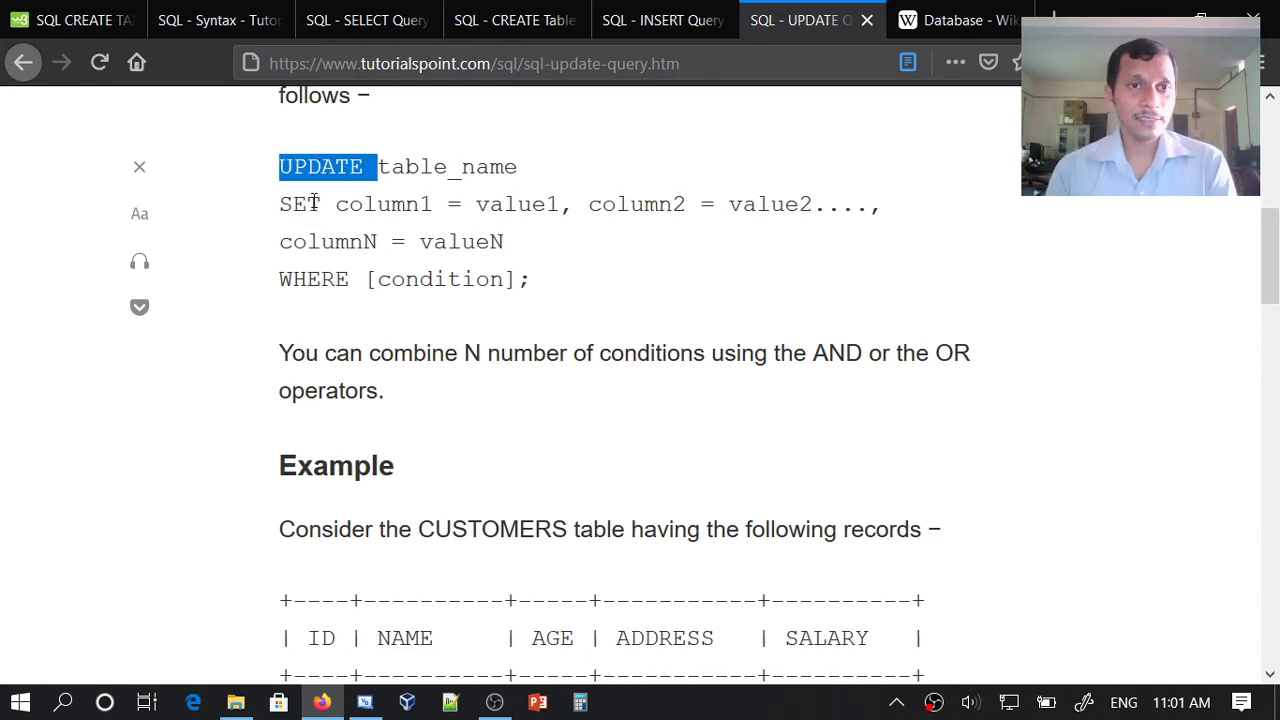
{"action": "double_click", "coordinate": [304, 204]}
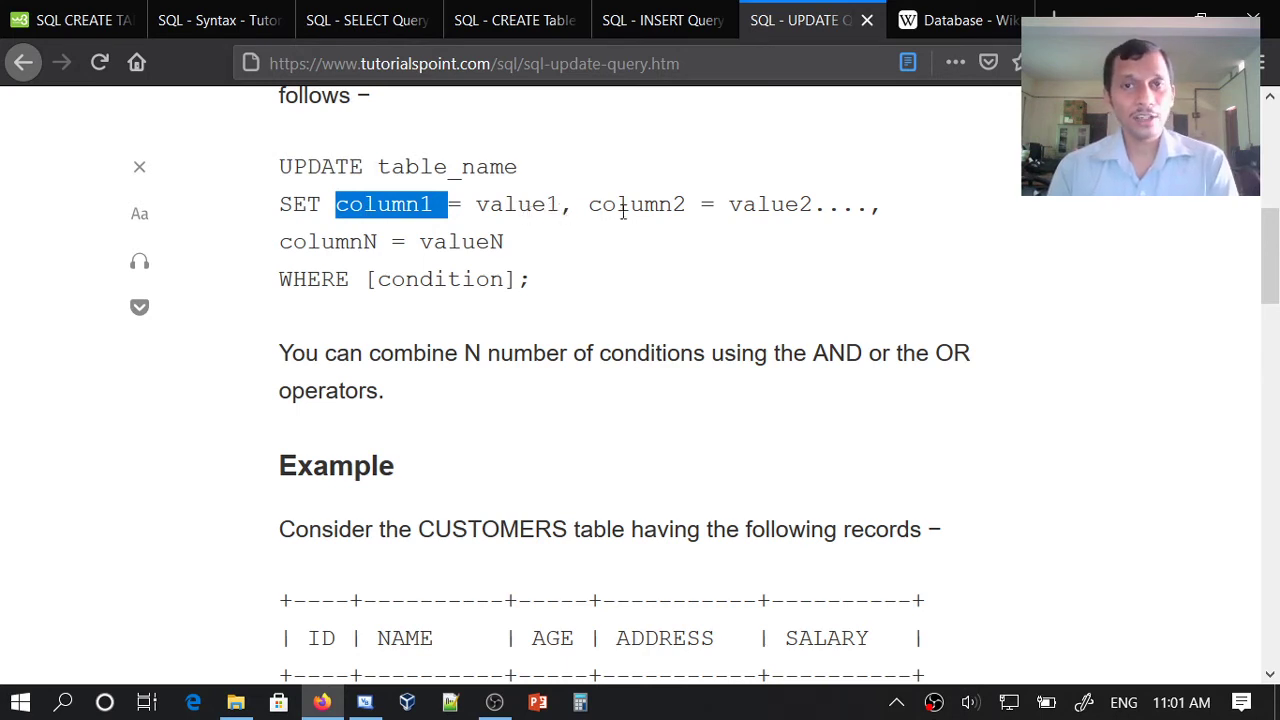
{"action": "mouse_move", "coordinate": [810, 248]}
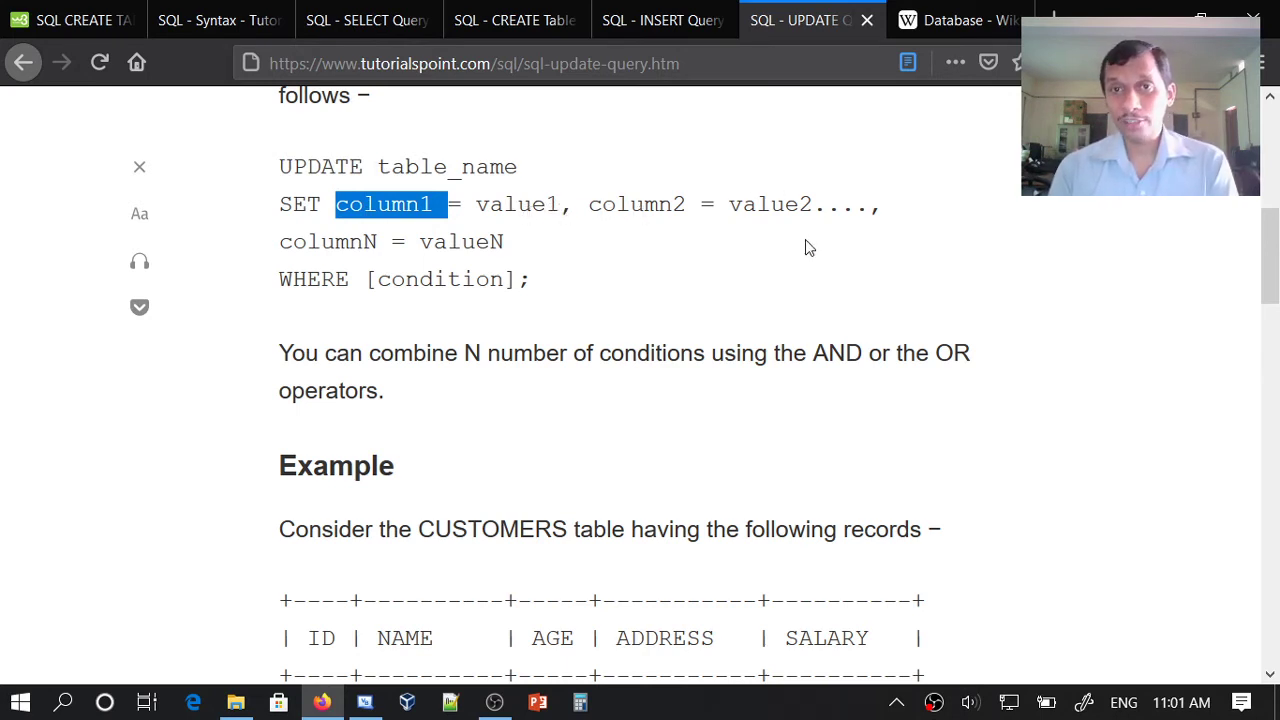
{"action": "mouse_move", "coordinate": [912, 204]}
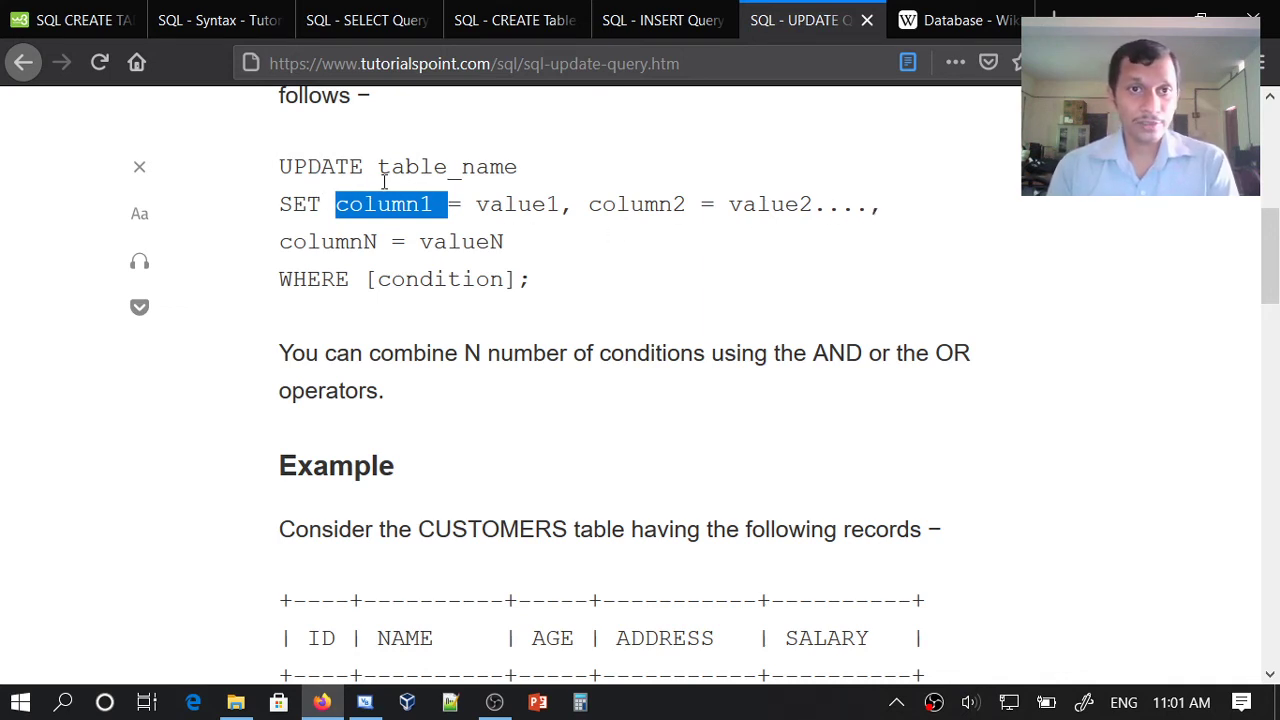
{"action": "mouse_move", "coordinate": [312, 204]}
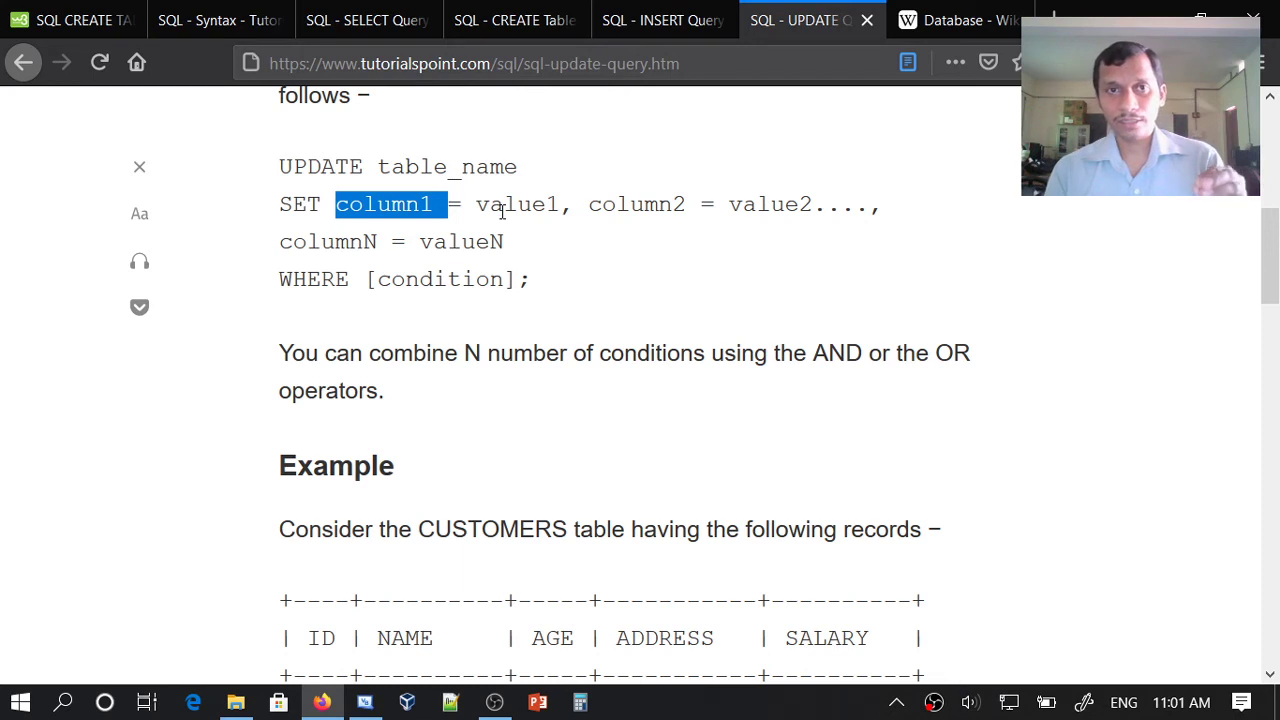
{"action": "double_click", "coordinate": [516, 204]}
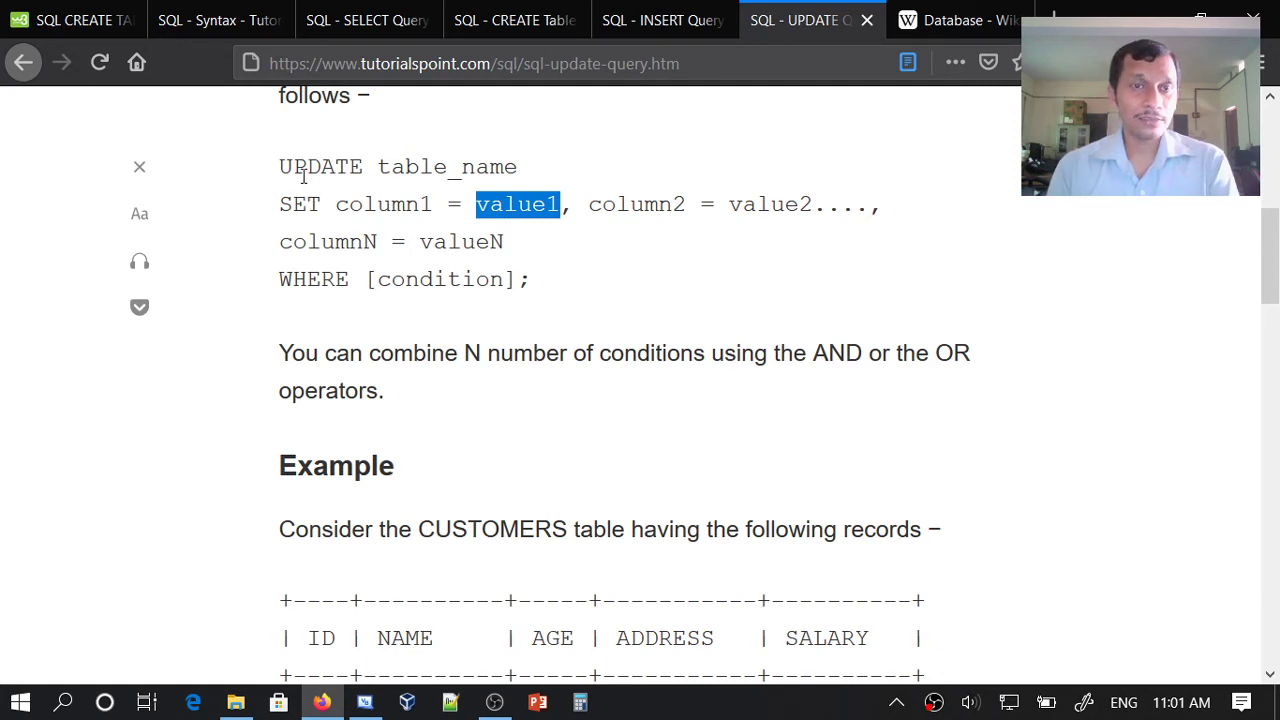
{"action": "left_click", "coordinate": [300, 168]}
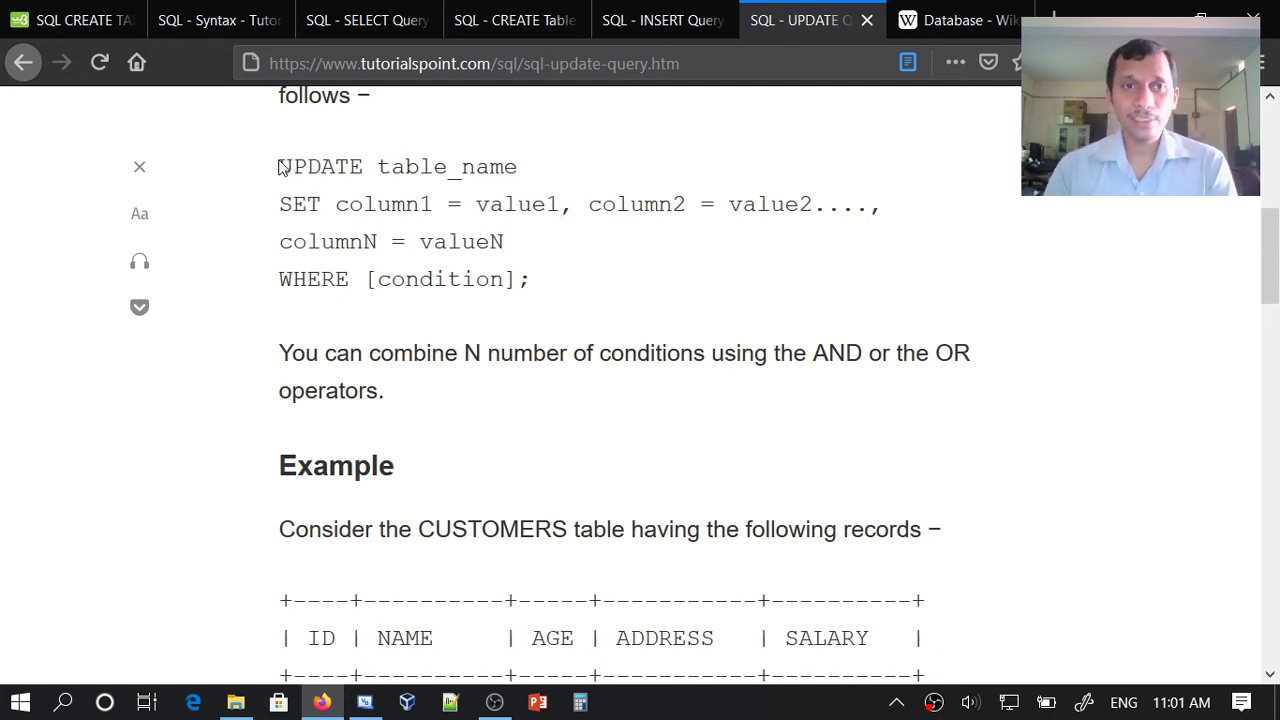
{"action": "left_click_drag", "start_coordinate": [280, 168], "coordinate": [544, 204]}
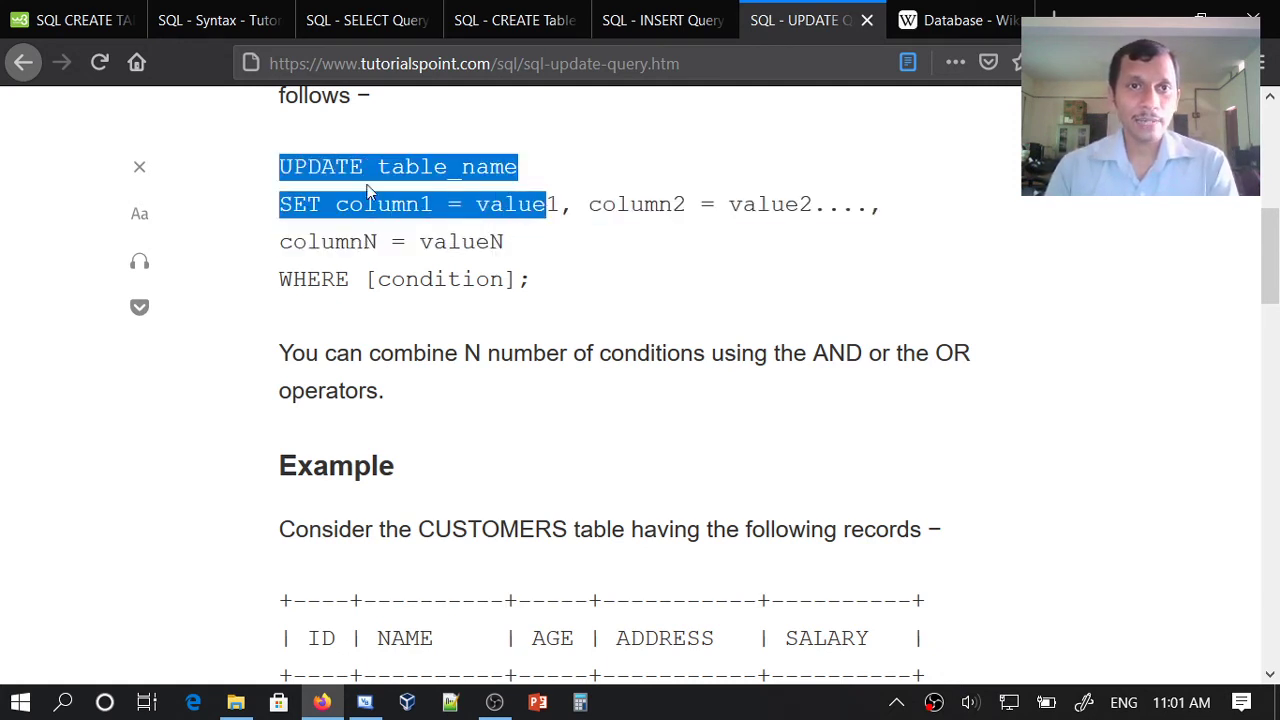
{"action": "mouse_move", "coordinate": [444, 228]}
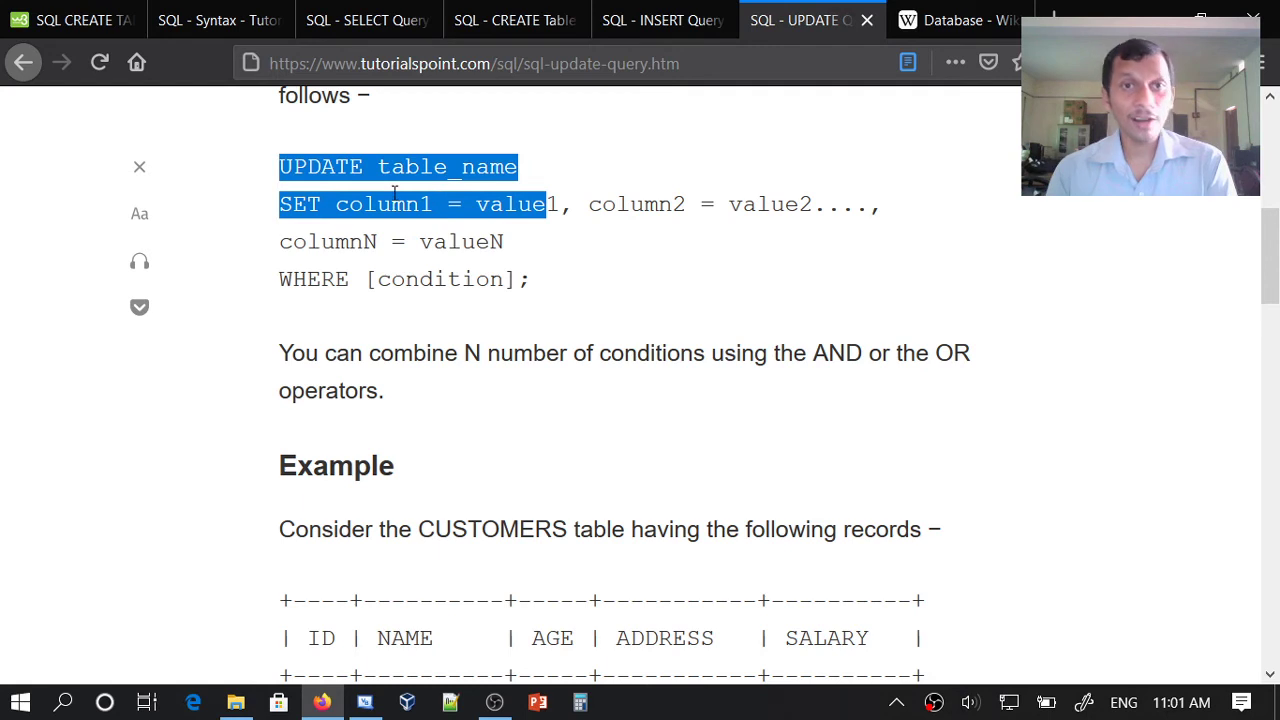
{"action": "double_click", "coordinate": [384, 204]}
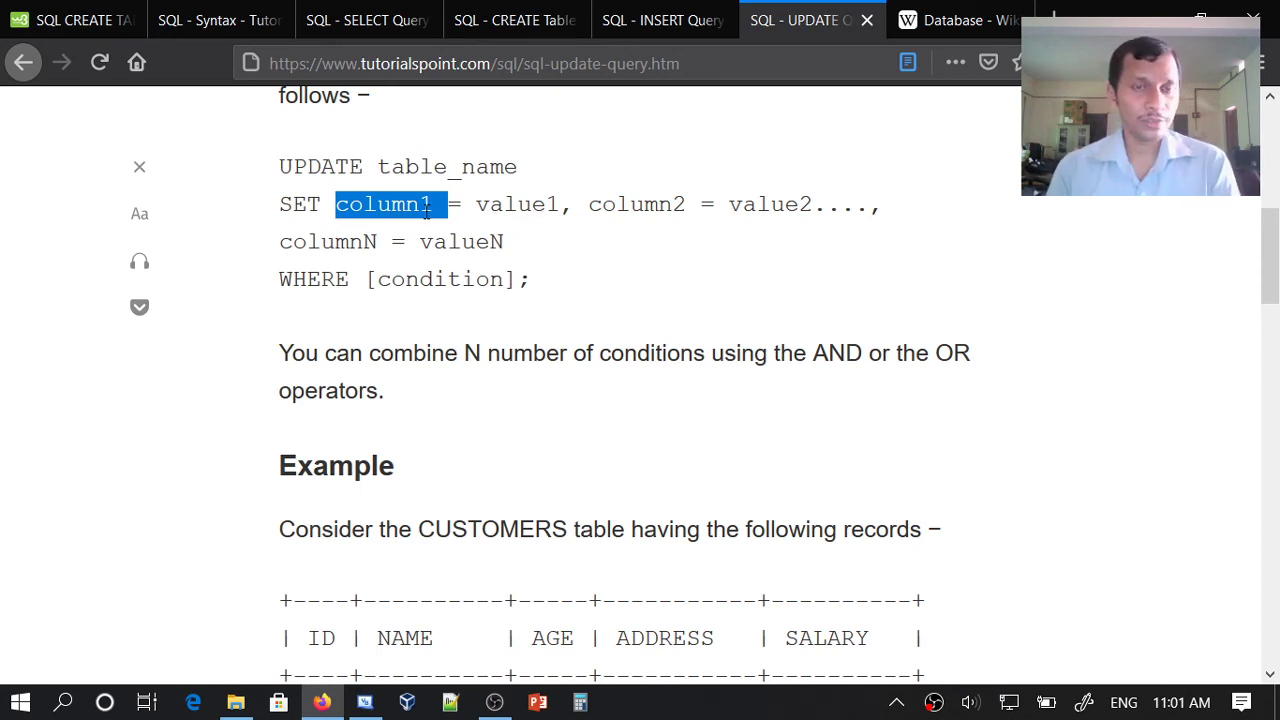
{"action": "mouse_move", "coordinate": [464, 336]}
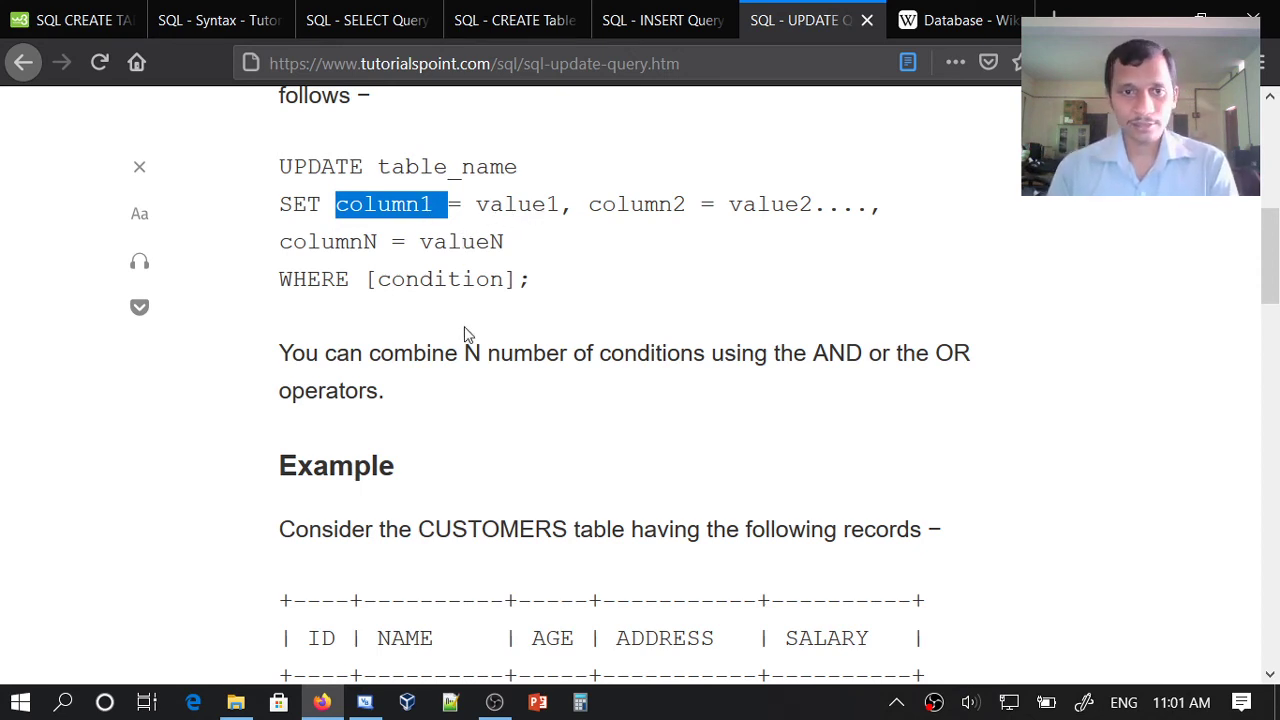
{"action": "scroll", "scroll_direction": "down", "scroll_amount": 3}
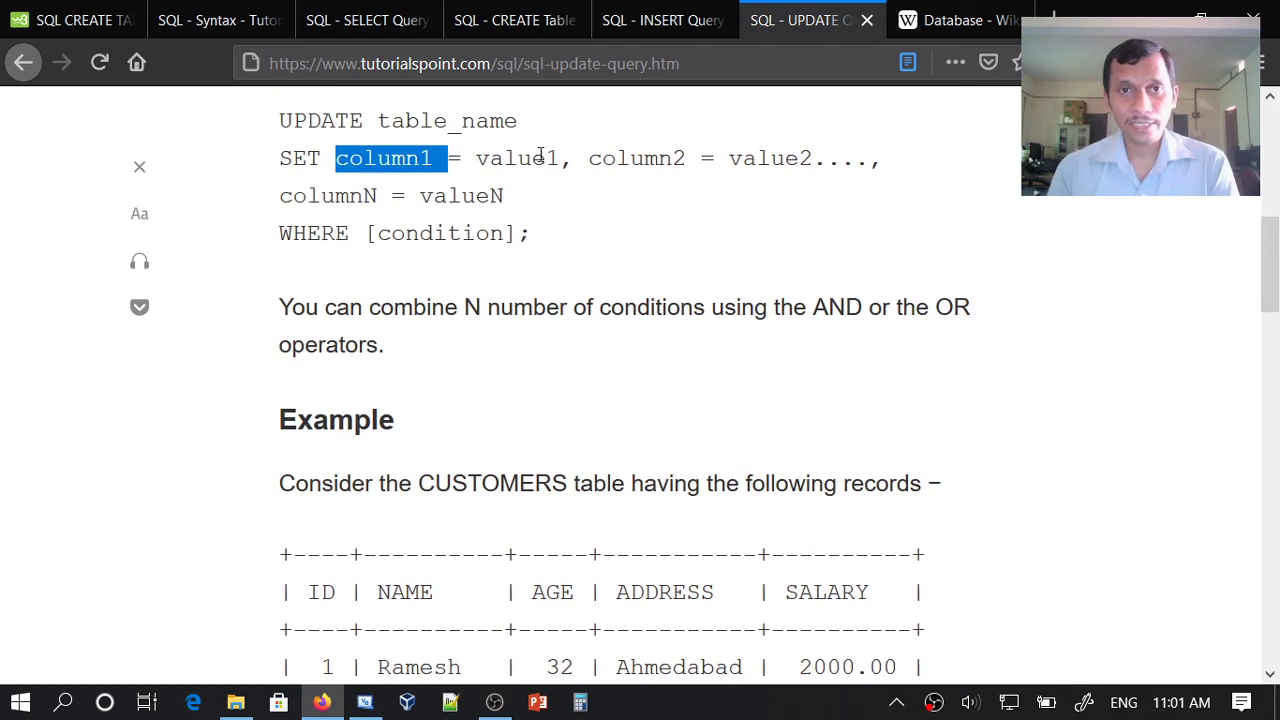
{"action": "scroll", "scroll_direction": "down", "scroll_amount": 3}
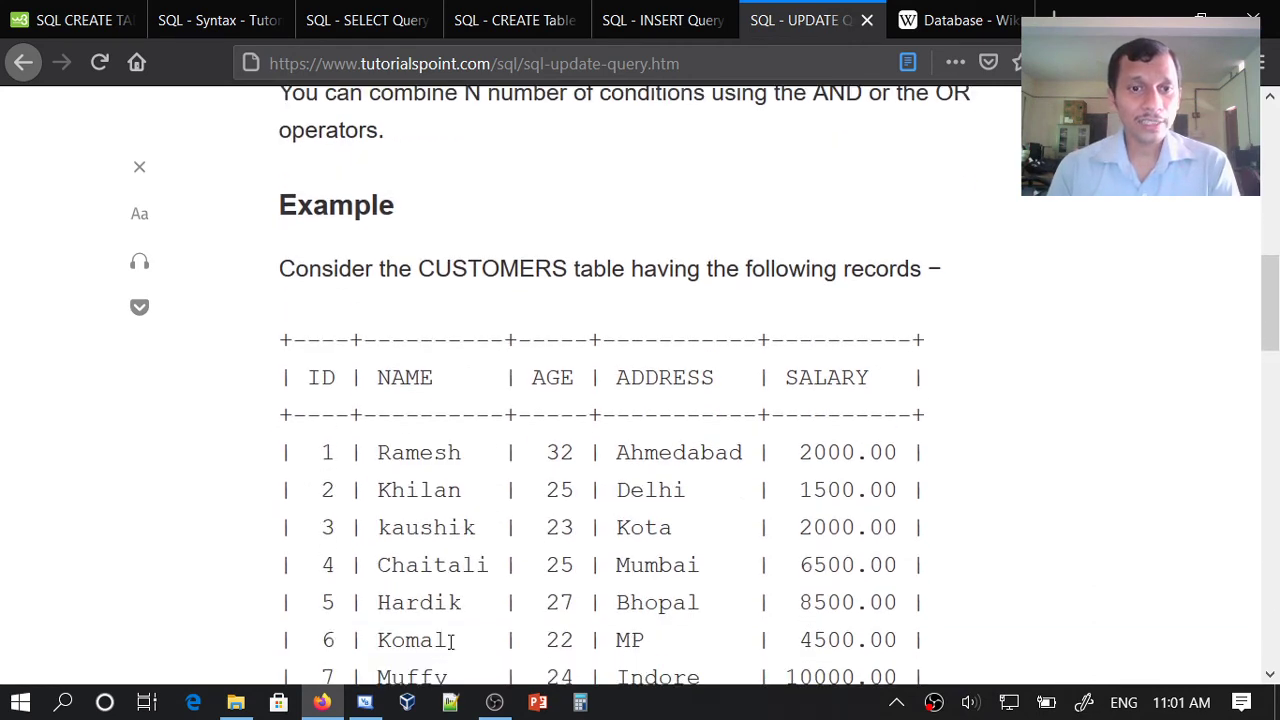
{"action": "mouse_move", "coordinate": [448, 528]}
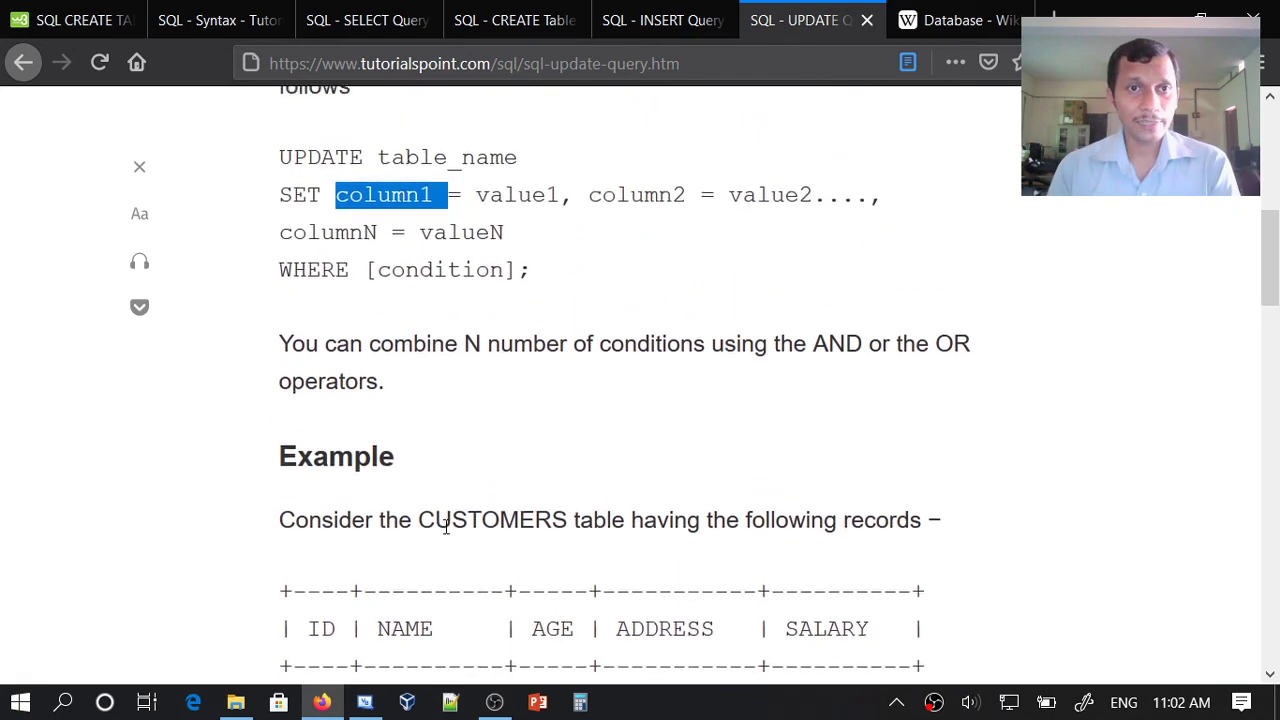
{"action": "double_click", "coordinate": [312, 278]}
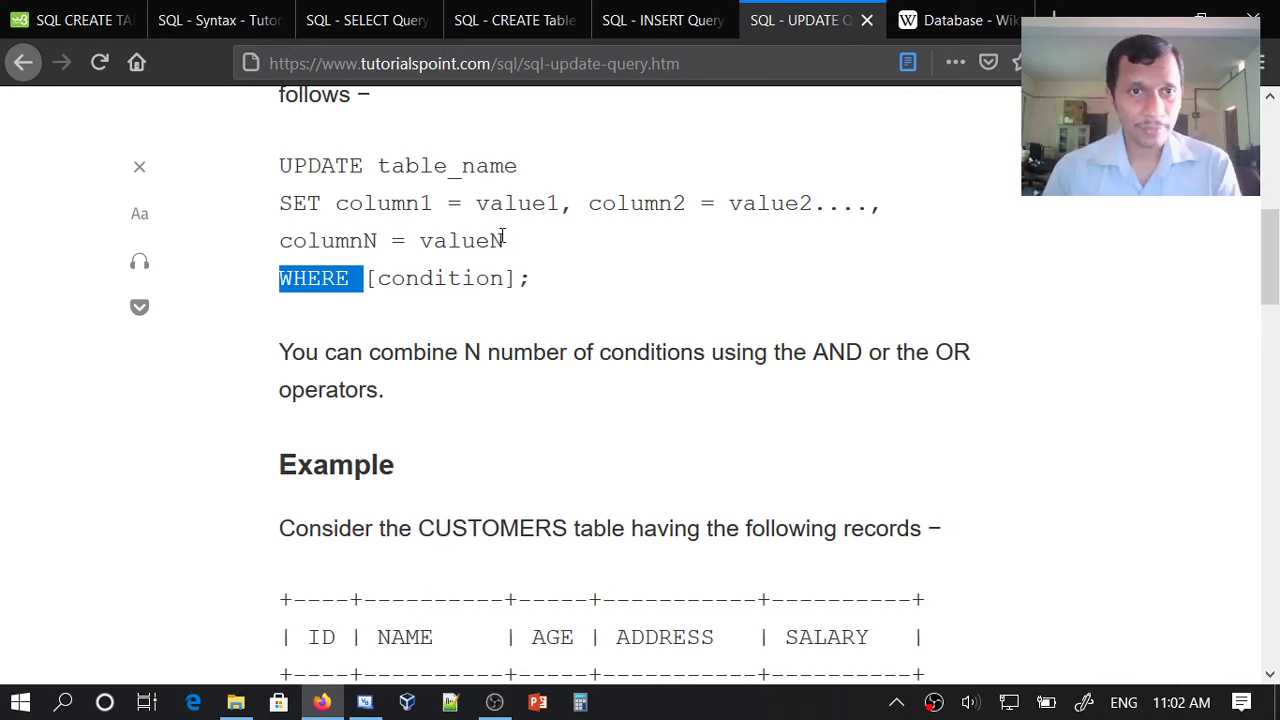
{"action": "scroll", "scroll_direction": "down", "scroll_amount": 3}
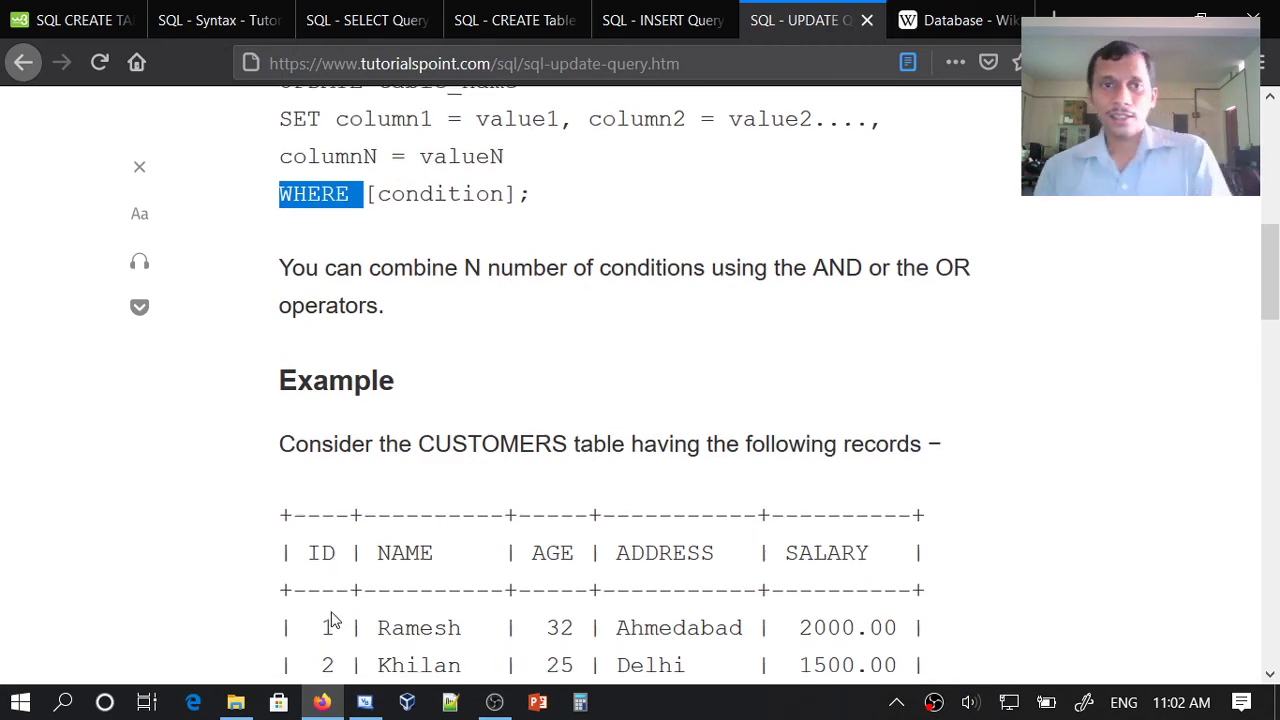
{"action": "scroll", "scroll_direction": "down", "scroll_amount": 3}
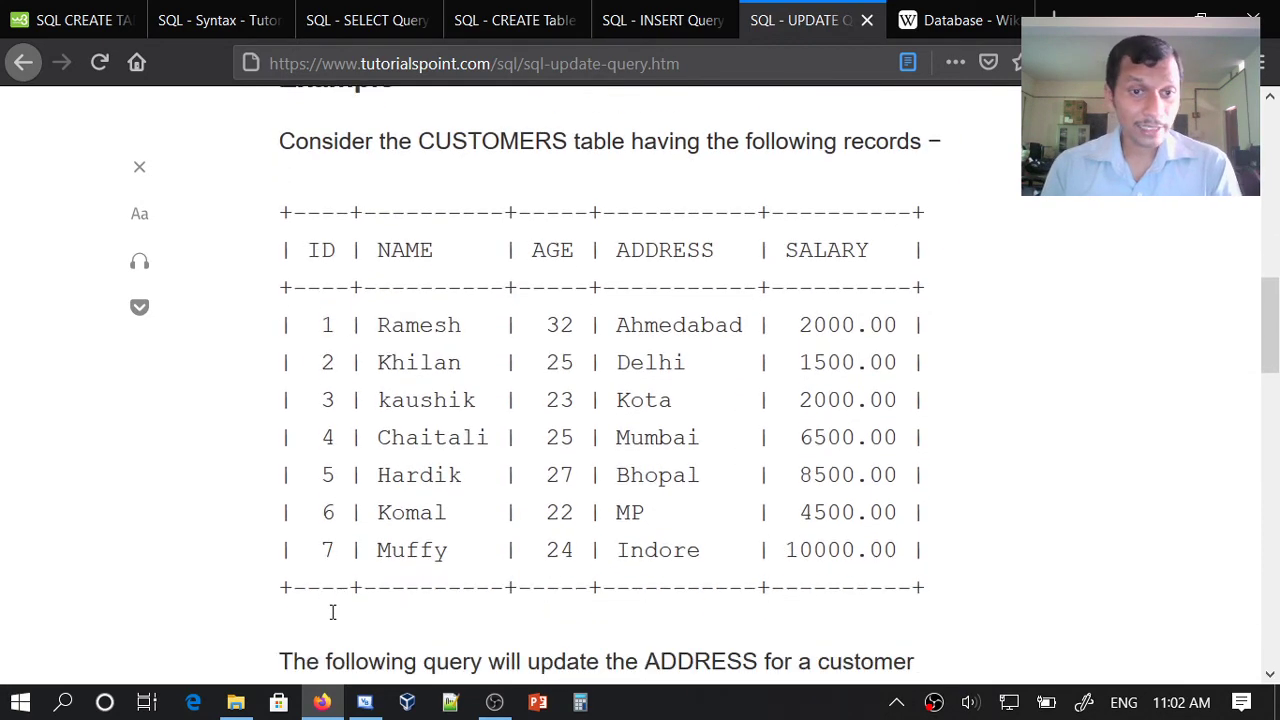
{"action": "scroll", "scroll_direction": "down", "scroll_amount": 3}
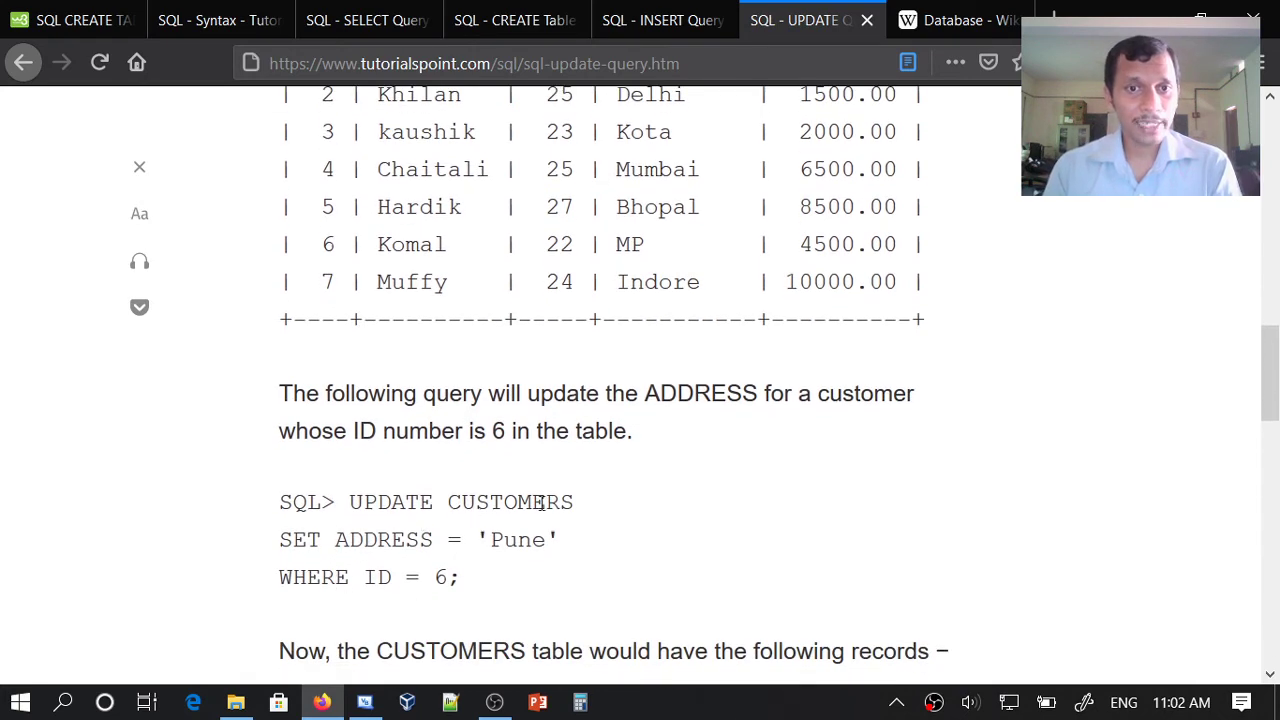
{"action": "mouse_move", "coordinate": [368, 544]}
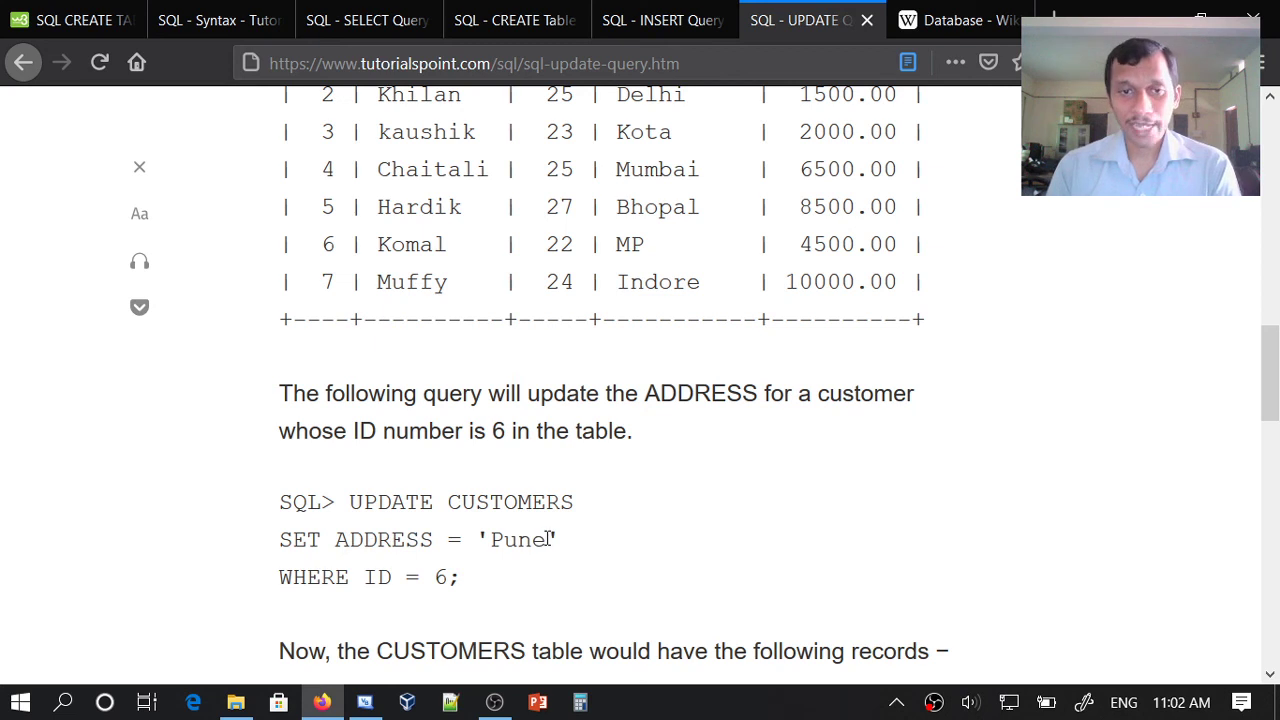
{"action": "mouse_move", "coordinate": [448, 576]}
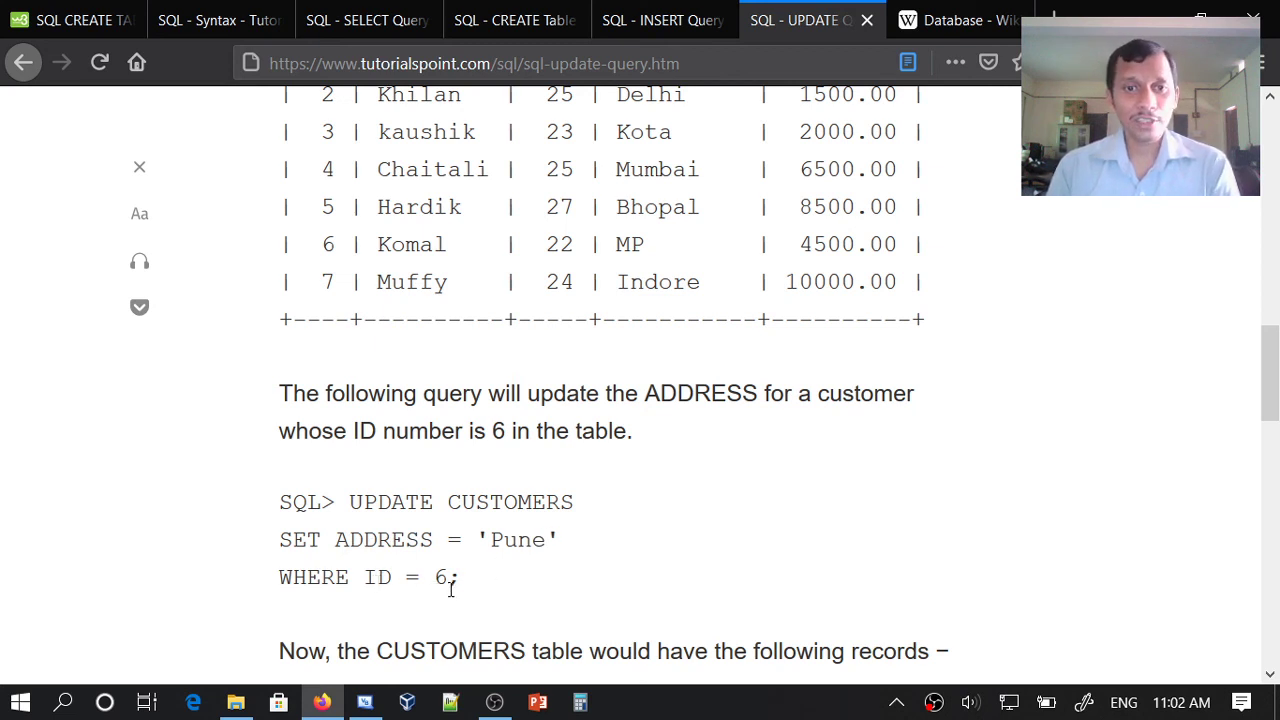
{"action": "scroll", "scroll_direction": "down", "scroll_amount": 3}
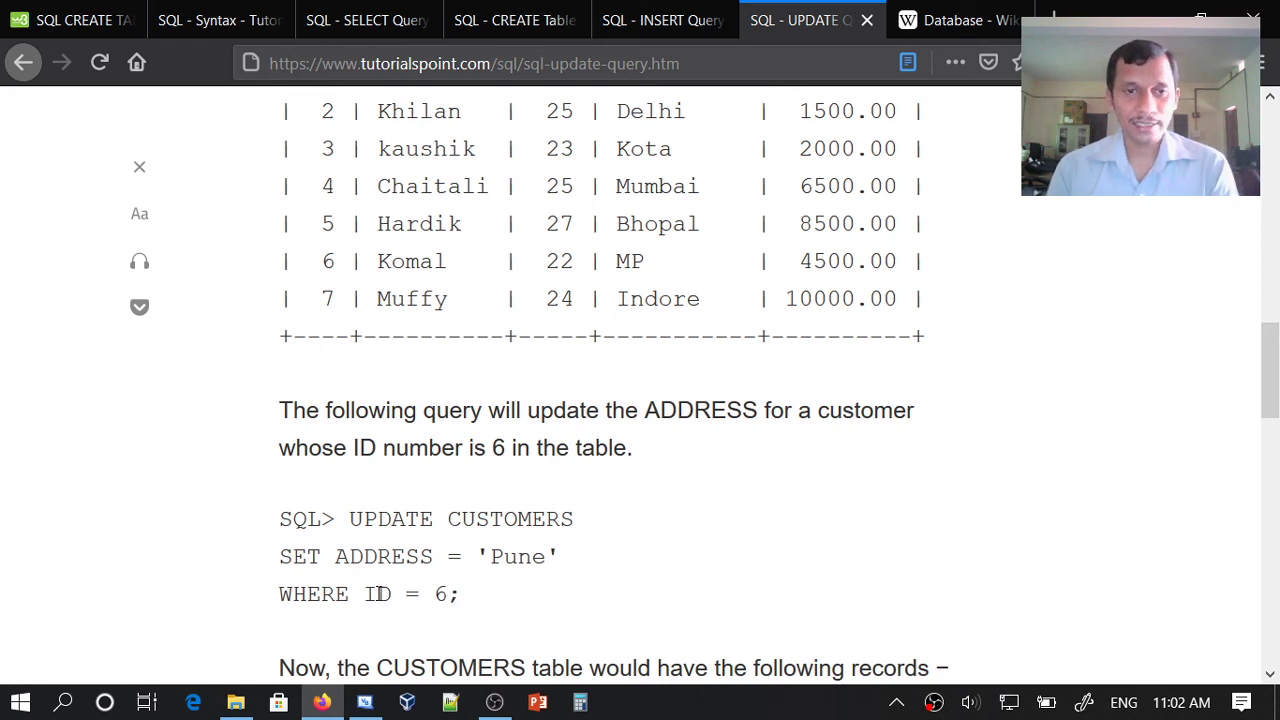
{"action": "double_click", "coordinate": [378, 594]}
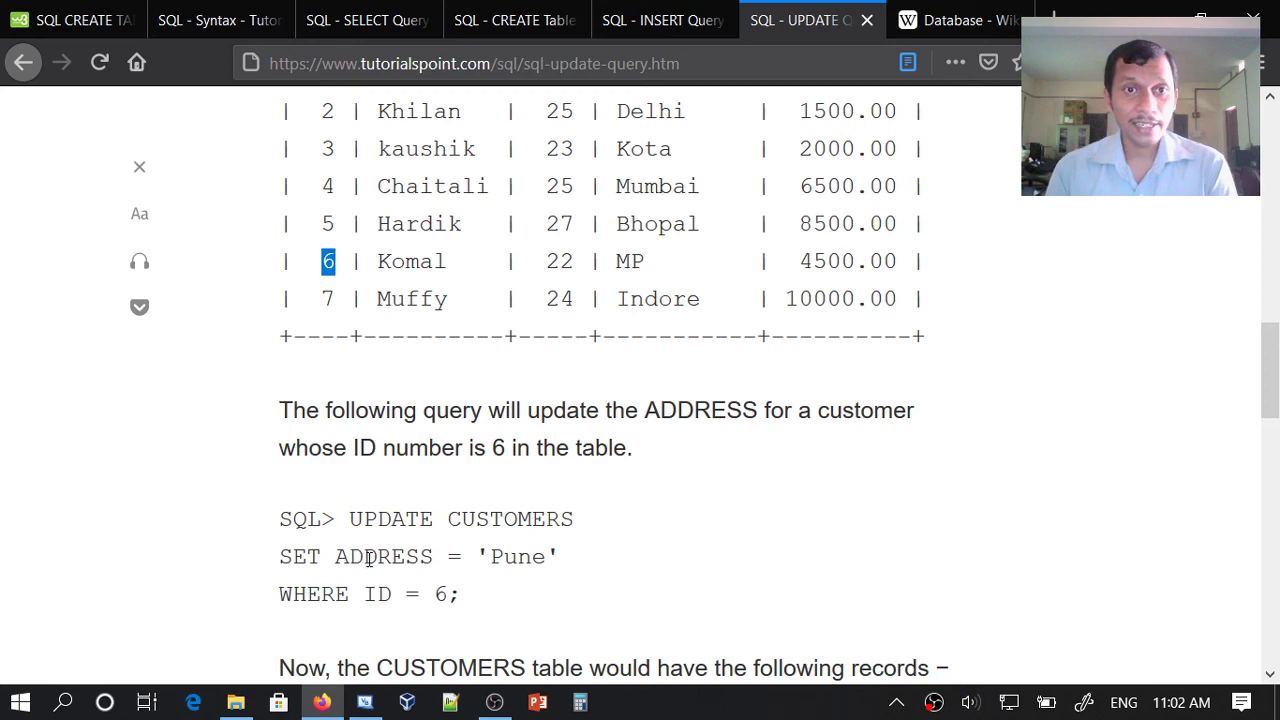
{"action": "scroll", "scroll_direction": "up", "scroll_amount": 3}
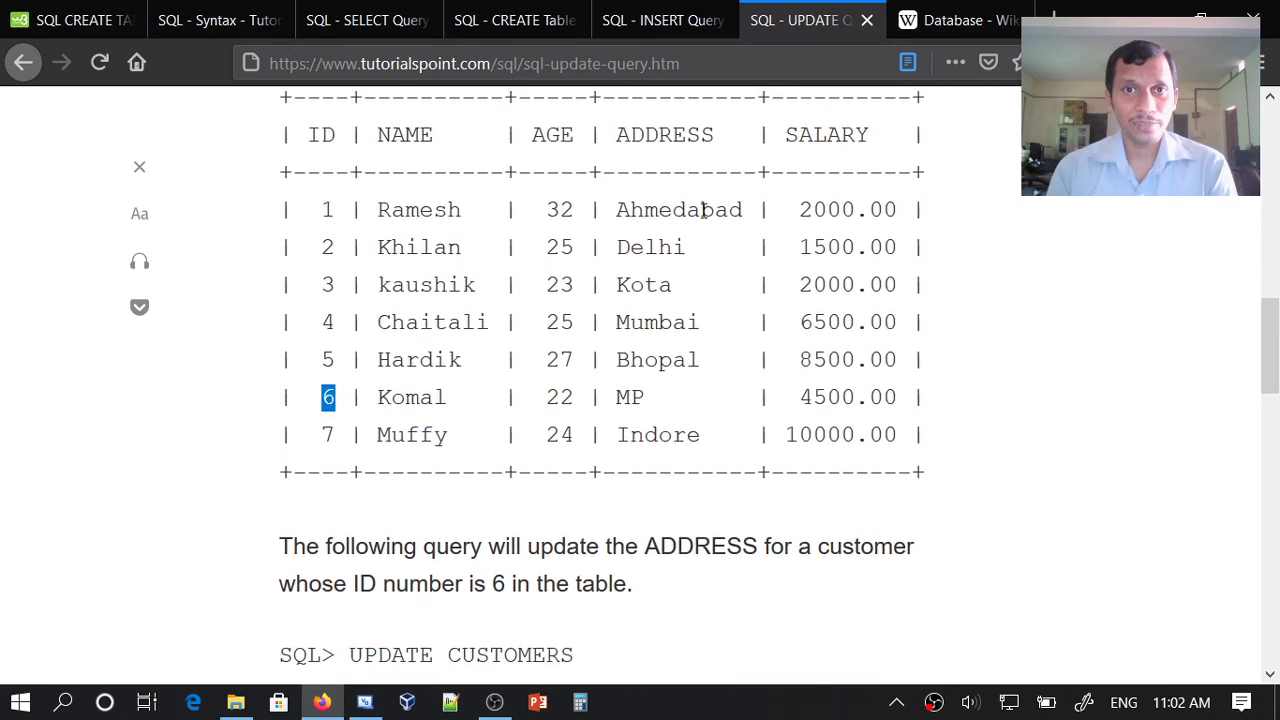
{"action": "mouse_move", "coordinate": [552, 388]}
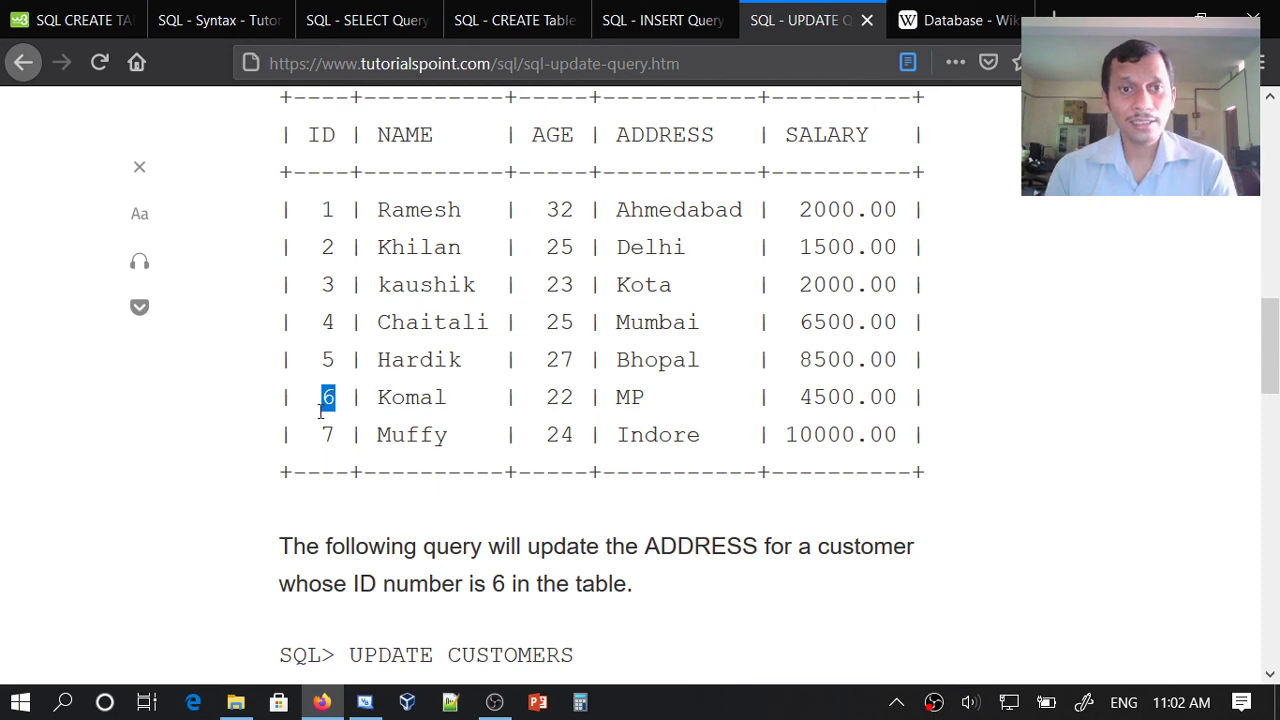
{"action": "scroll", "scroll_direction": "down", "scroll_amount": 3}
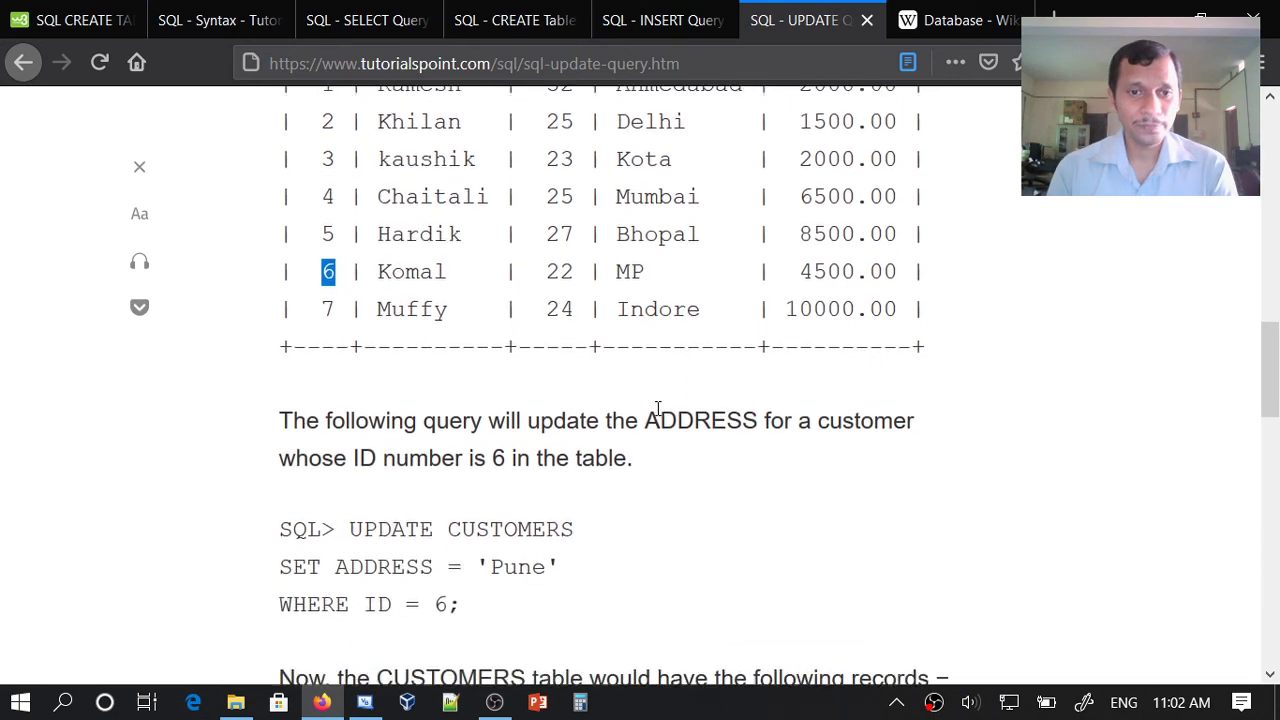
{"action": "scroll", "scroll_direction": "down", "scroll_amount": 3}
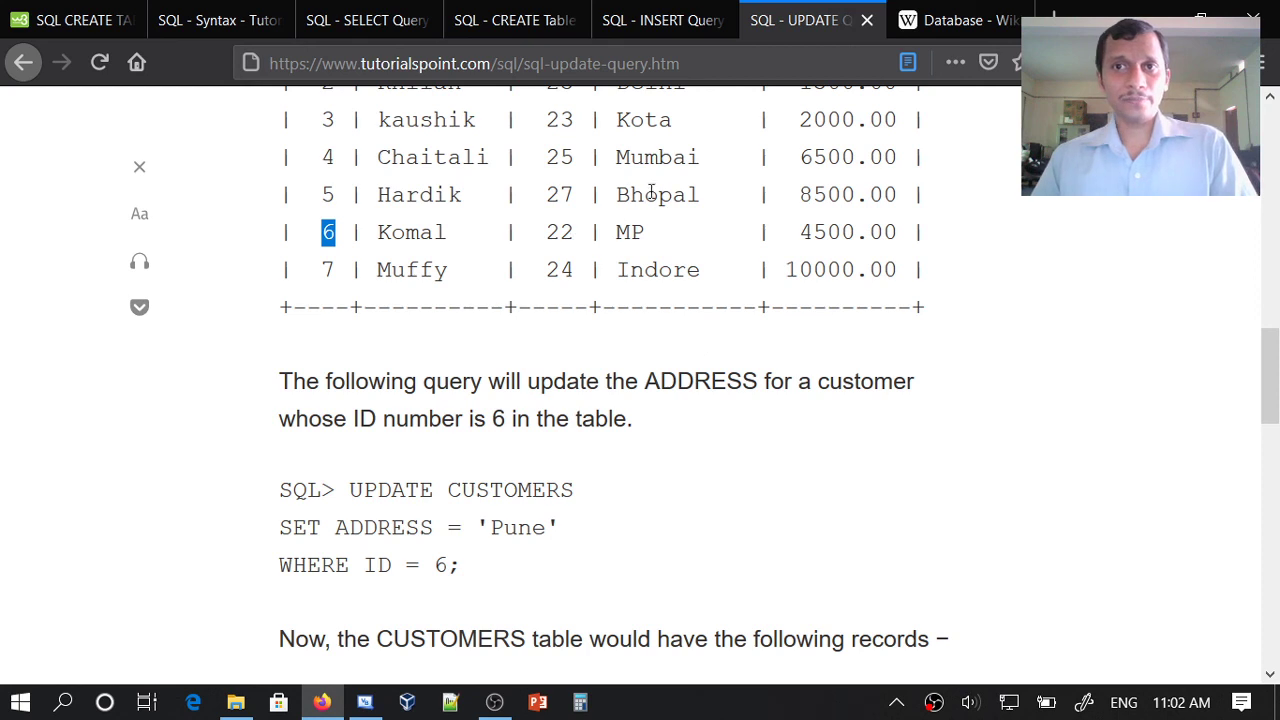
{"action": "mouse_move", "coordinate": [632, 156]}
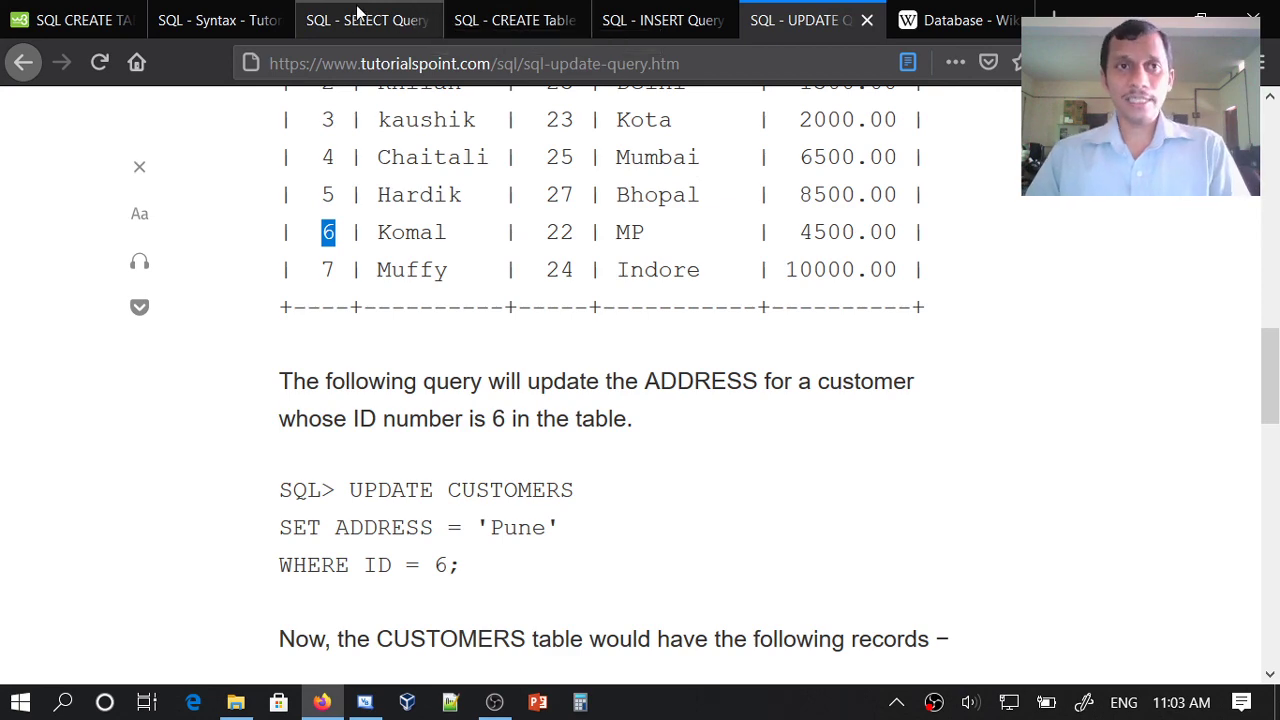
Move via the SQL Syntax page to the w3schools CREATE TABLE section and topic list
{"action": "left_click", "coordinate": [210, 20]}
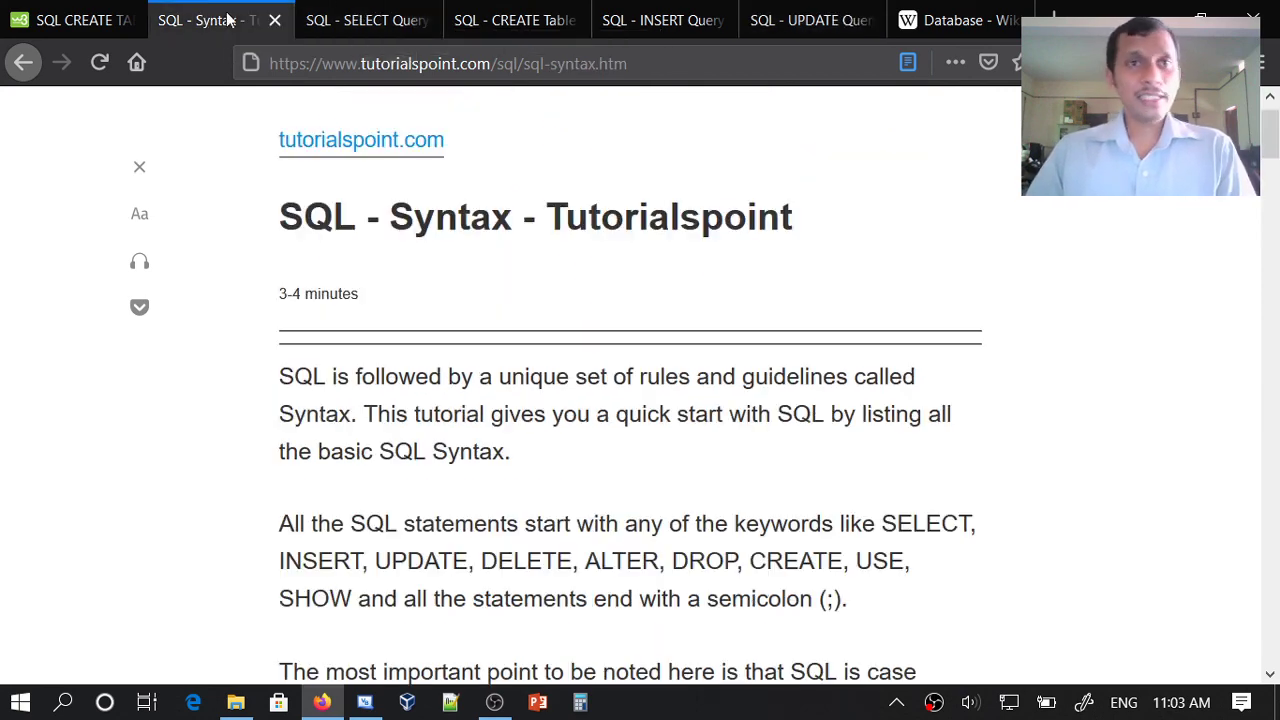
{"action": "mouse_move", "coordinate": [492, 364]}
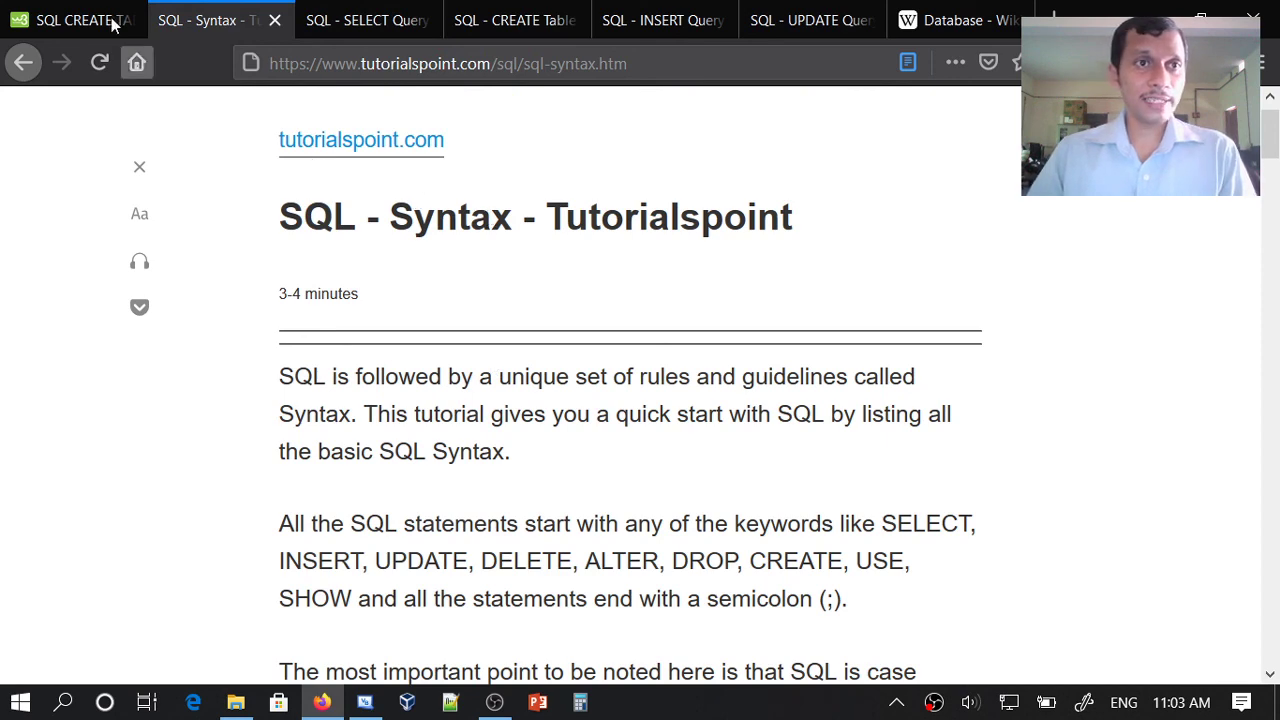
{"action": "left_click", "coordinate": [70, 20]}
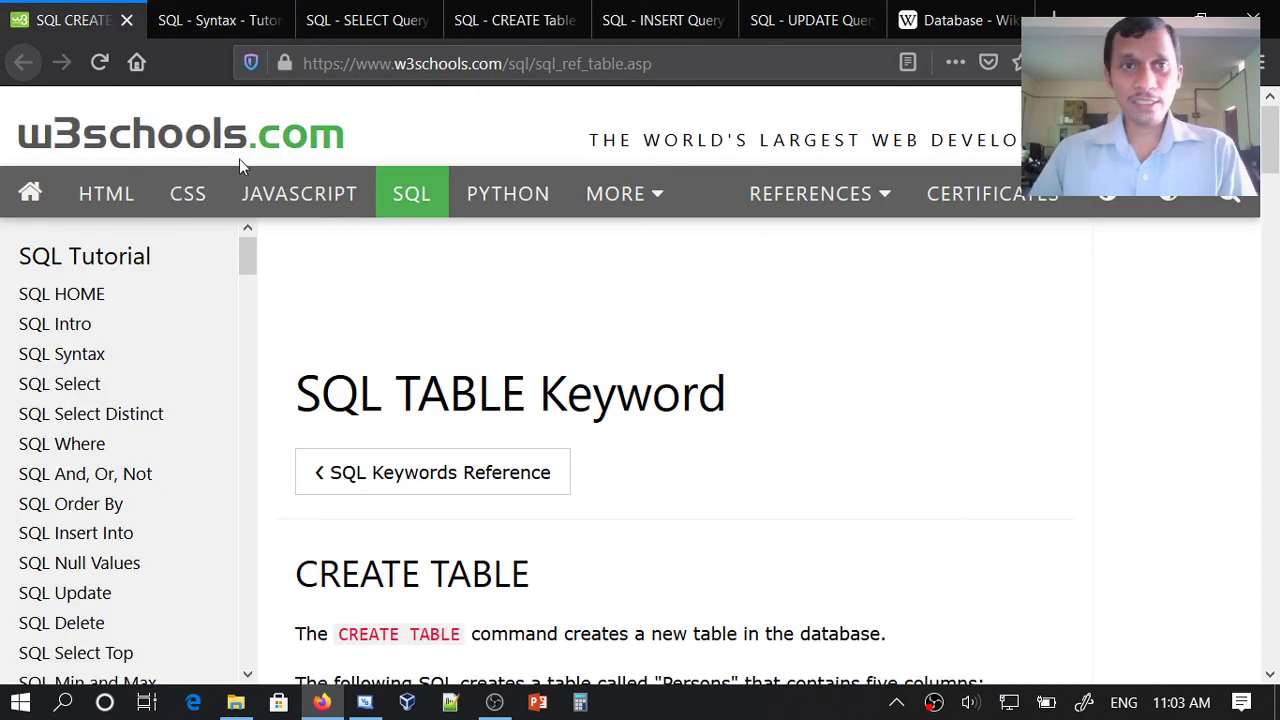
{"action": "mouse_move", "coordinate": [548, 366]}
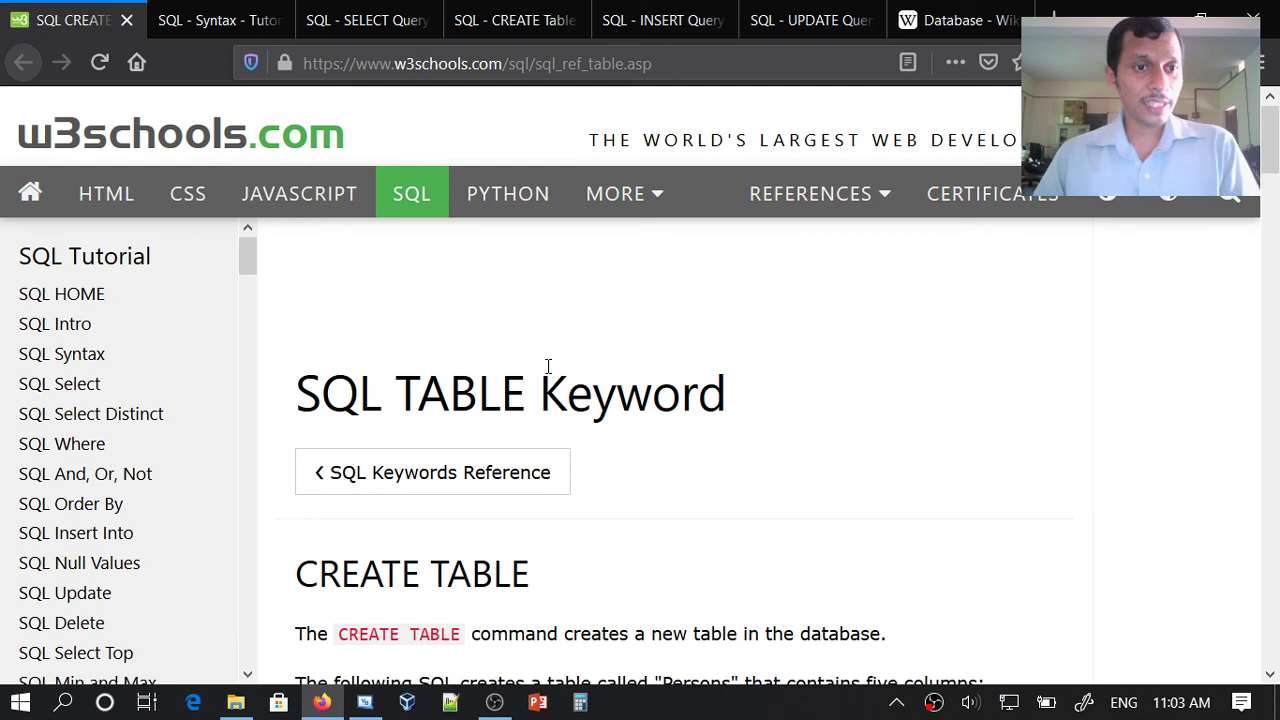
{"action": "scroll", "scroll_direction": "down", "scroll_amount": 3}
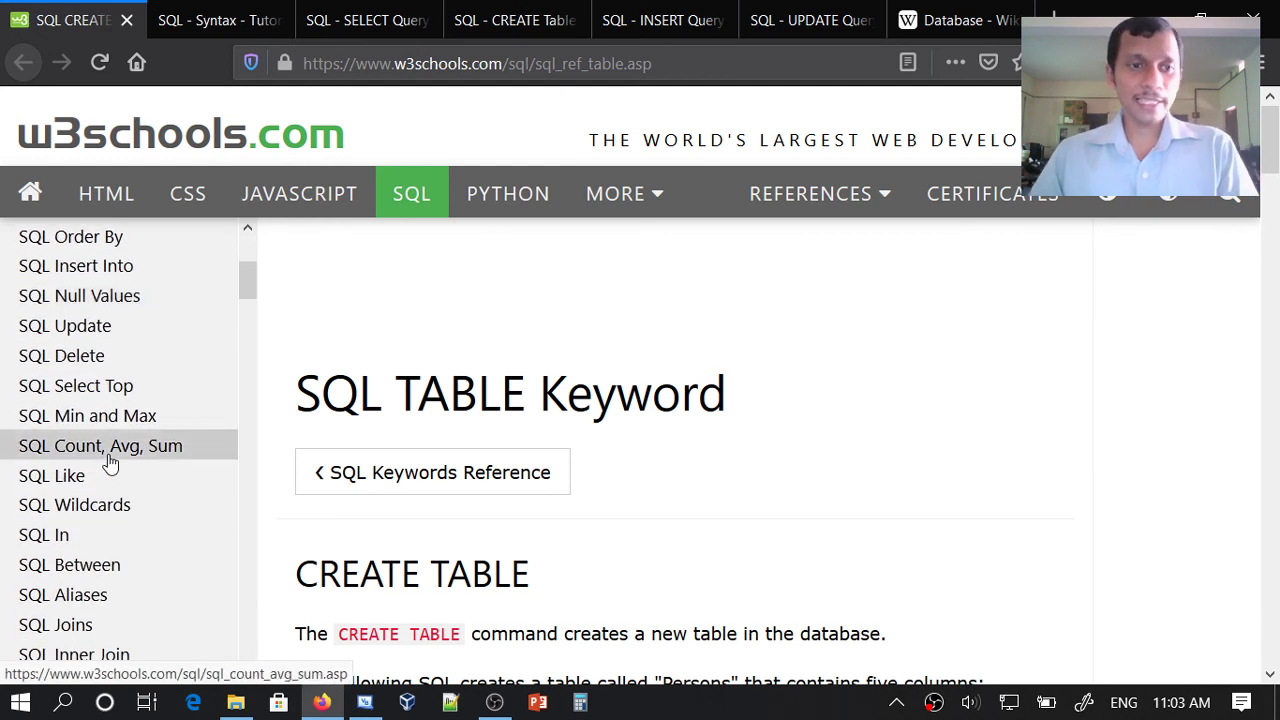
{"action": "mouse_move", "coordinate": [508, 192]}
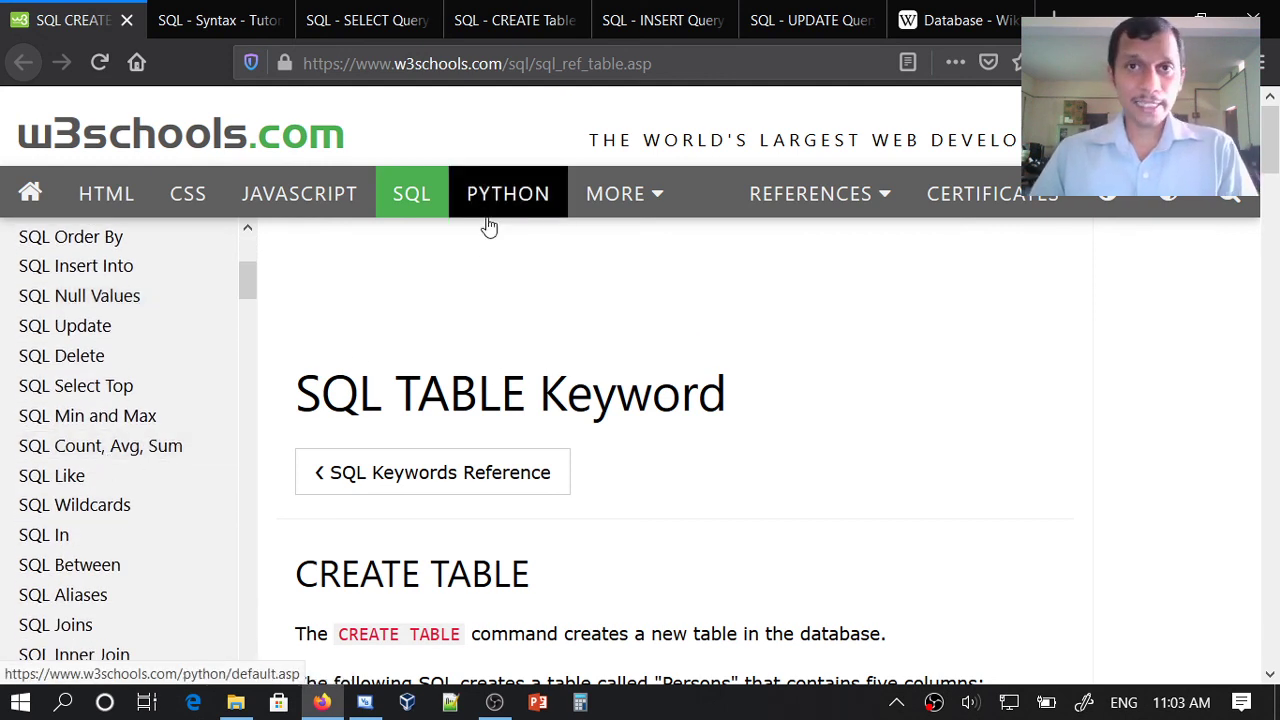
{"action": "mouse_move", "coordinate": [220, 20]}
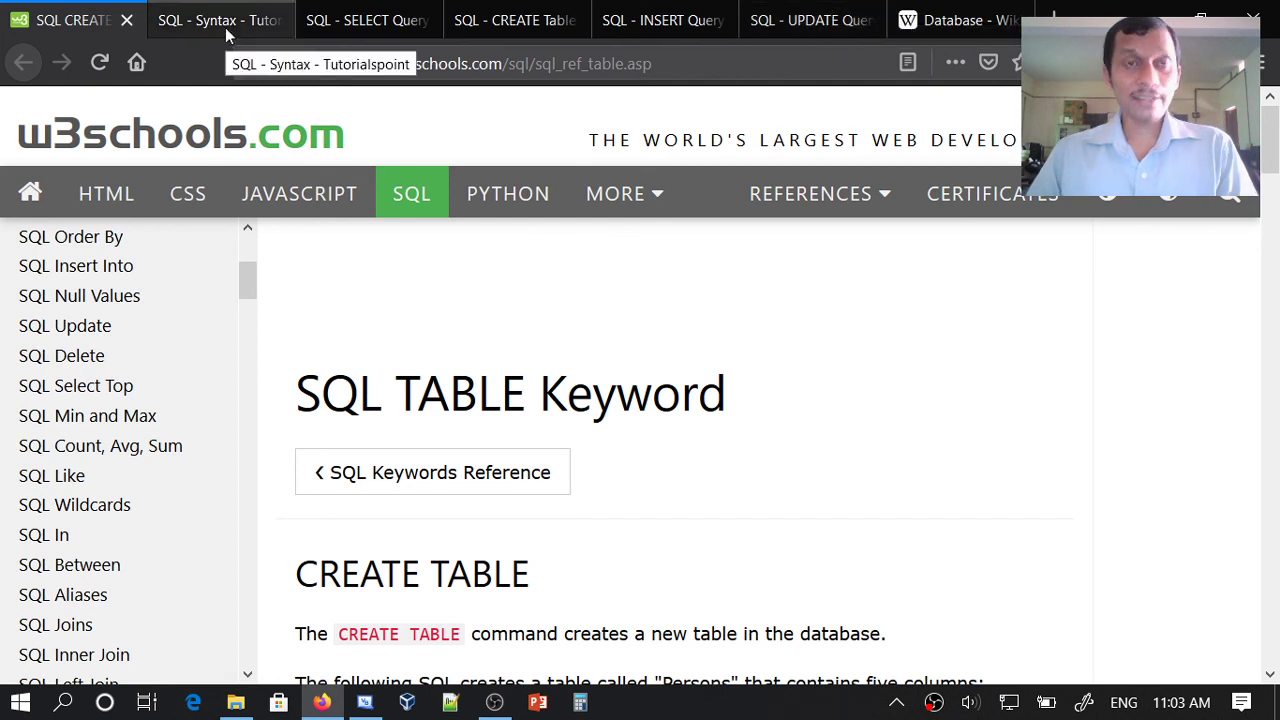
{"action": "mouse_move", "coordinate": [476, 96]}
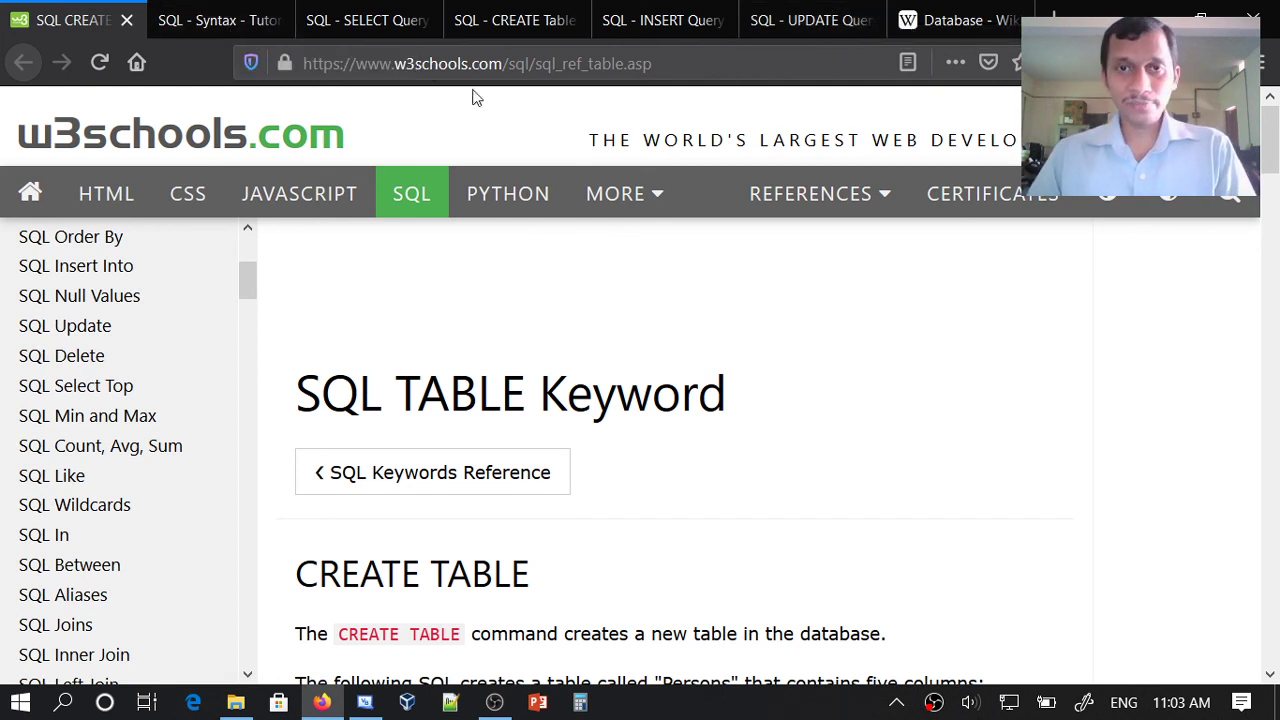